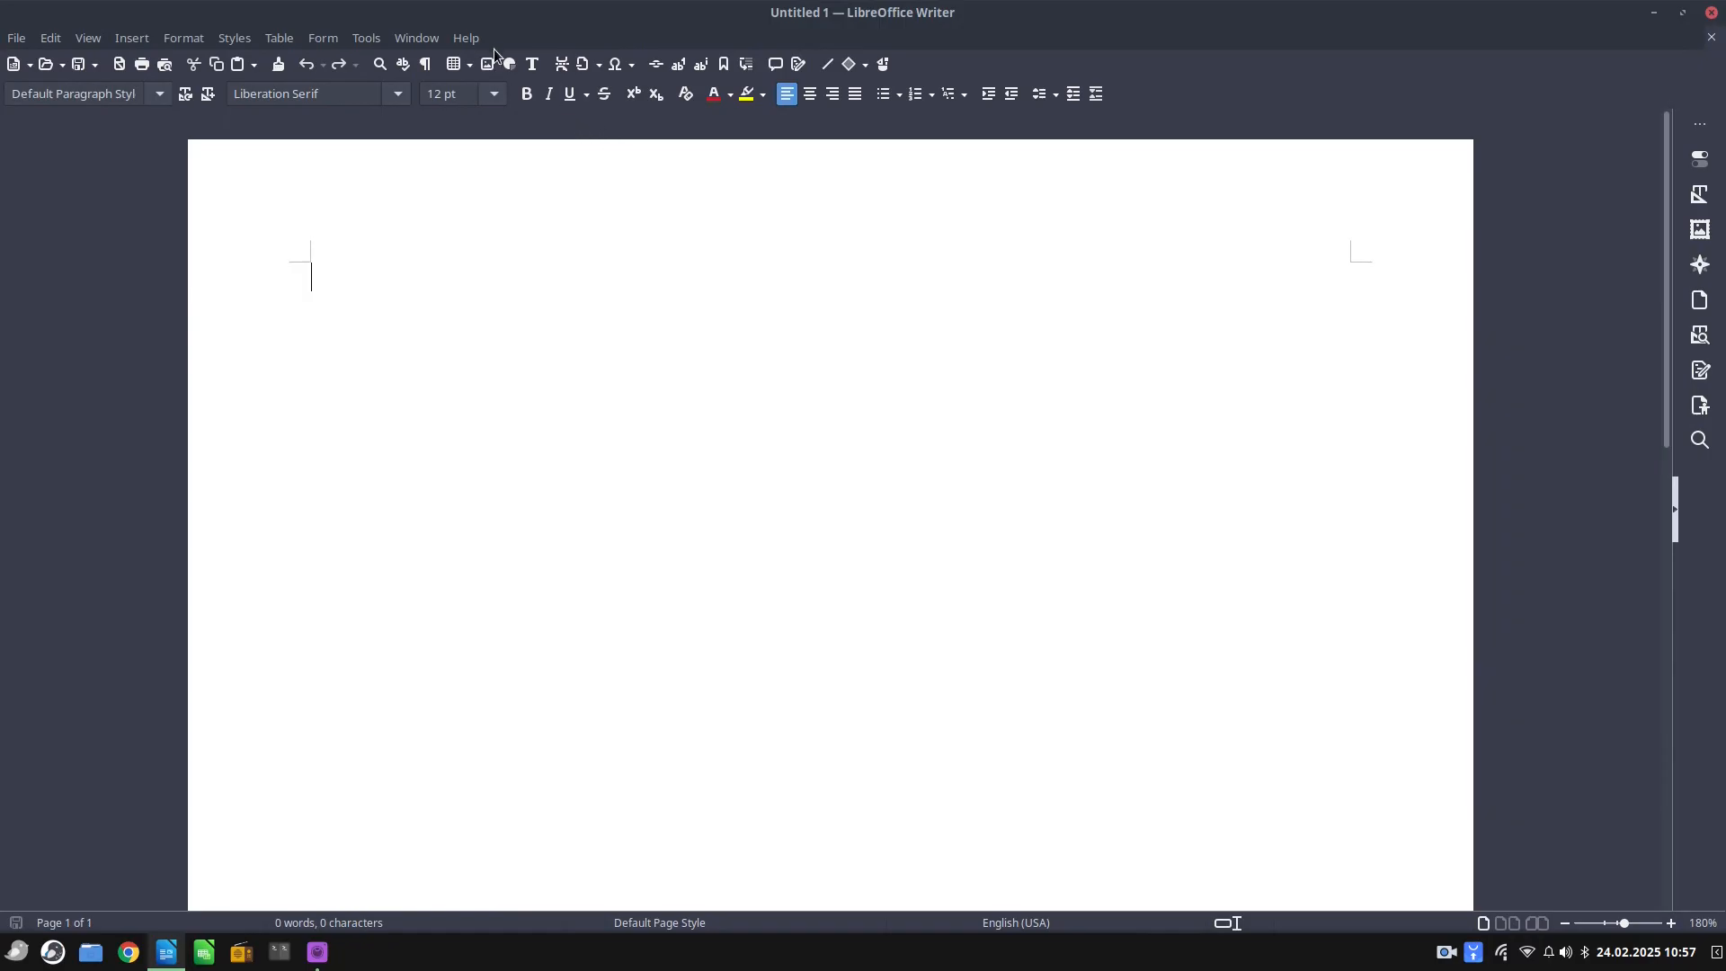
Check LibreOffice's version information from the Help menu, then dismiss it
click(464, 37)
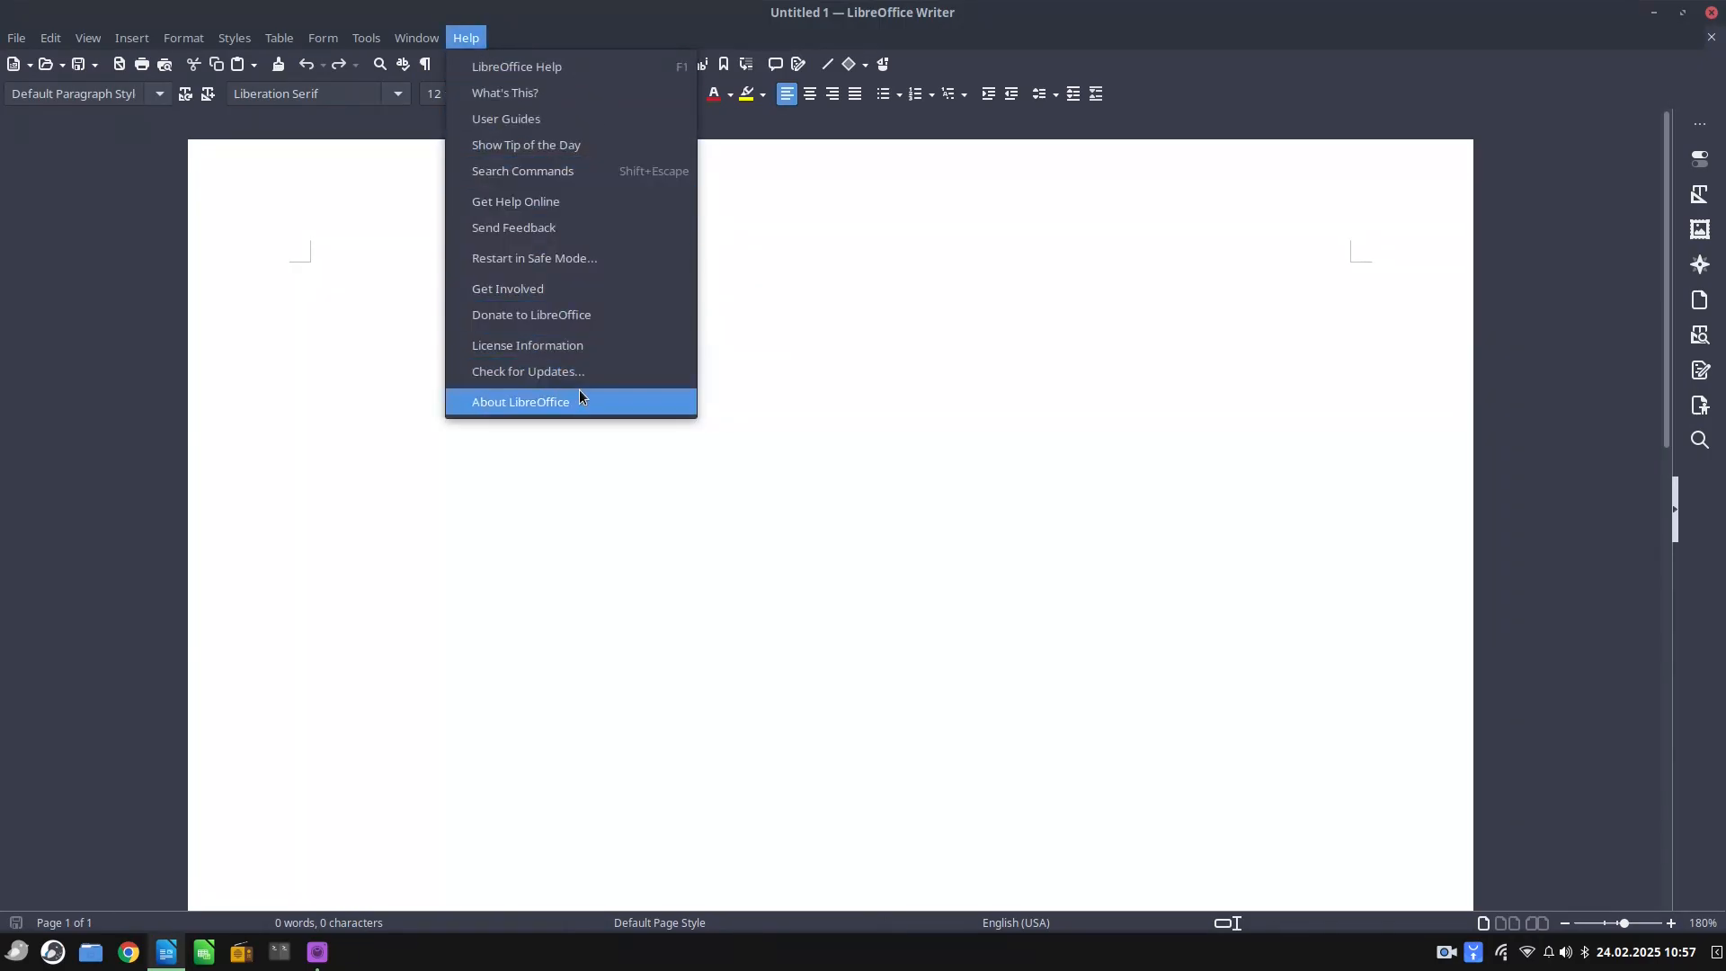
click(519, 401)
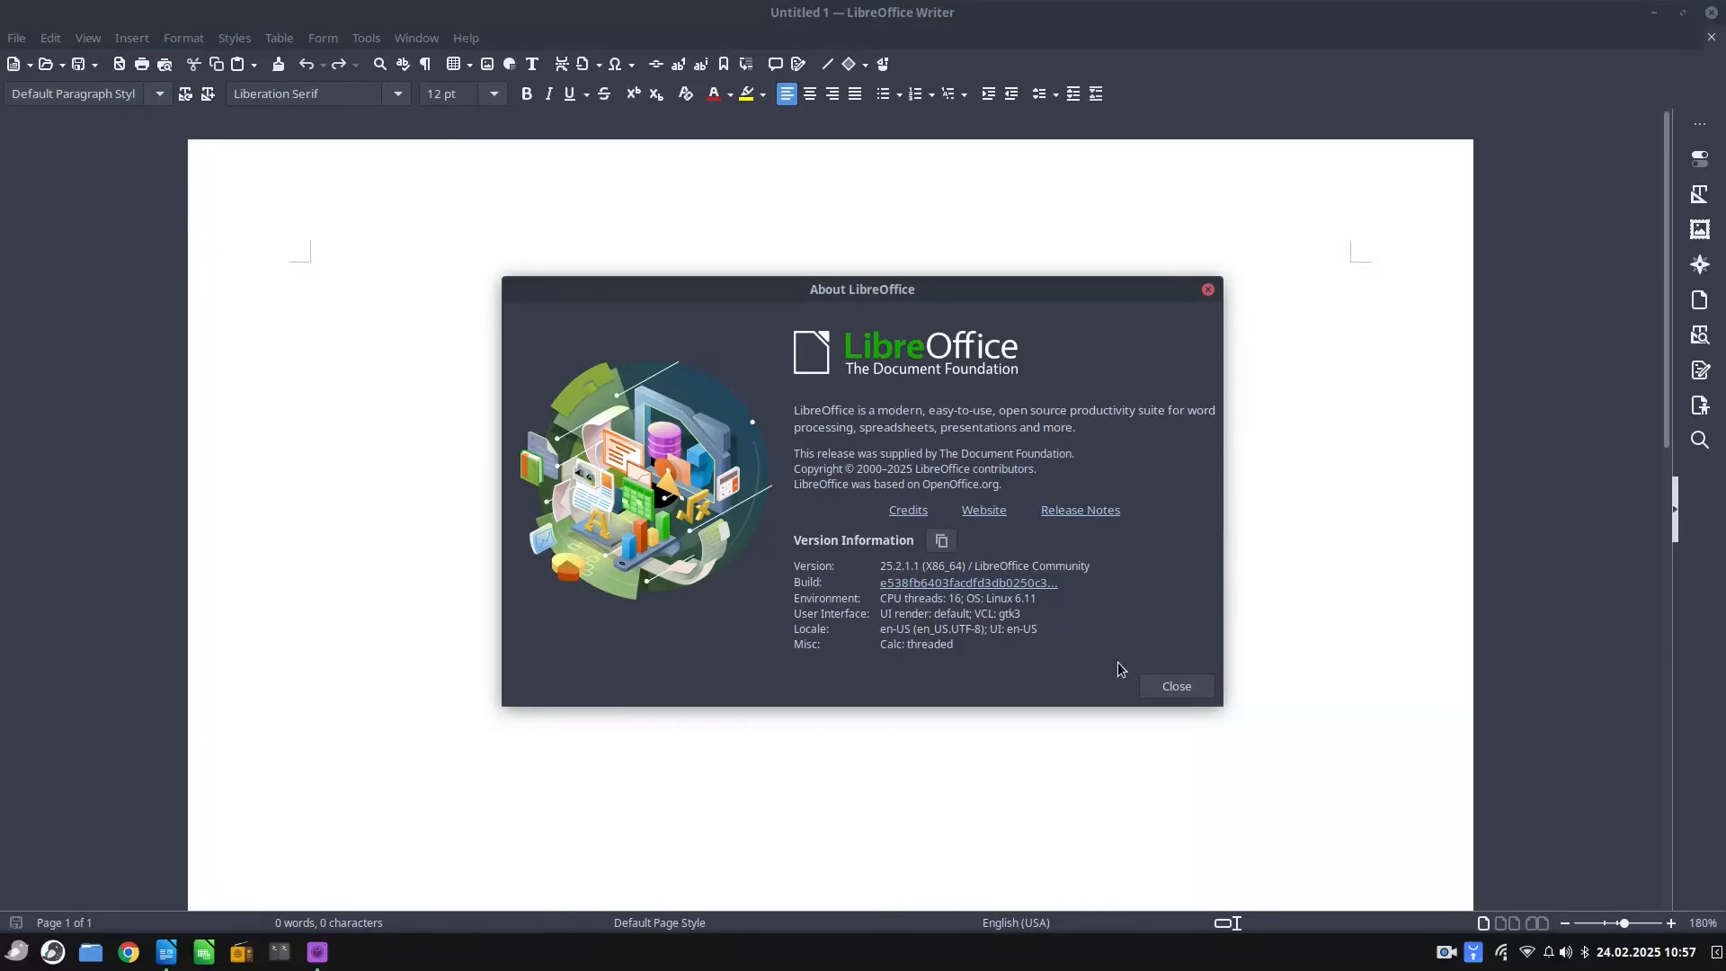
click(1176, 686)
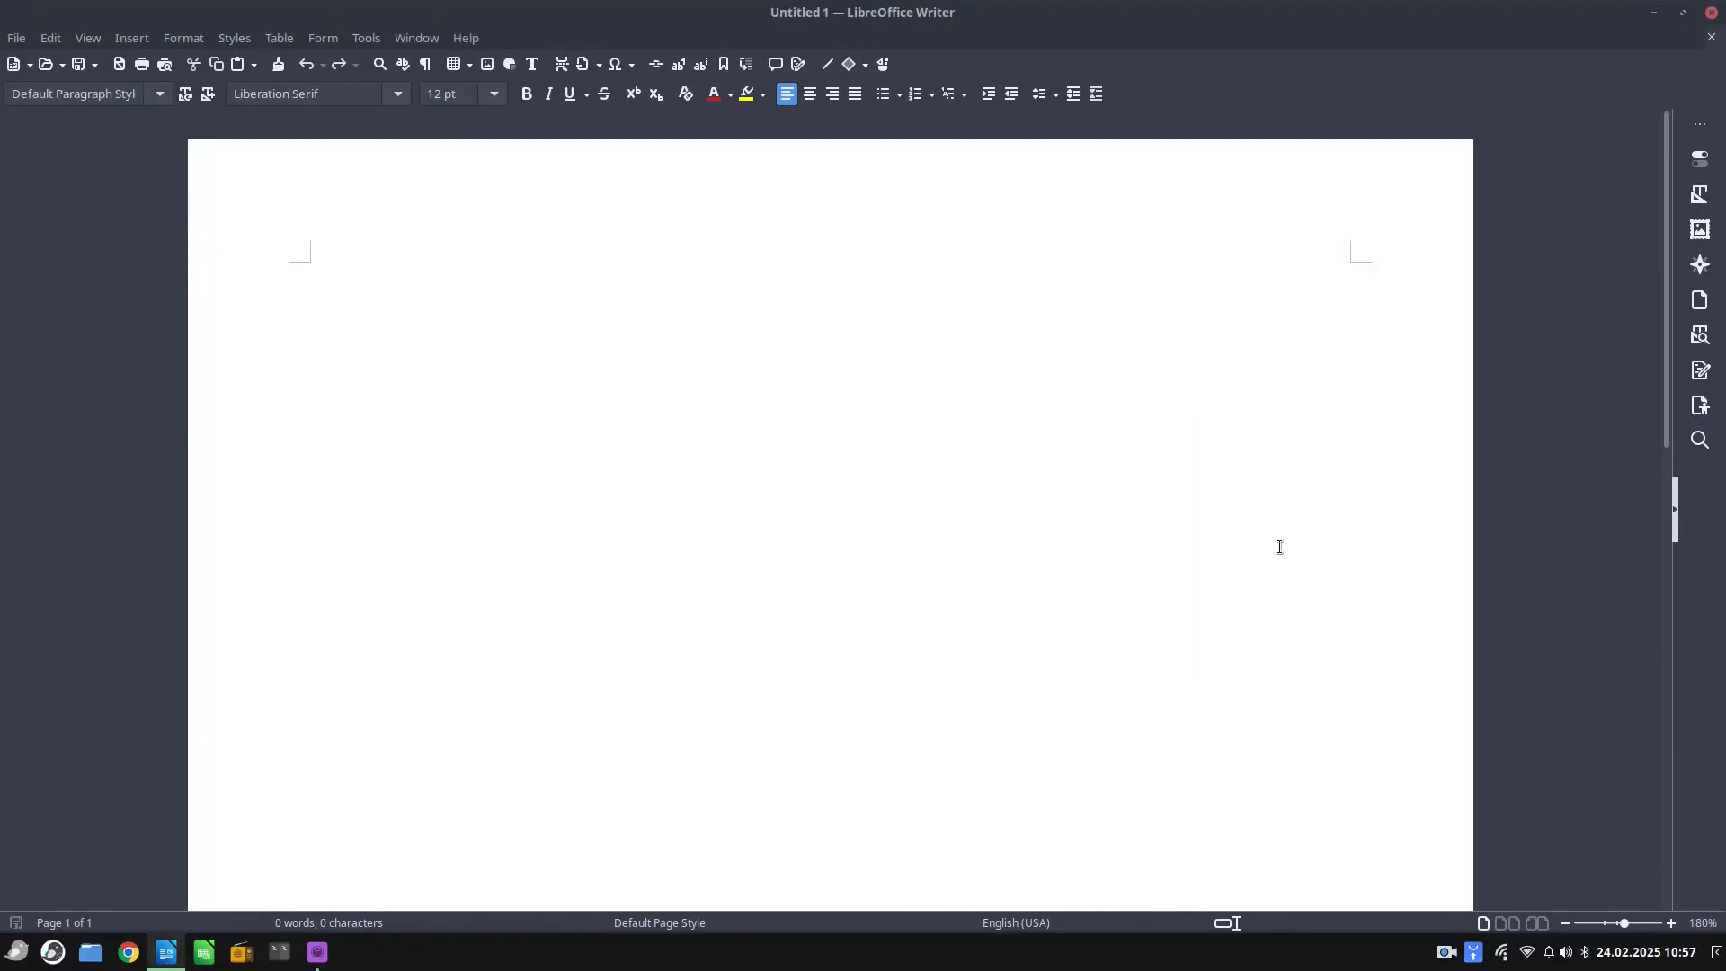
mouse_move(800, 555)
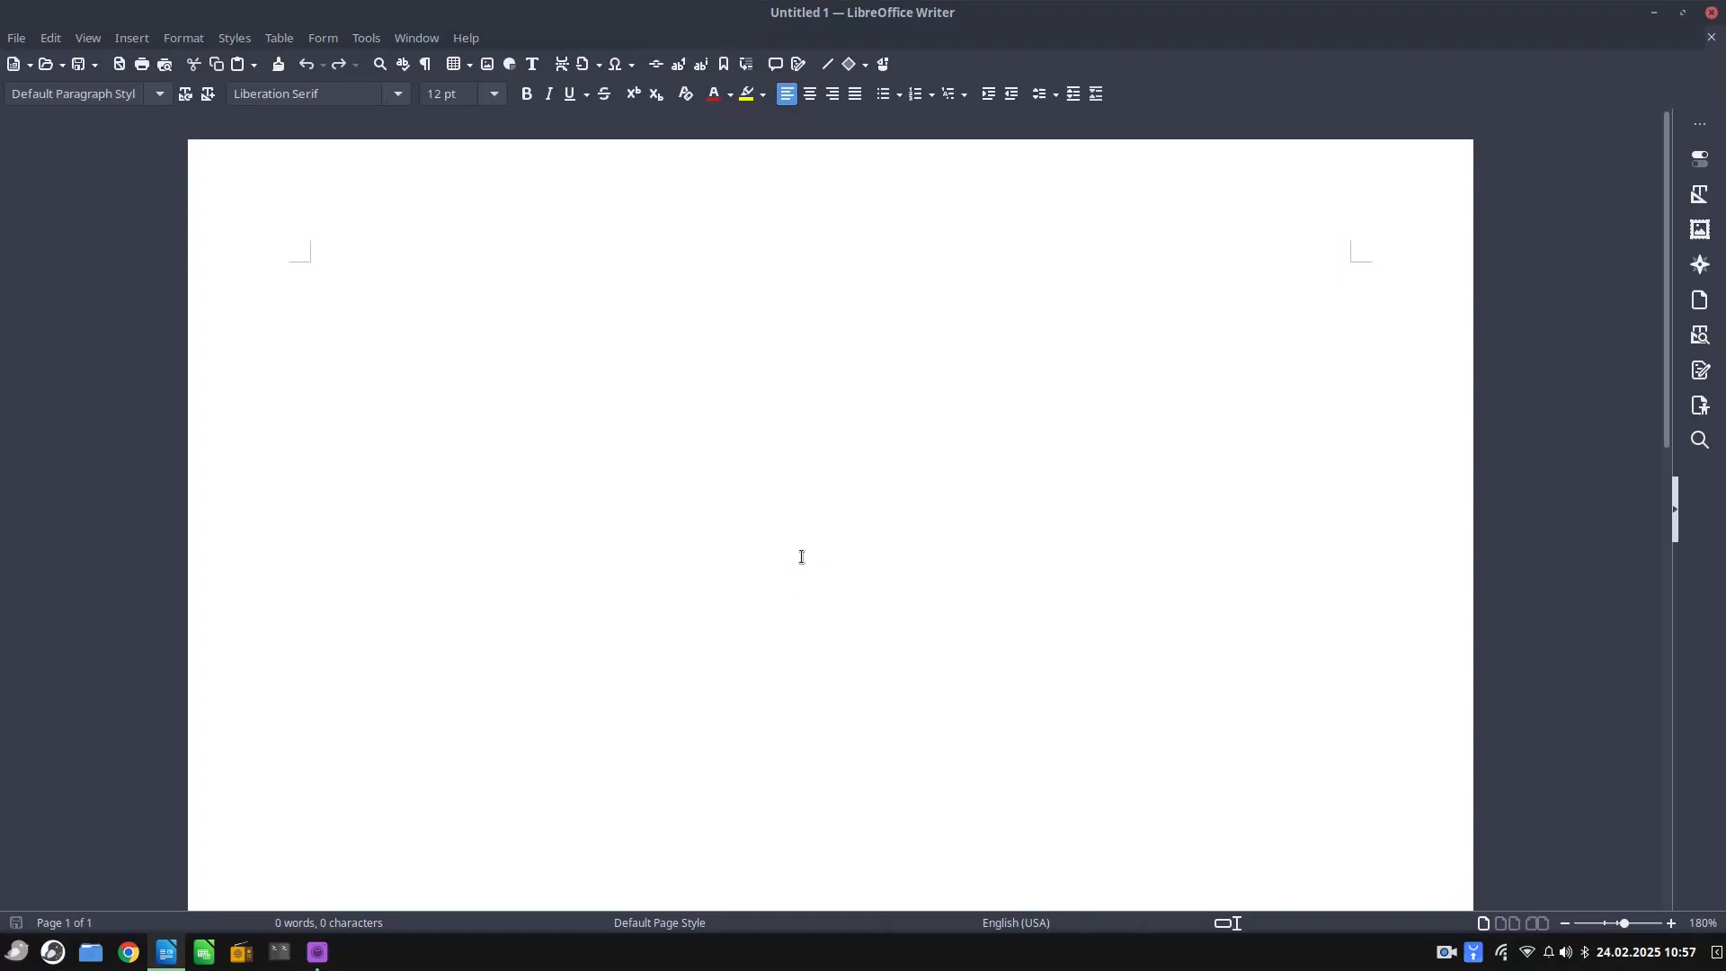
Insert the dt AutoText dummy story paragraph, zoom in, and start saving the document
text(d)
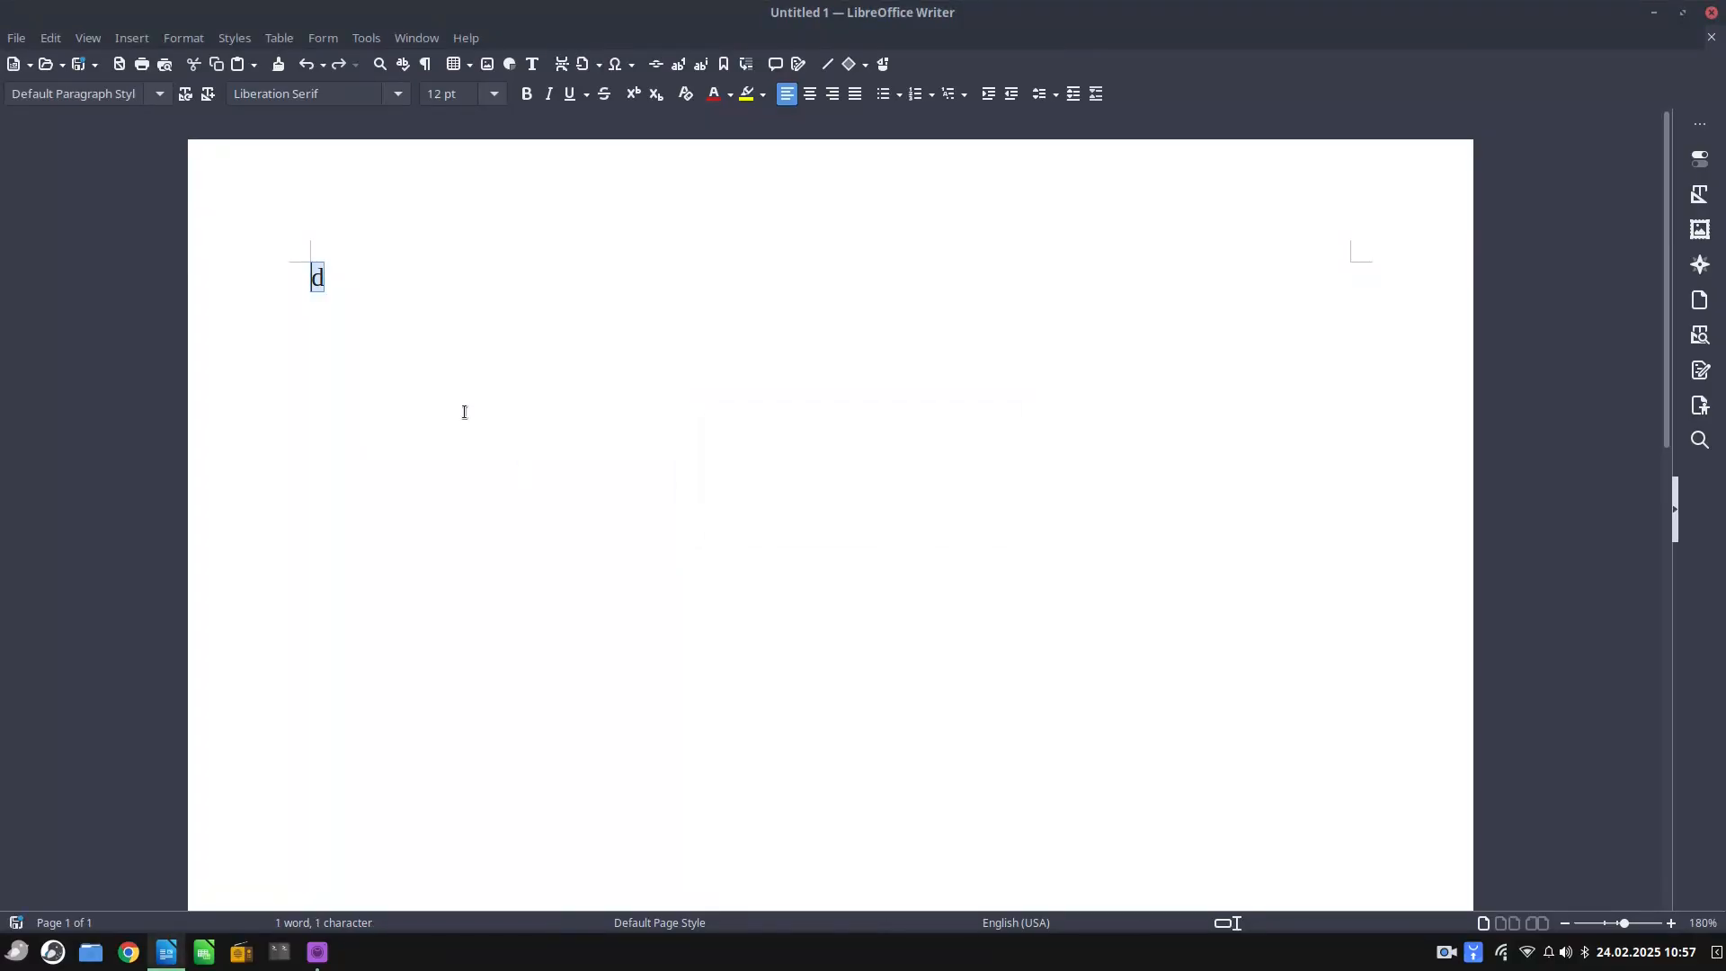
text(t)
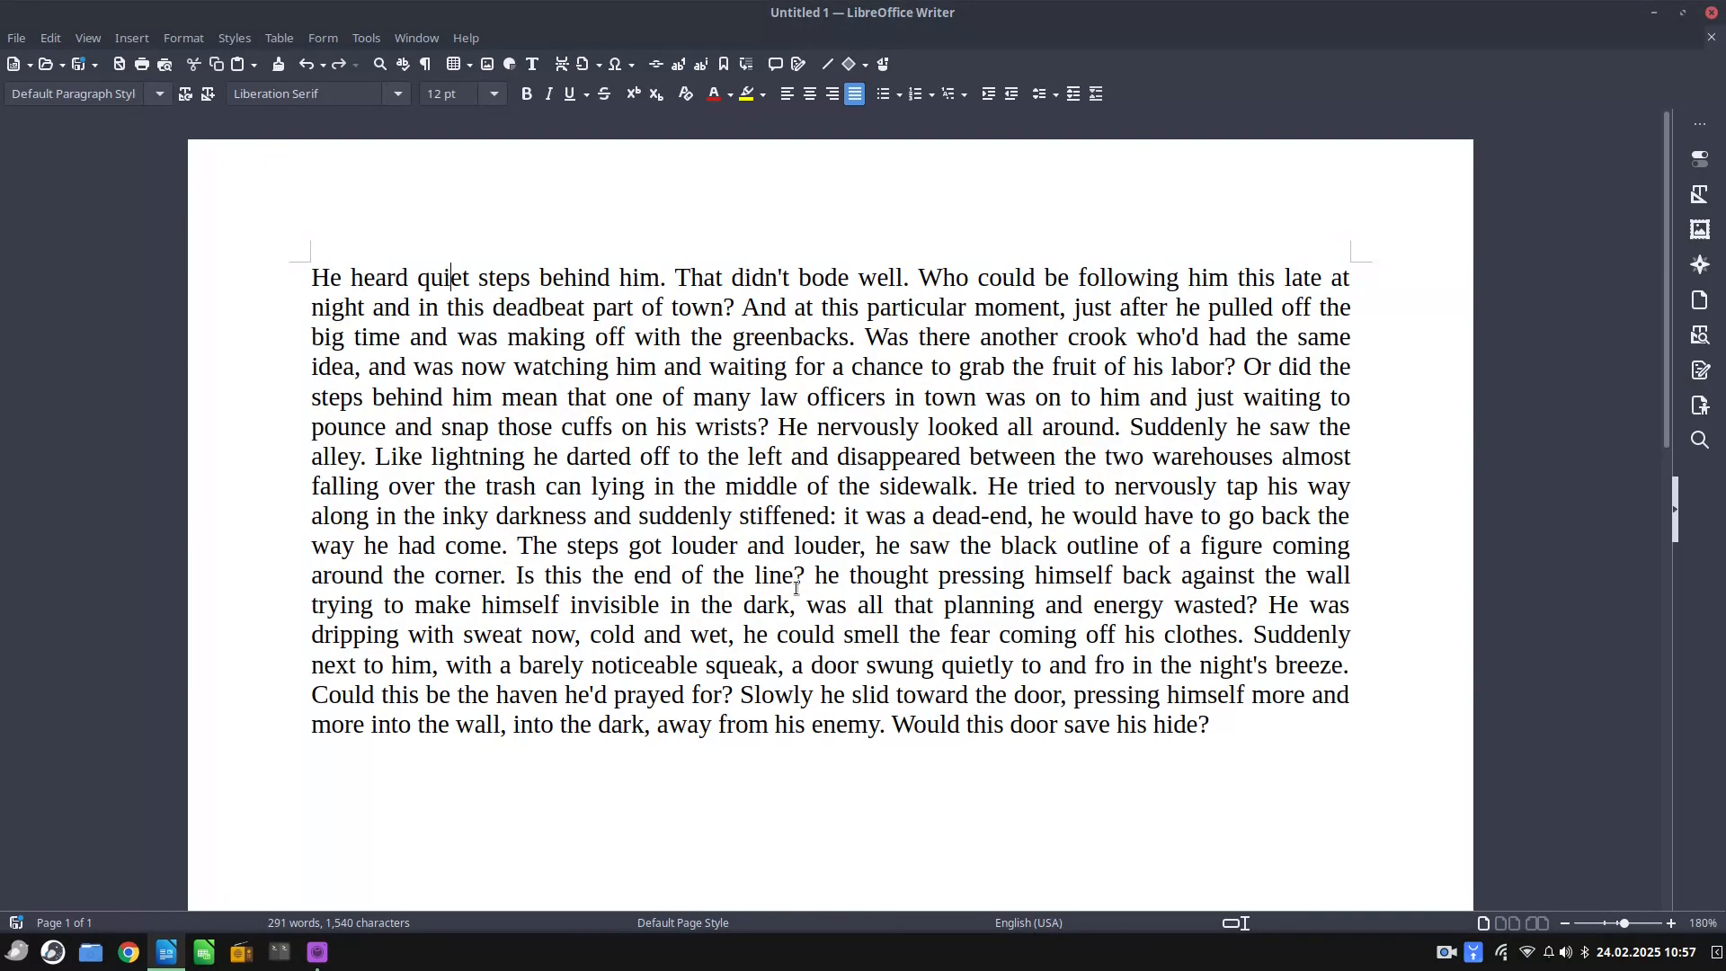
click(1624, 922)
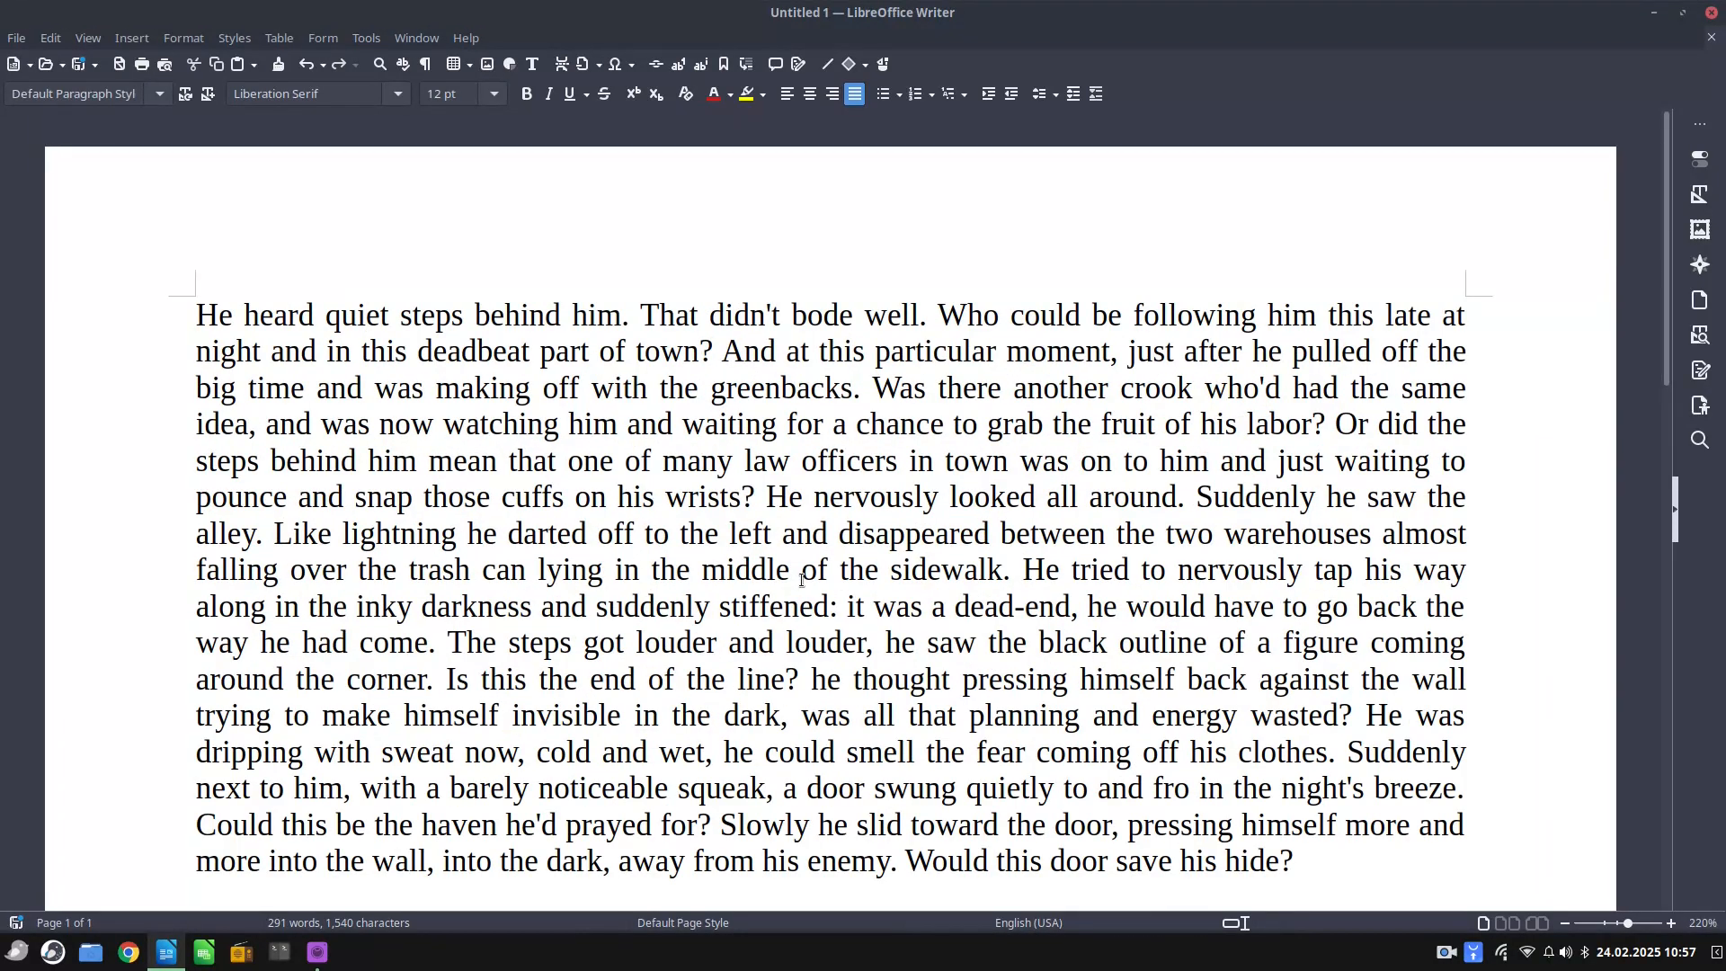
click(1648, 922)
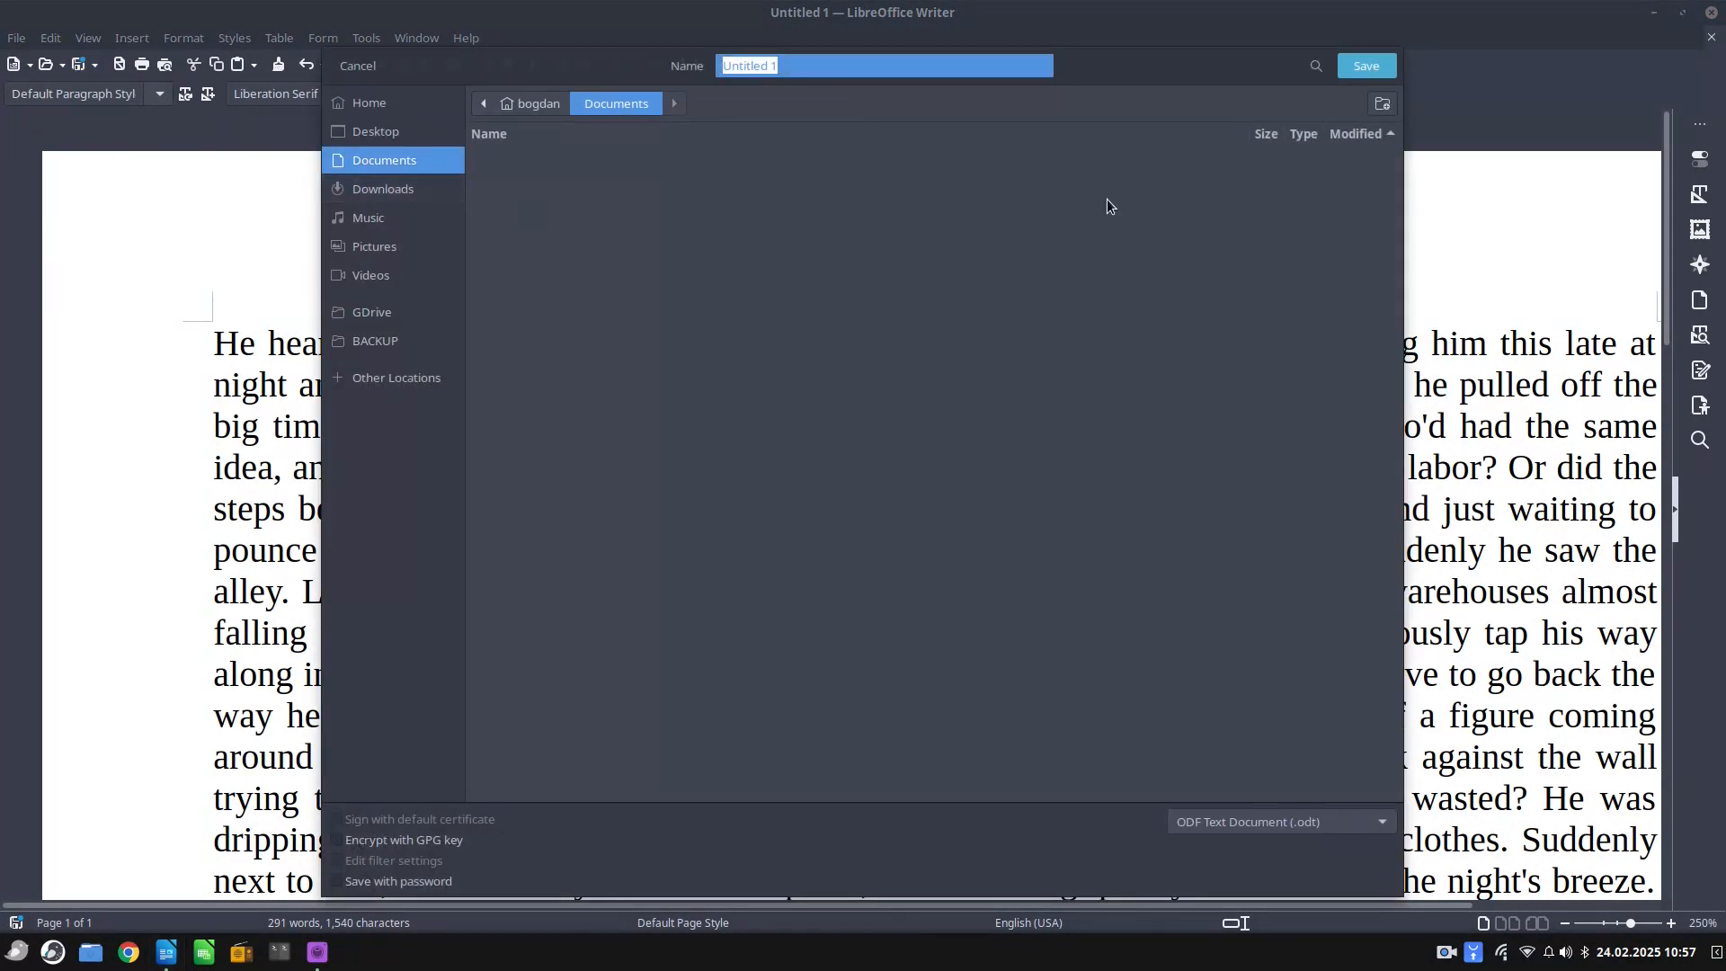
Save under the default name Untitled 1.odt, then reopen it from Recent Documents
click(1365, 65)
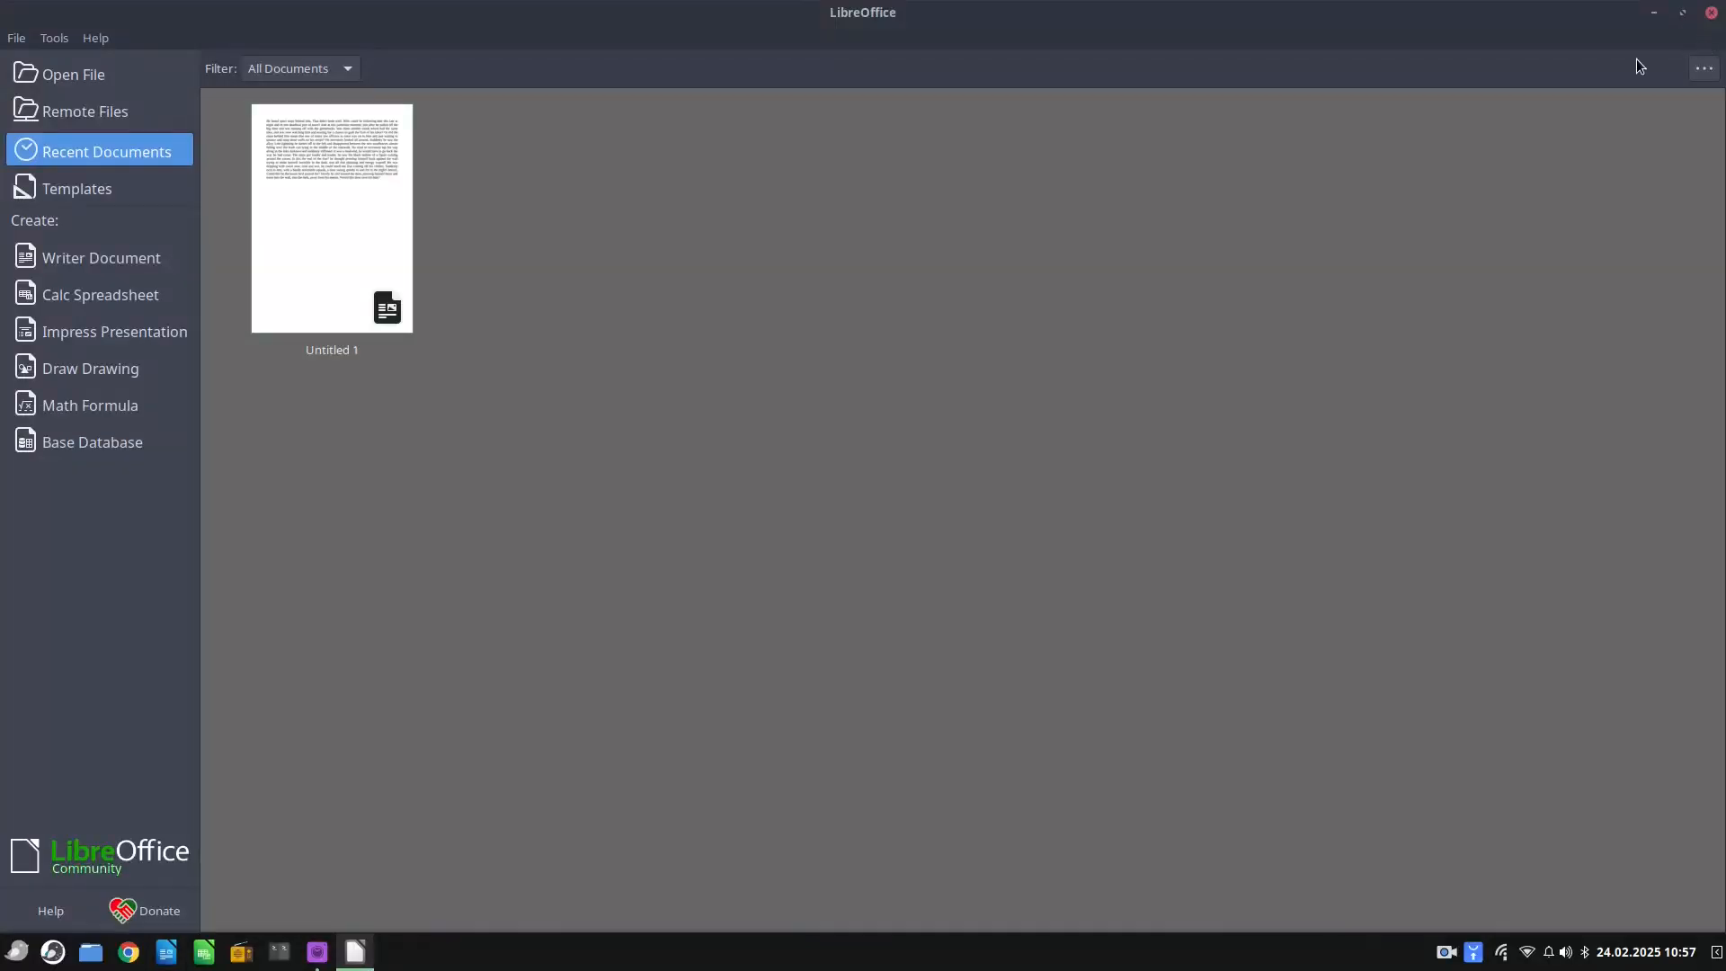
double_click(332, 218)
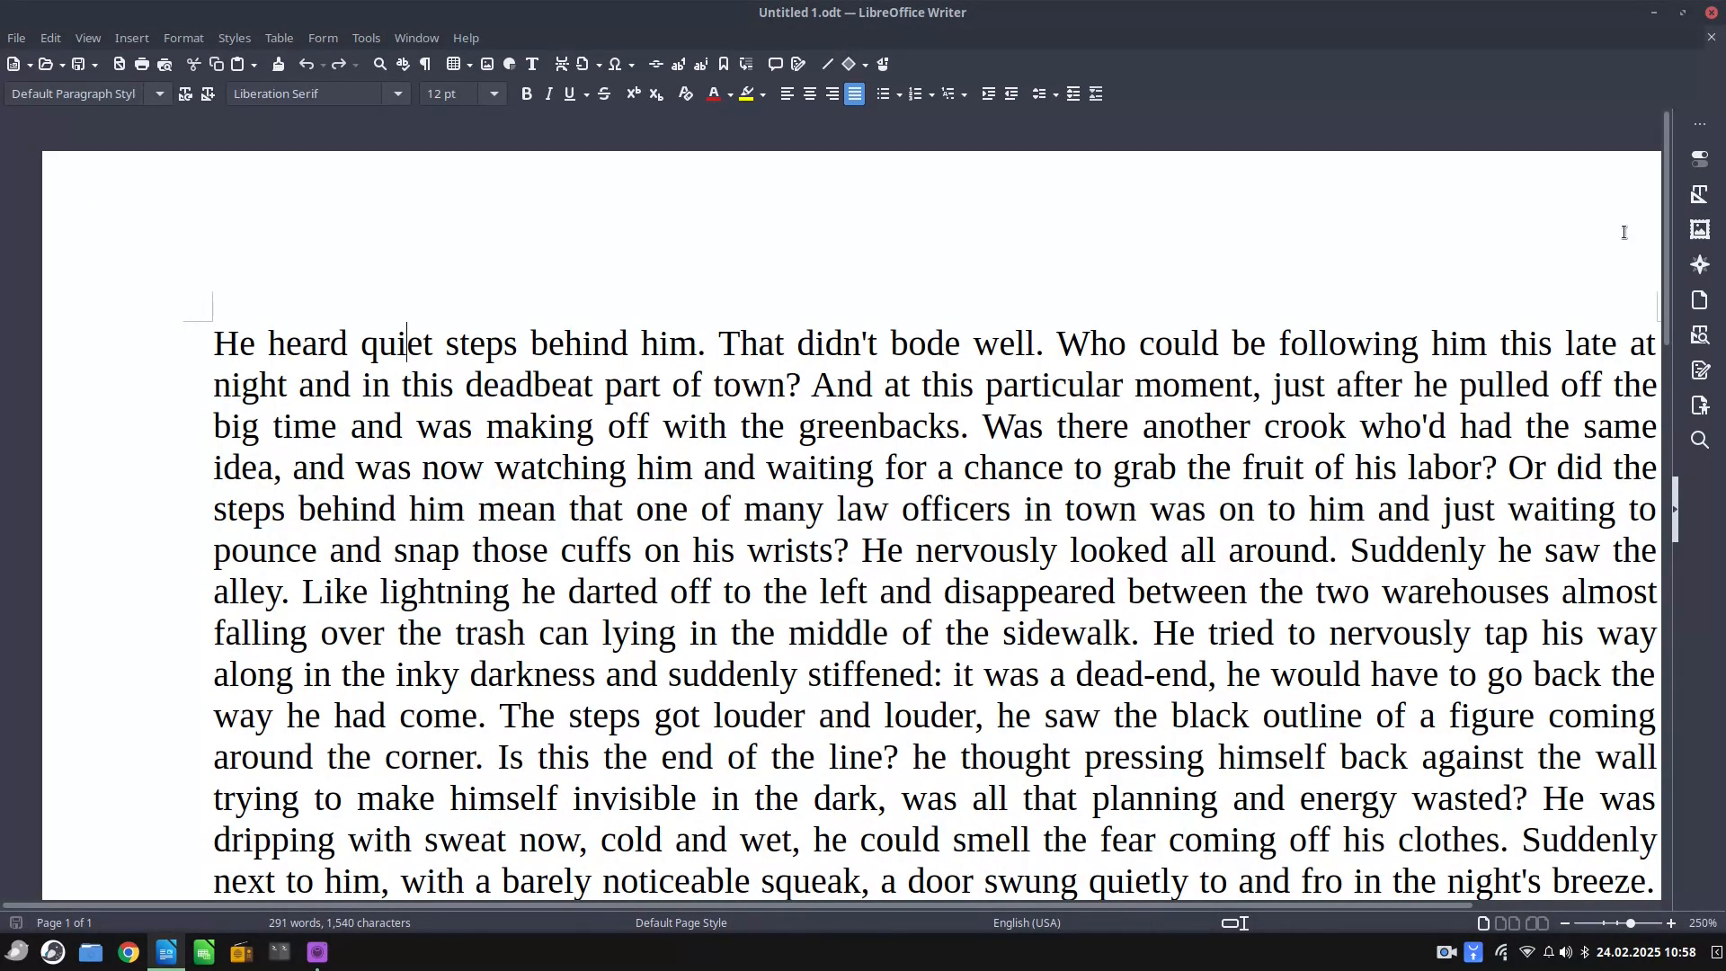
Type the test line 'dsdsdsds' after the story, then close and reopen Untitled 1.odt
scroll(down, 3)
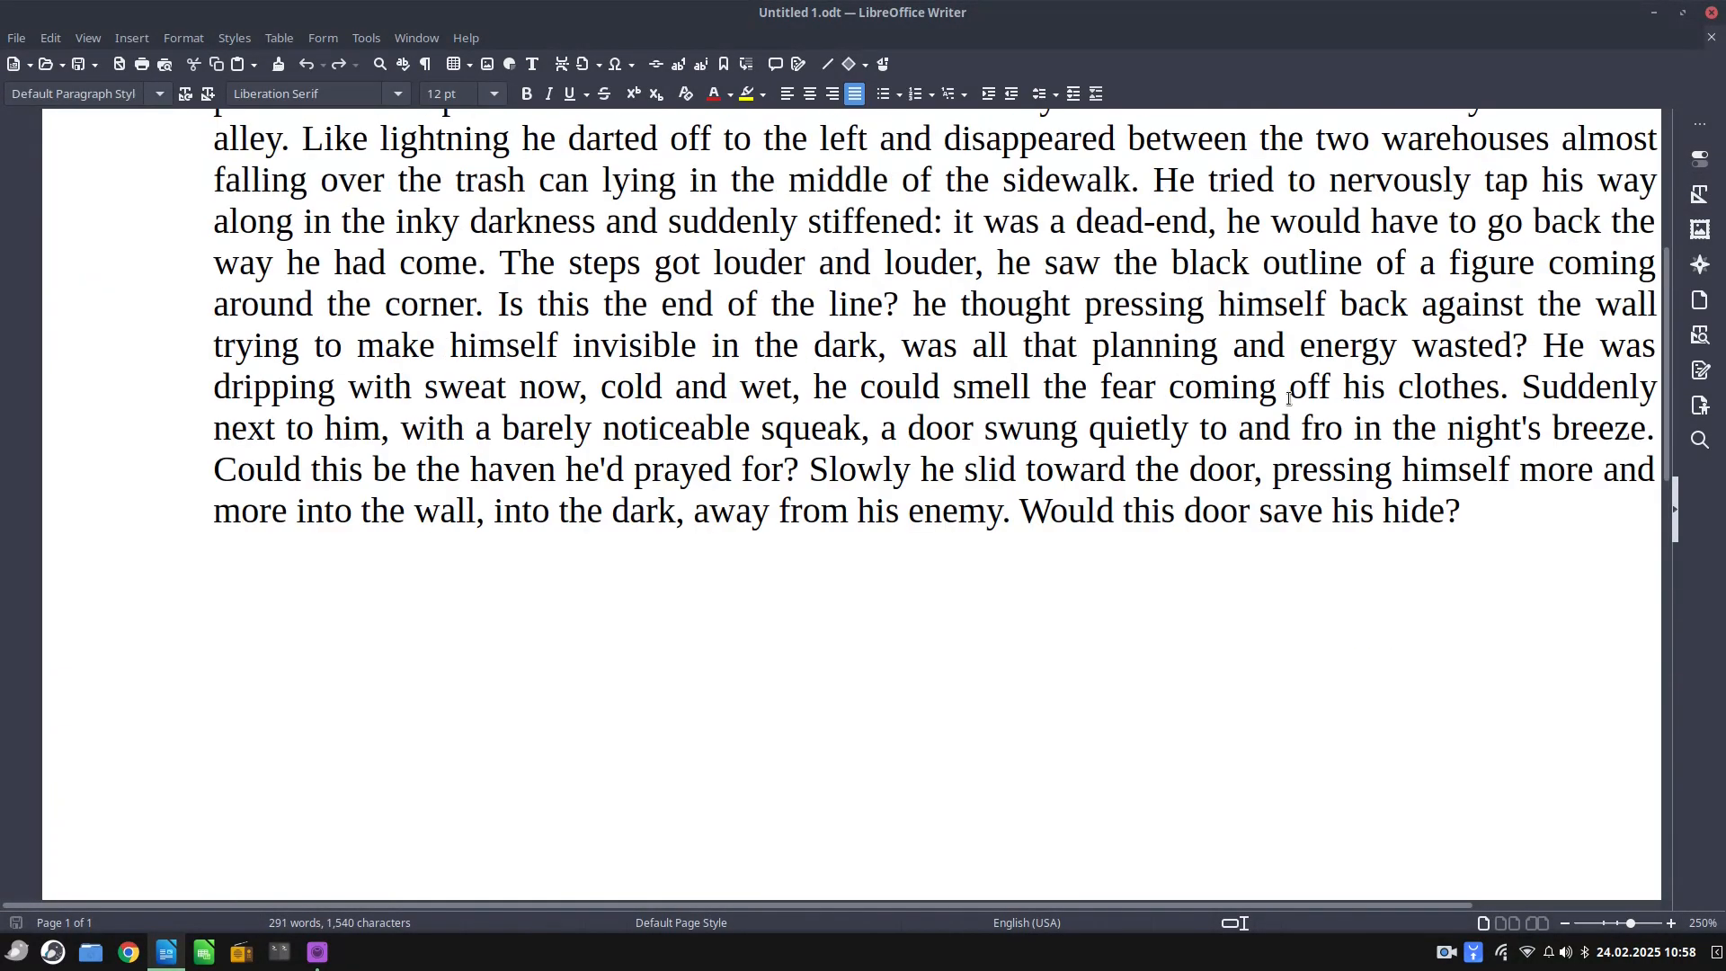
text(d)
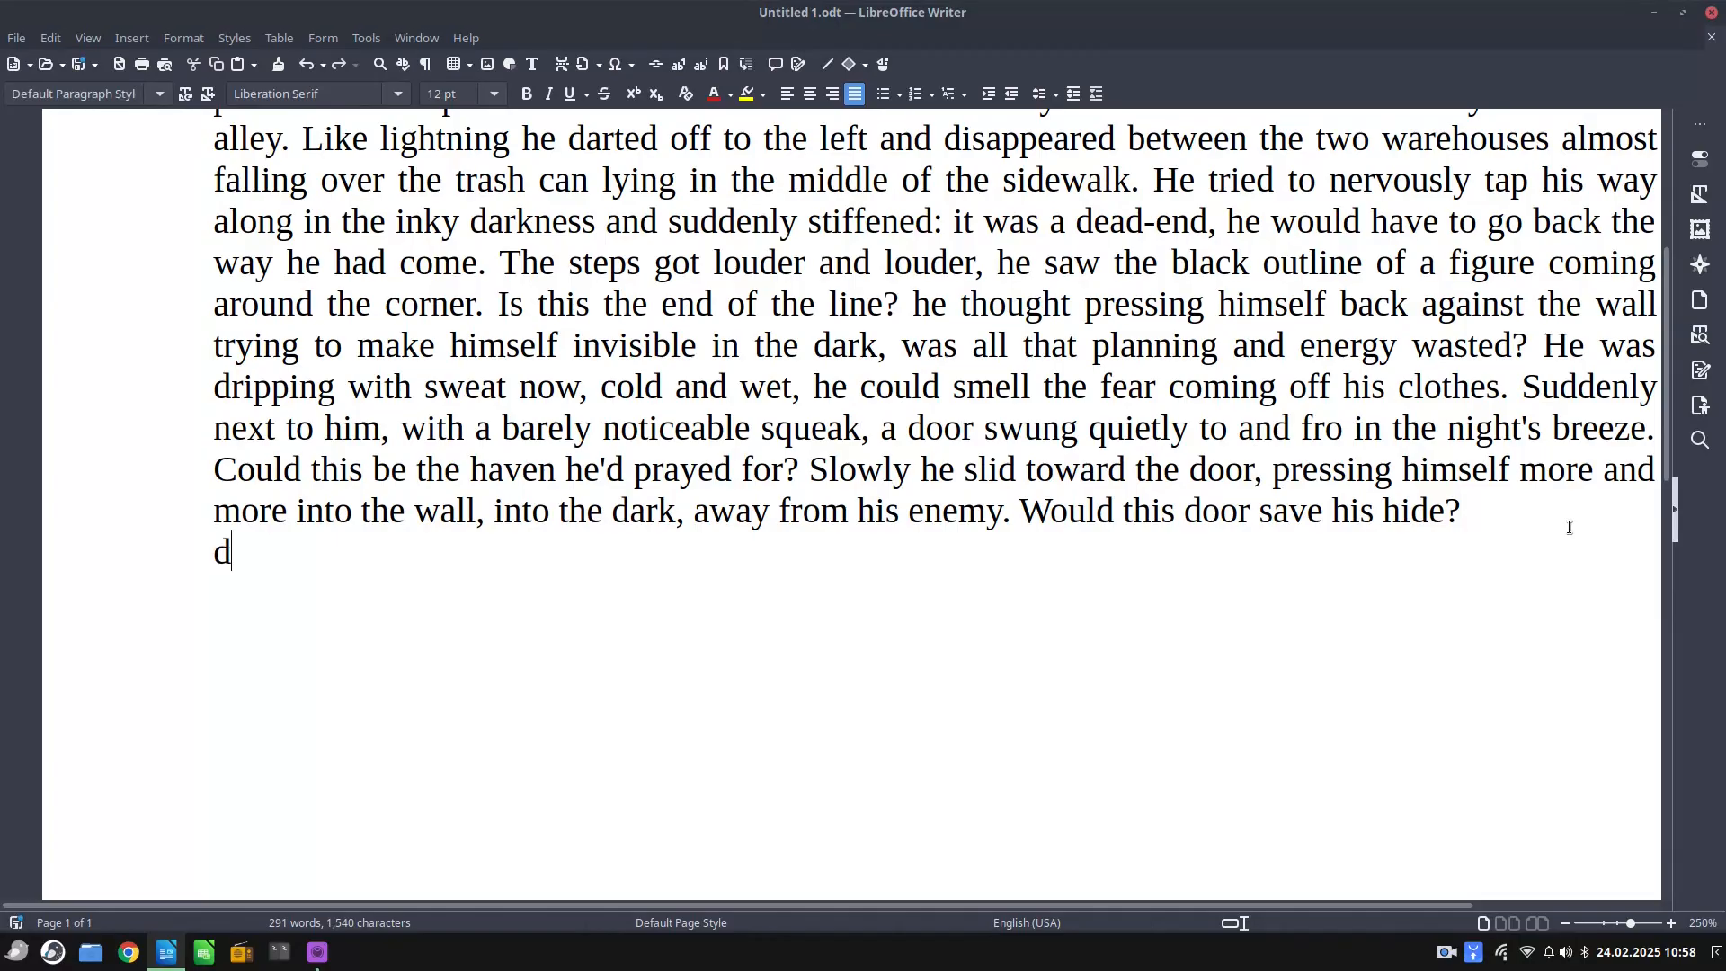
text(sdsdsds)
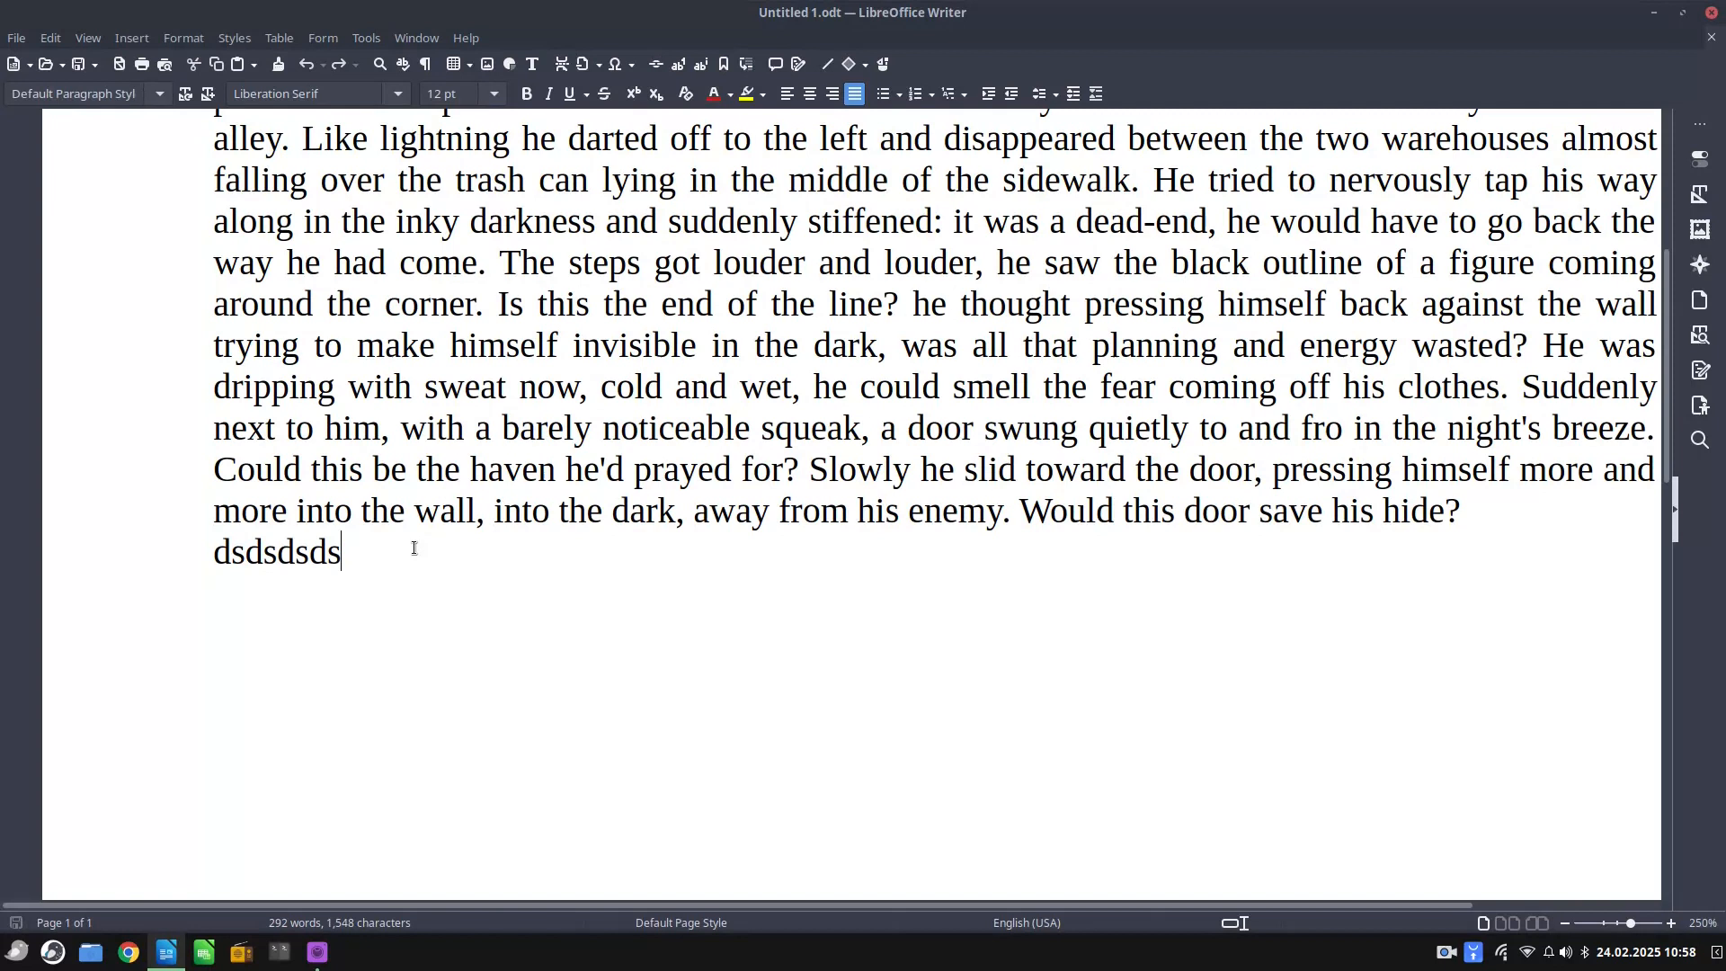
mouse_move(622, 651)
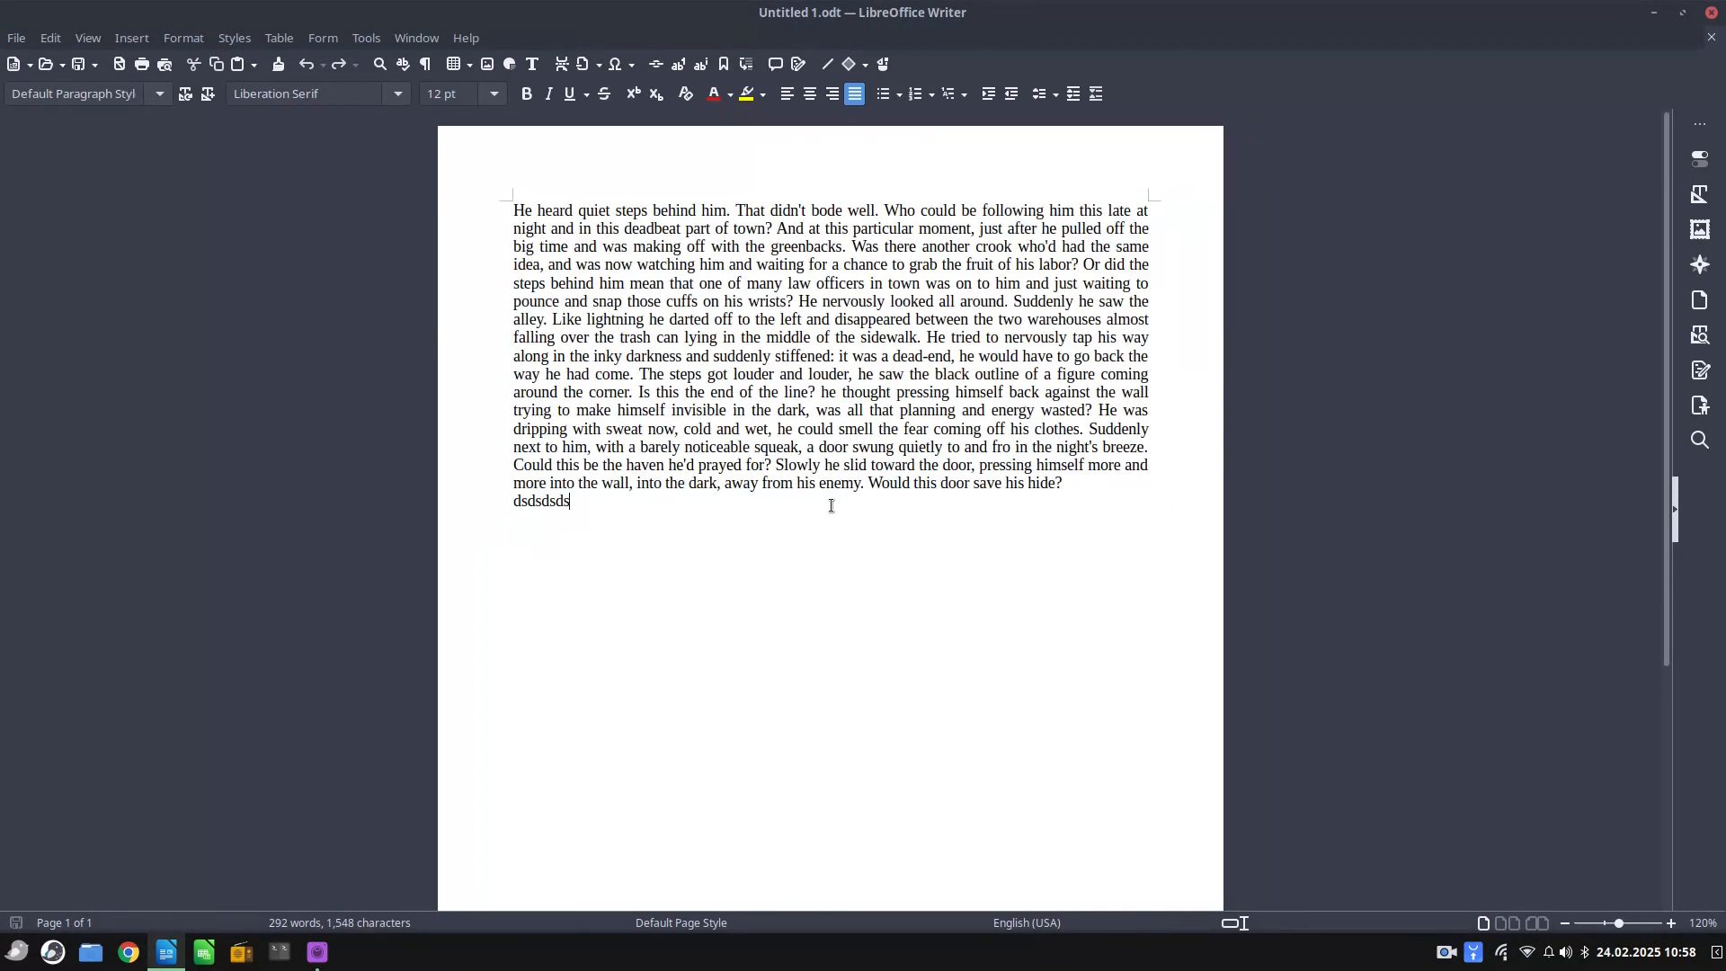
click(1672, 922)
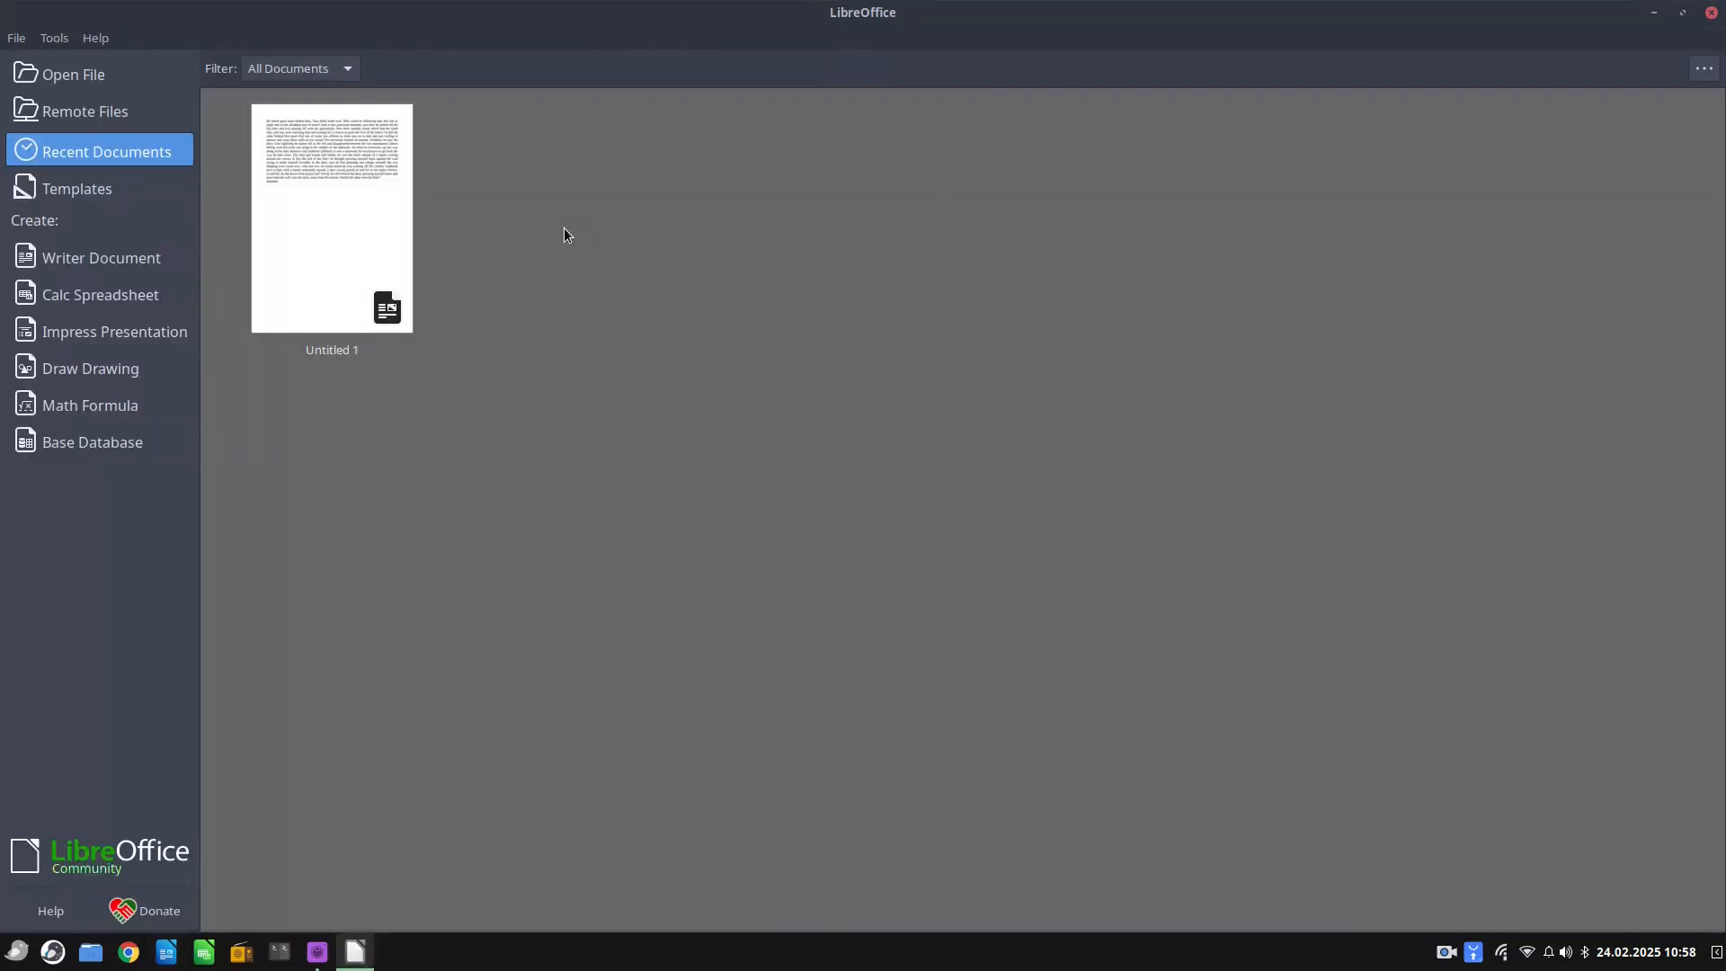
double_click(332, 218)
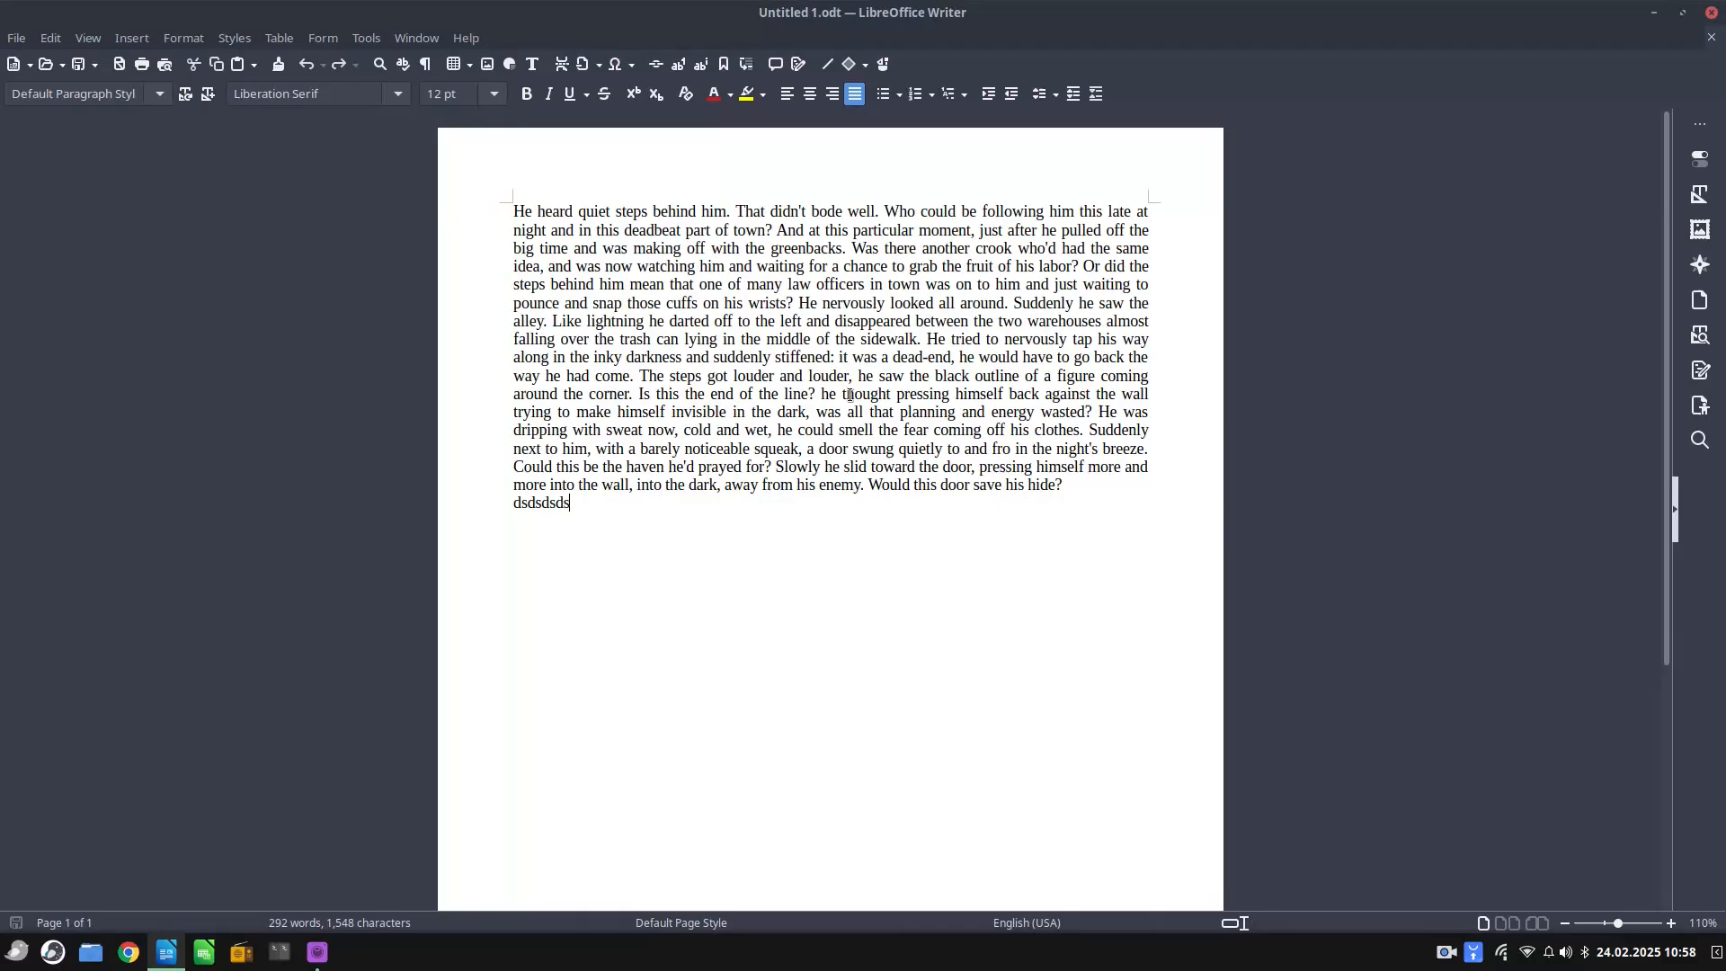
mouse_move(970, 573)
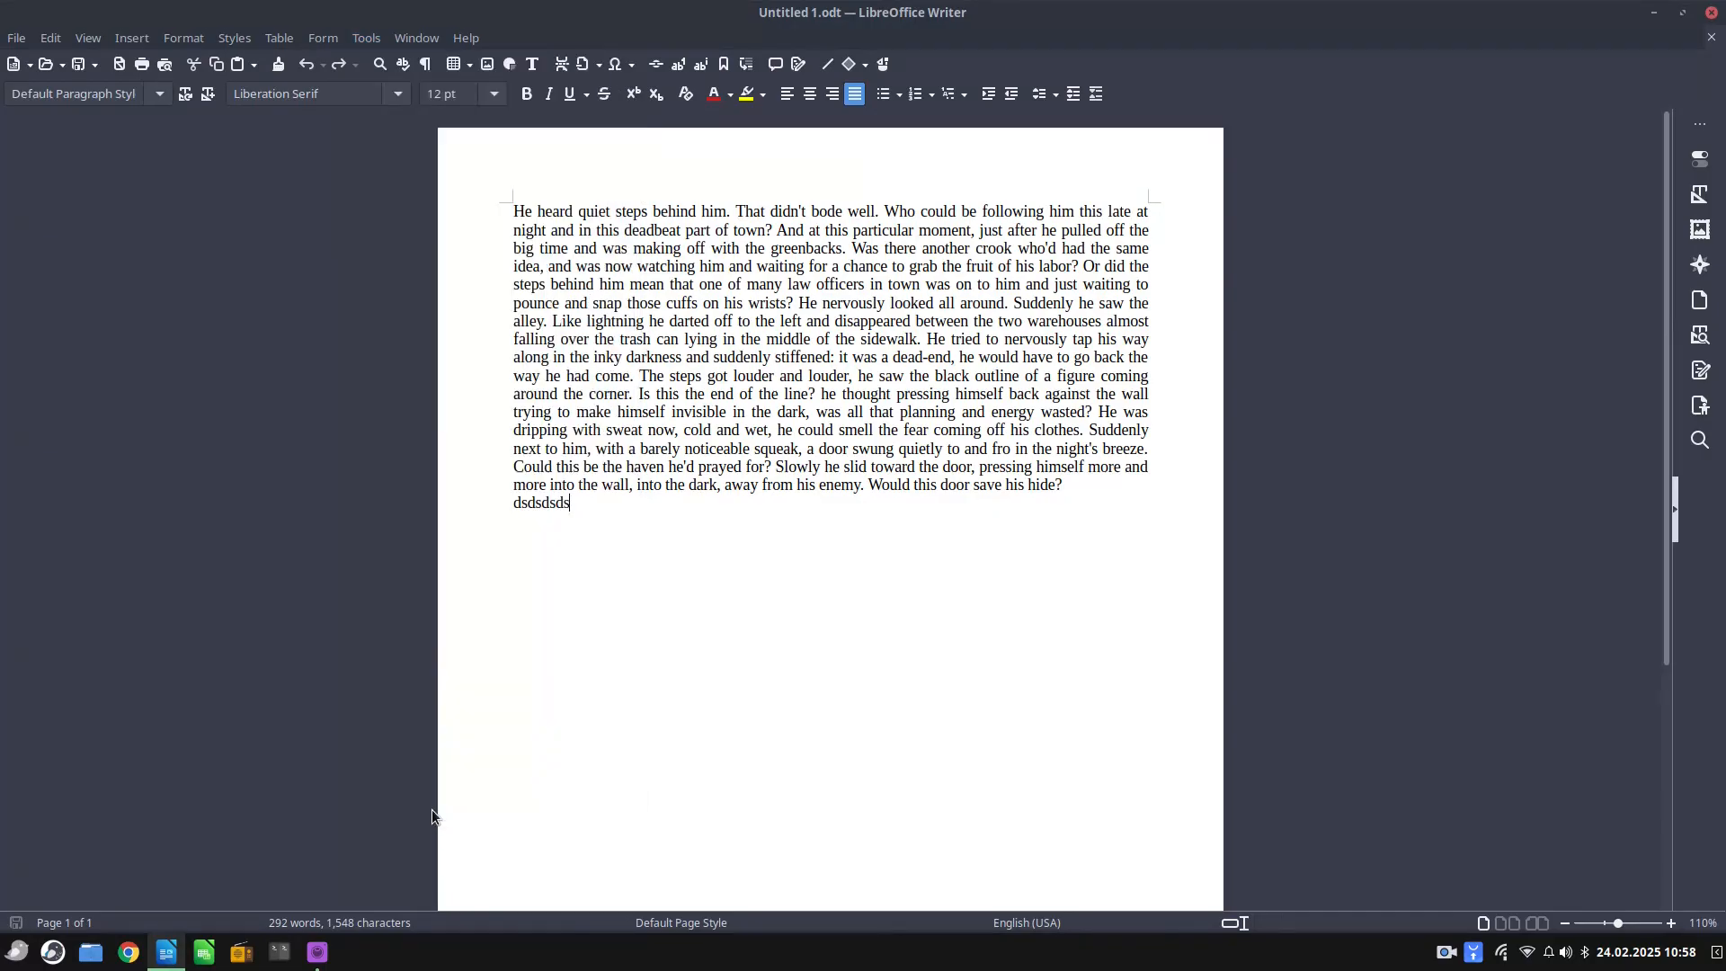
On the Options Writer View page, set Zoom to Use preferred values (100%)
click(364, 37)
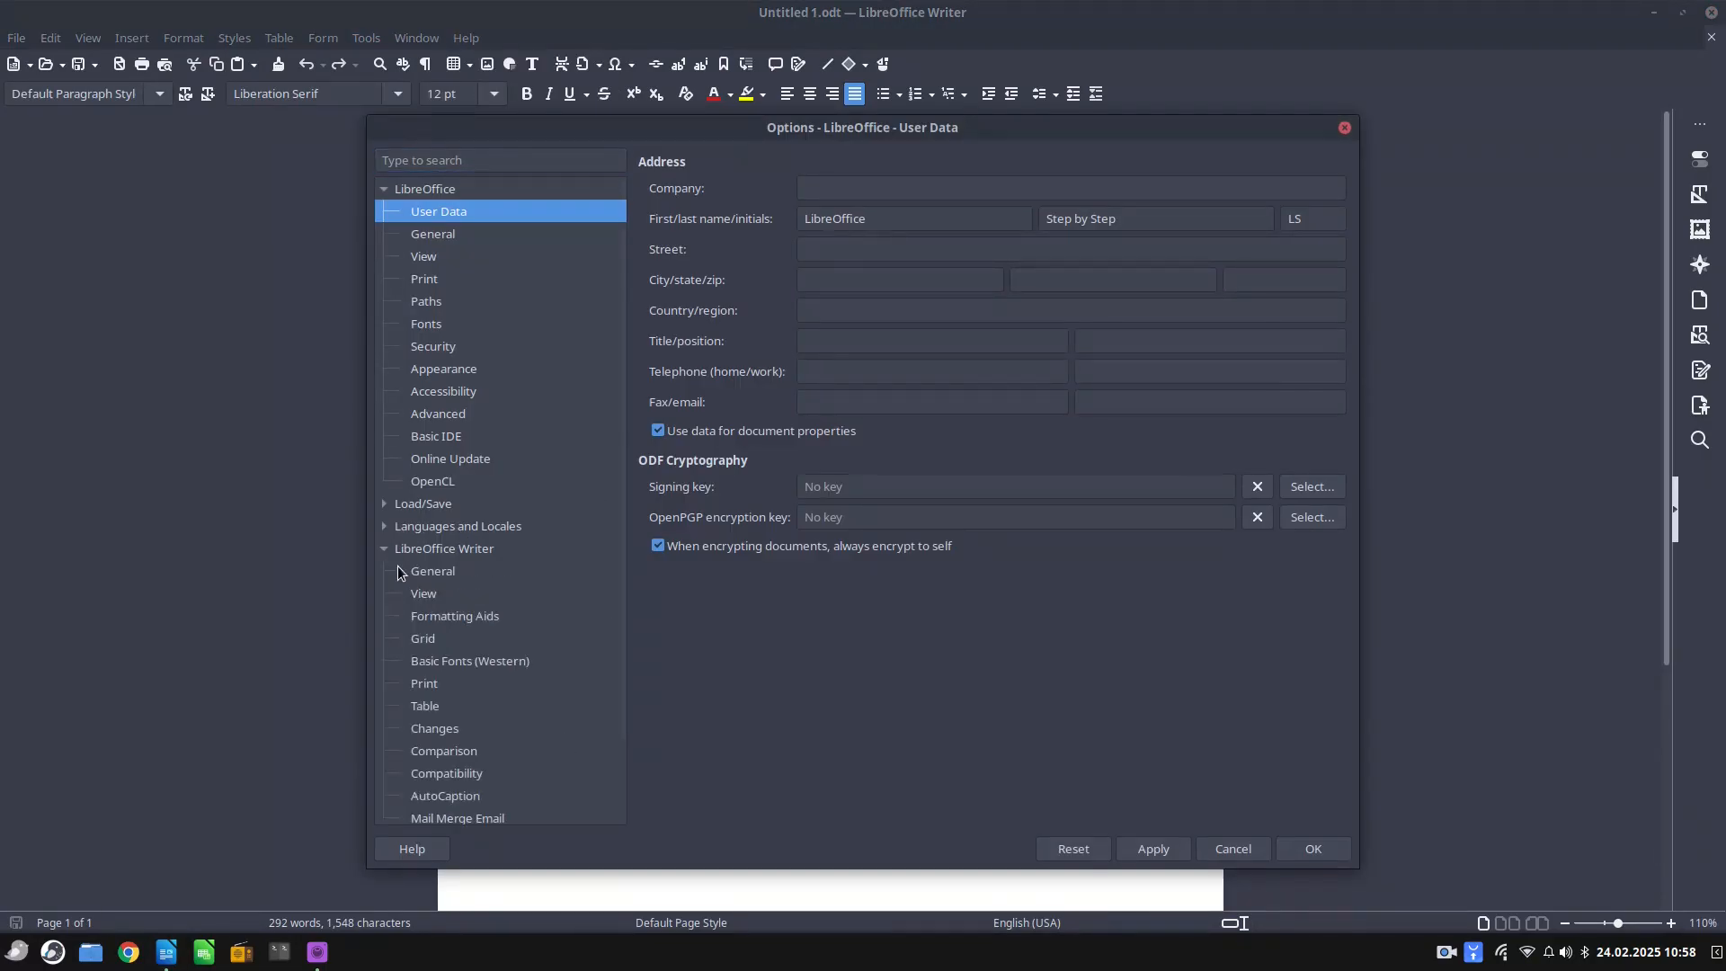
mouse_move(457, 594)
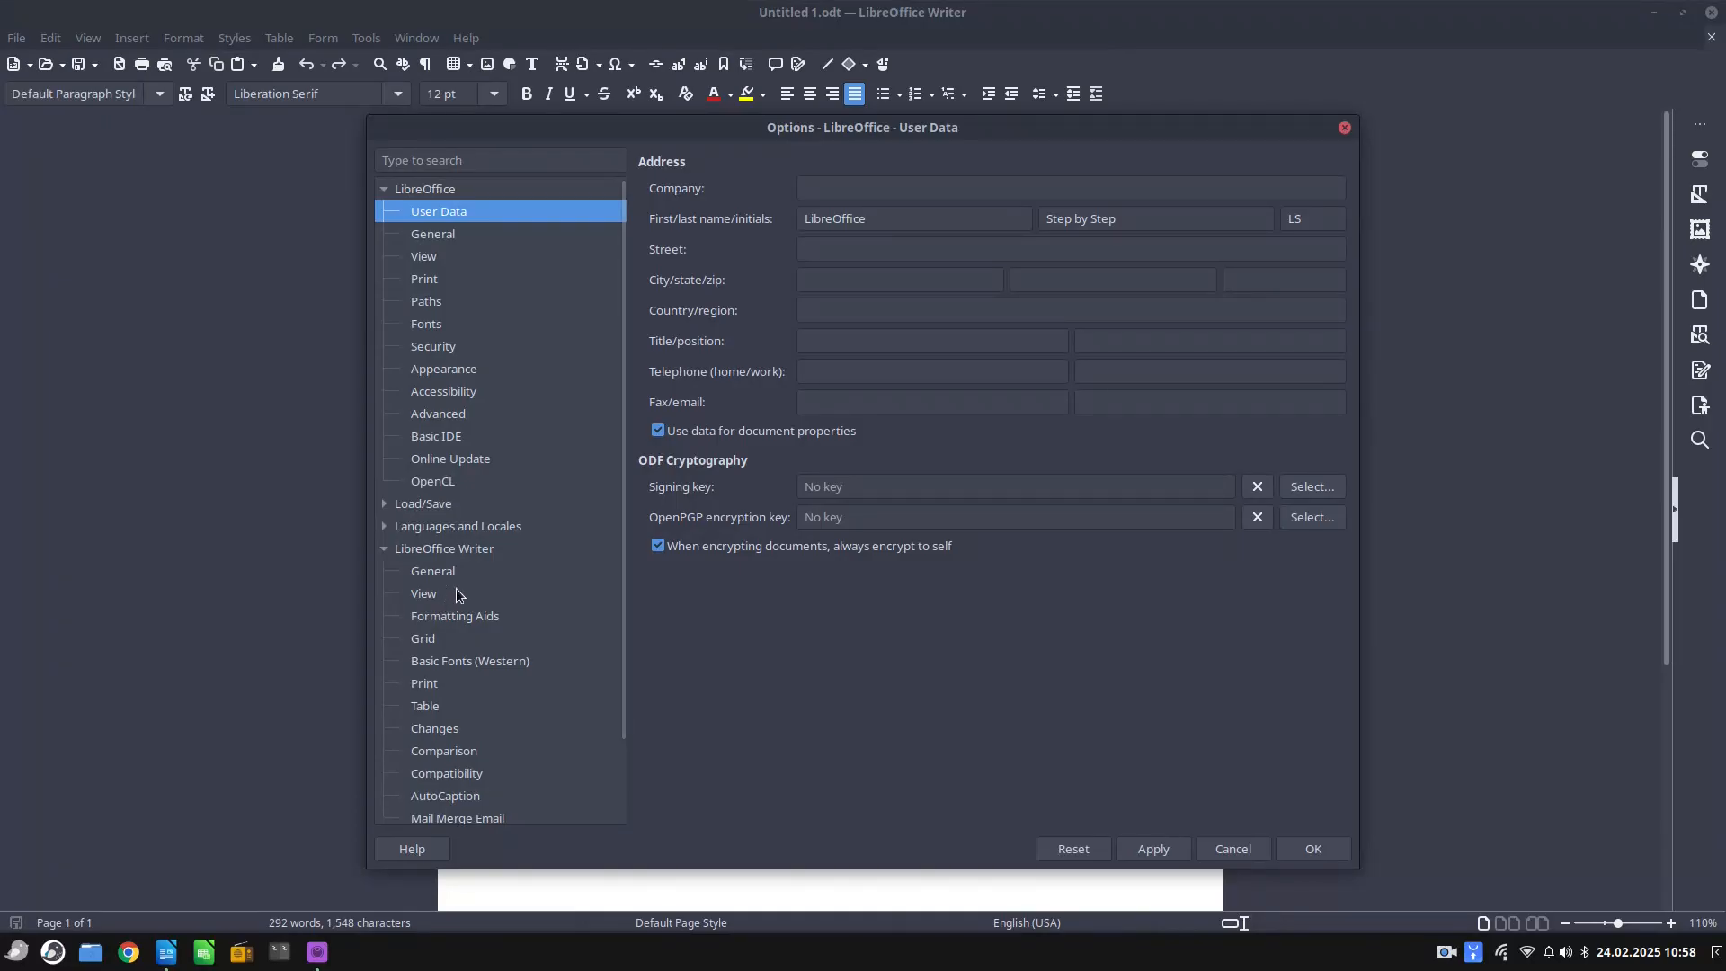
click(424, 593)
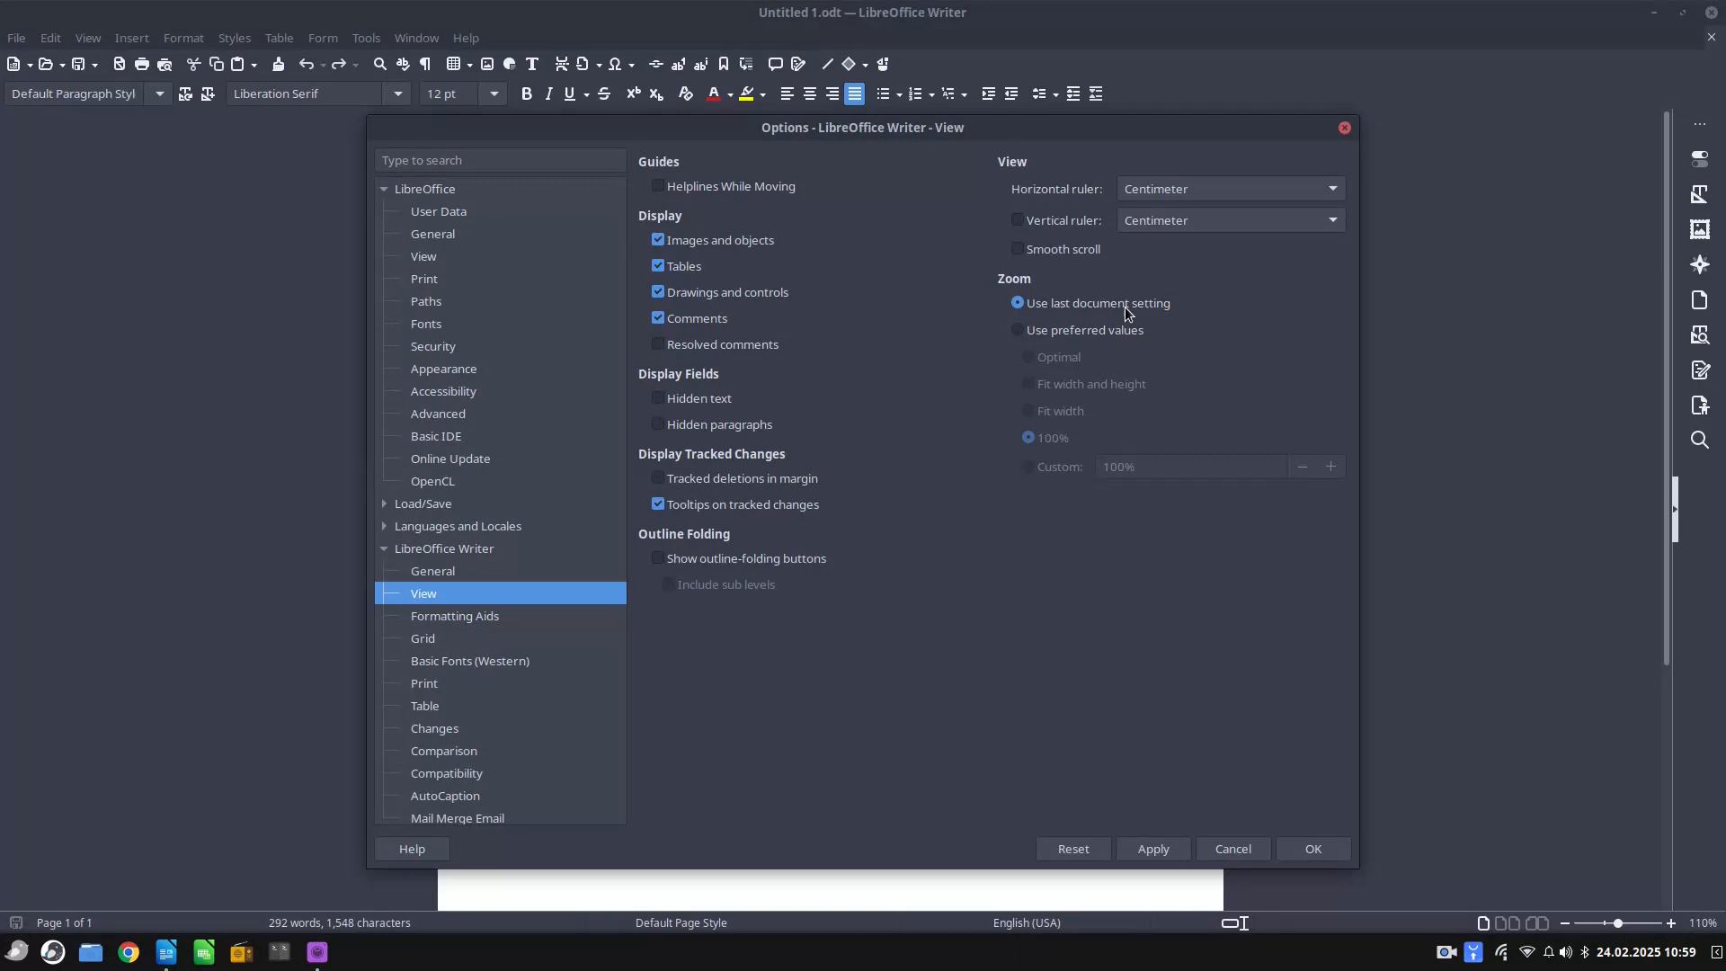
click(1018, 329)
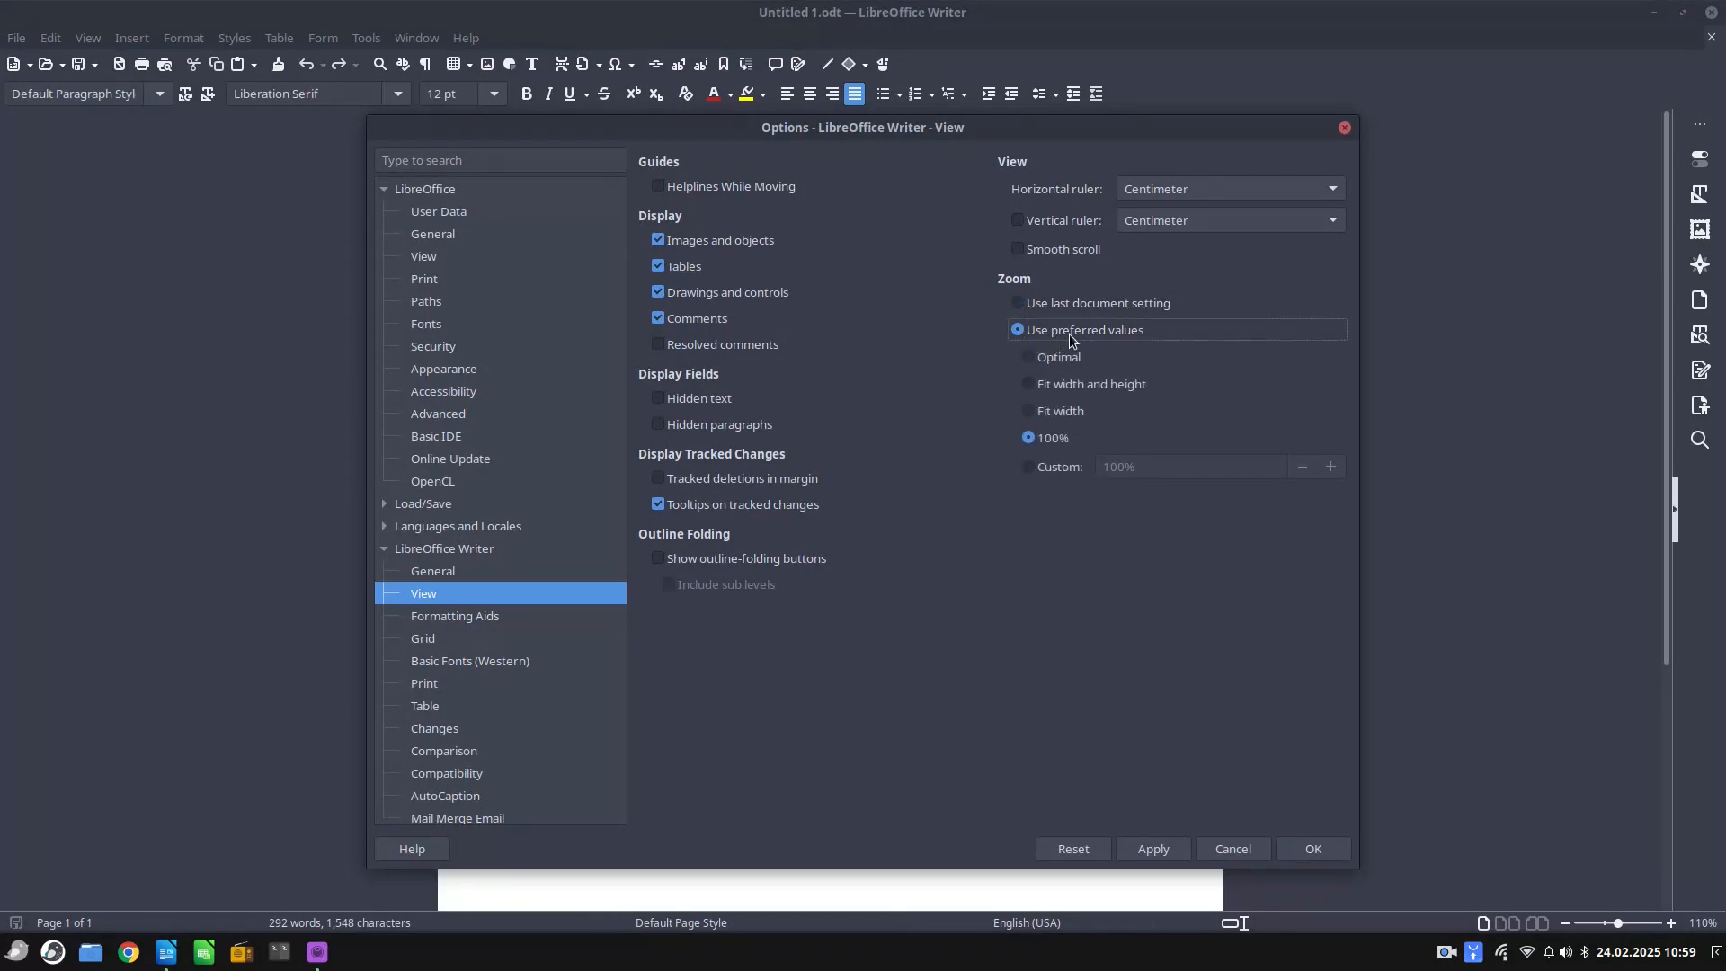
mouse_move(1064, 410)
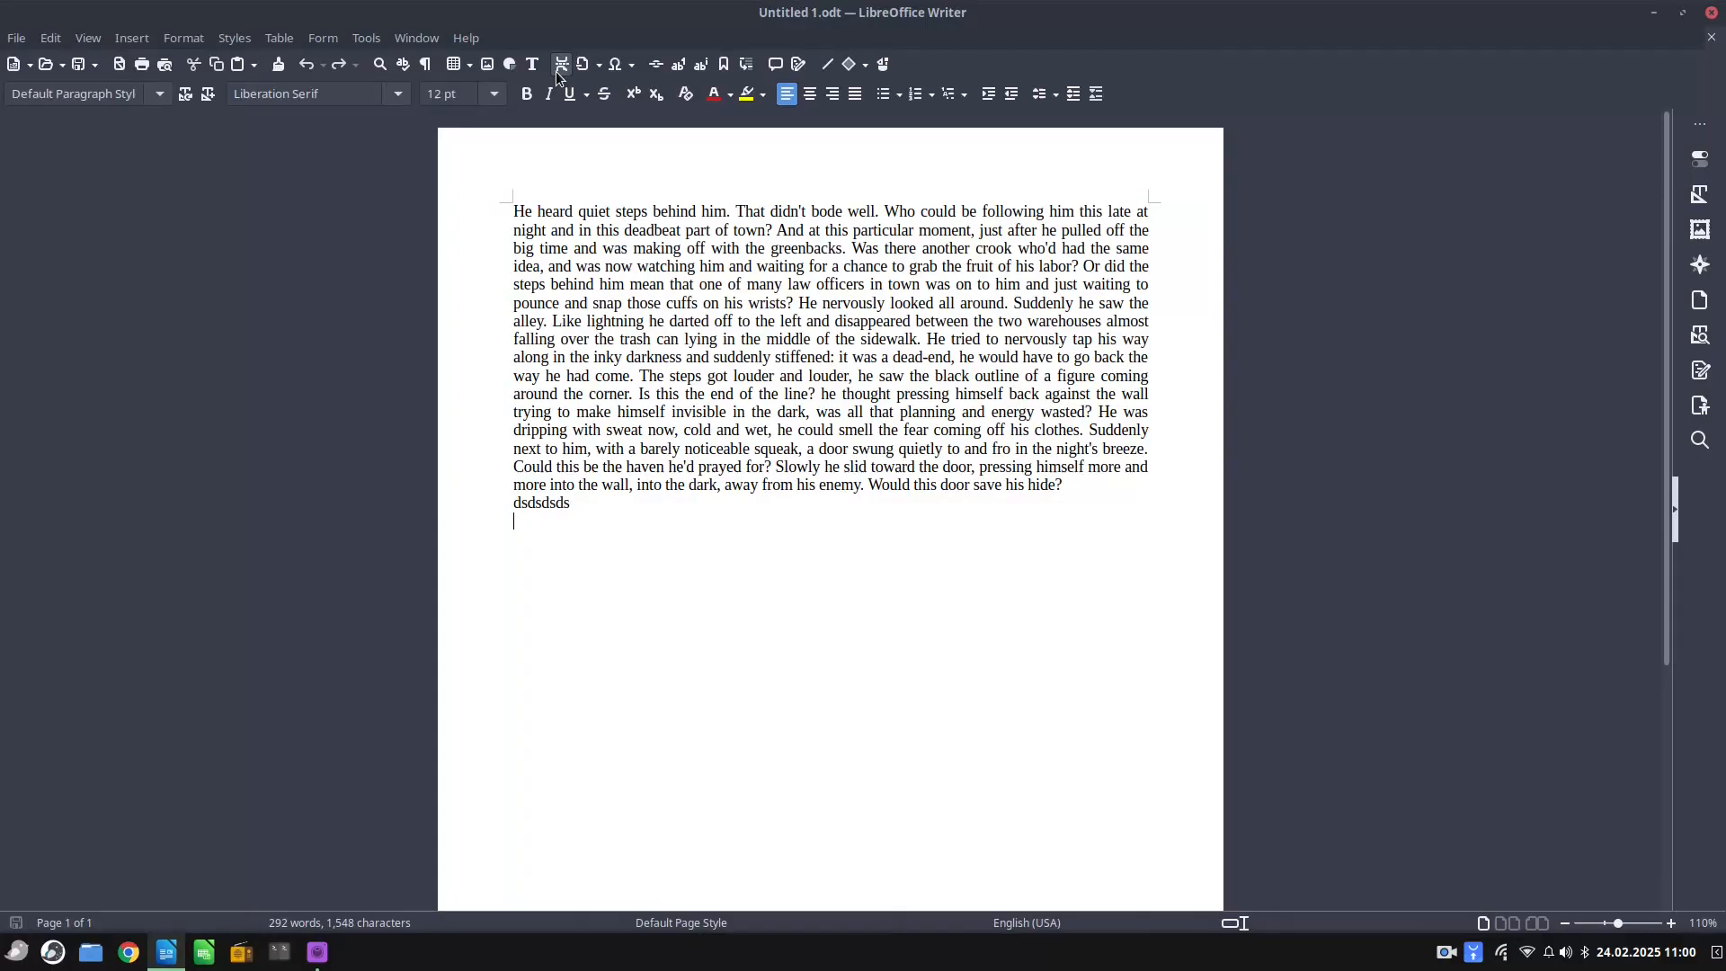
Type several spaces before 'got' after 'The steps', with formatting marks shown temporarily
click(424, 64)
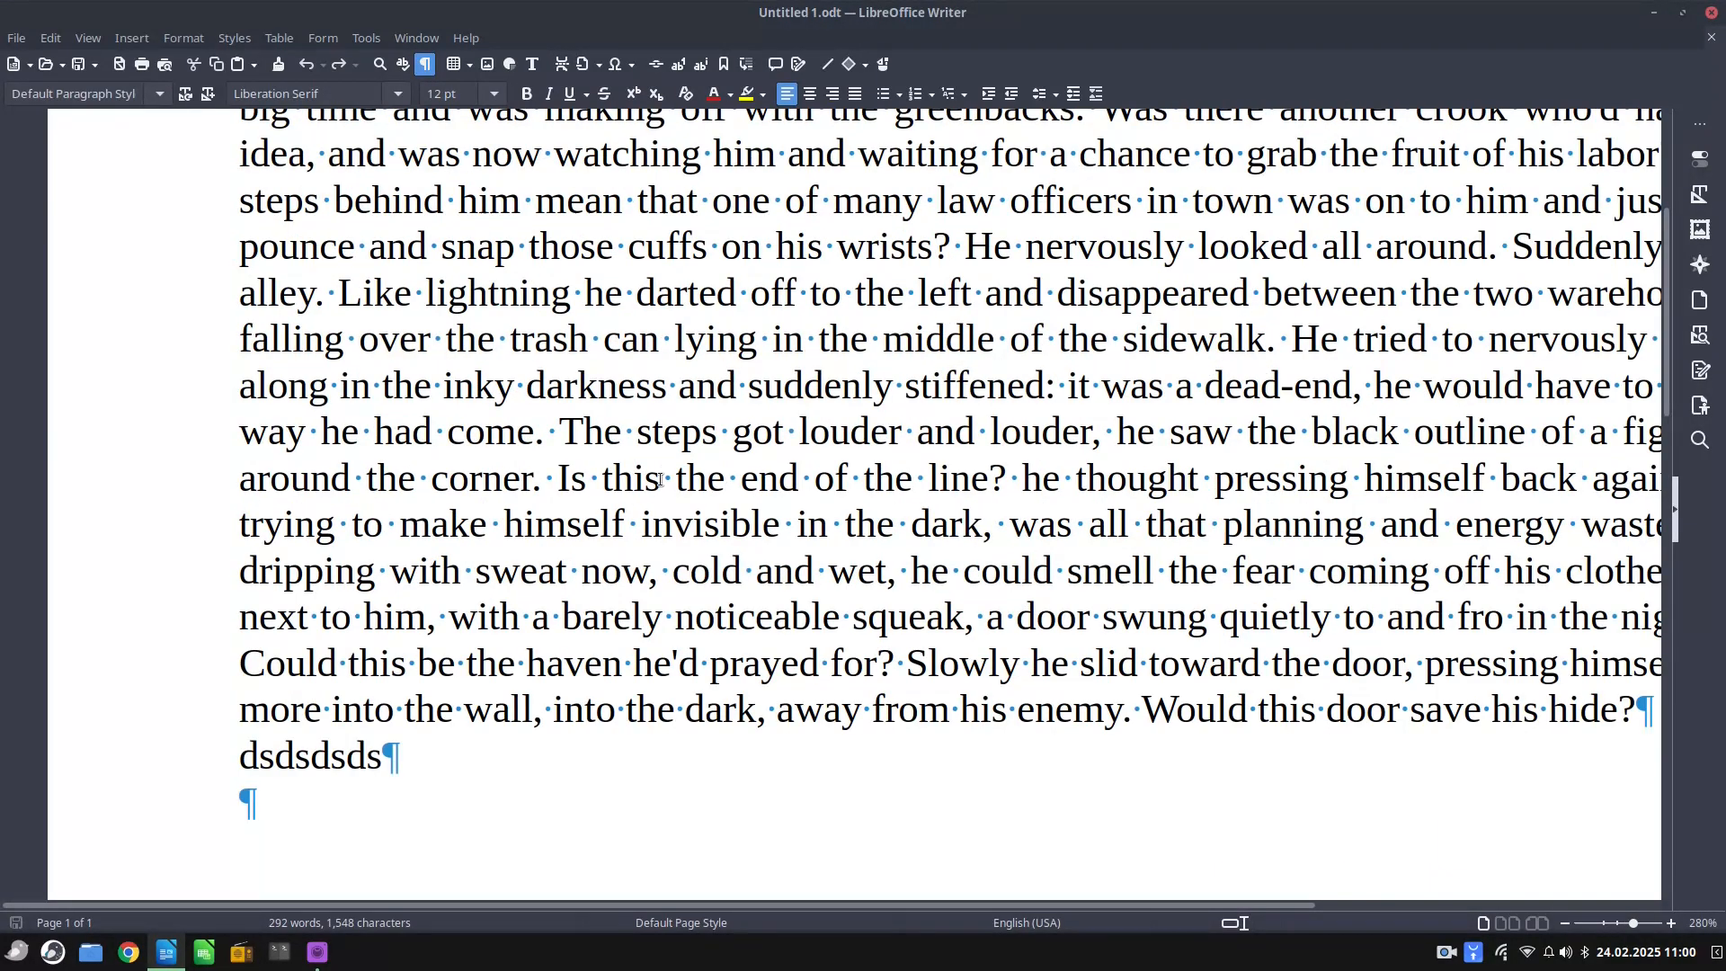
click(854, 94)
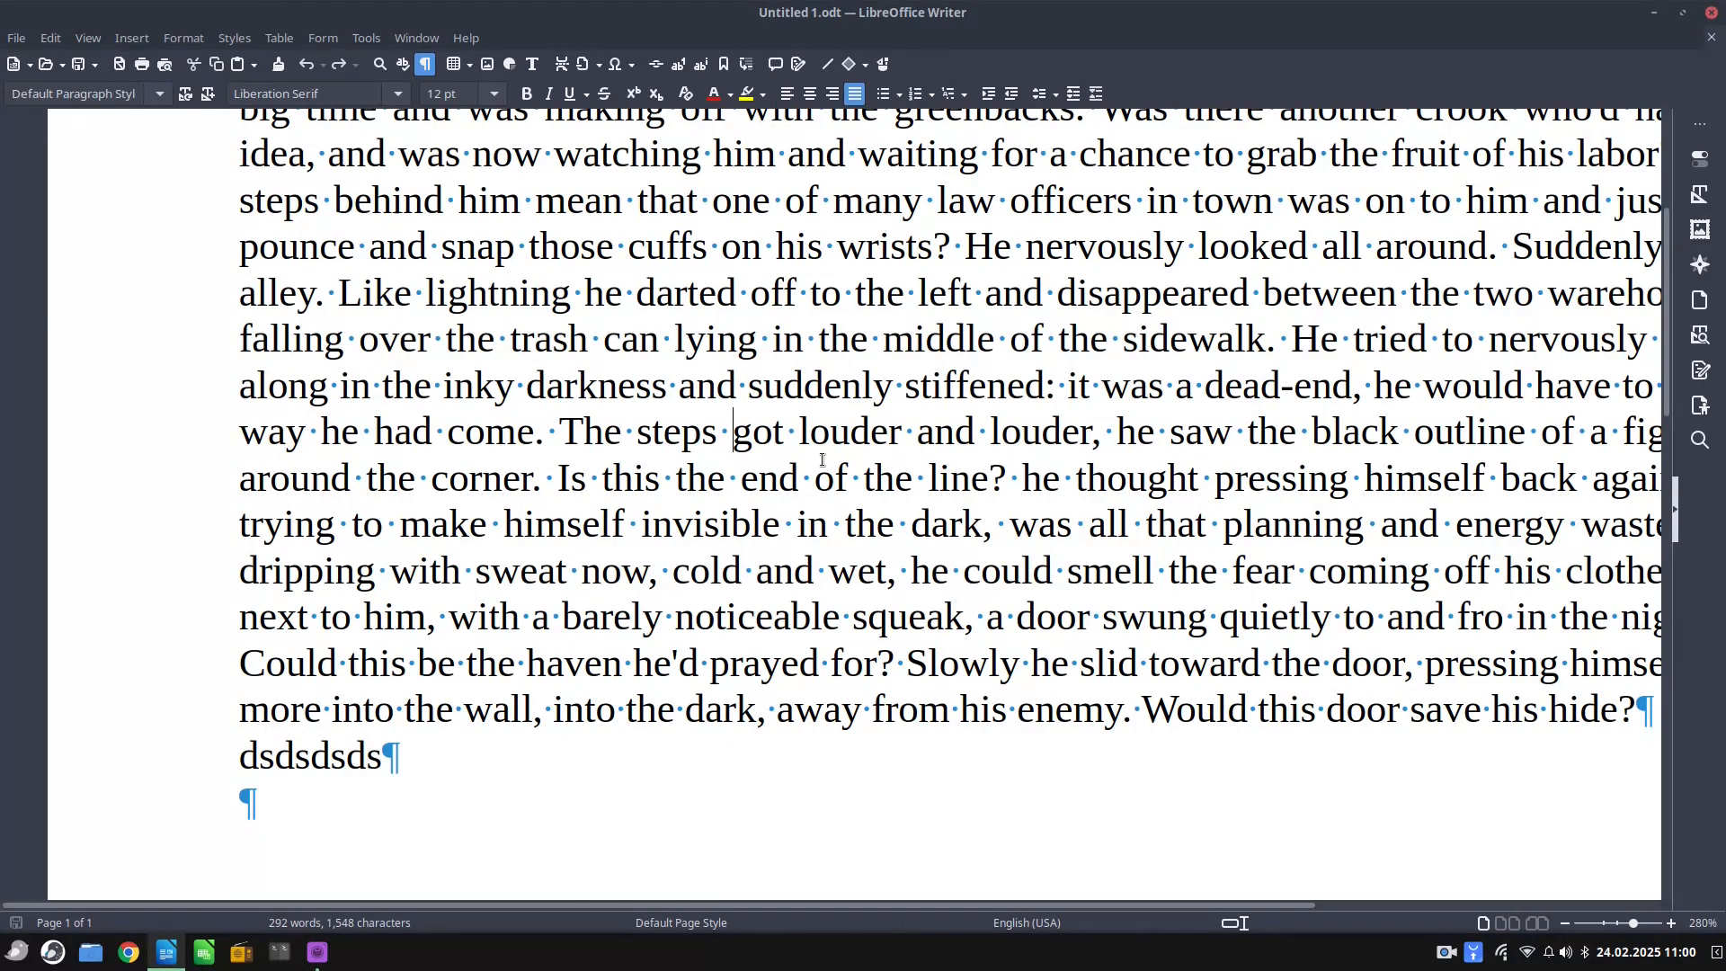
text("   ")
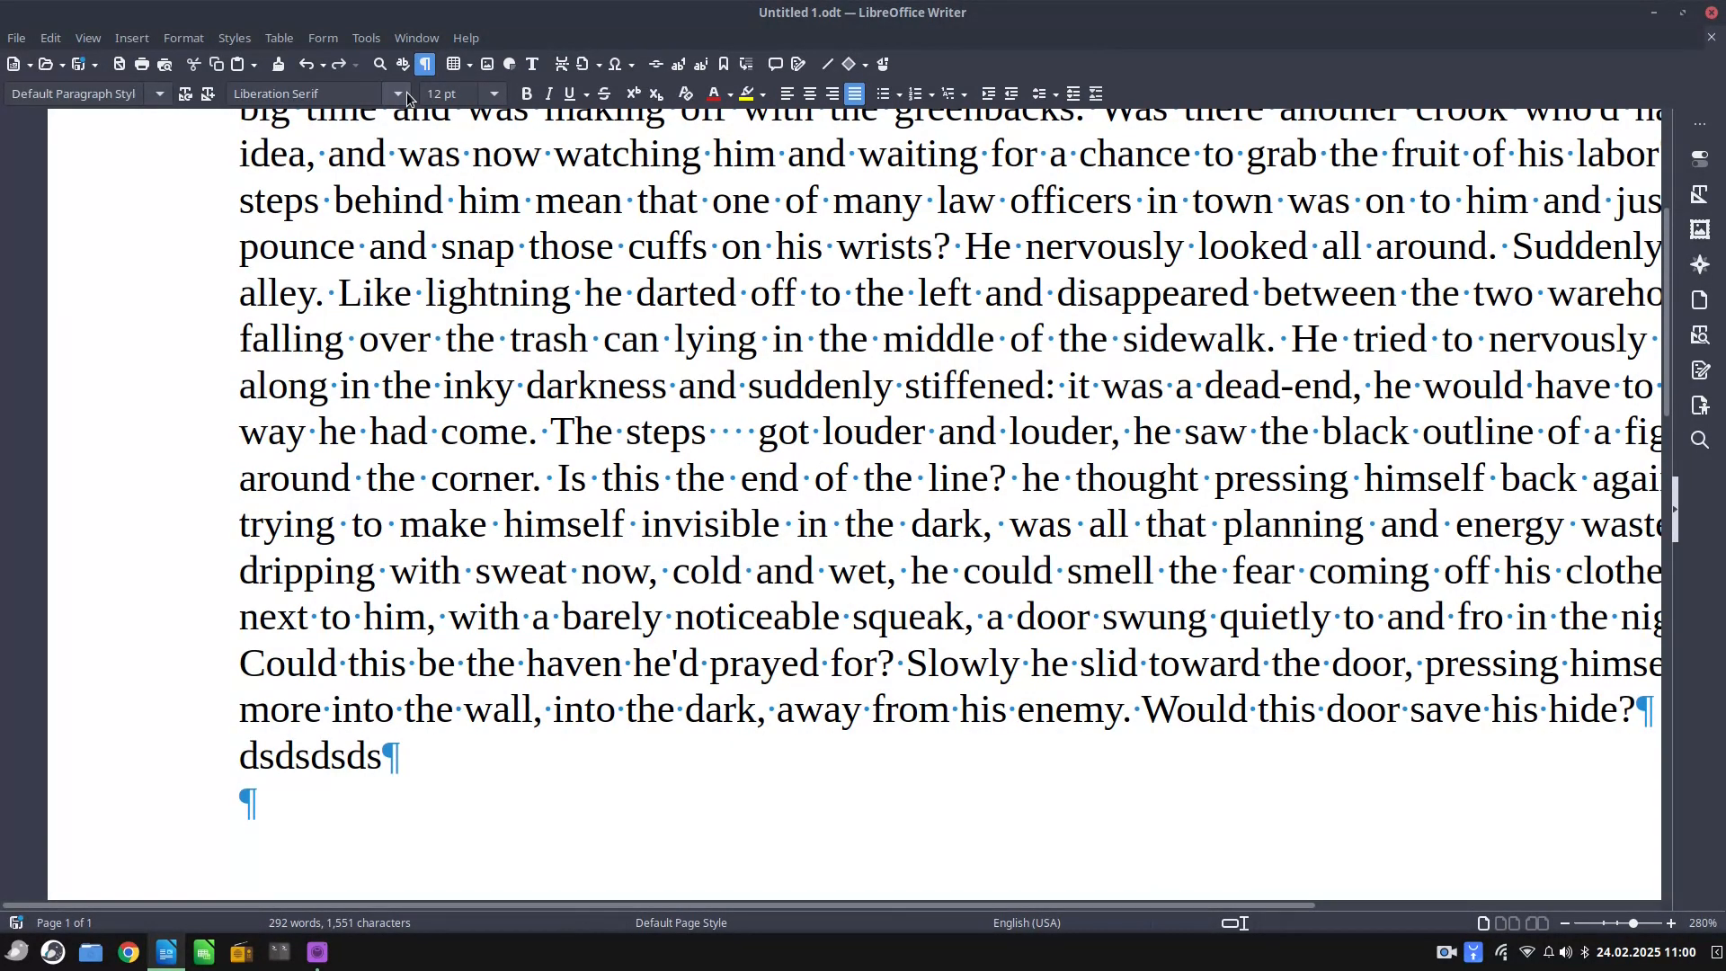
click(423, 64)
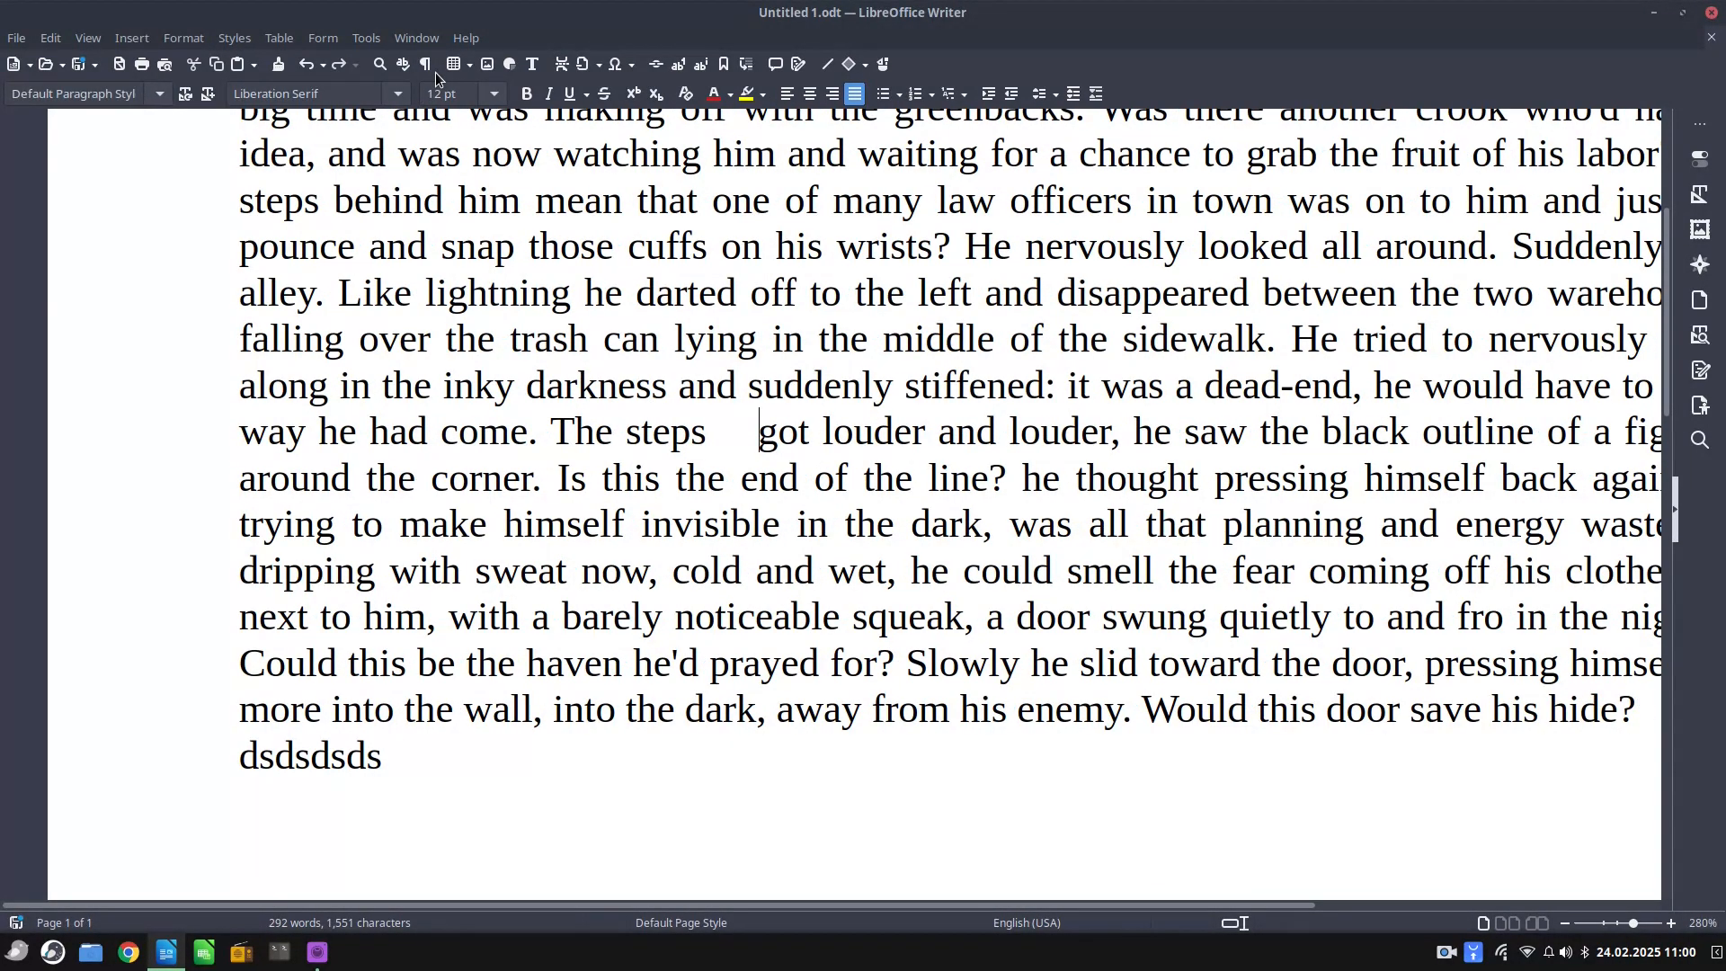
click(87, 38)
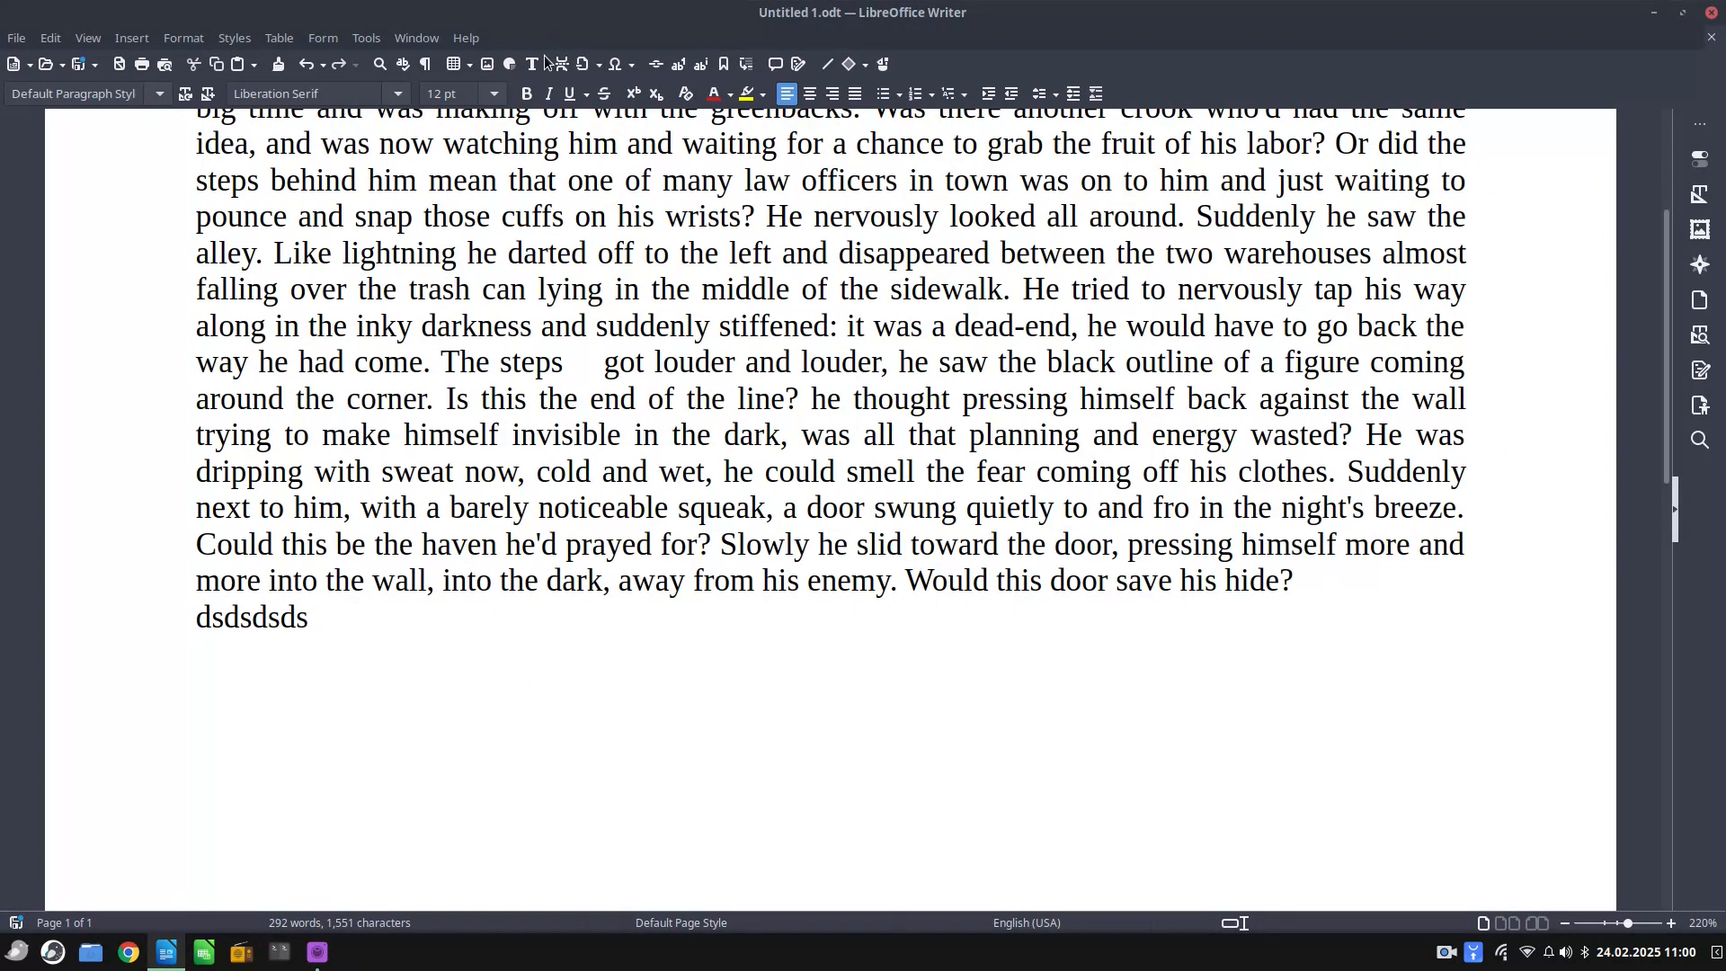
Apply the no-borders preset to the 3-by-4 table and type 'sd' in its first column
click(455, 63)
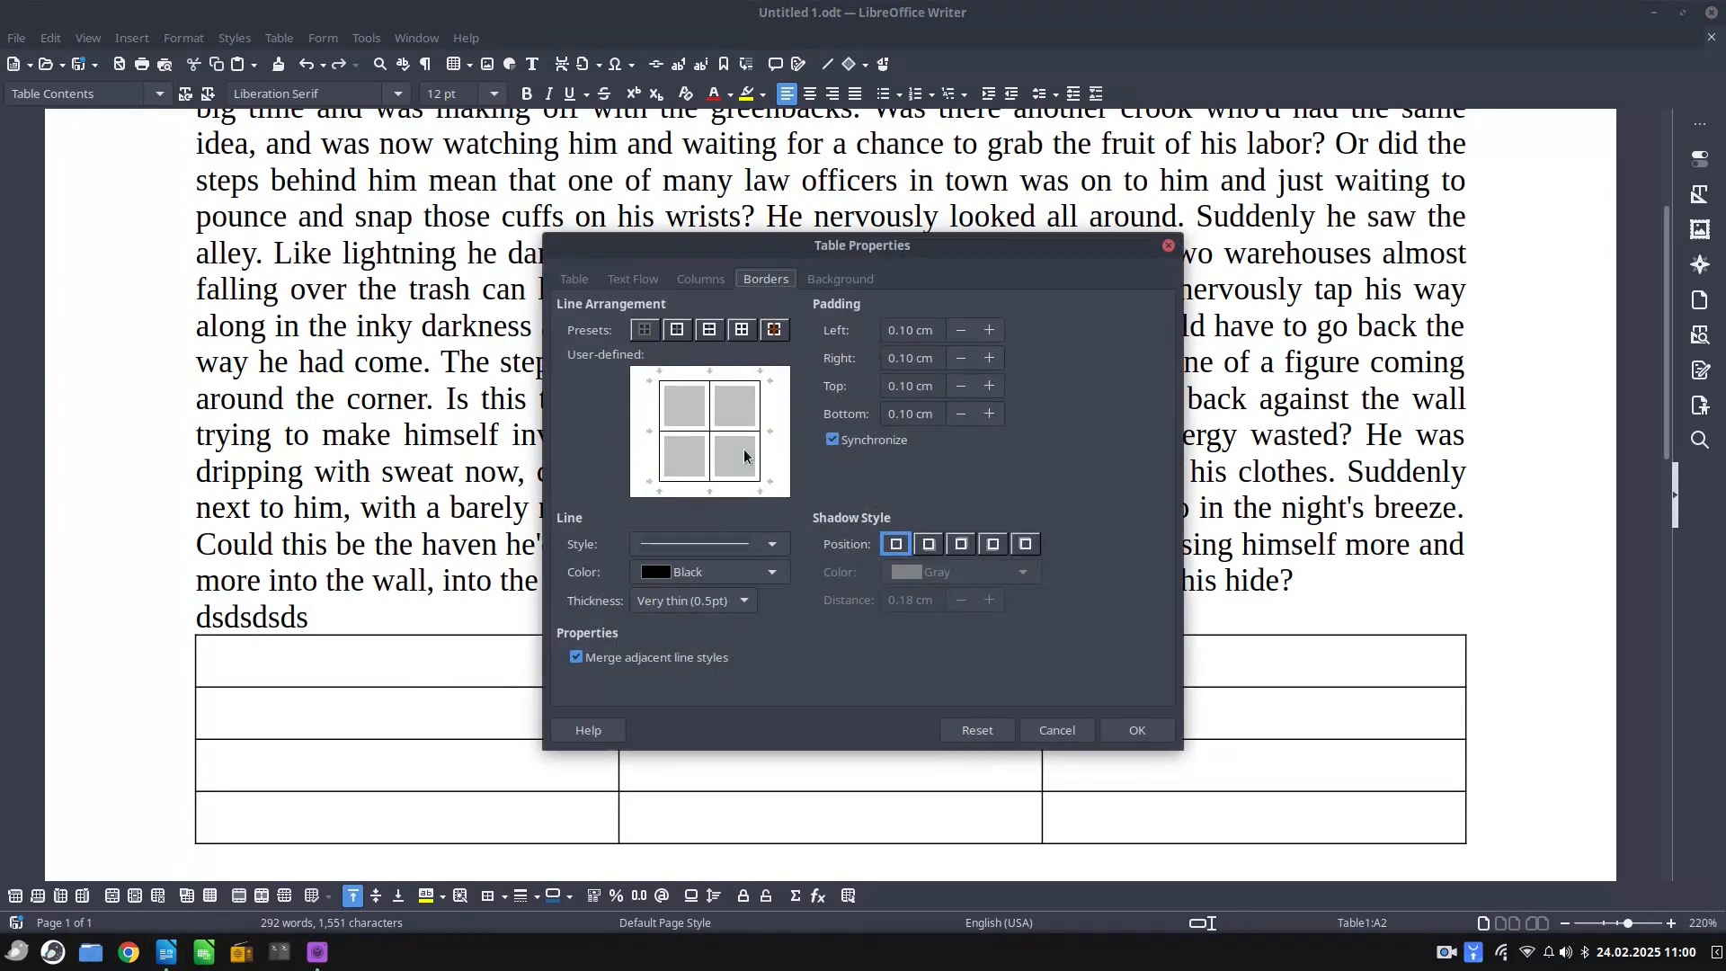
click(1136, 730)
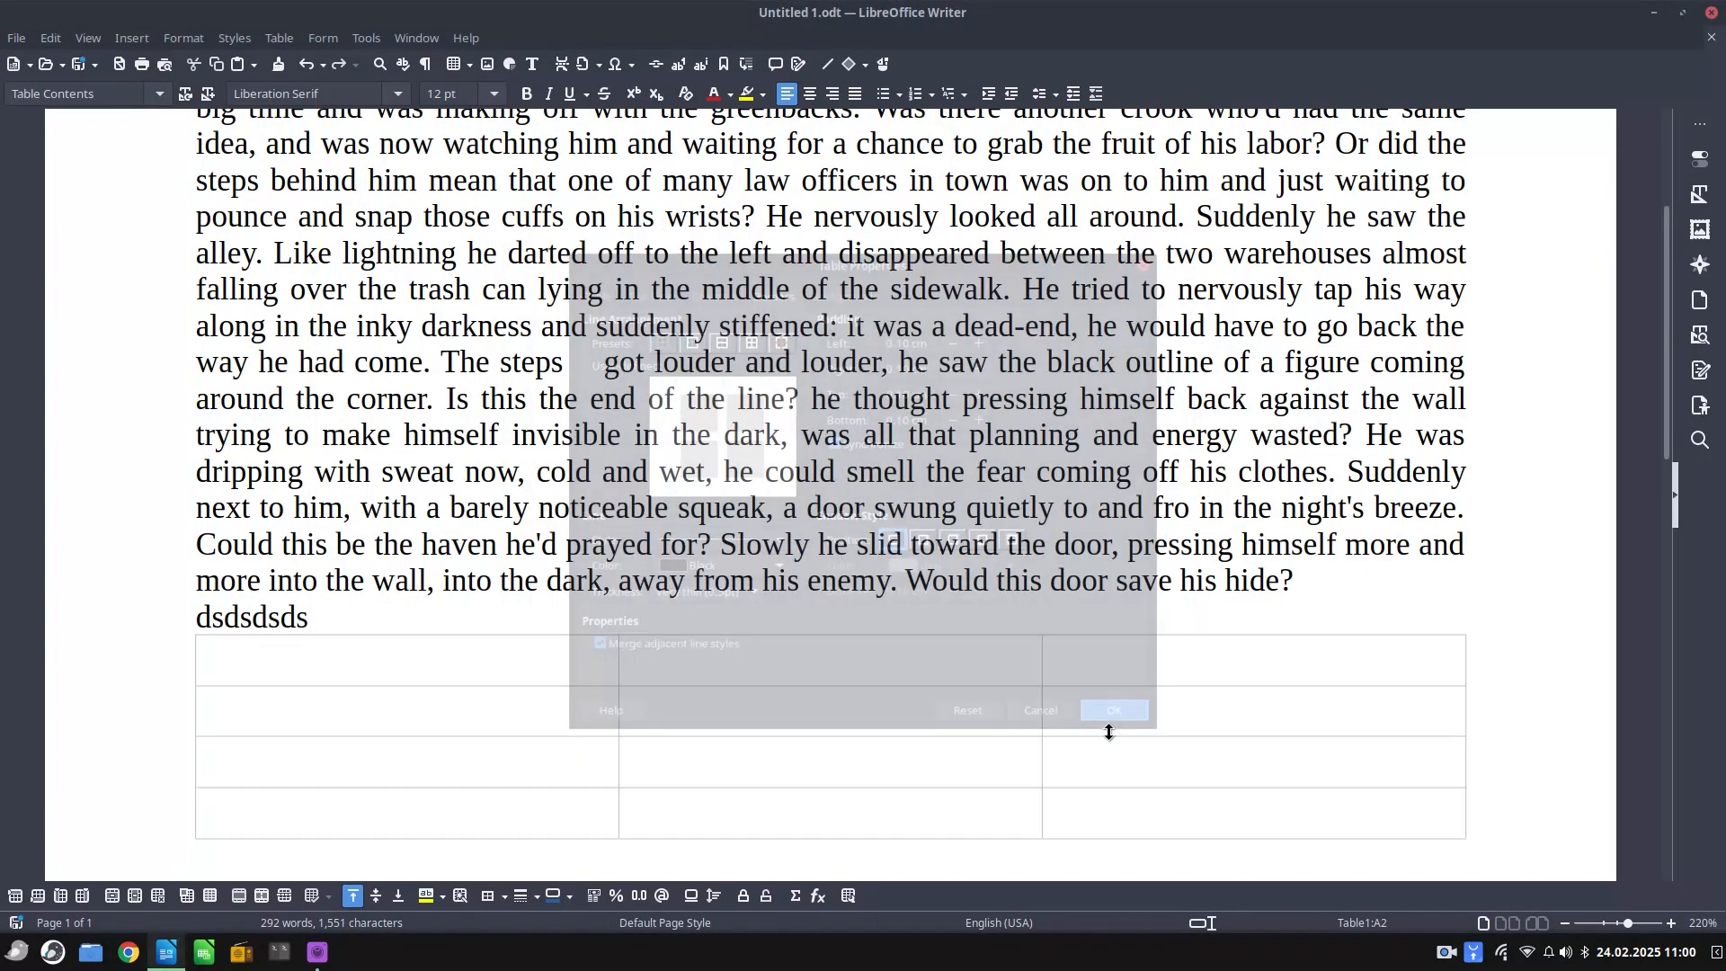
click(1112, 710)
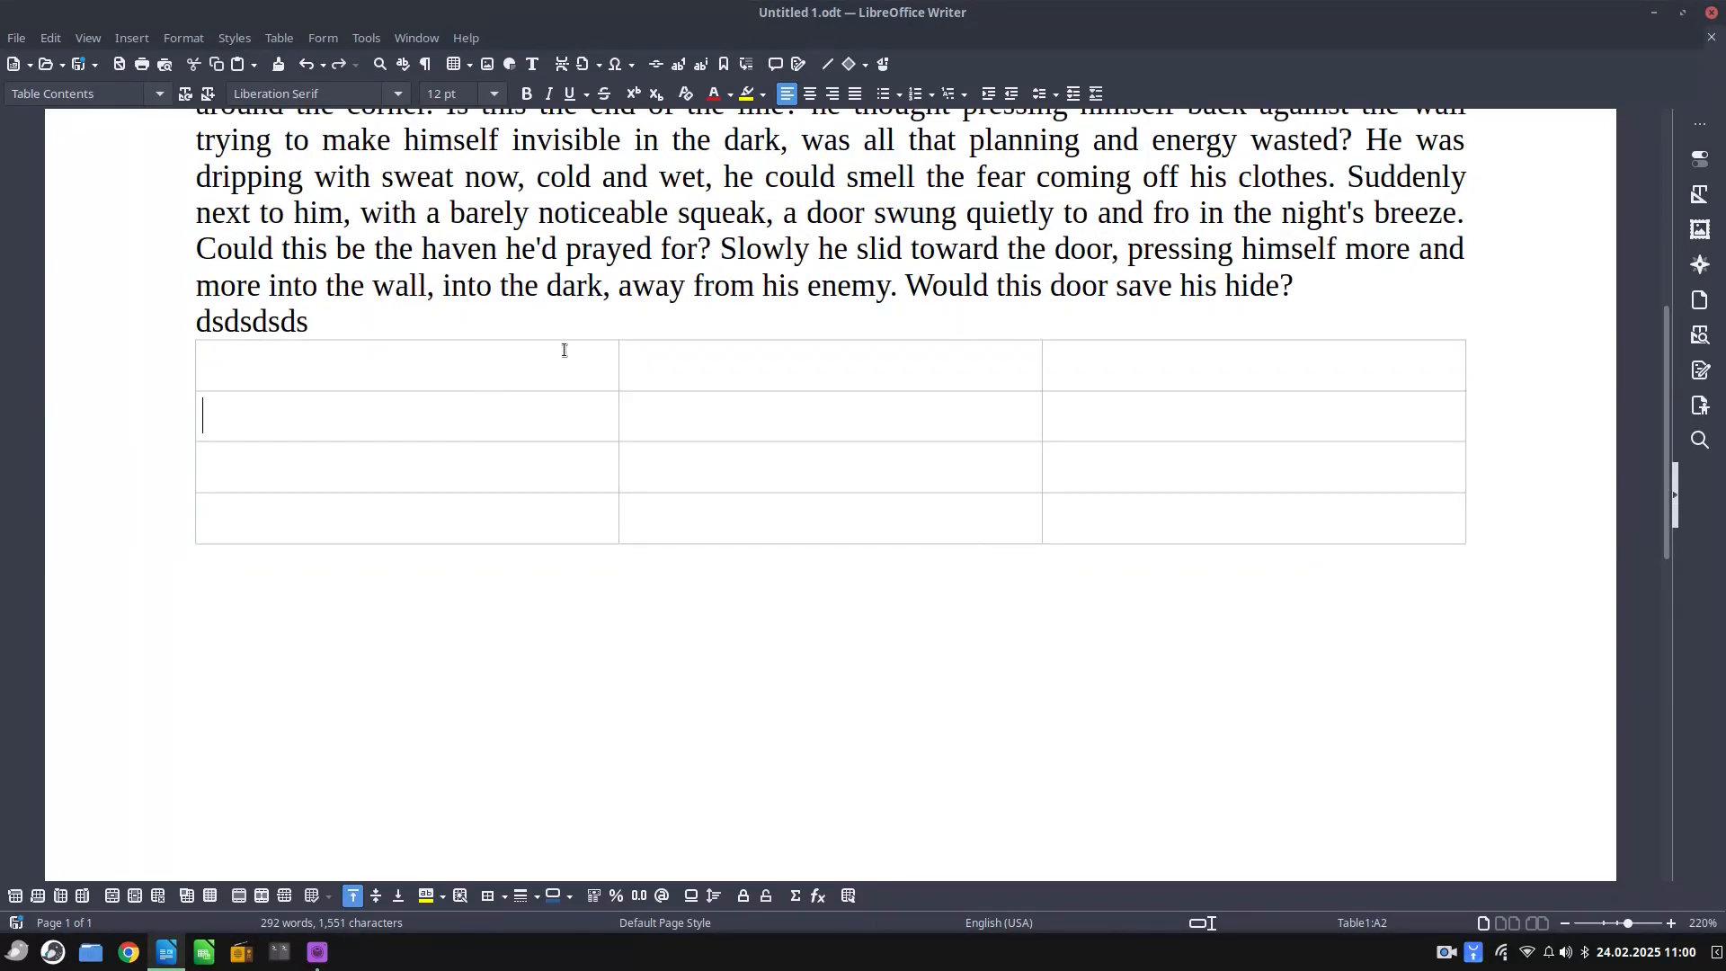
text(sd)
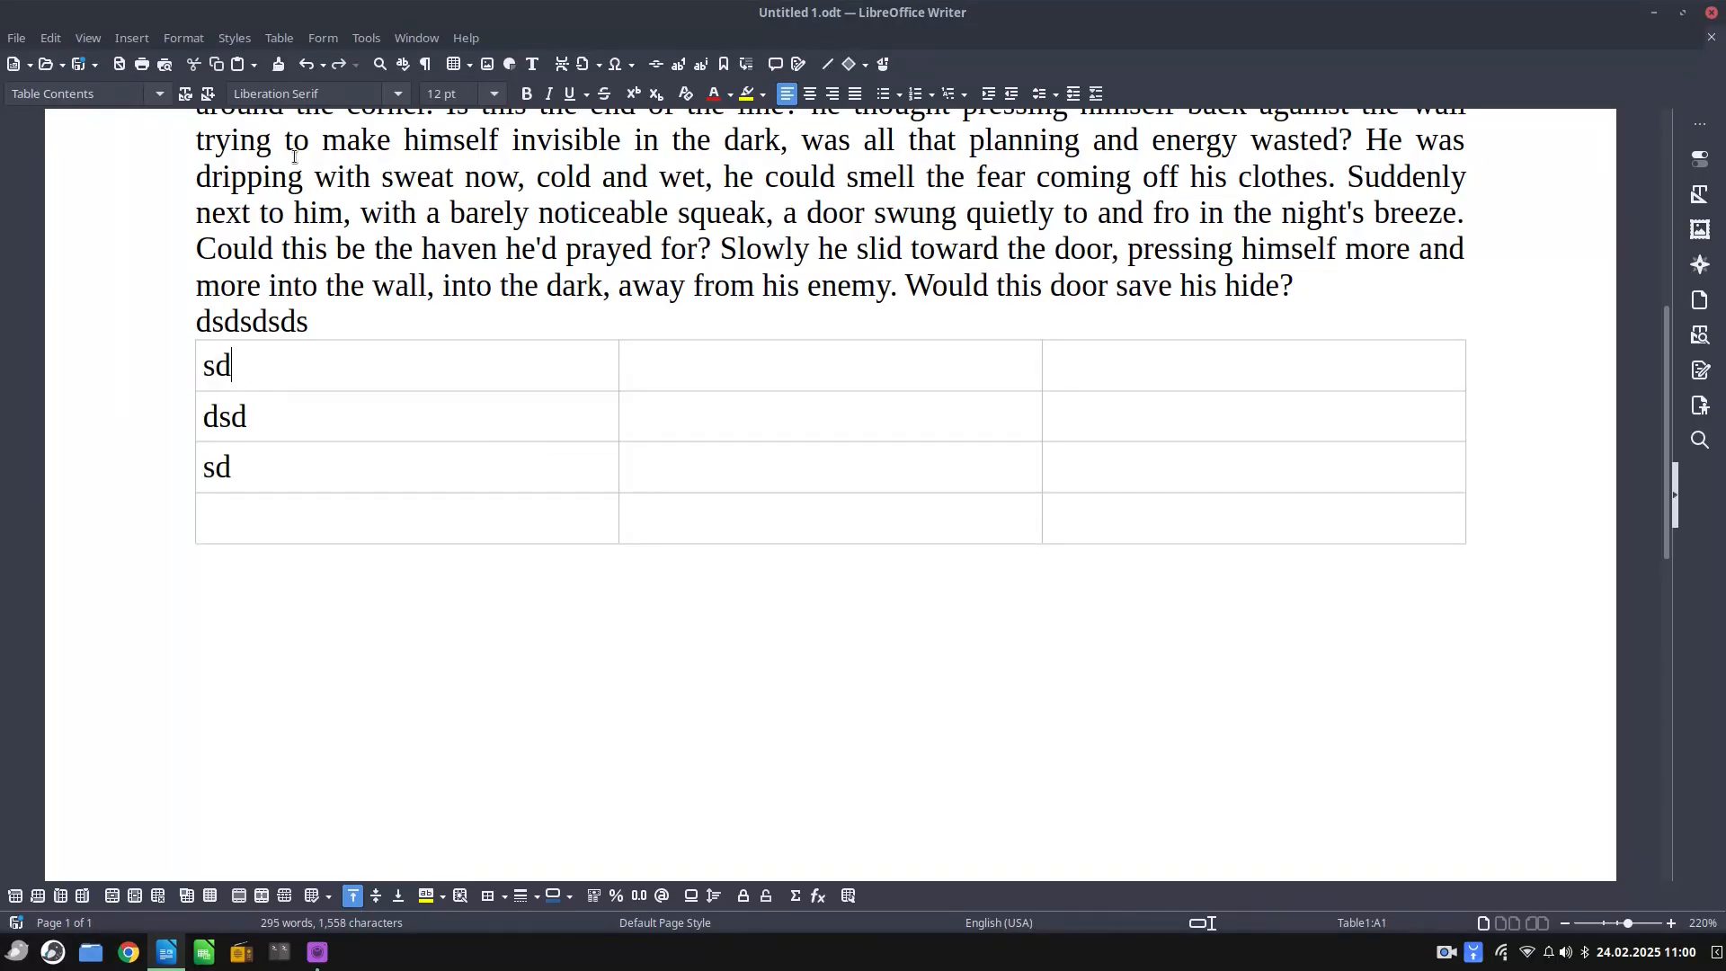
click(87, 37)
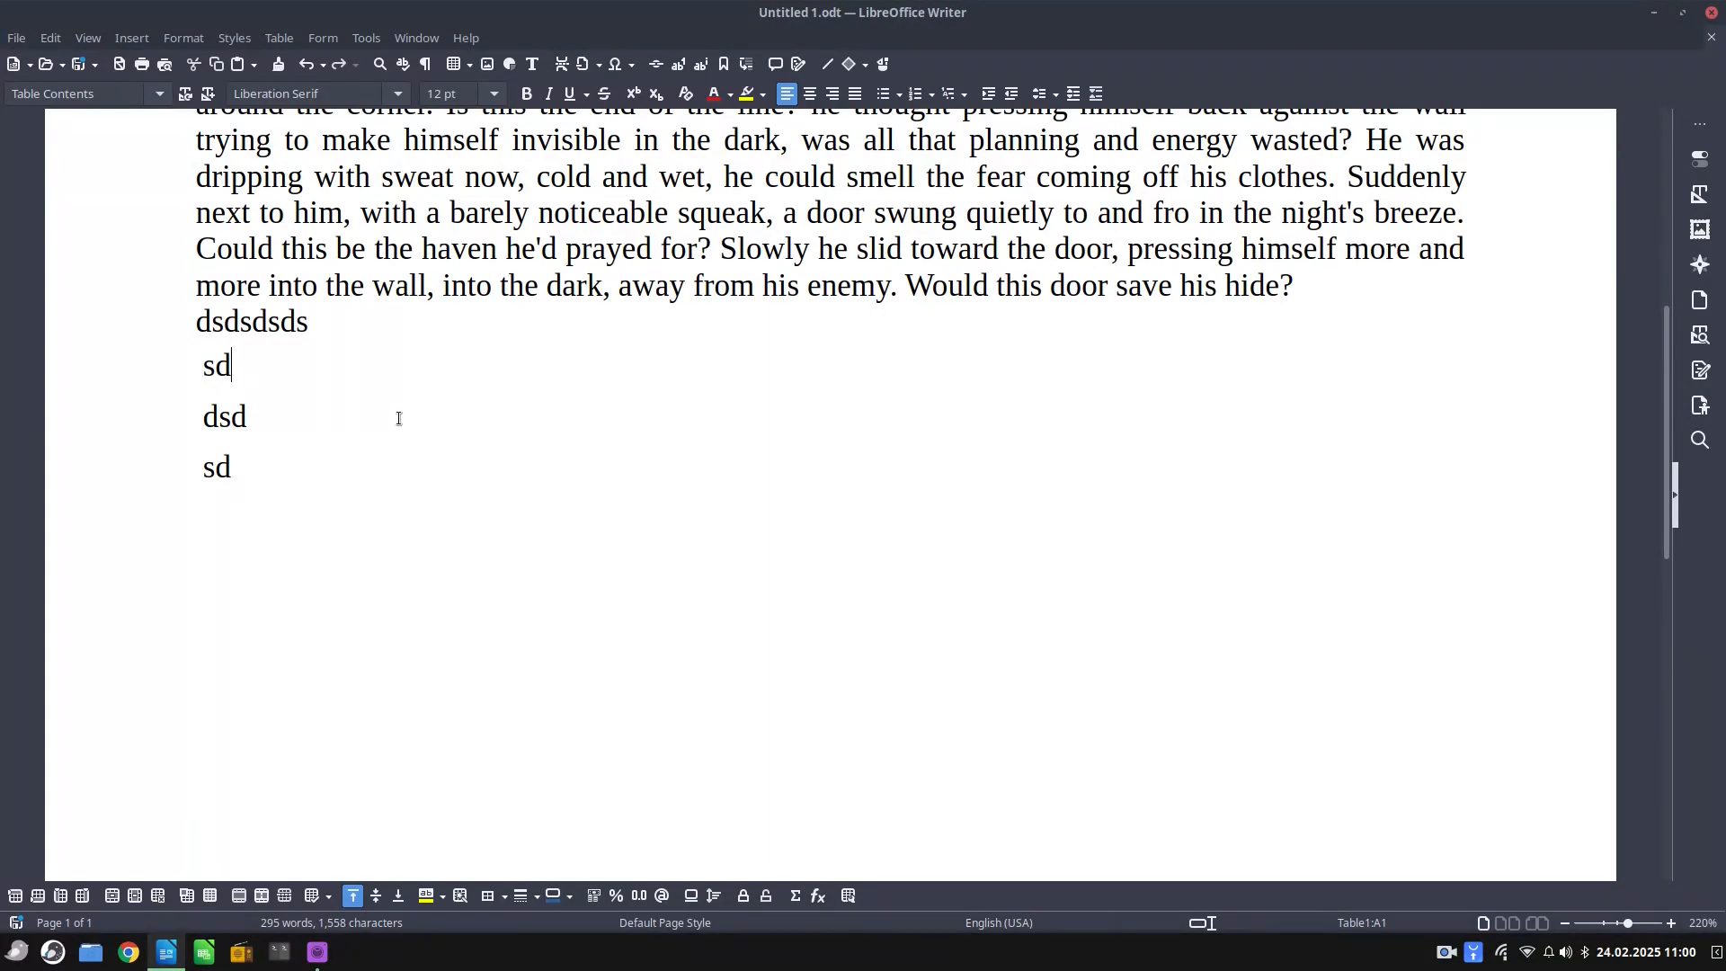
mouse_move(131, 87)
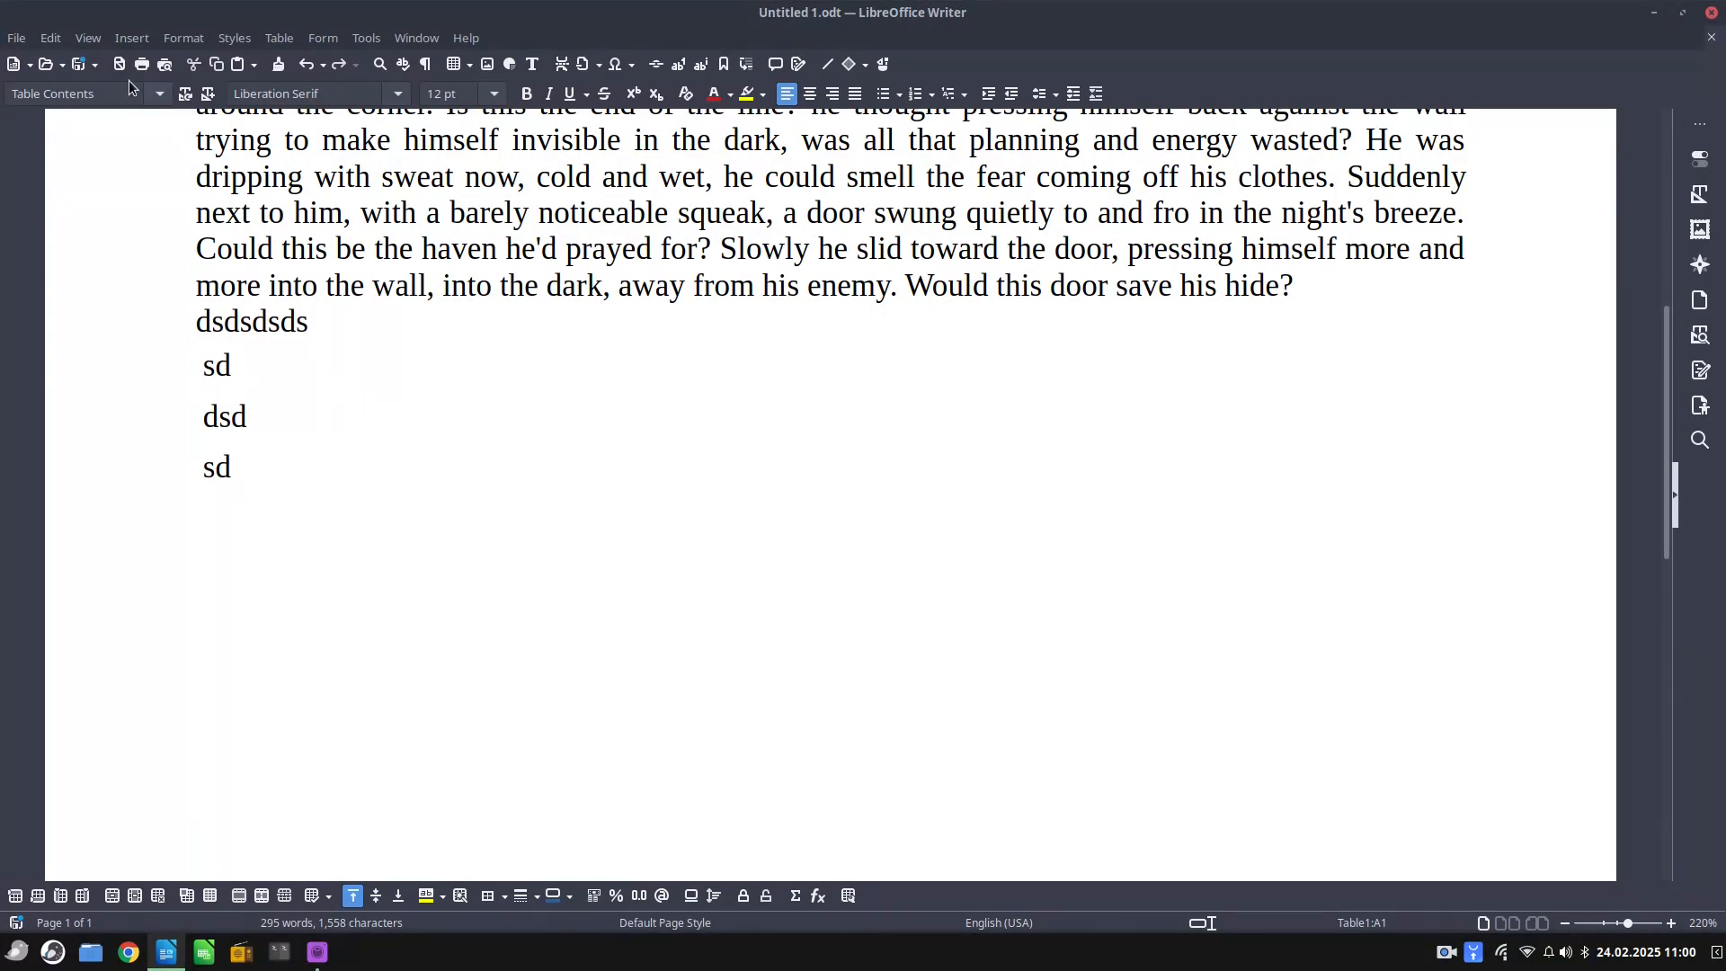
Enable Formatting Marks from the View menu after browsing the Insert menu
click(132, 38)
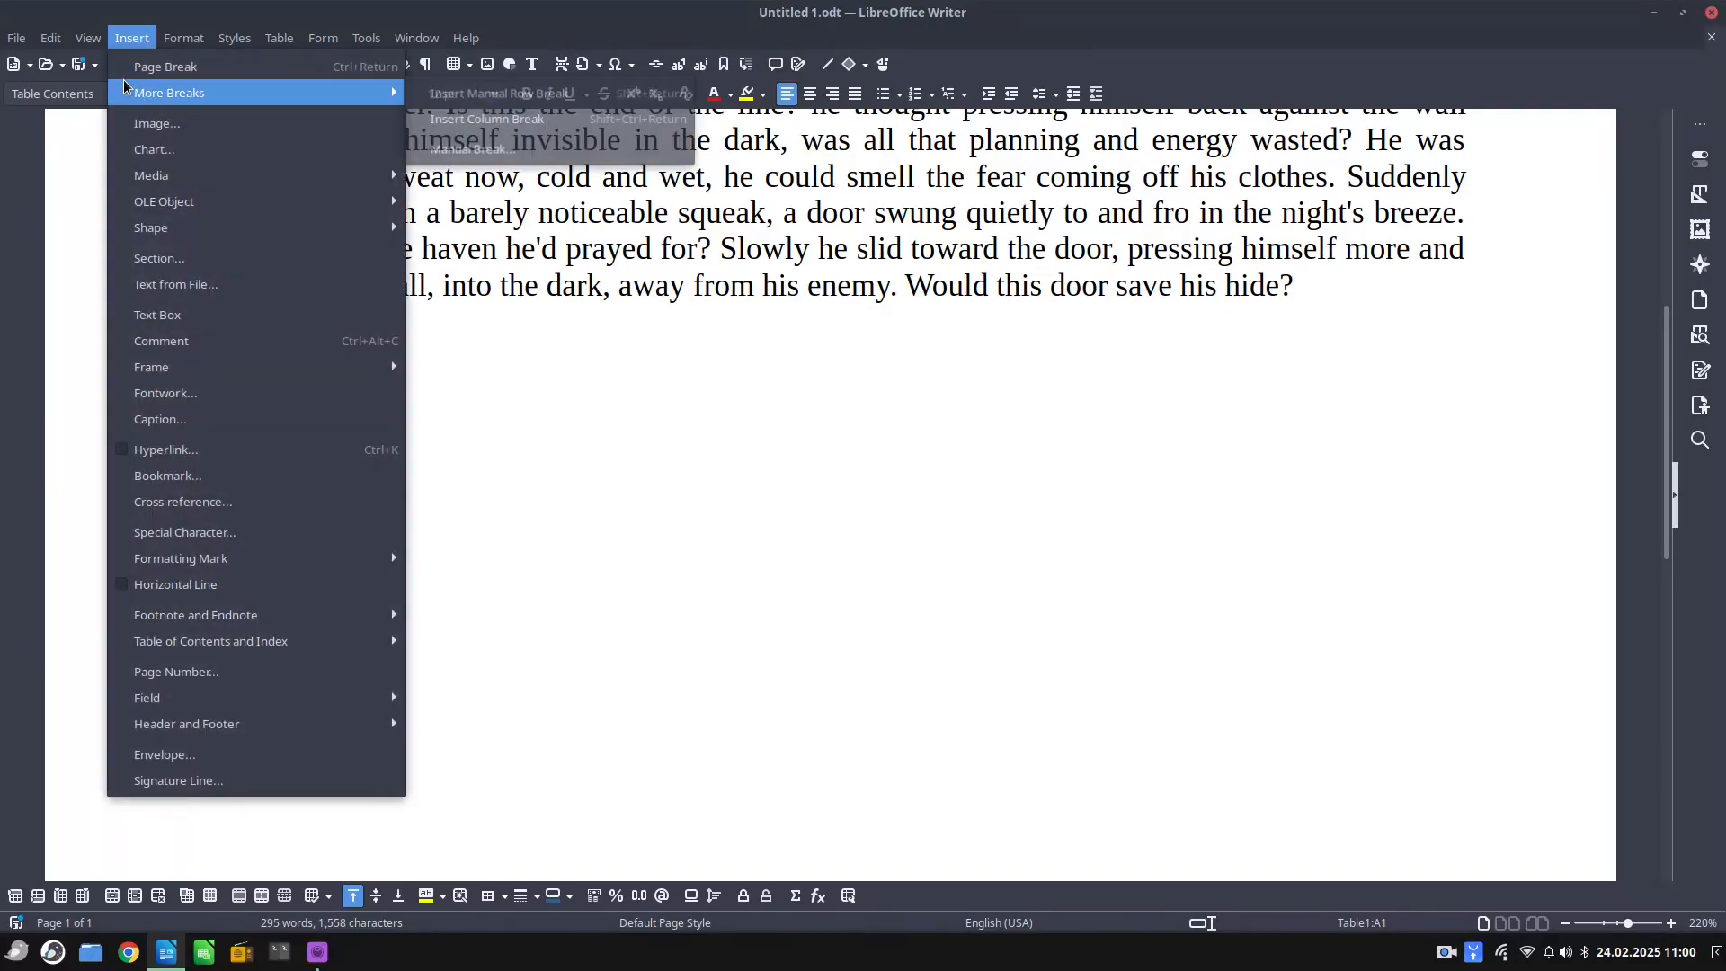
click(87, 38)
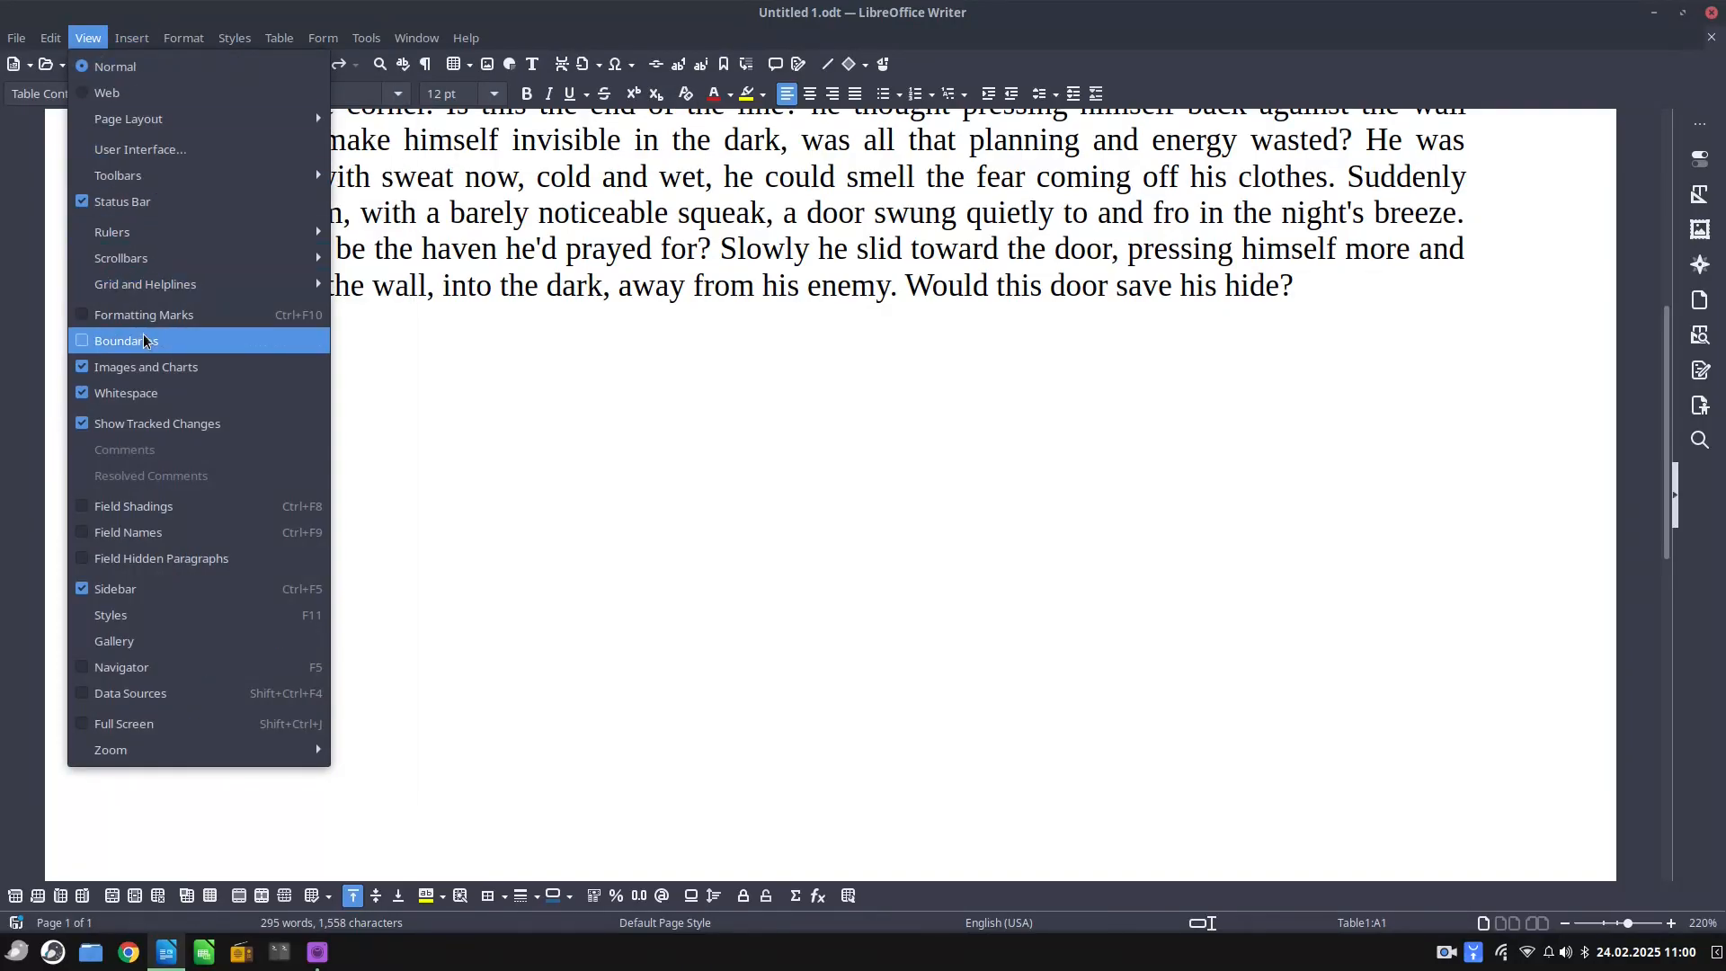
mouse_move(144, 314)
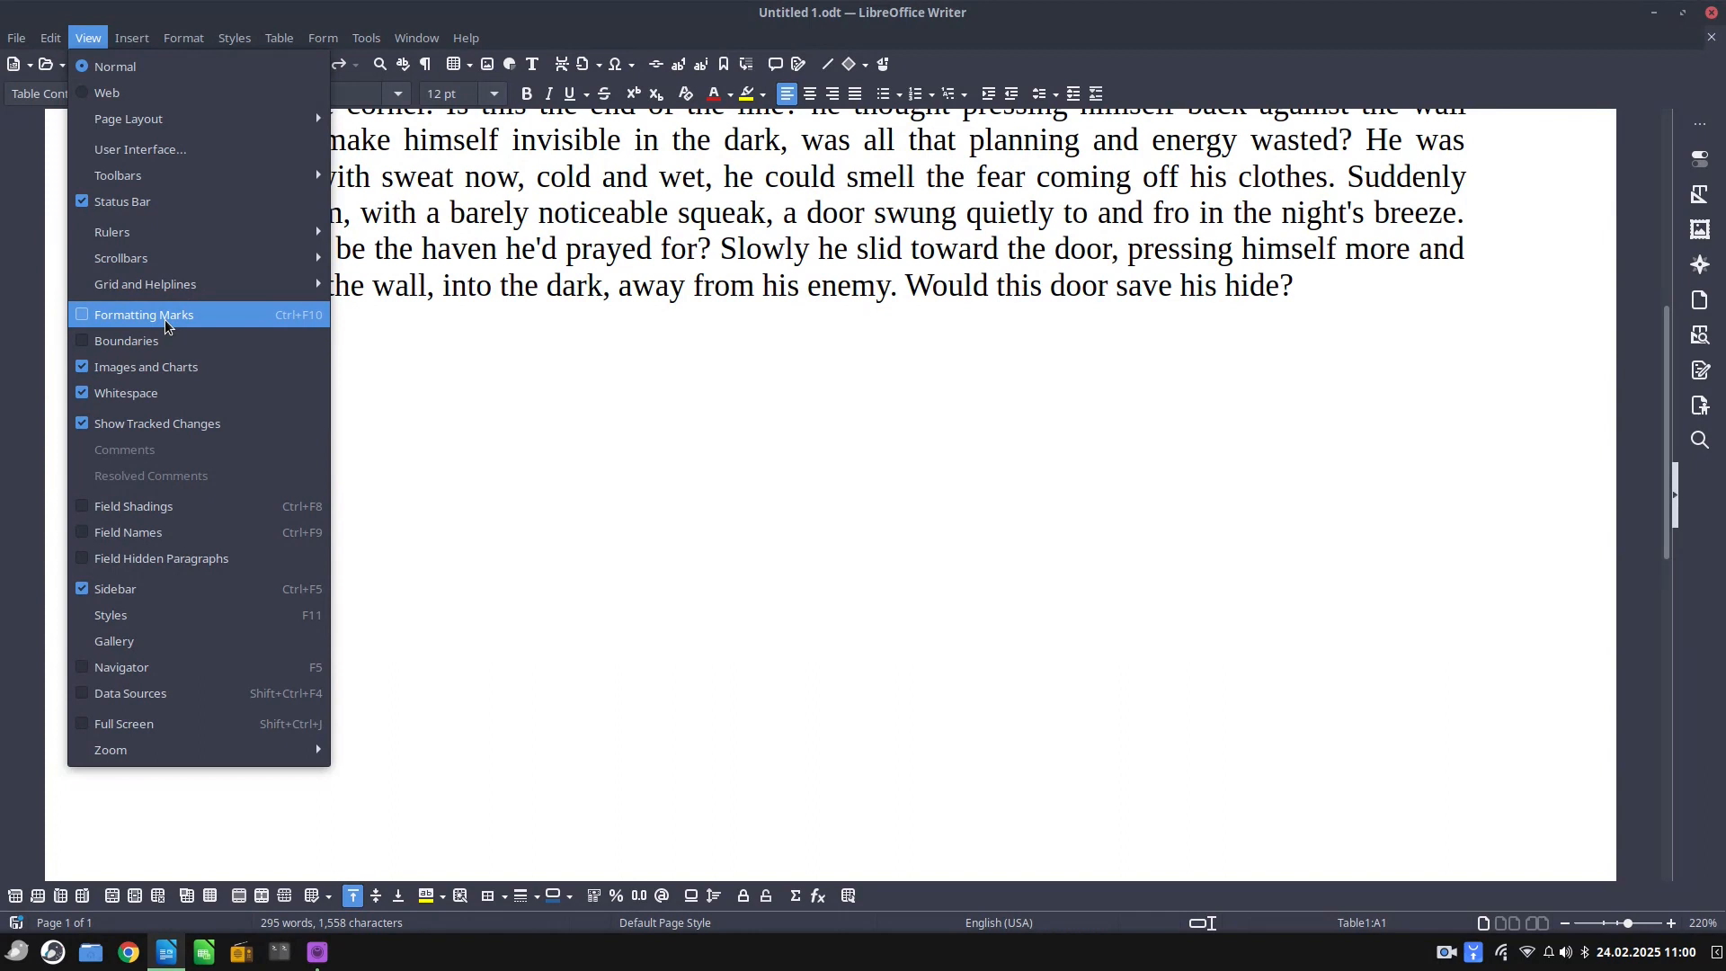
click(142, 314)
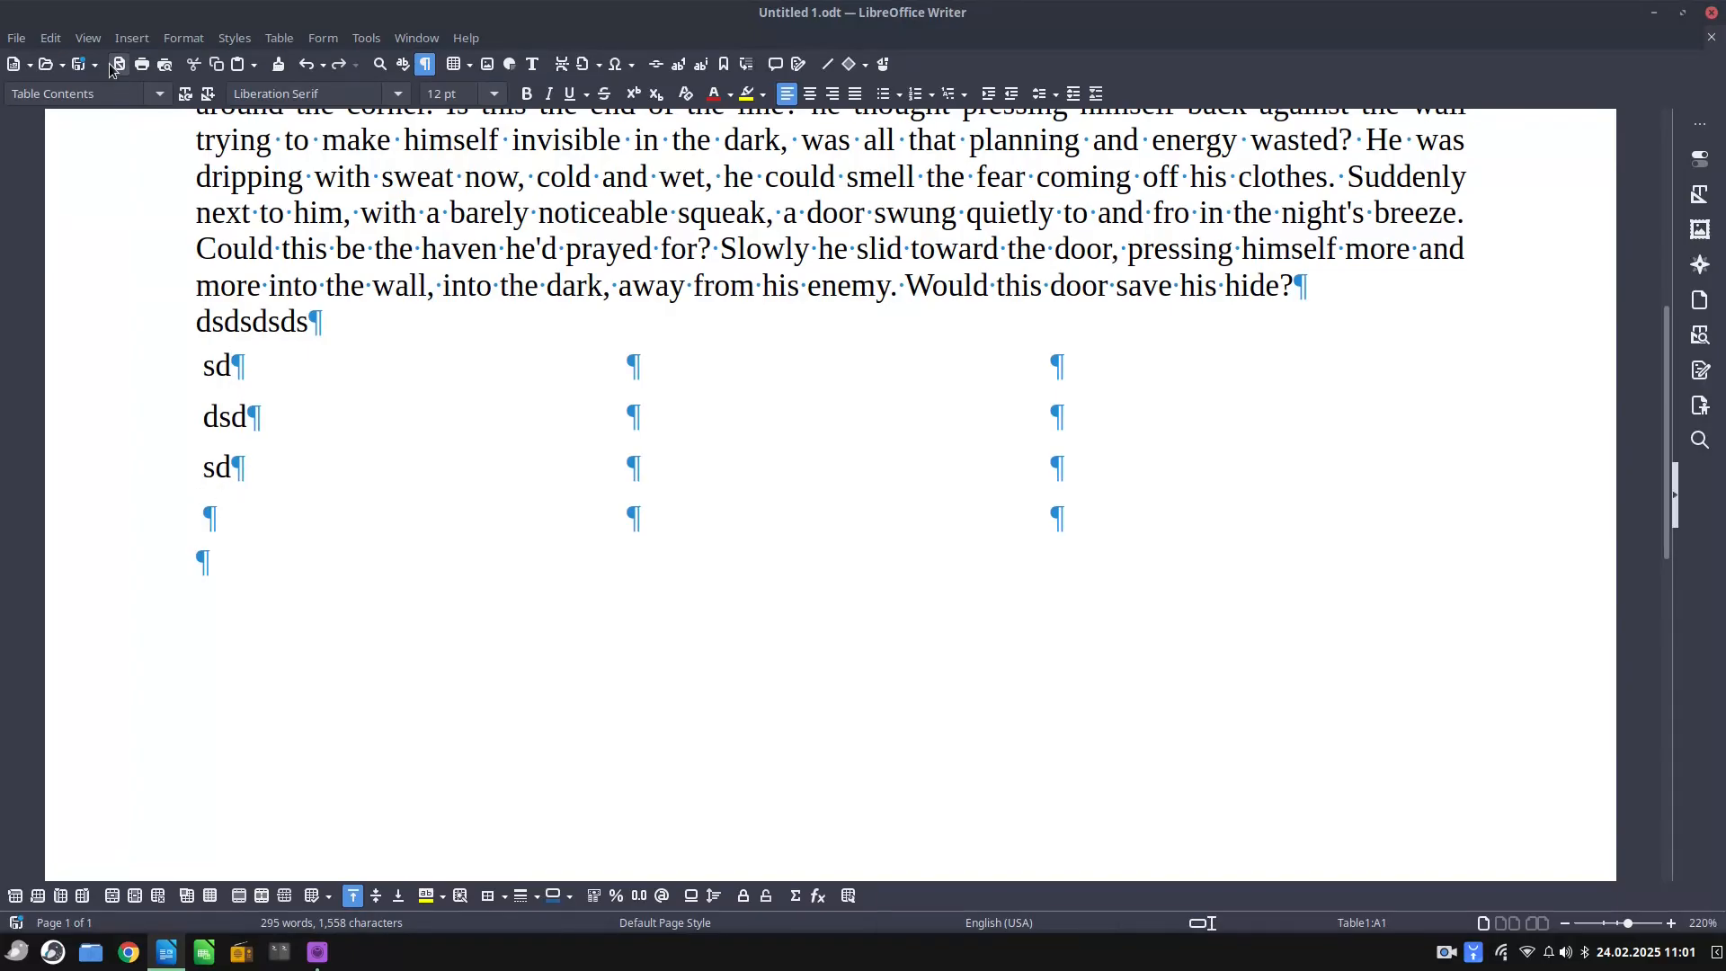
click(117, 64)
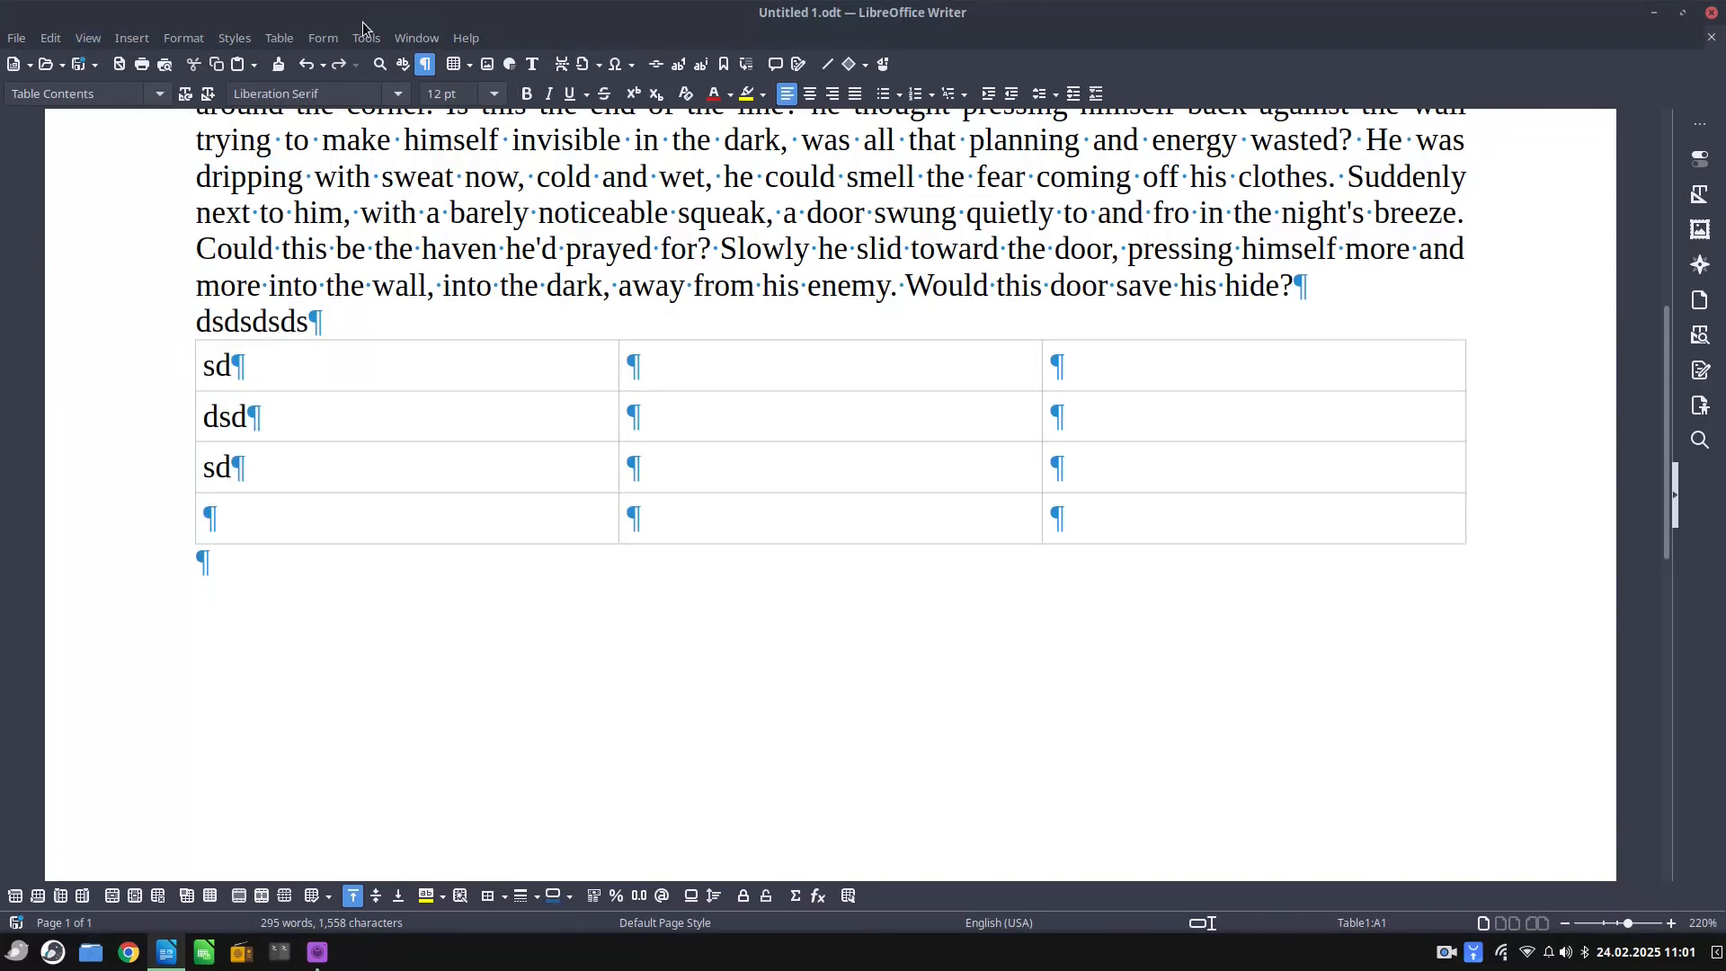
Choose Crop marks for object boundaries on the Writer Formatting Aids options page
click(366, 38)
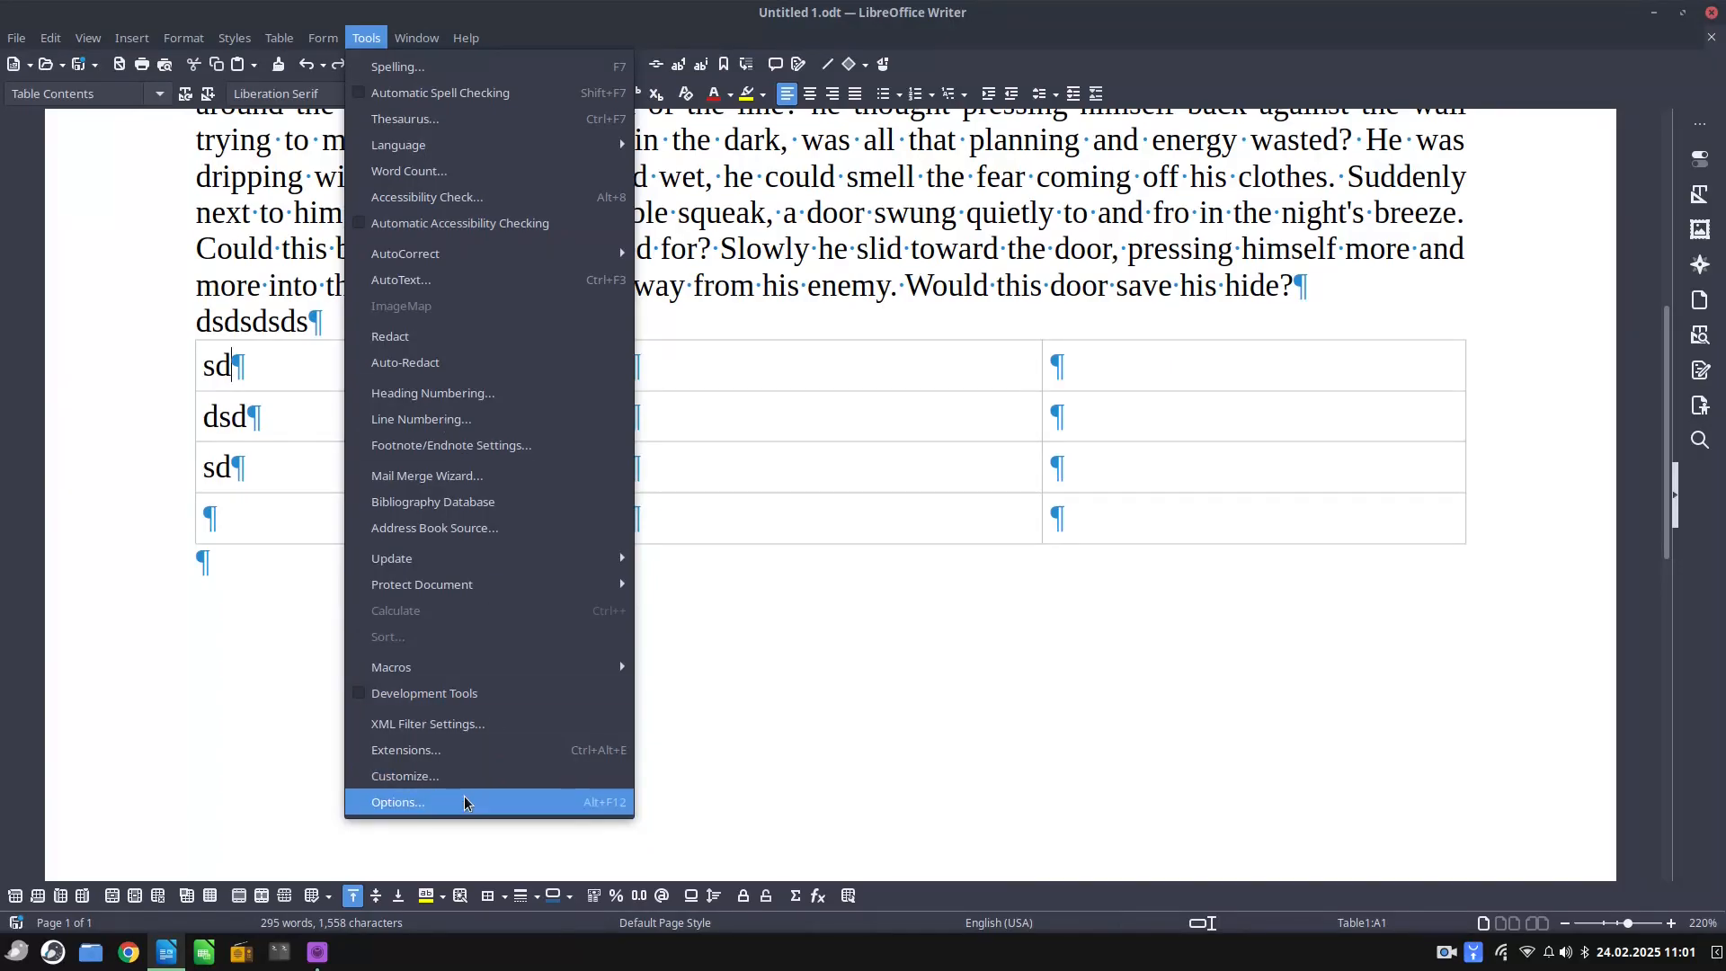
click(398, 801)
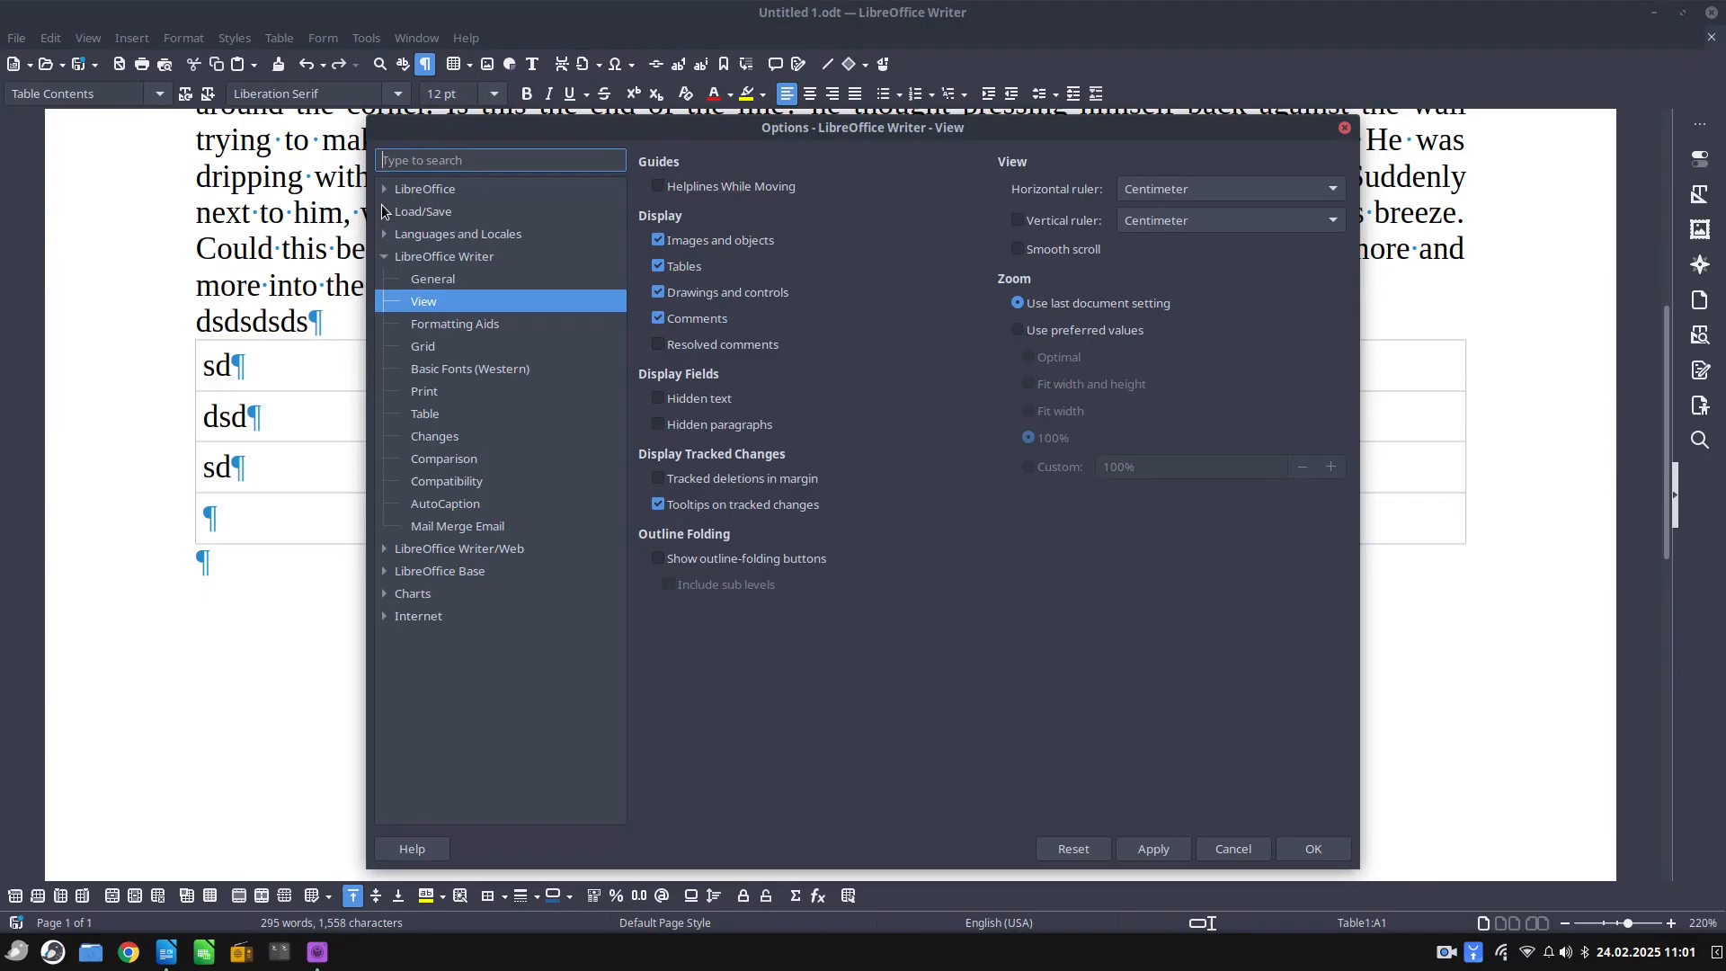
mouse_move(470, 336)
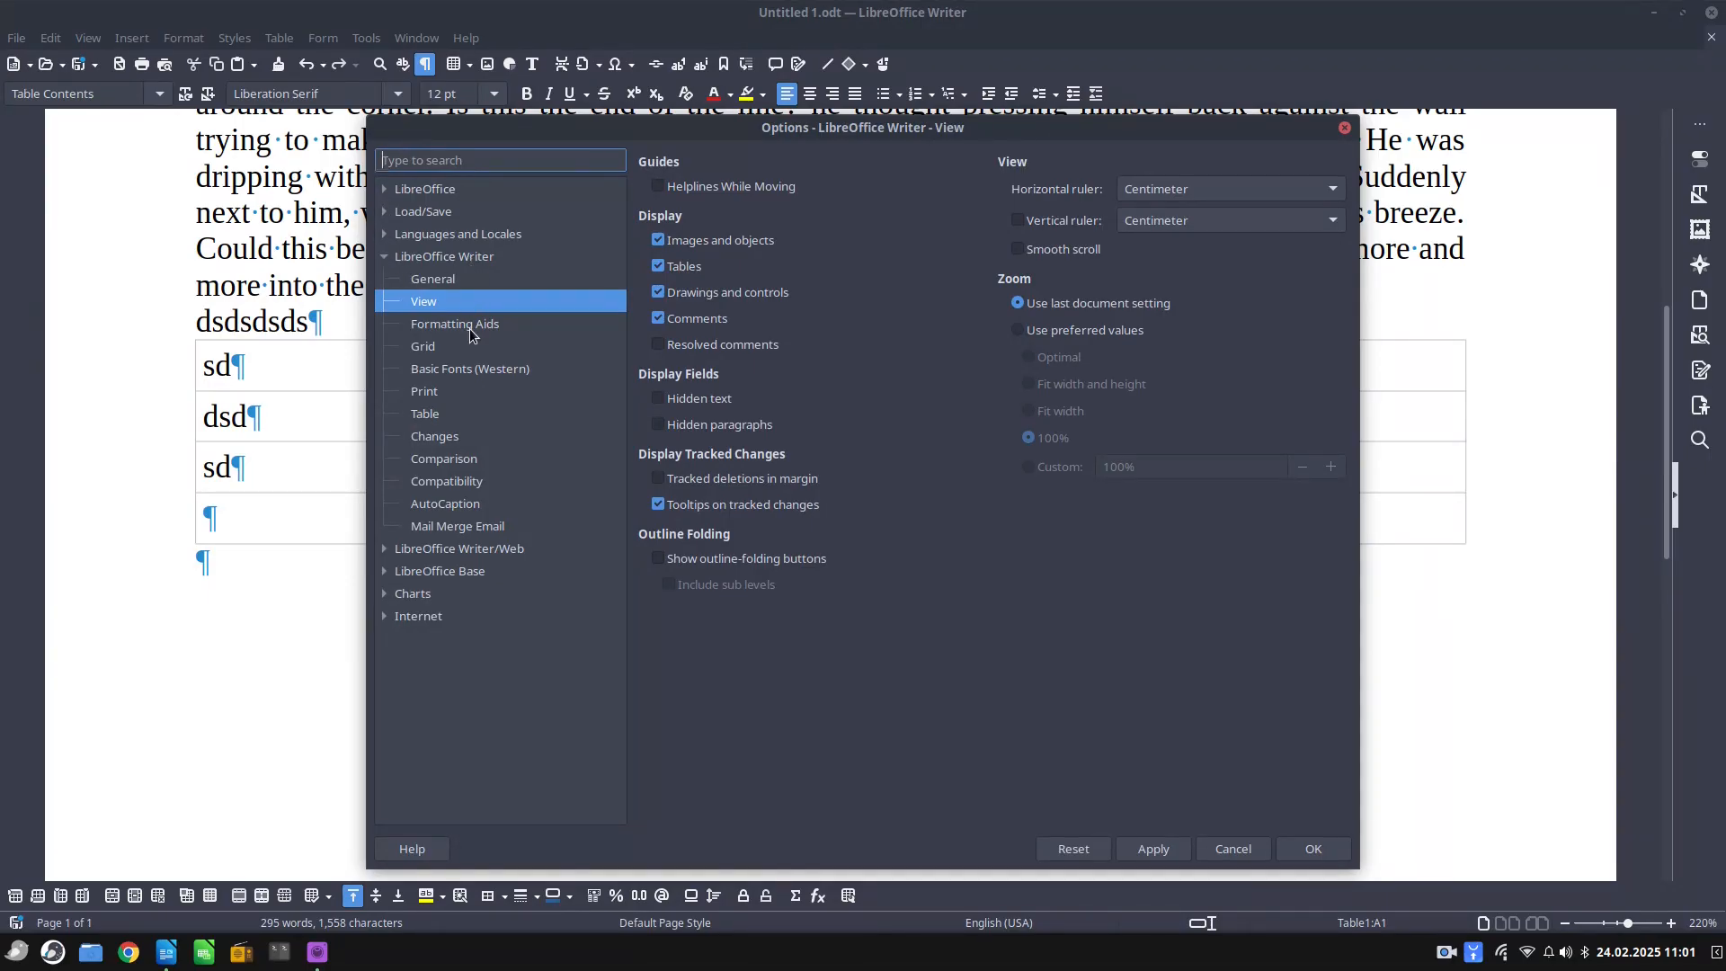
click(455, 323)
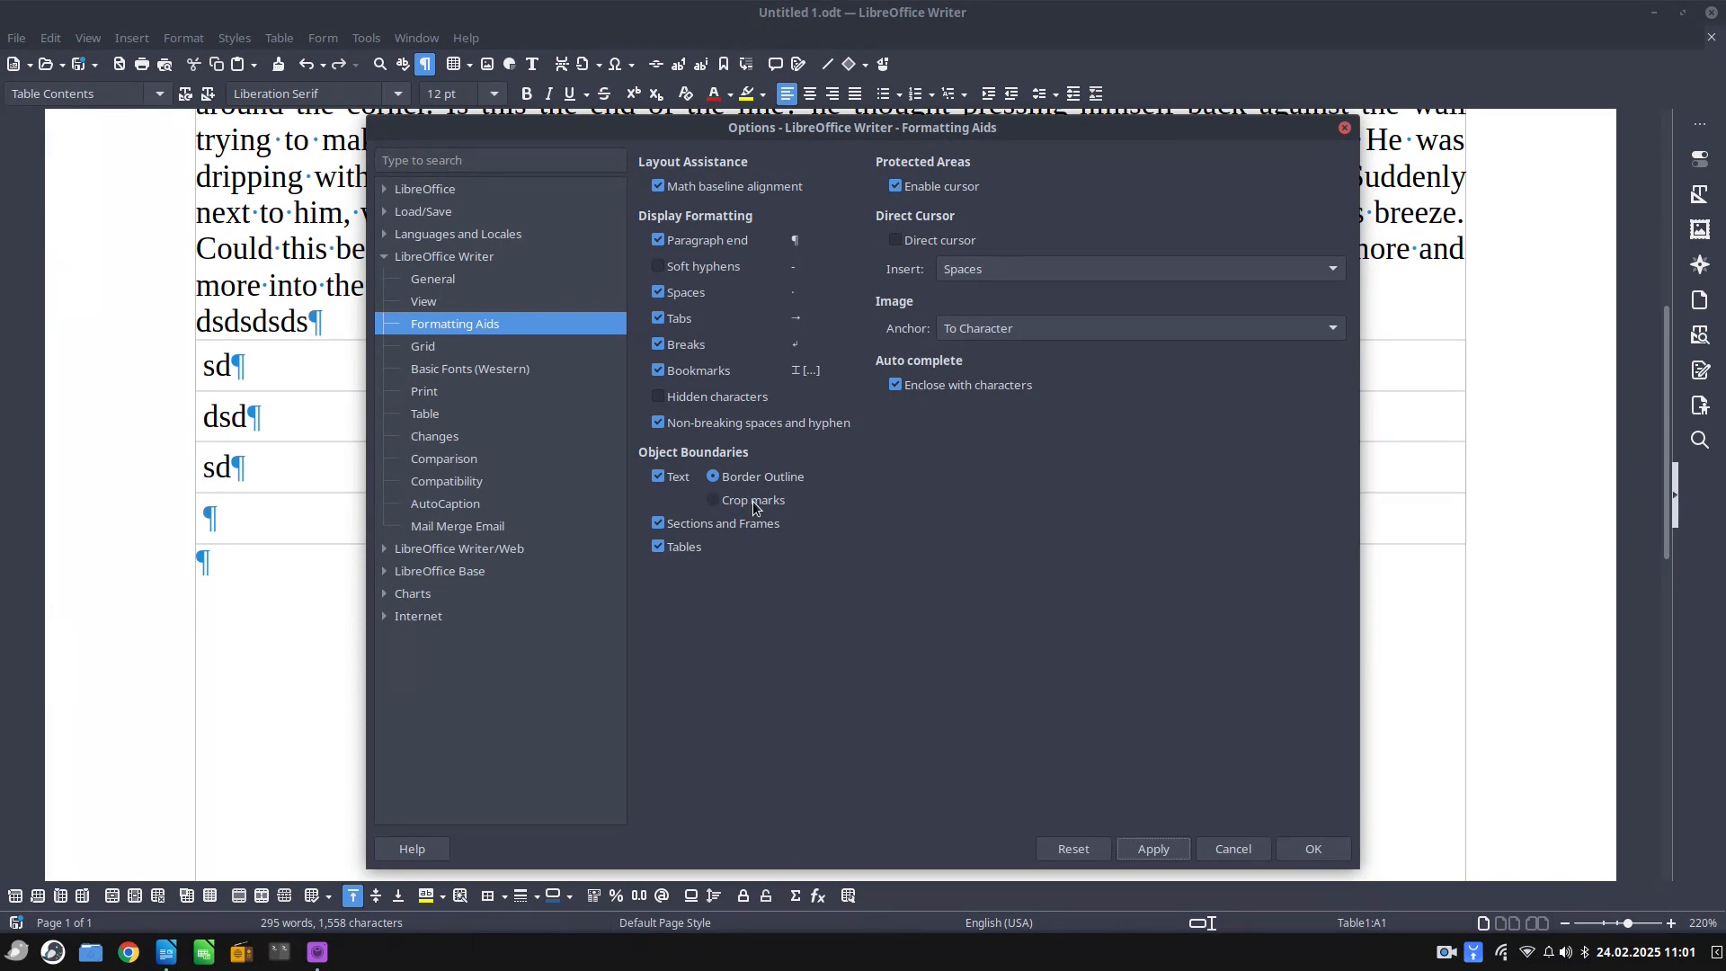
click(712, 499)
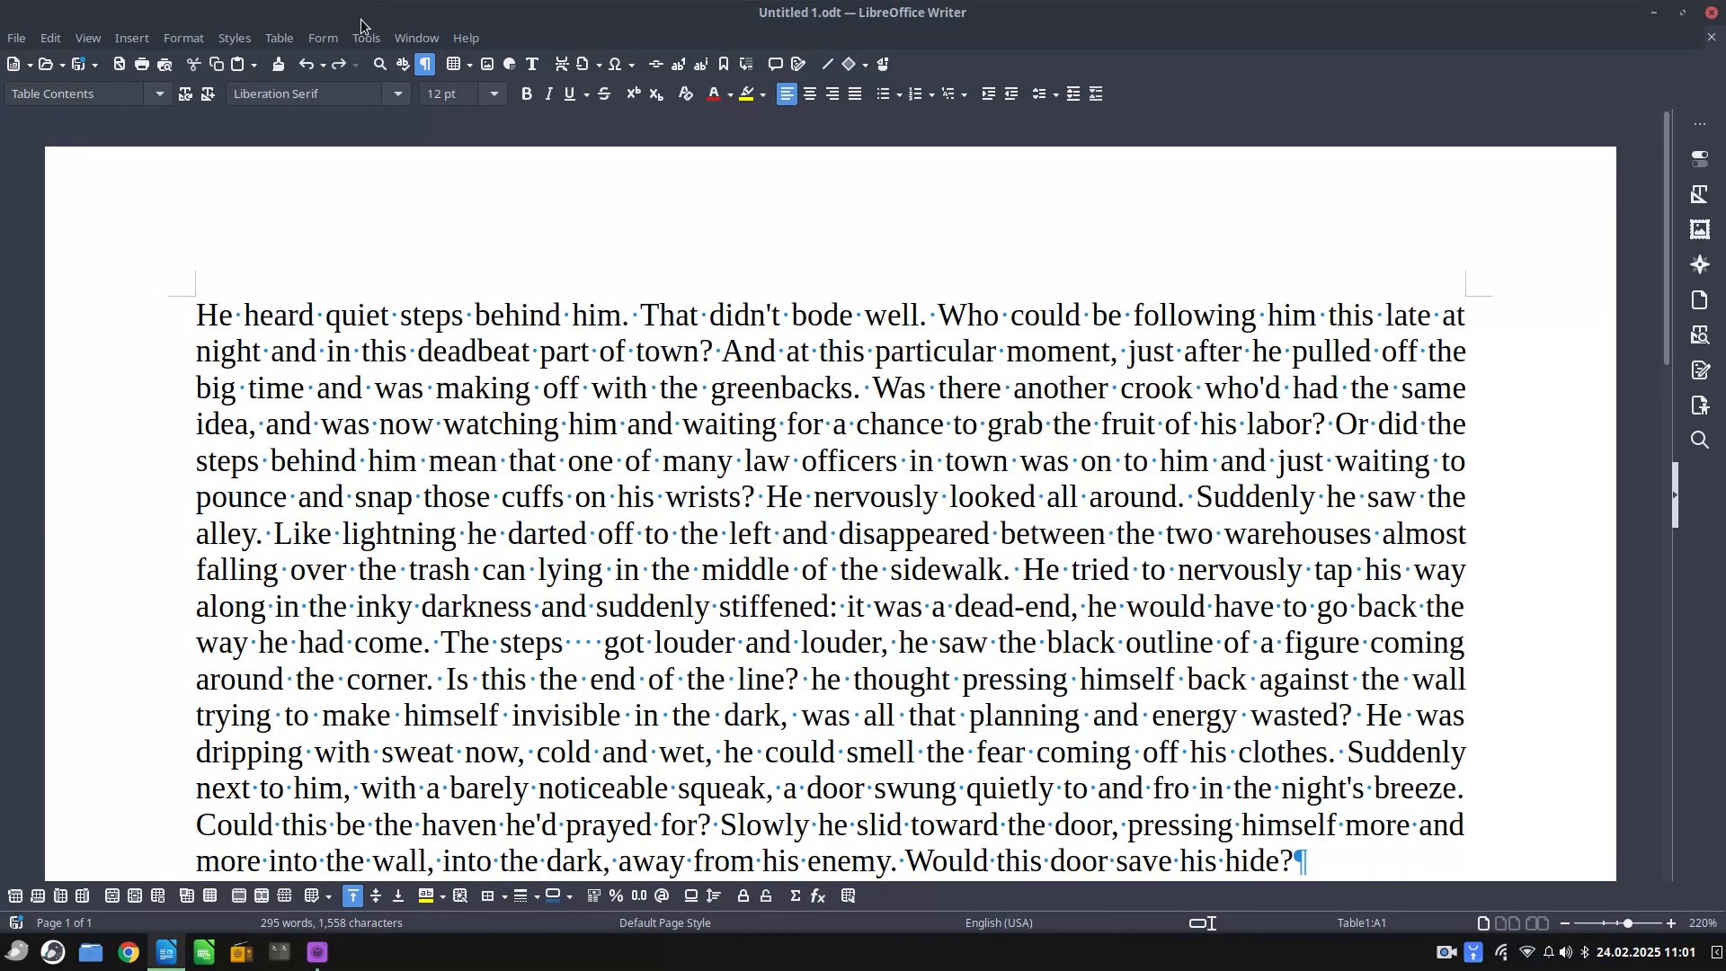
Uncheck Sections and Frames boundaries, then insert the 'The steps' sentence as a section
click(366, 38)
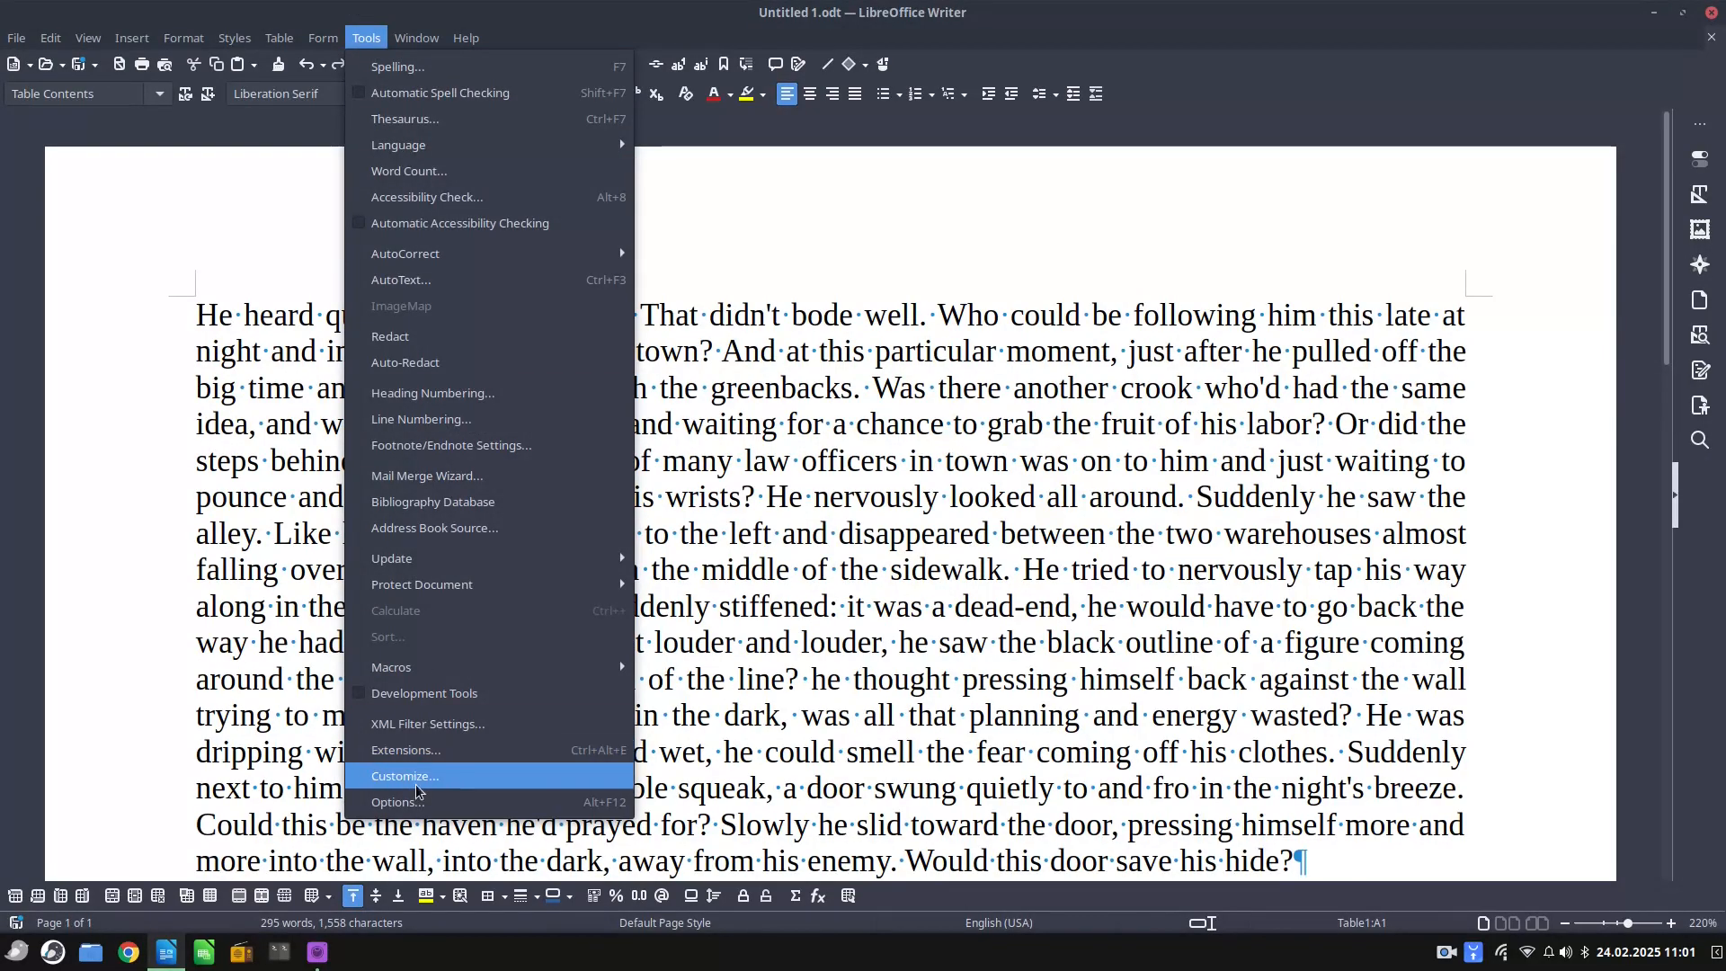
click(397, 801)
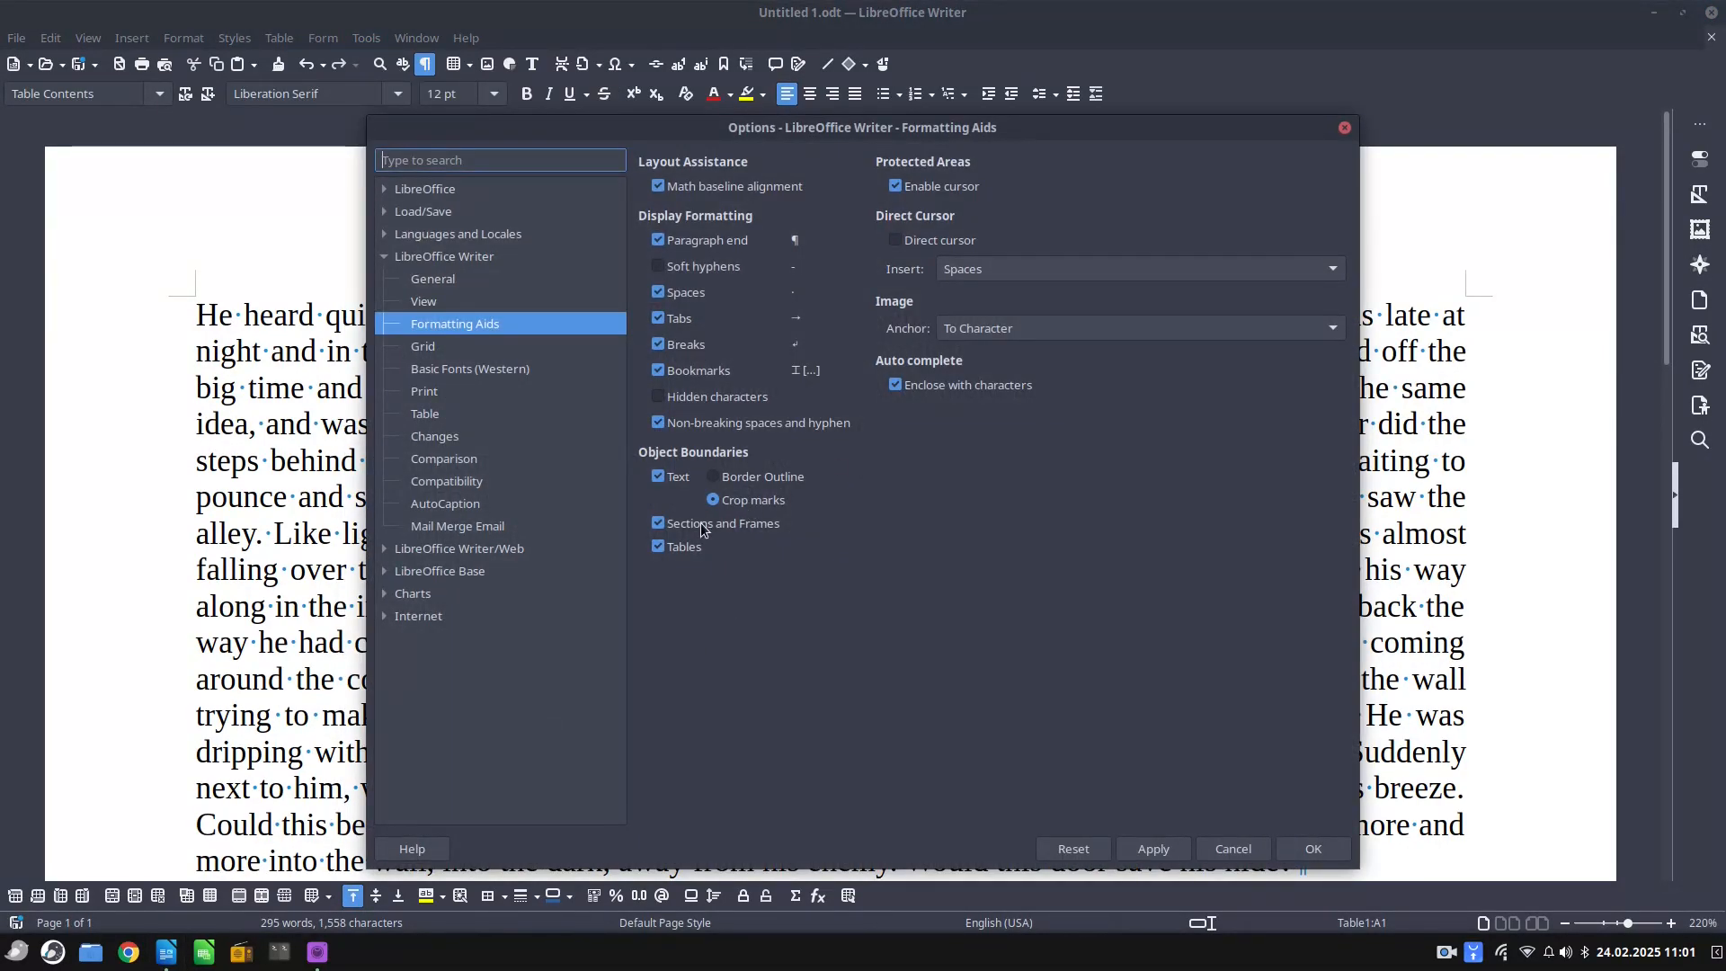
click(658, 523)
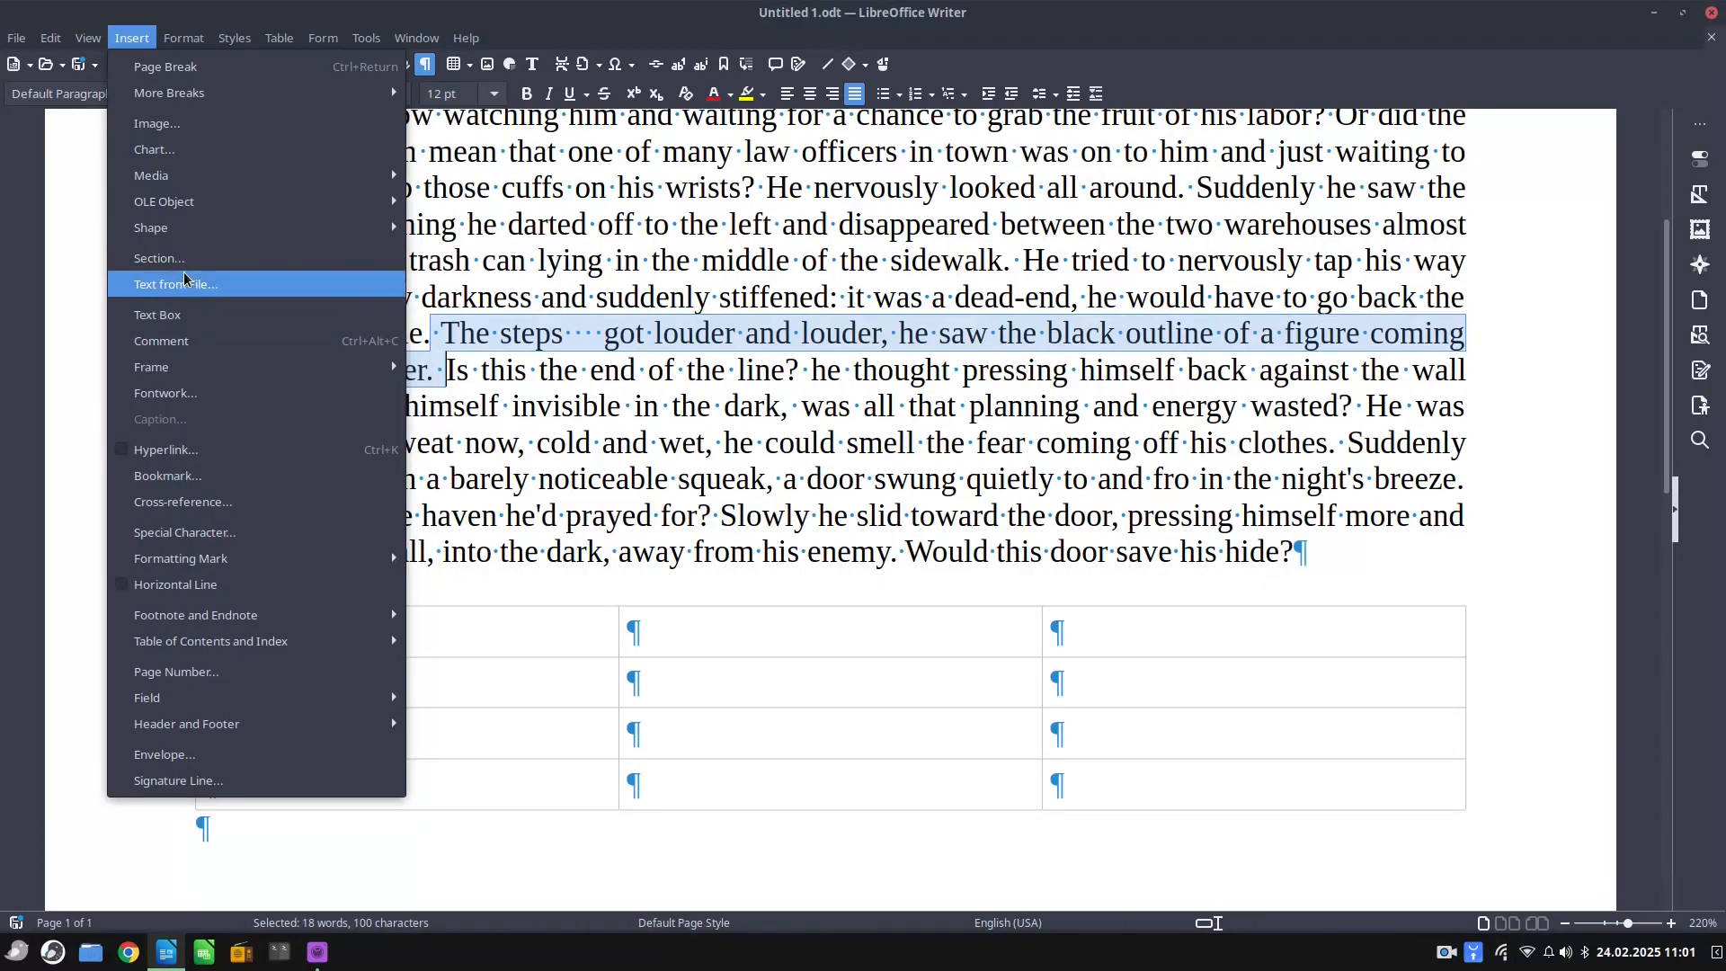
click(158, 258)
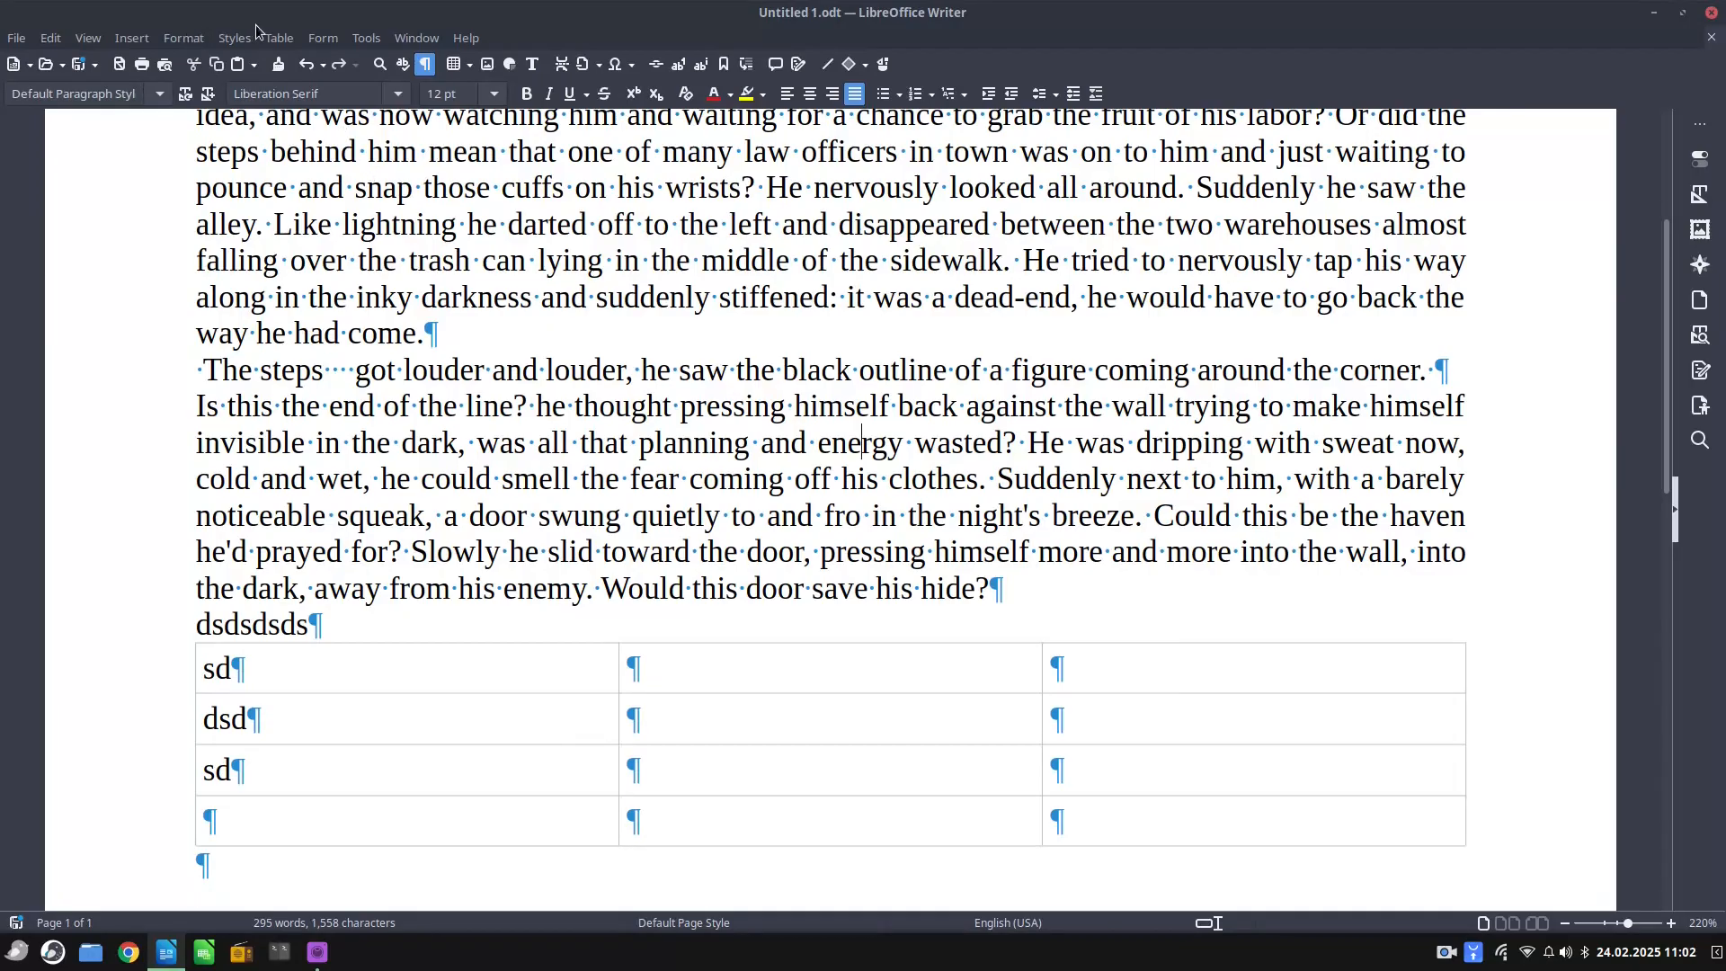
Re-enable Sections and Frames and Tables boundaries in Formatting Aids and confirm
click(366, 38)
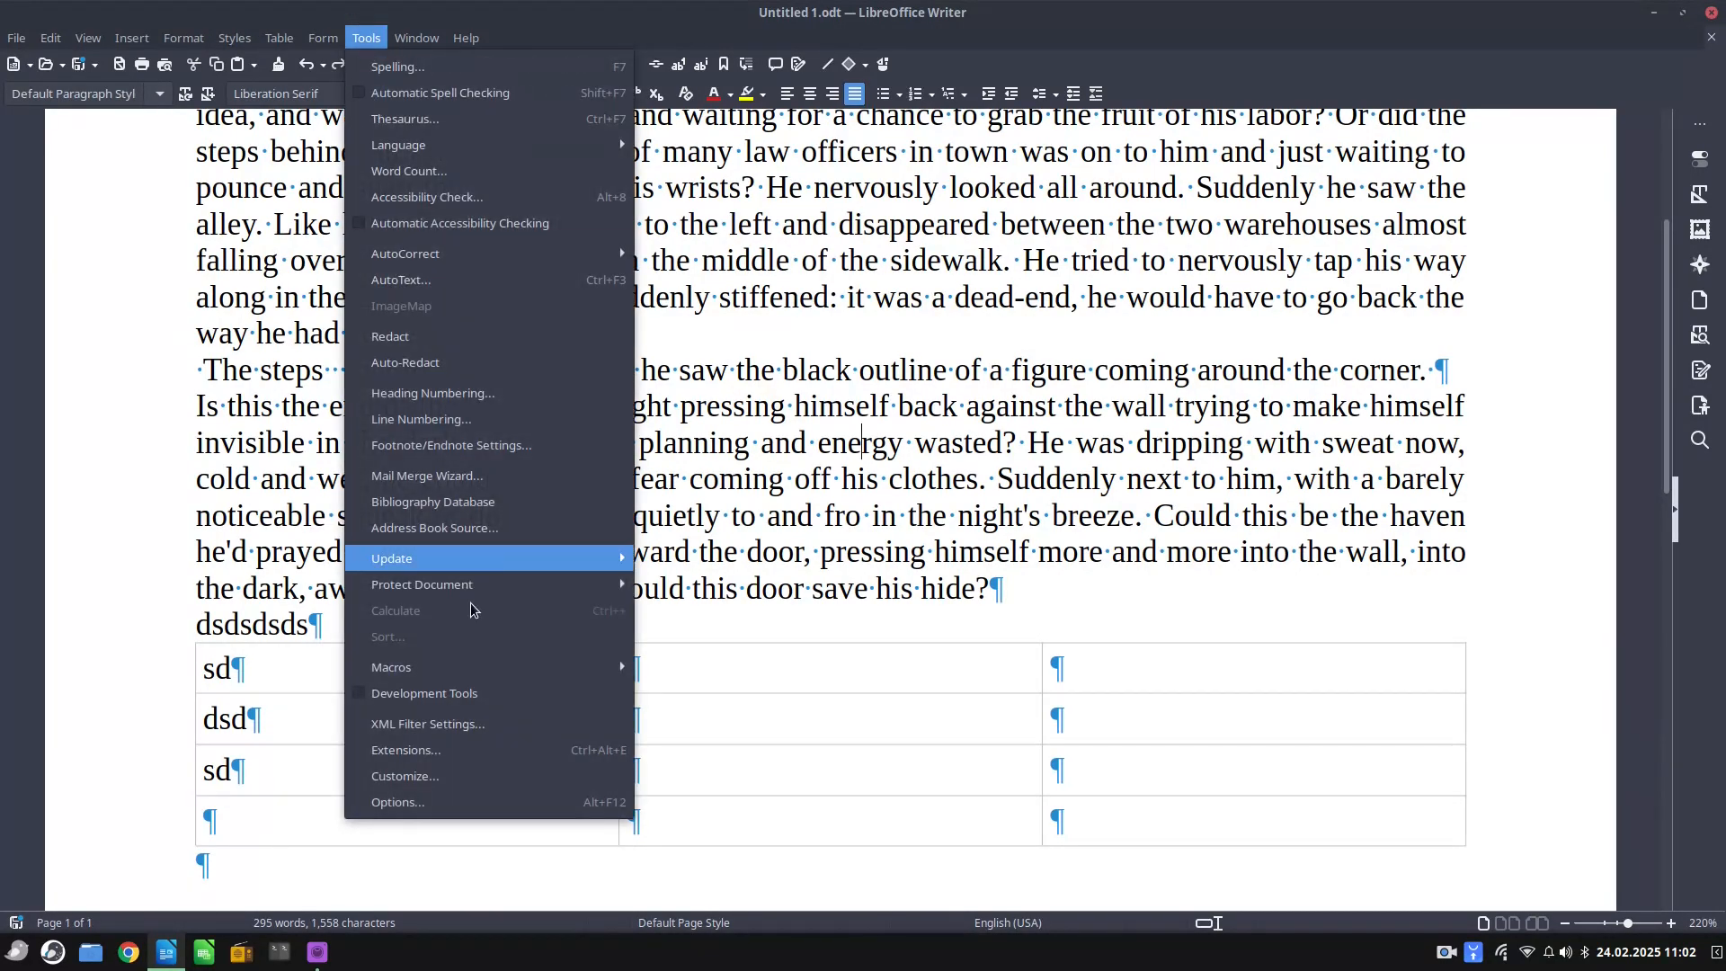
click(397, 801)
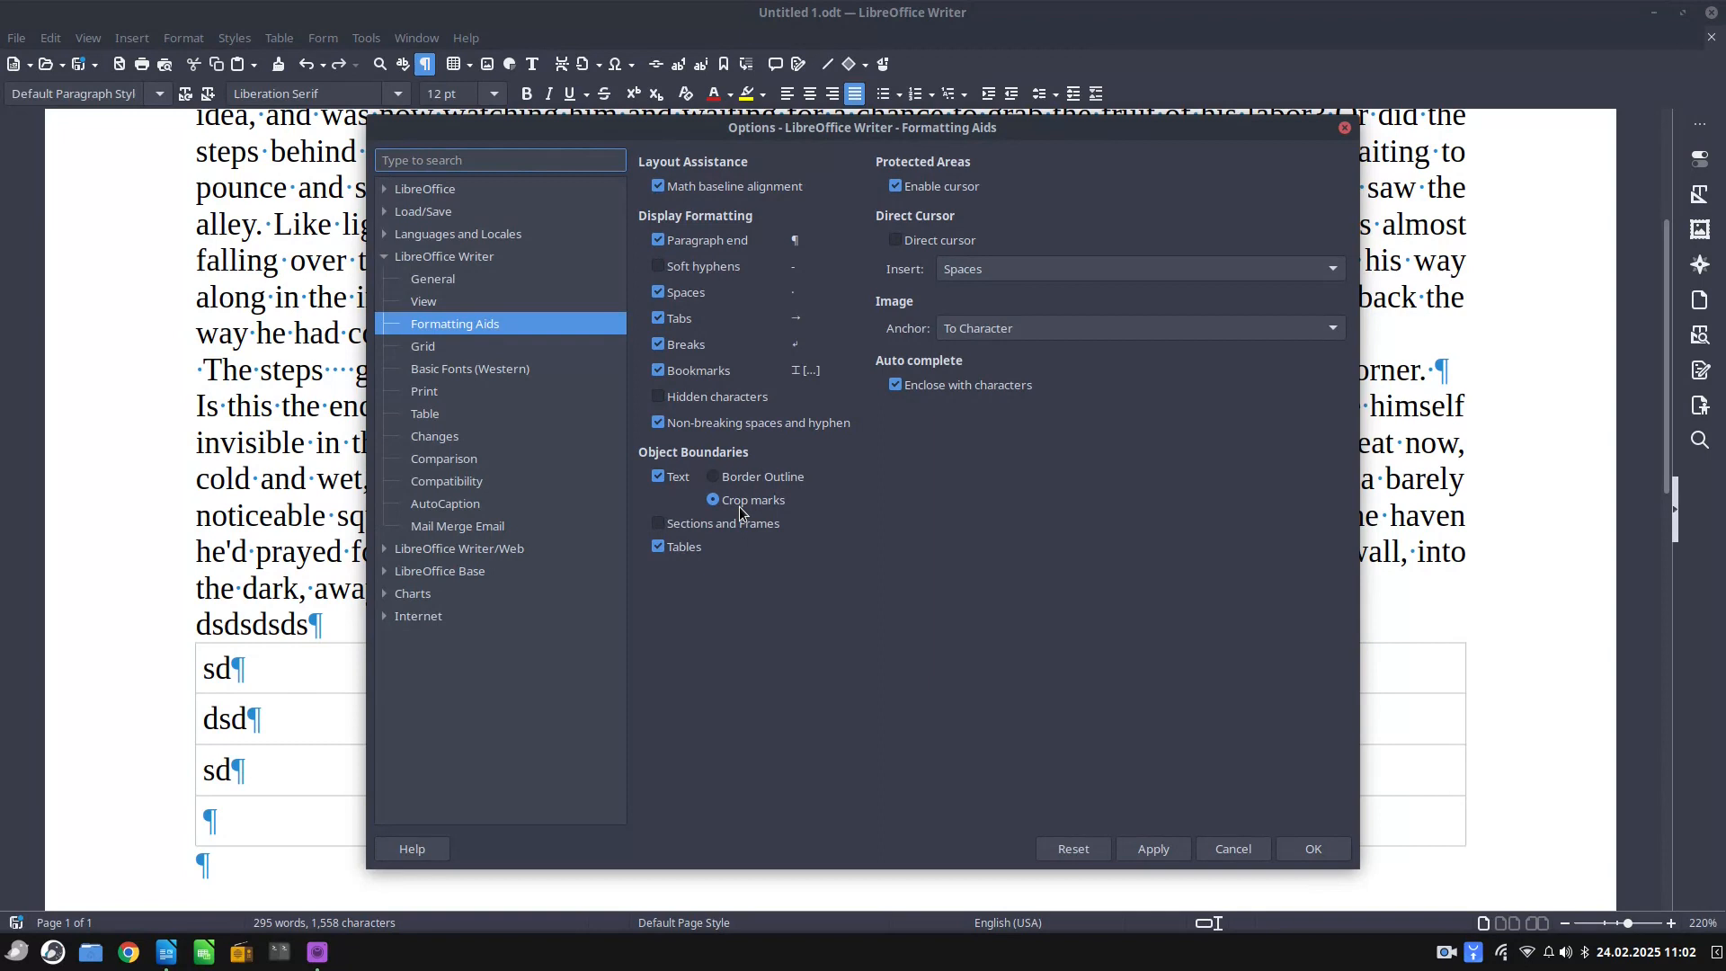
click(658, 523)
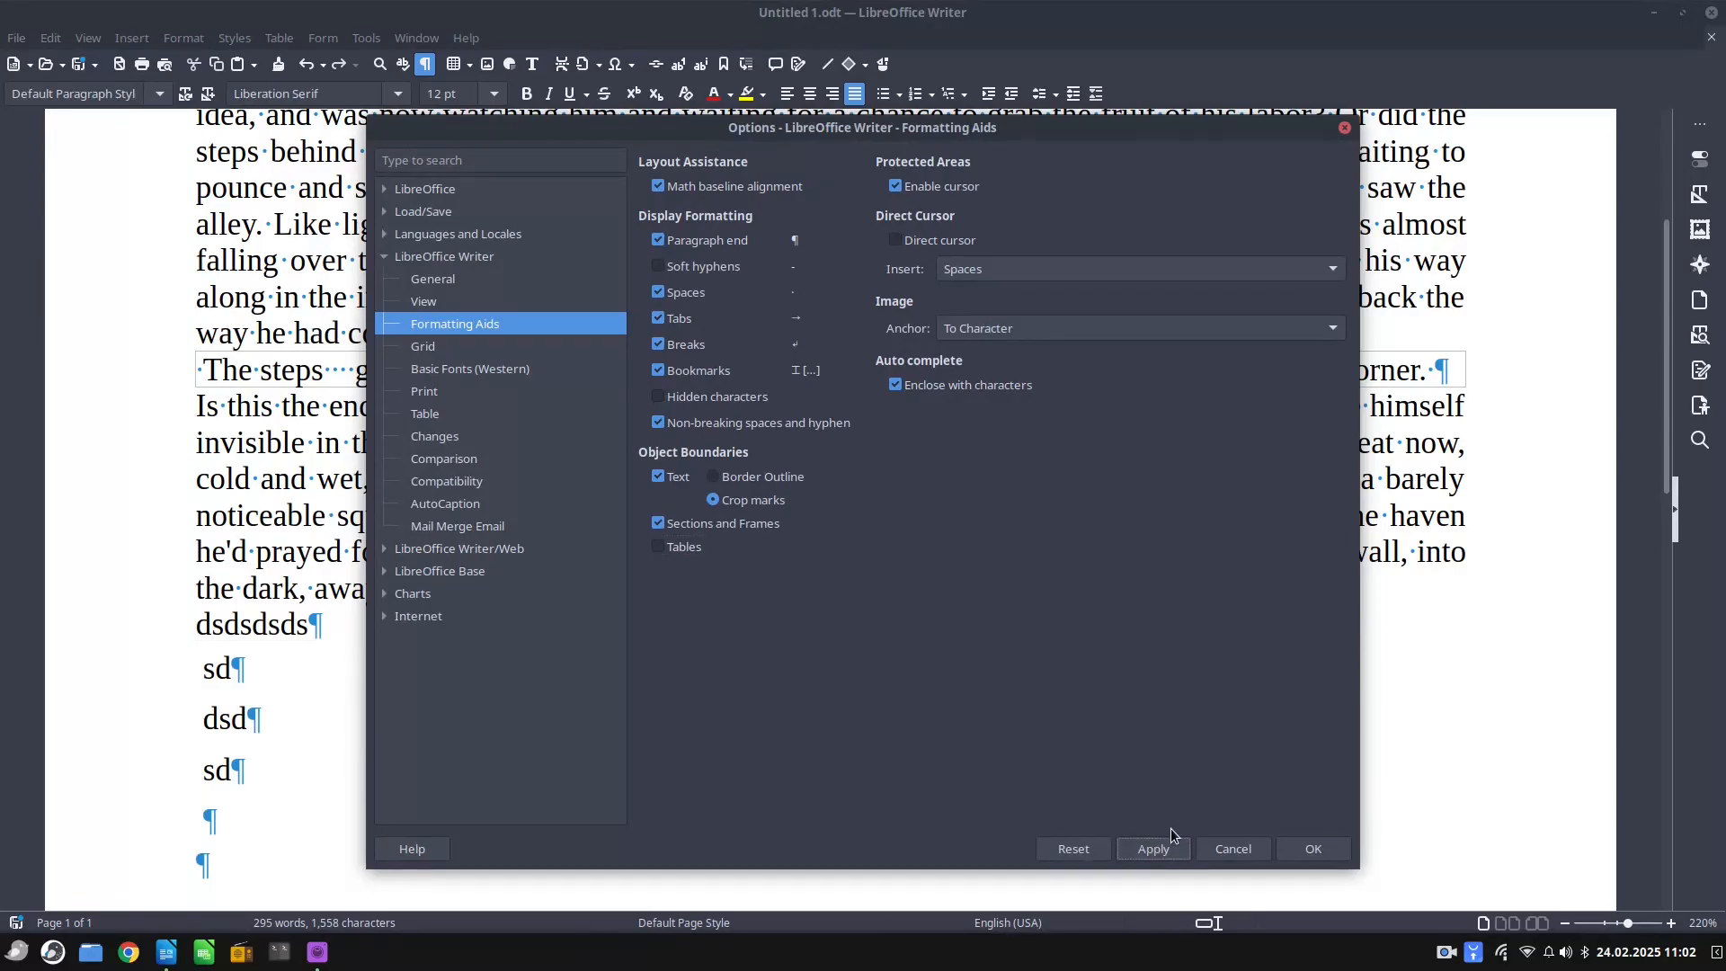
mouse_move(1153, 847)
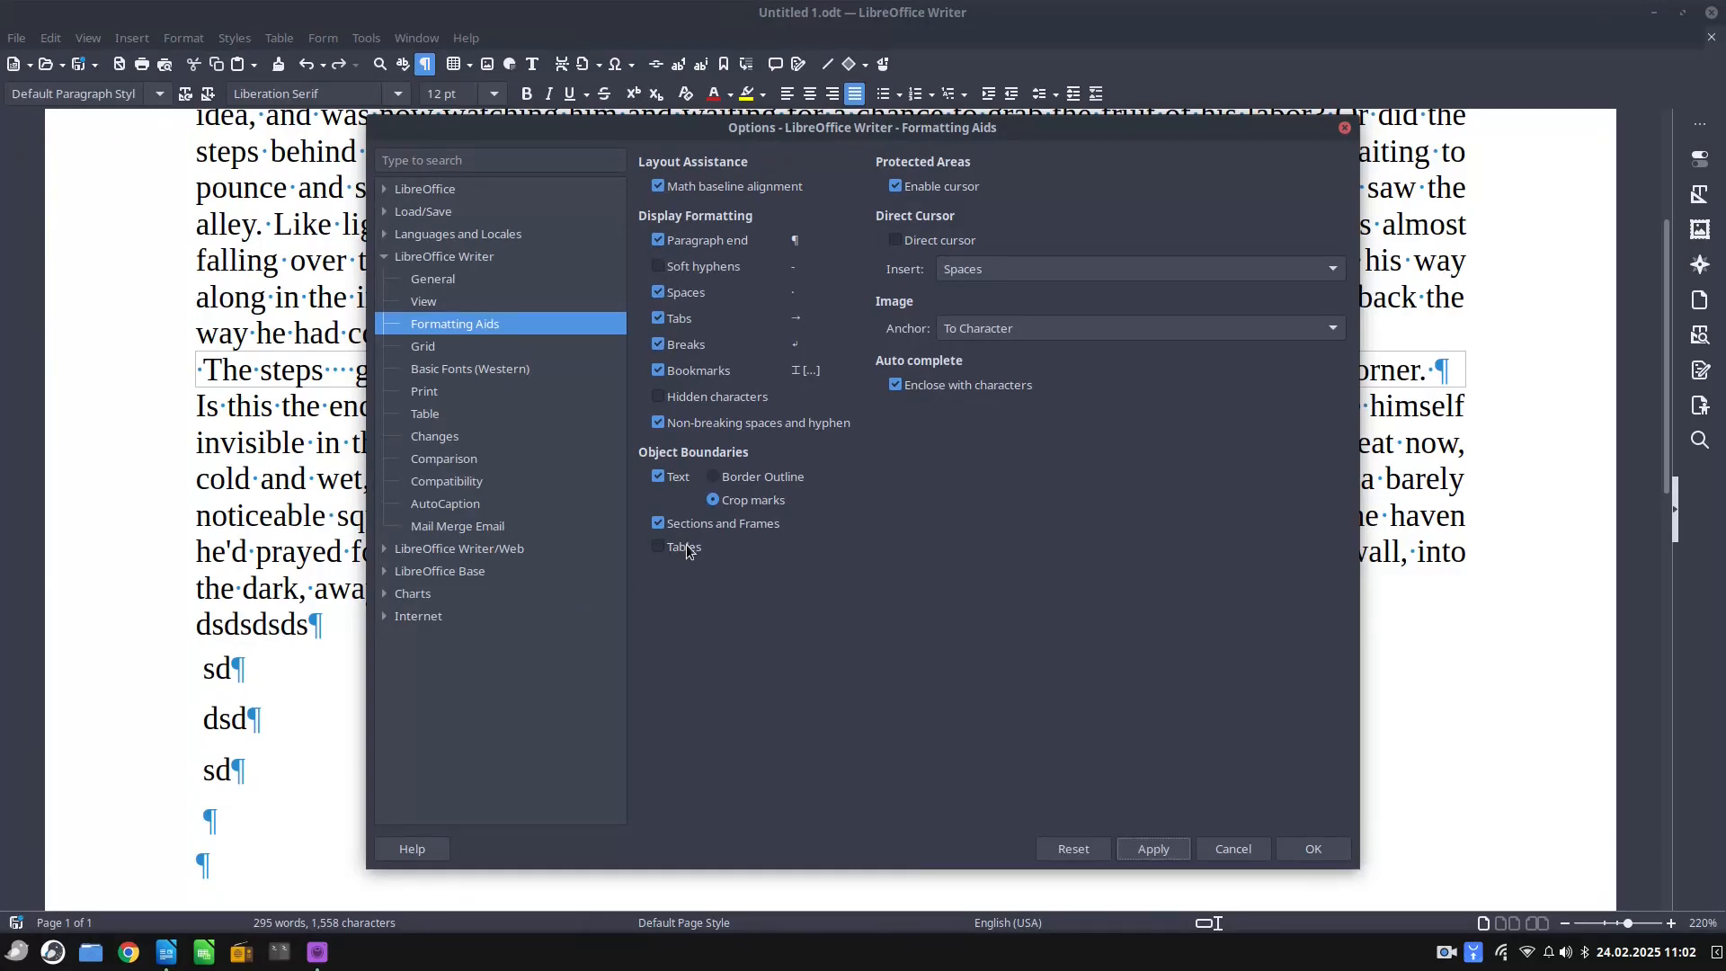
click(657, 547)
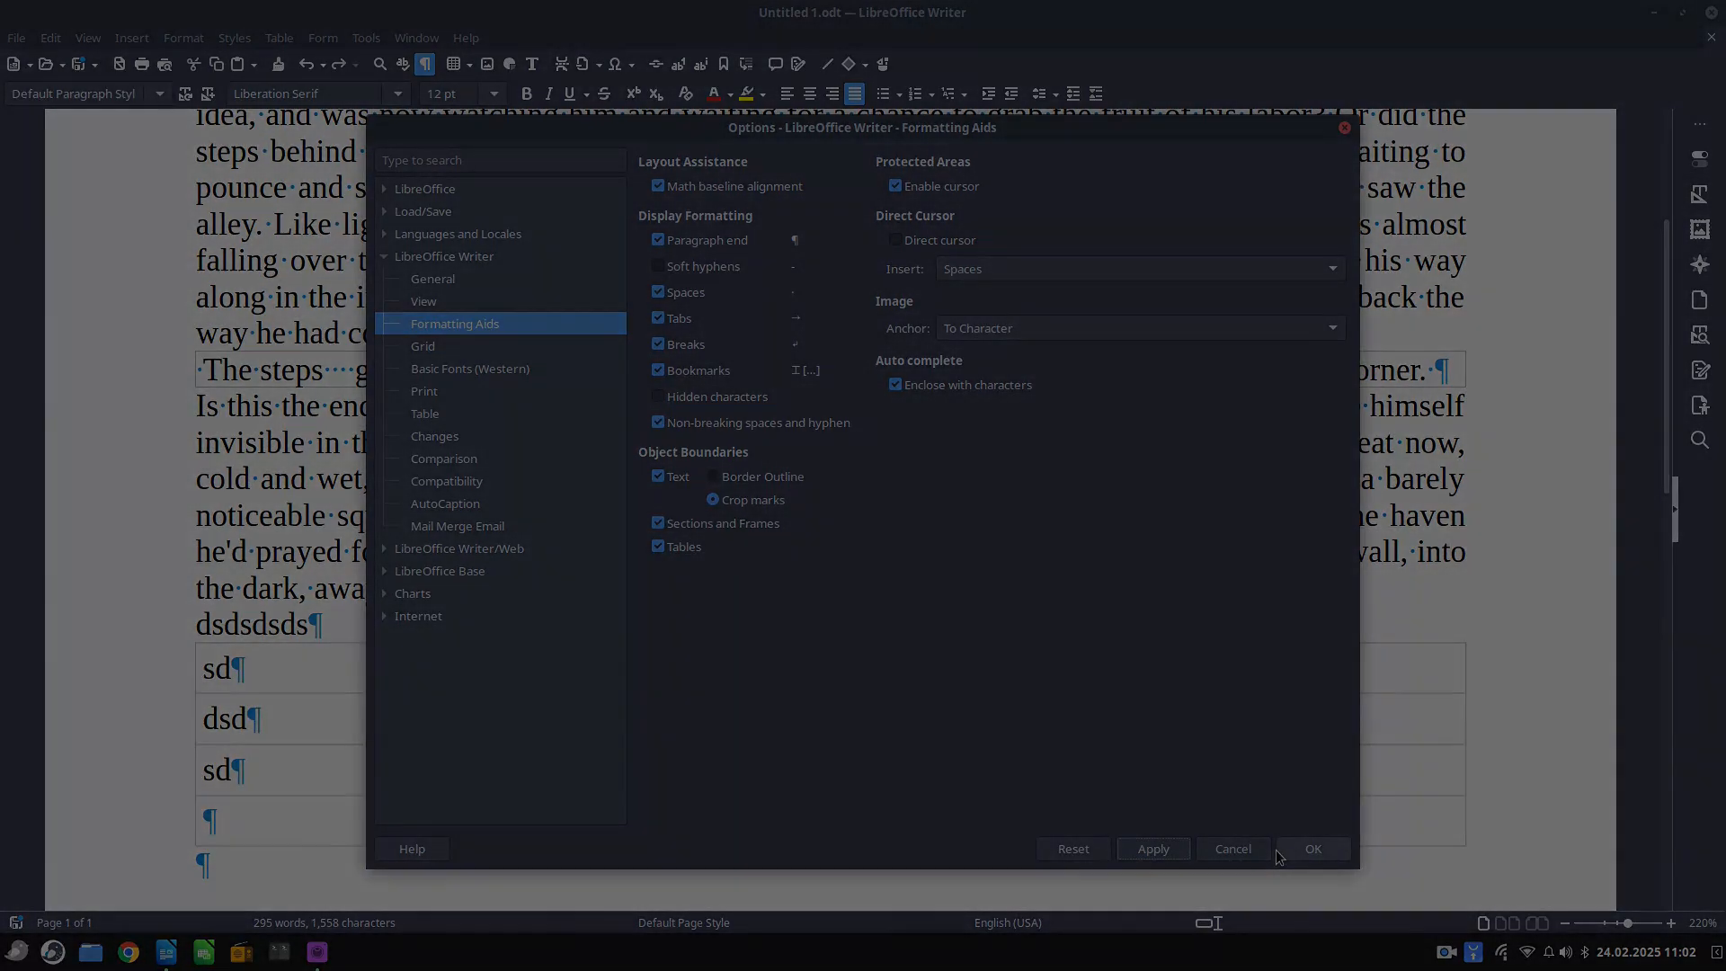
click(1311, 848)
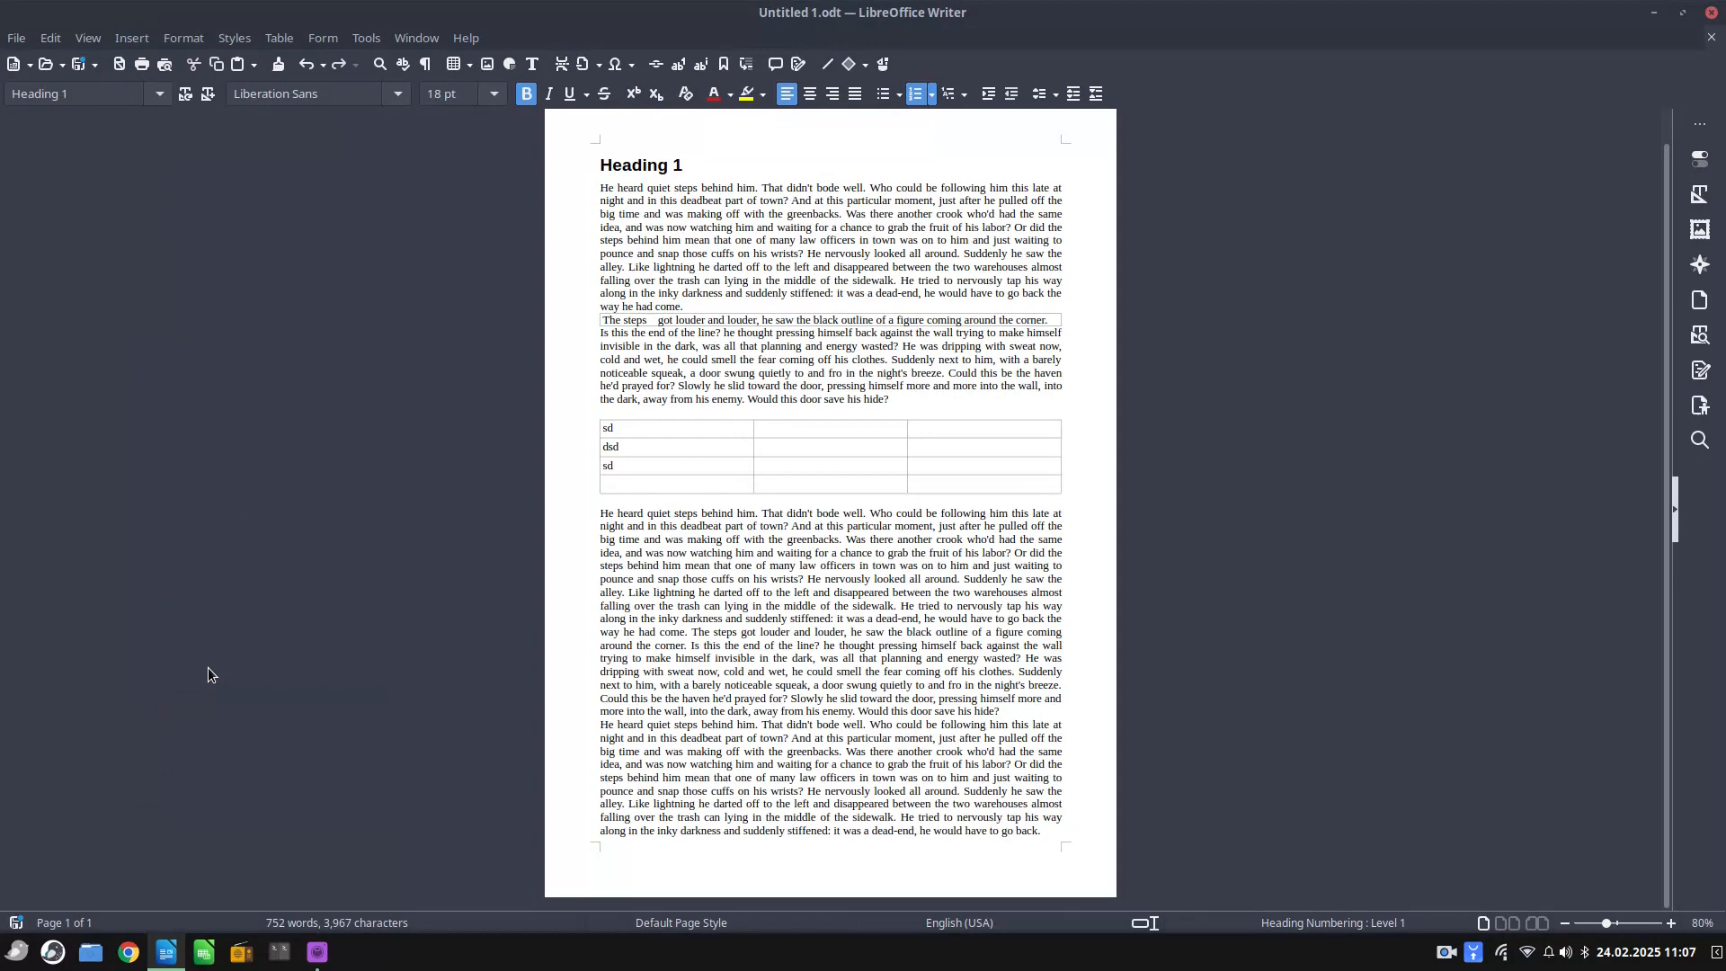
Add a centred page number at the bottom of the page, in the footer
click(131, 38)
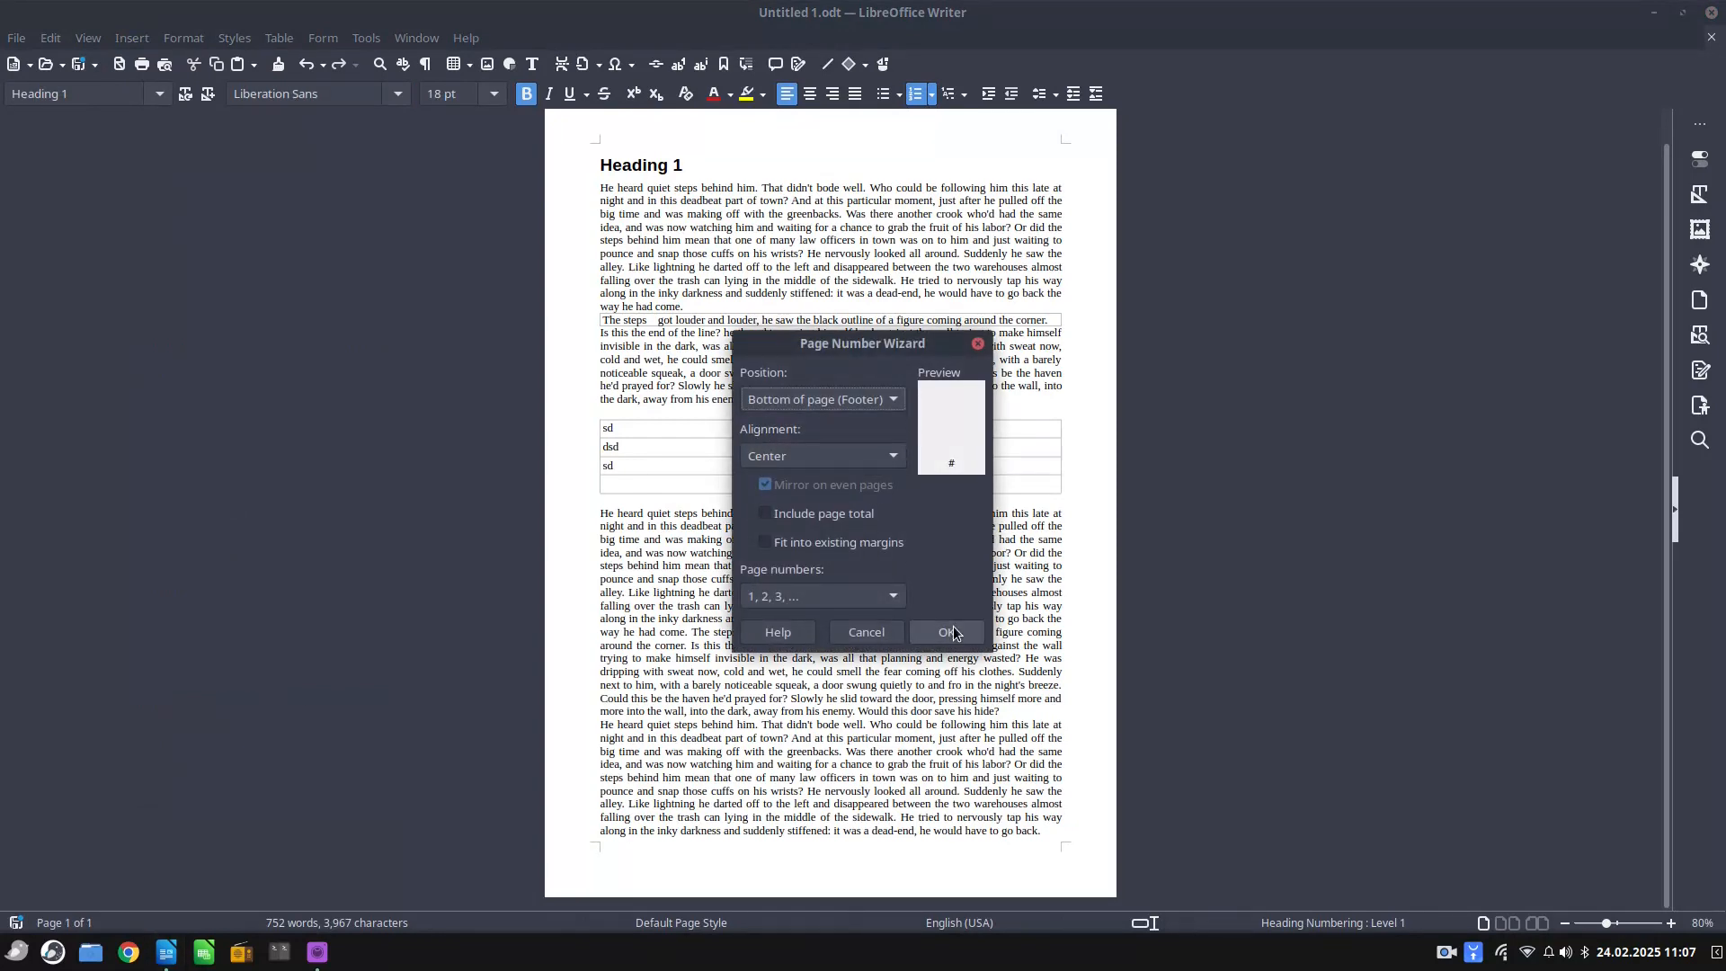
click(946, 631)
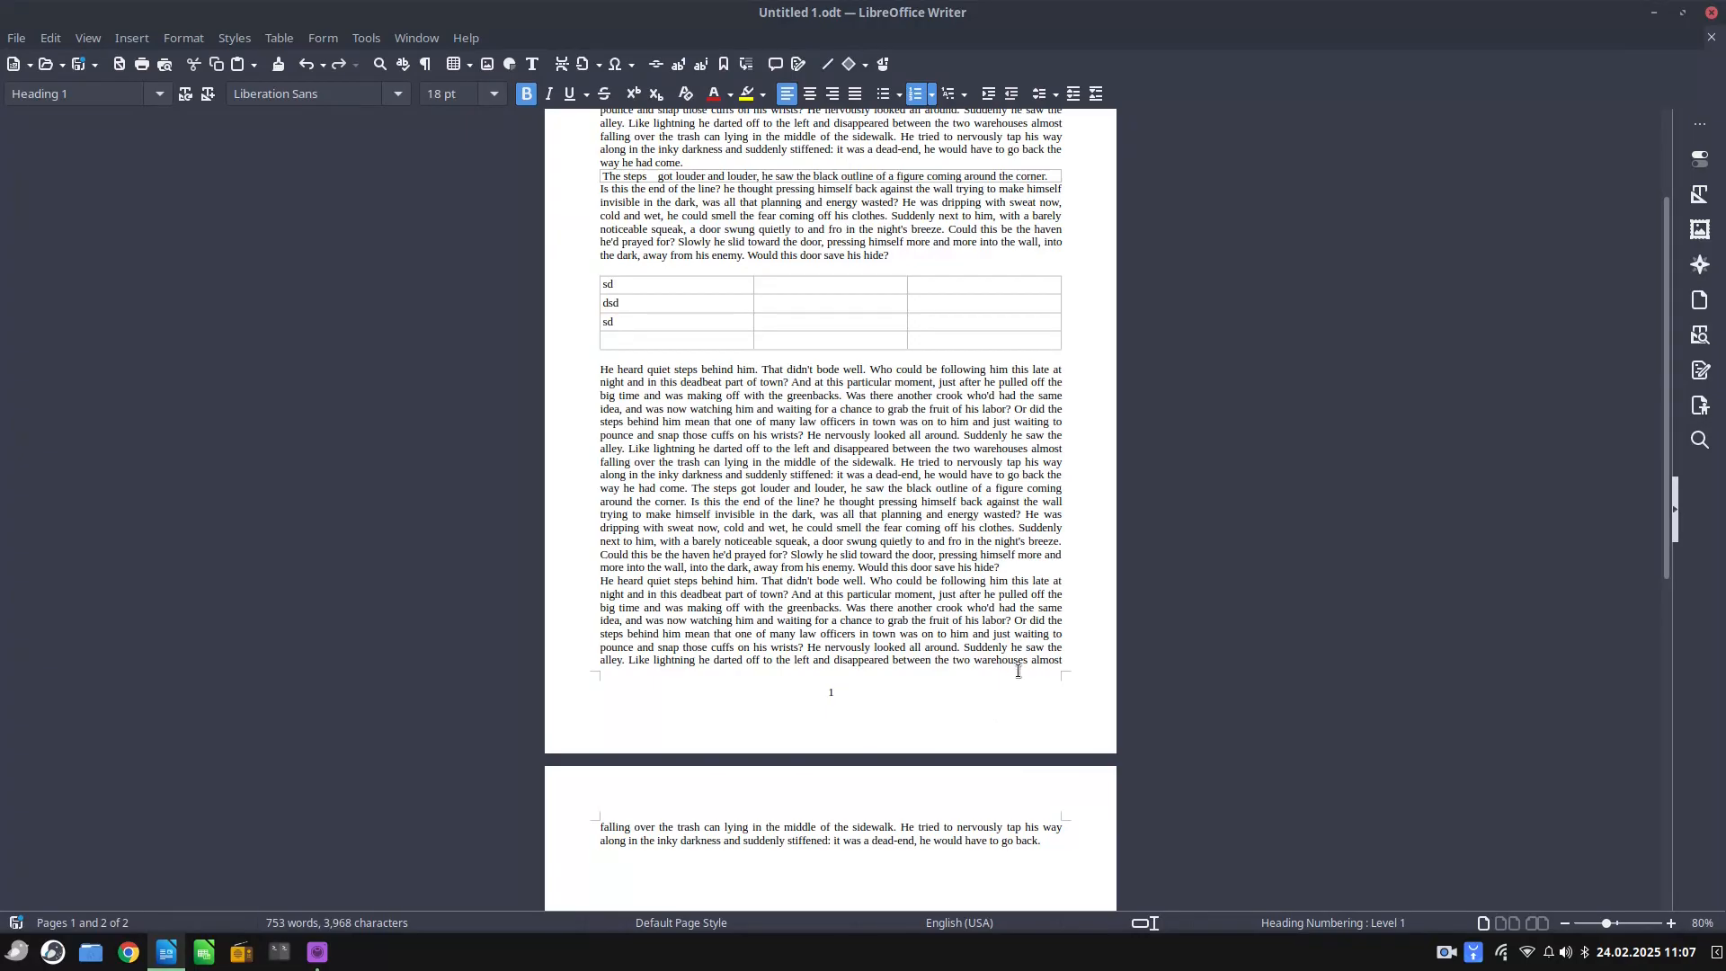
mouse_move(1045, 818)
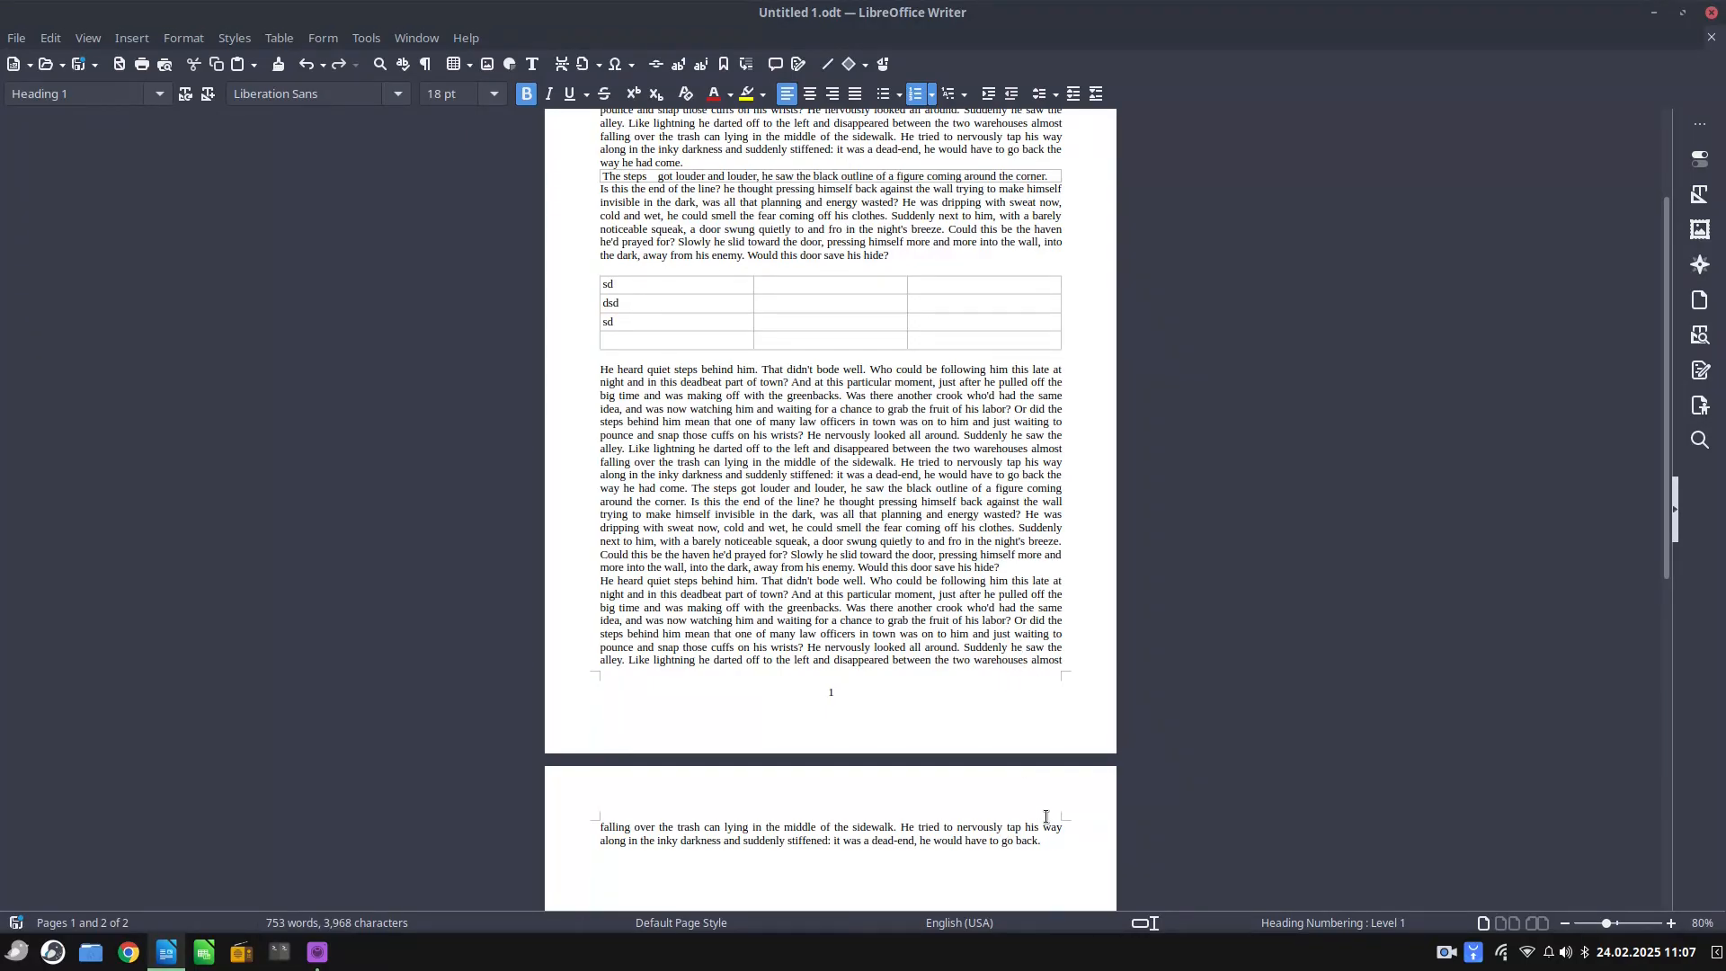
mouse_move(834, 691)
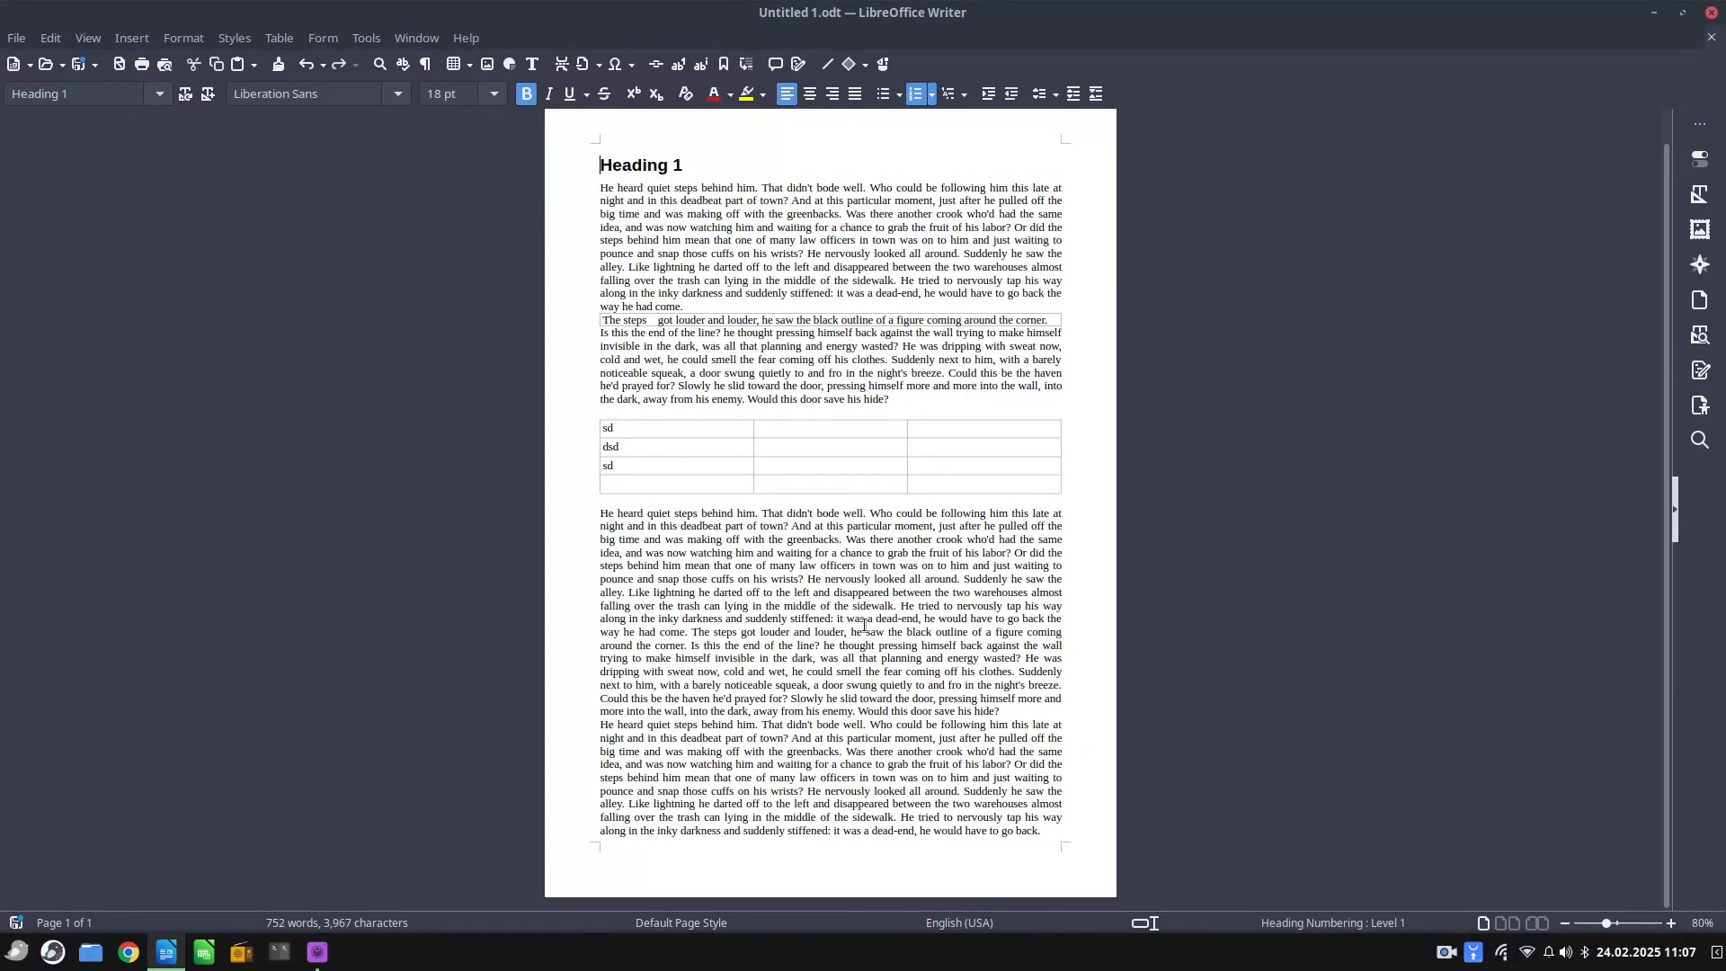
Insert a centred footer page number with 'Fit into existing margins' ticked
click(869, 646)
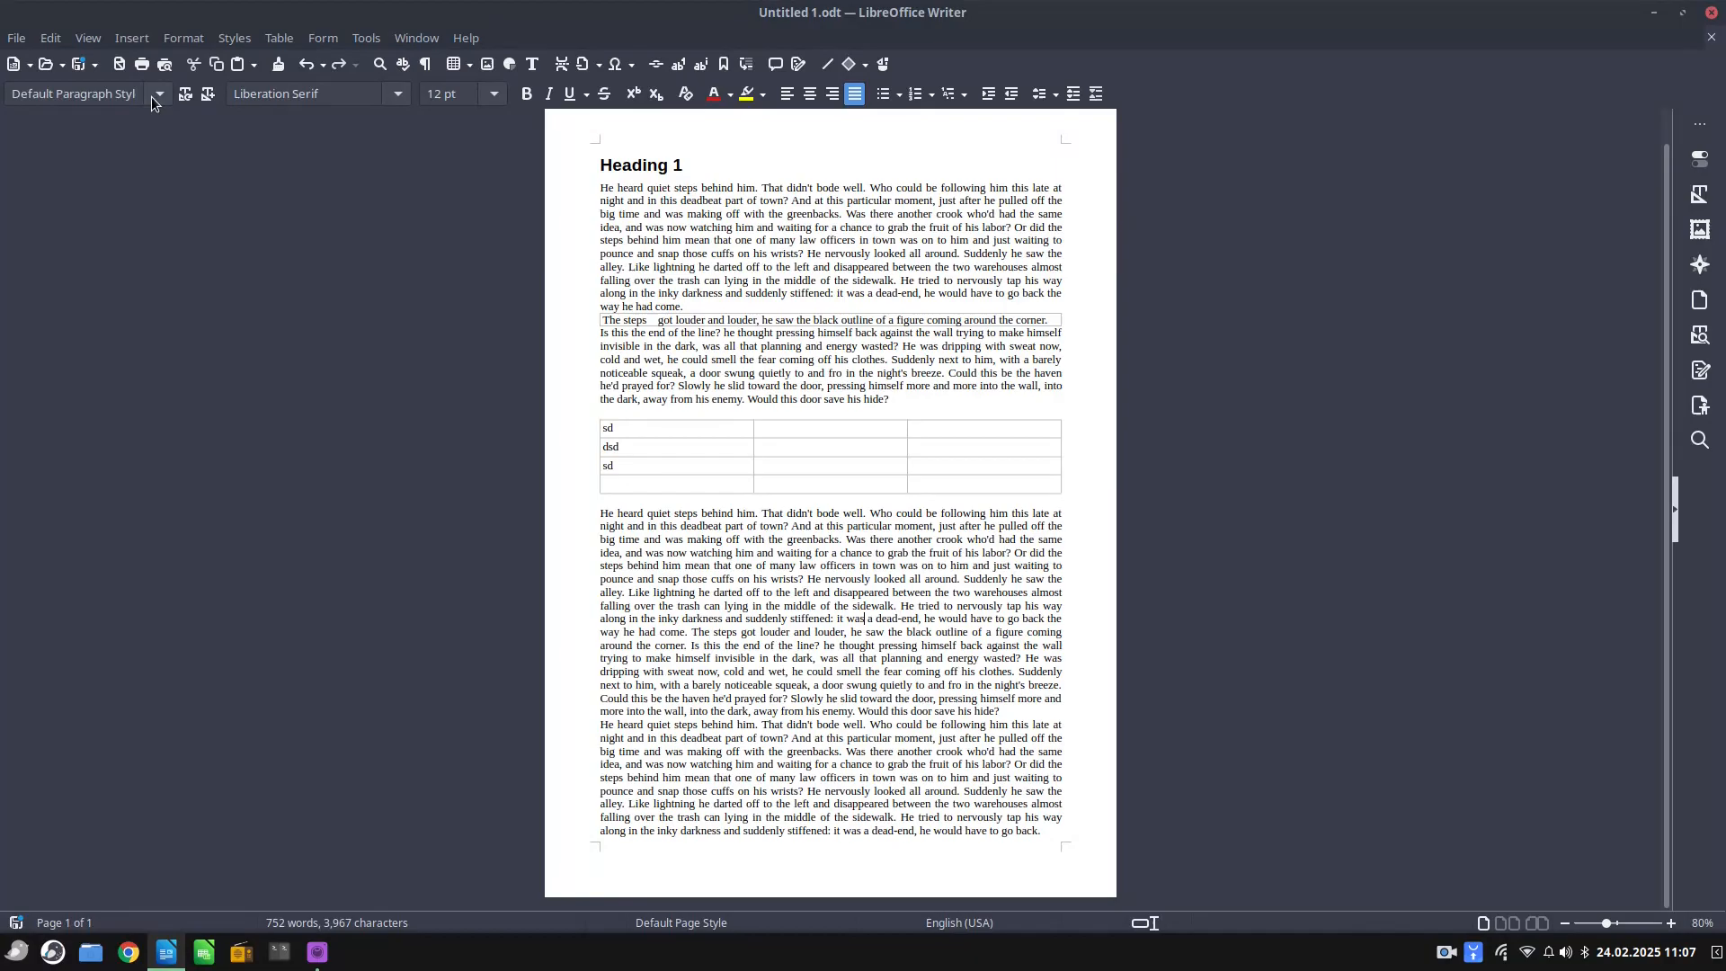
click(130, 37)
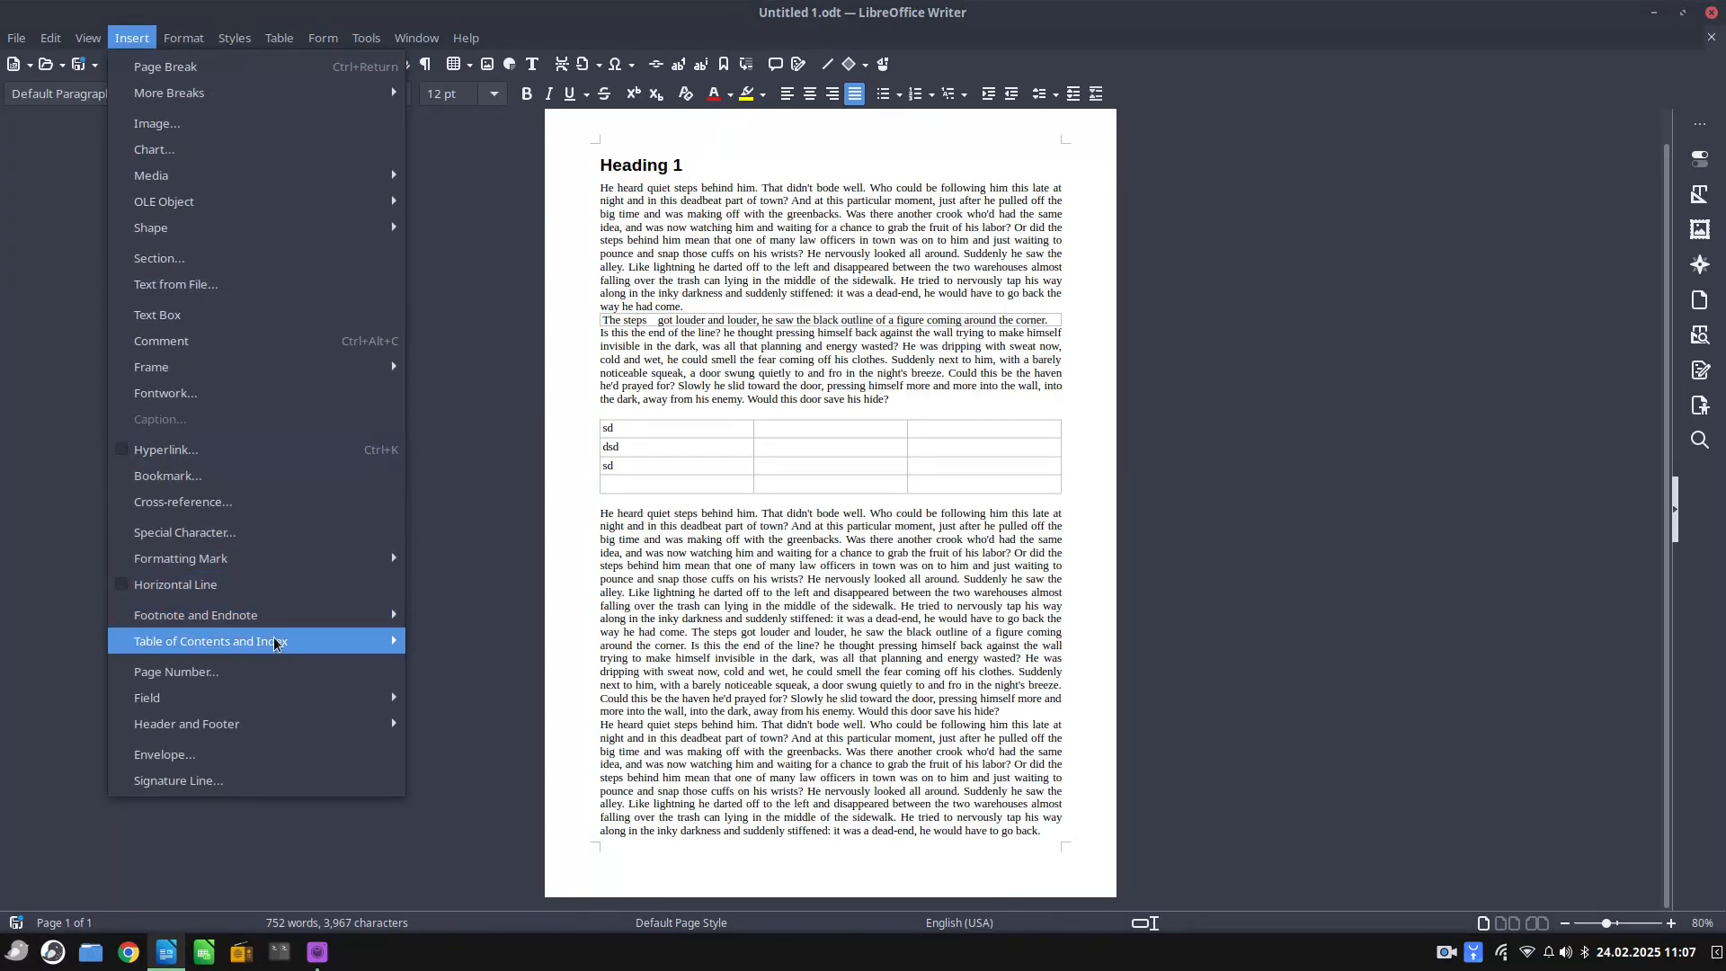
click(175, 671)
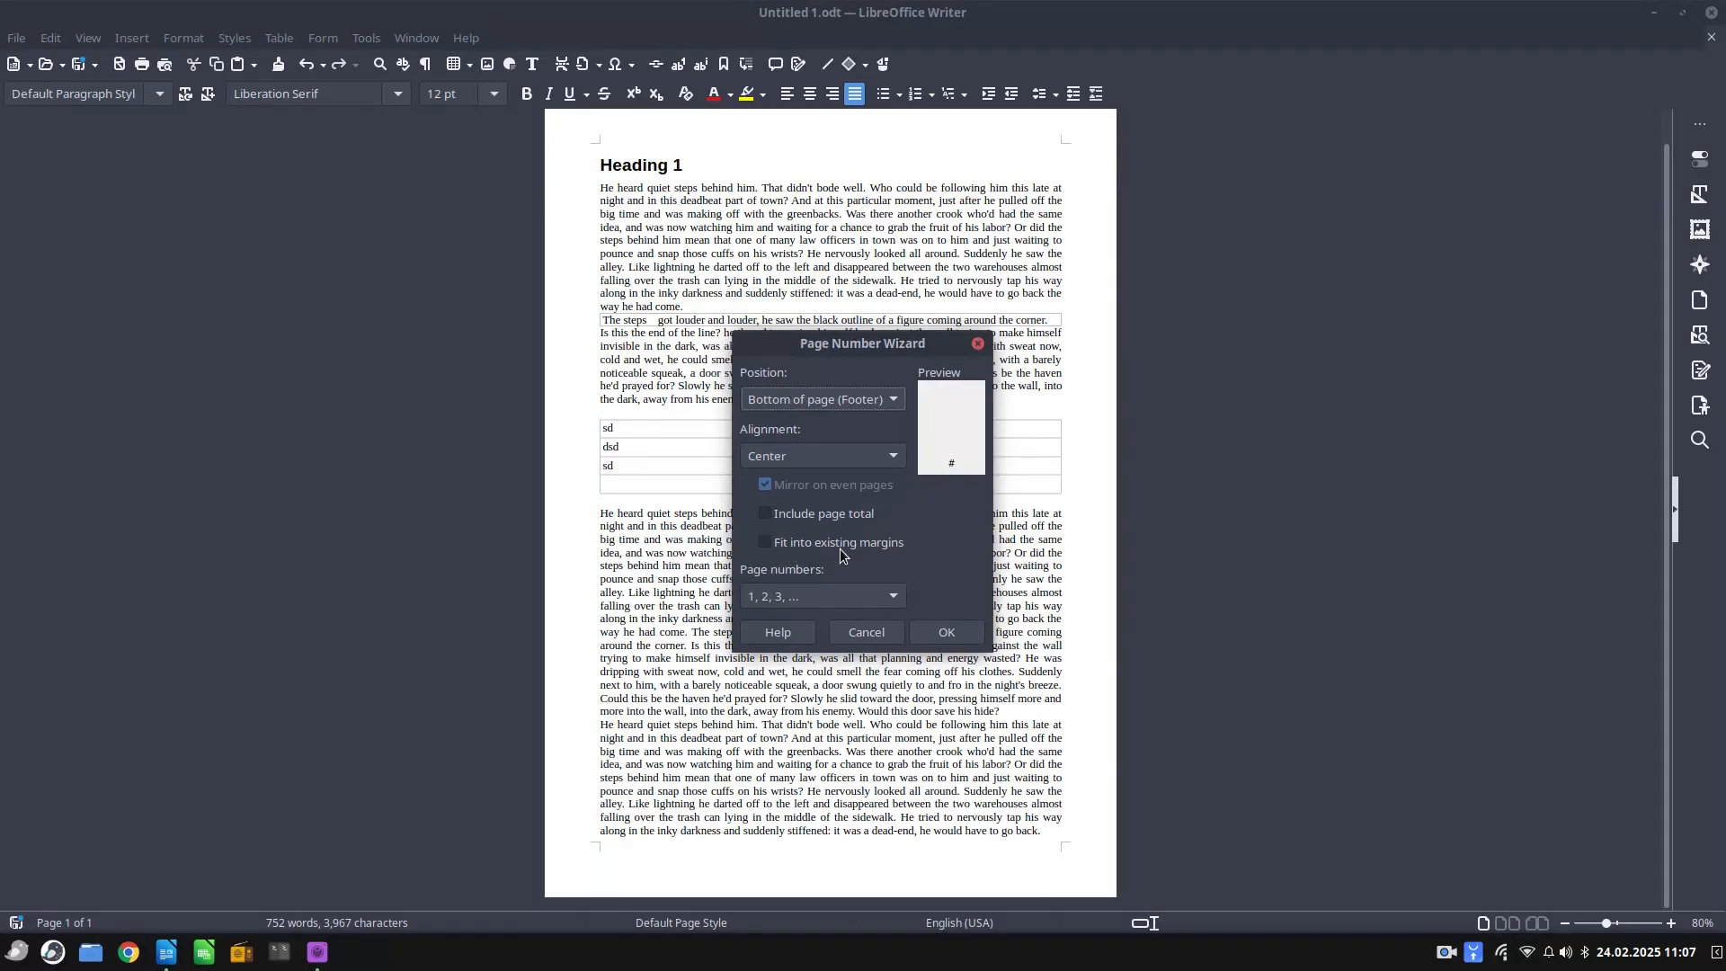
click(765, 541)
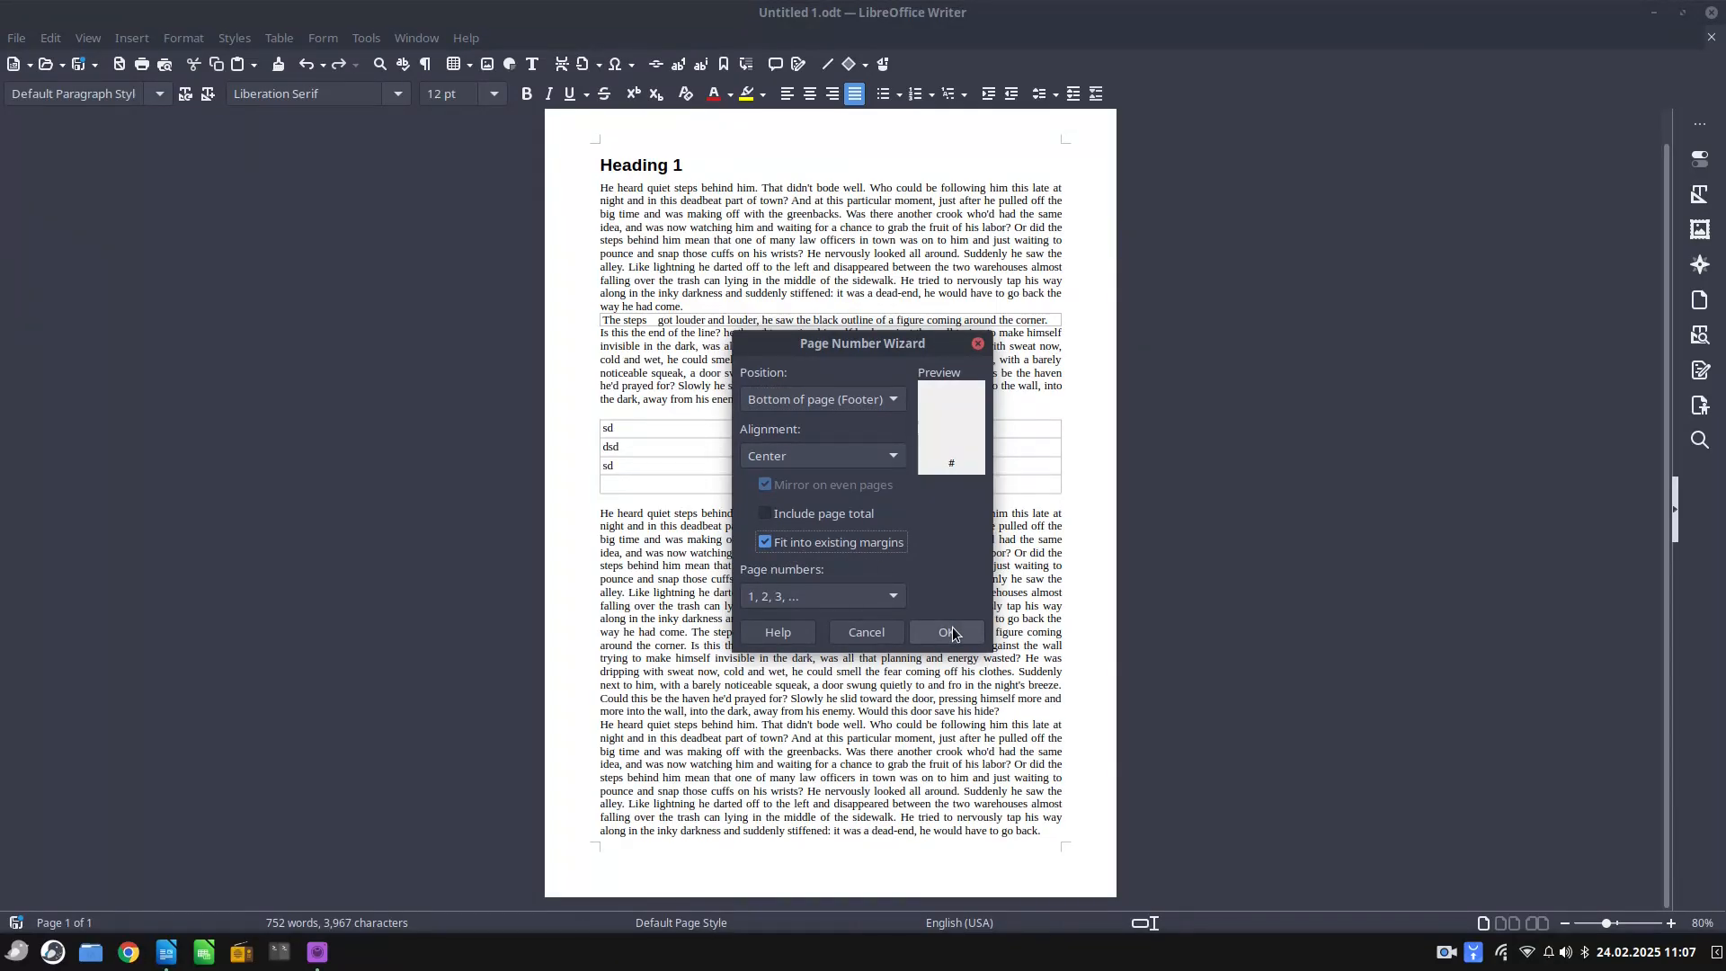
click(946, 632)
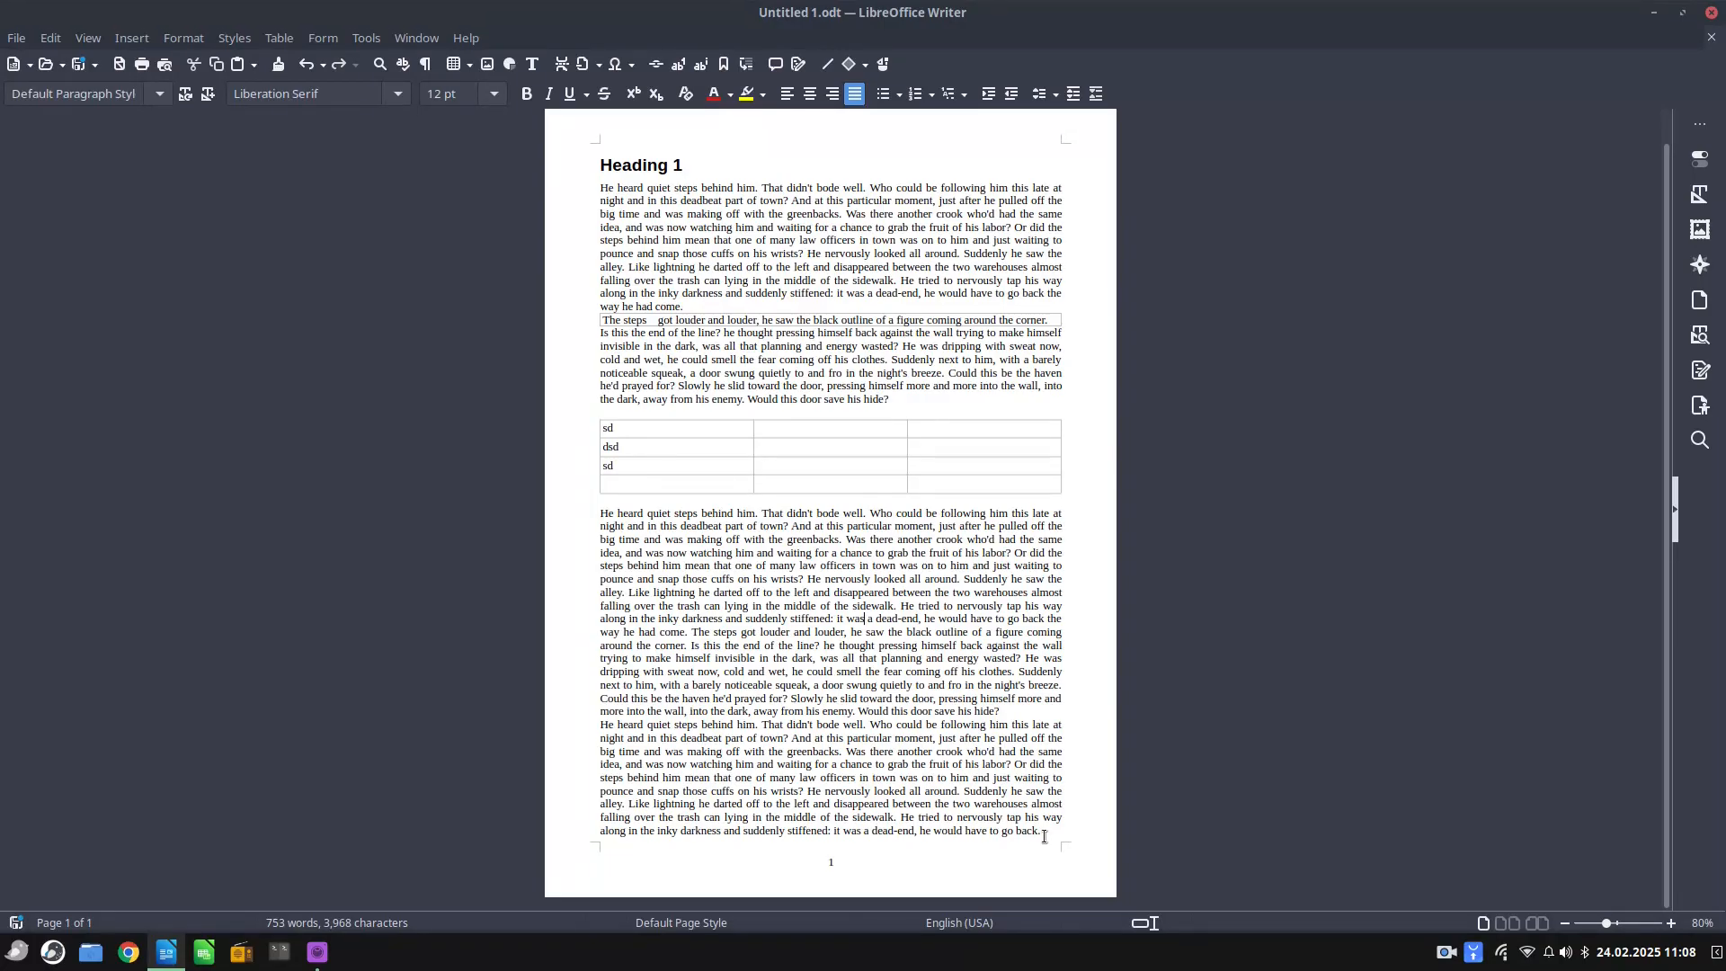
mouse_move(894, 848)
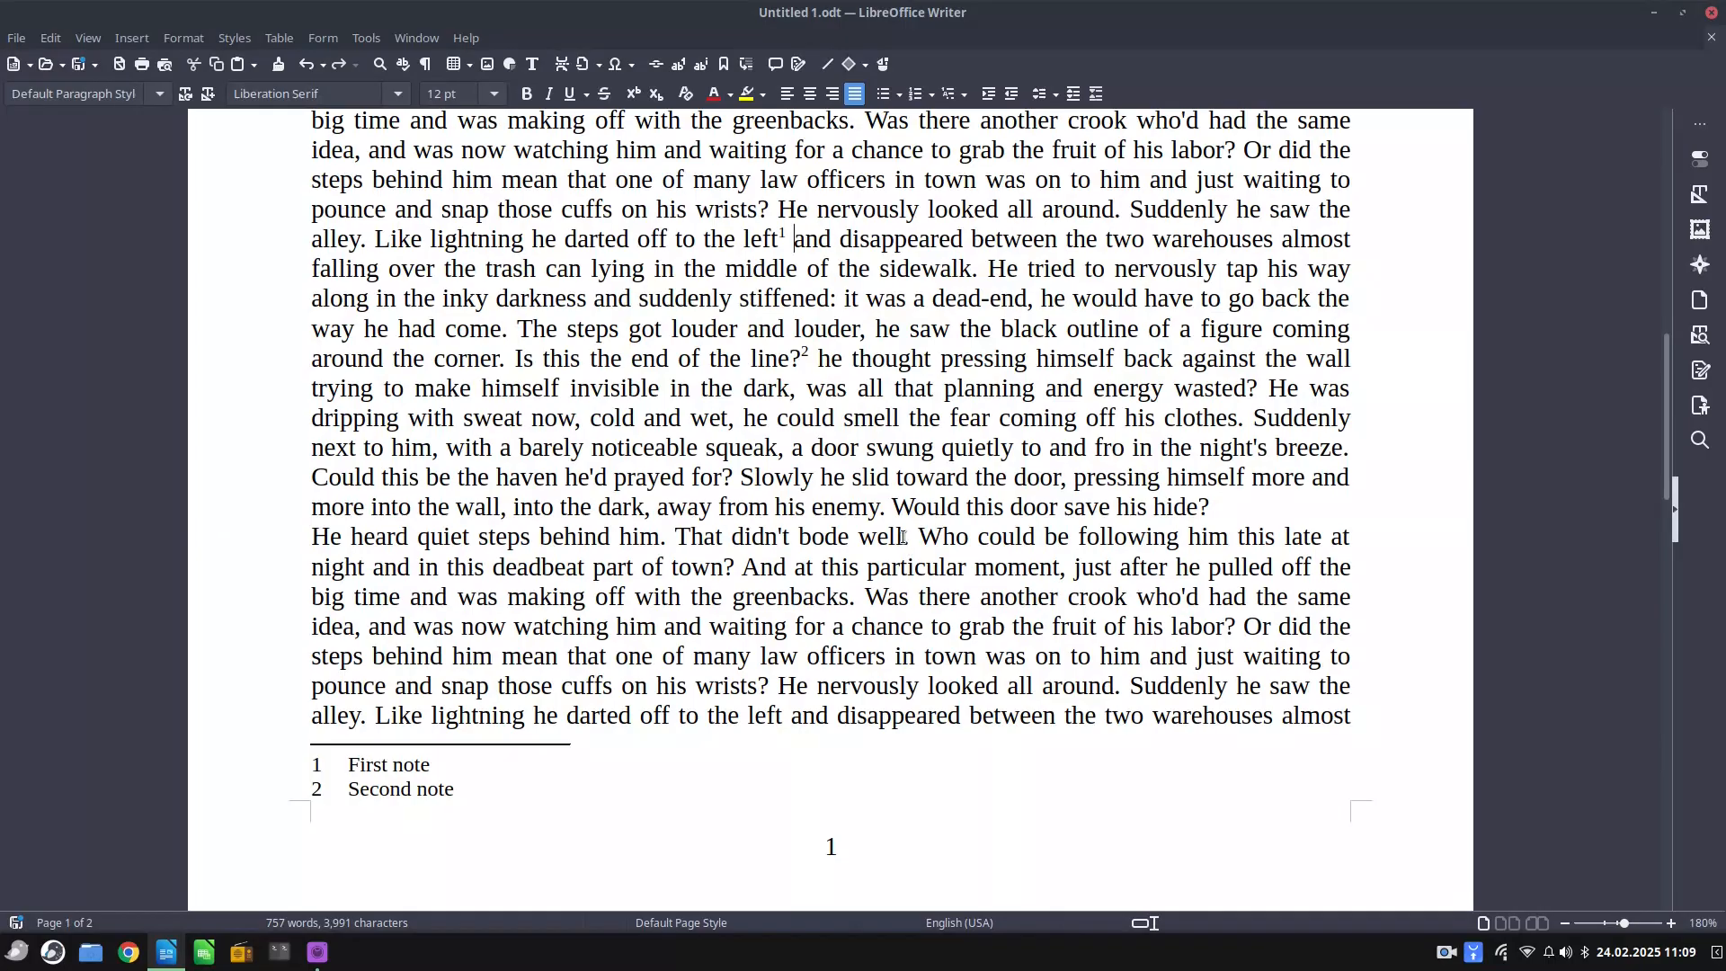
Insert a footnote after the word 'well' reading 'Third note'
click(678, 63)
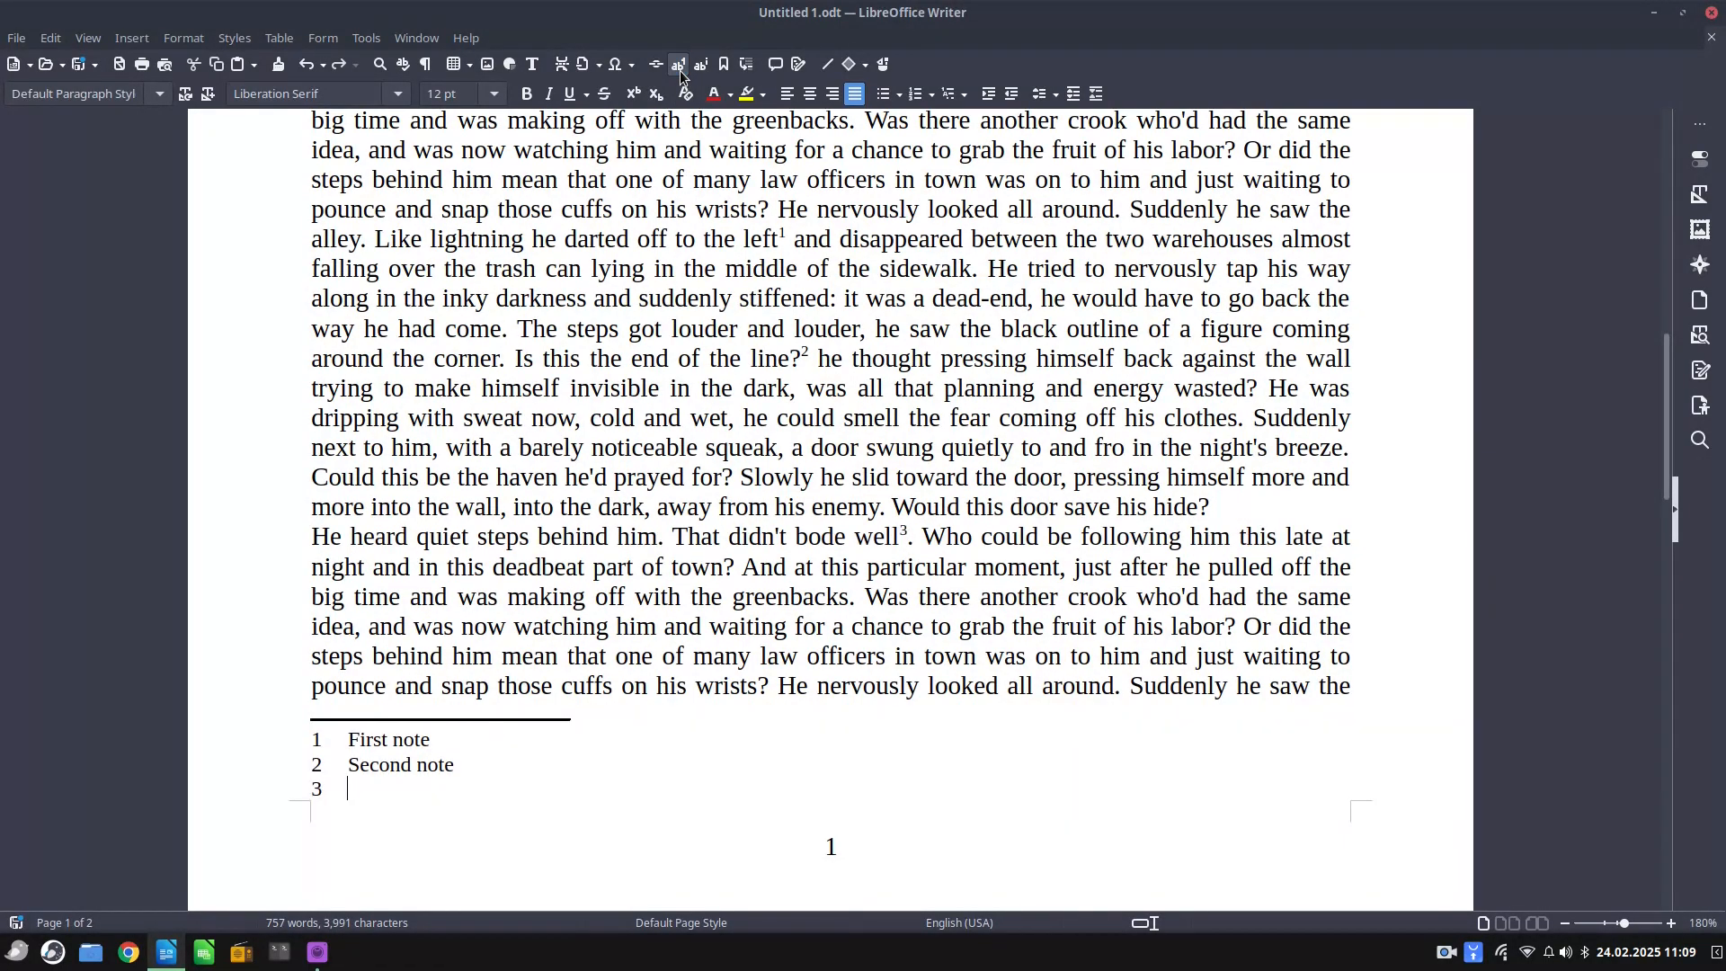
text(Third)
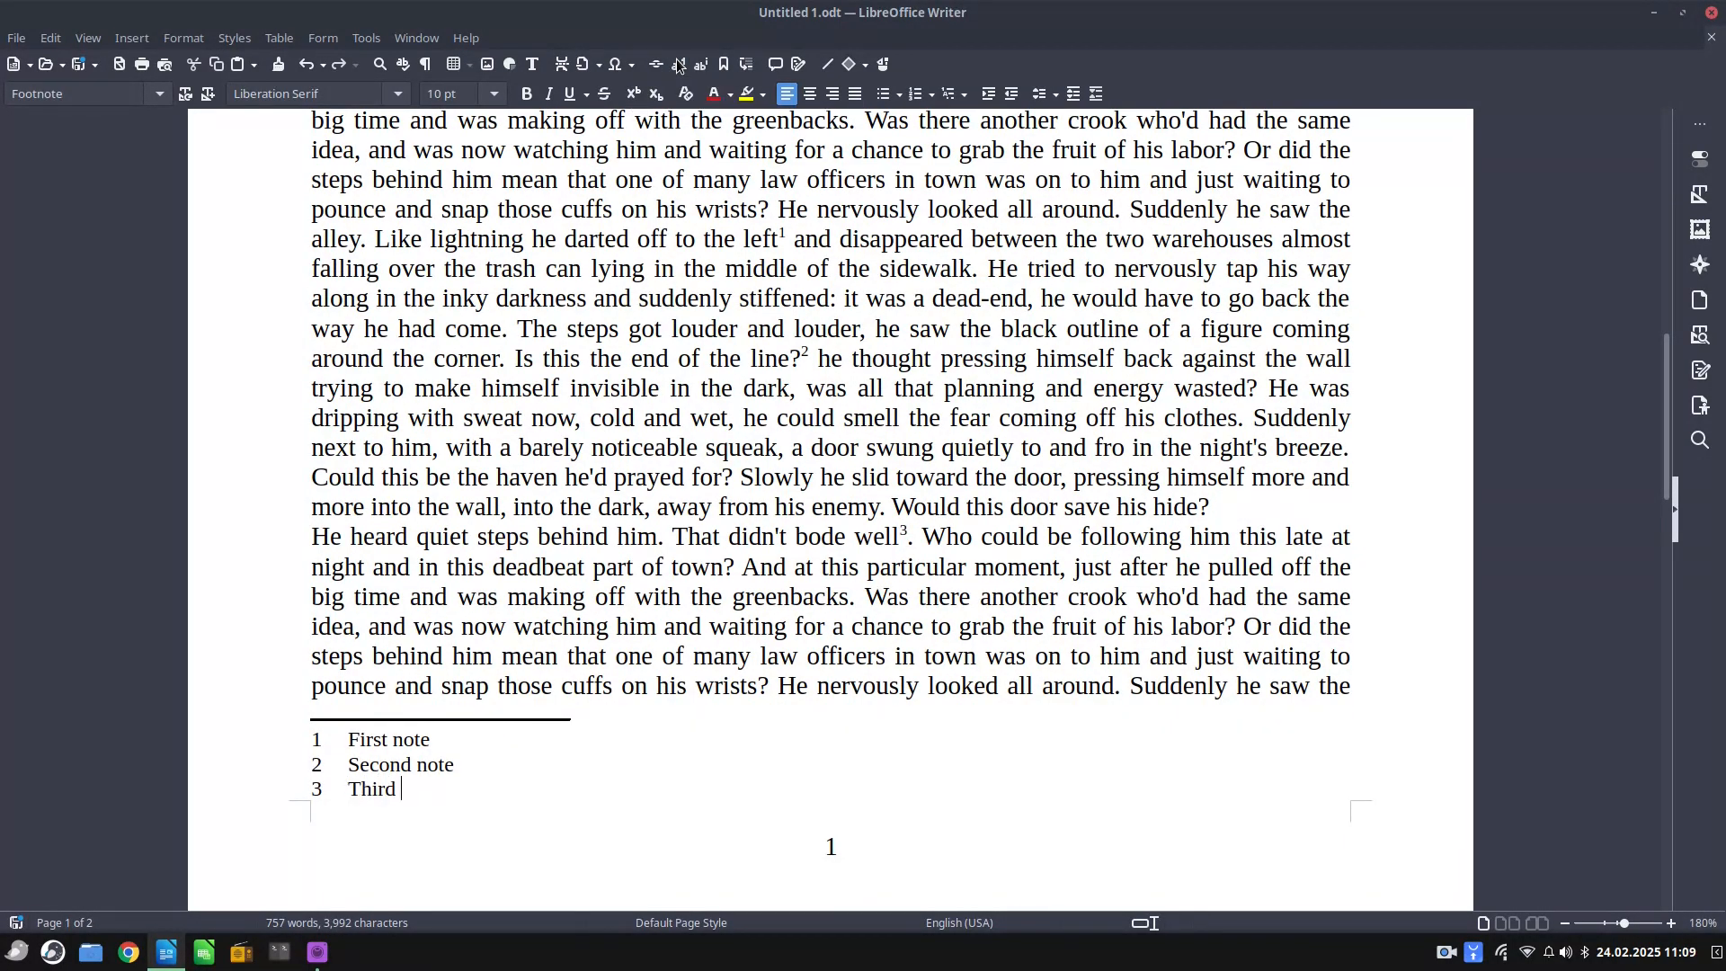
text(n)
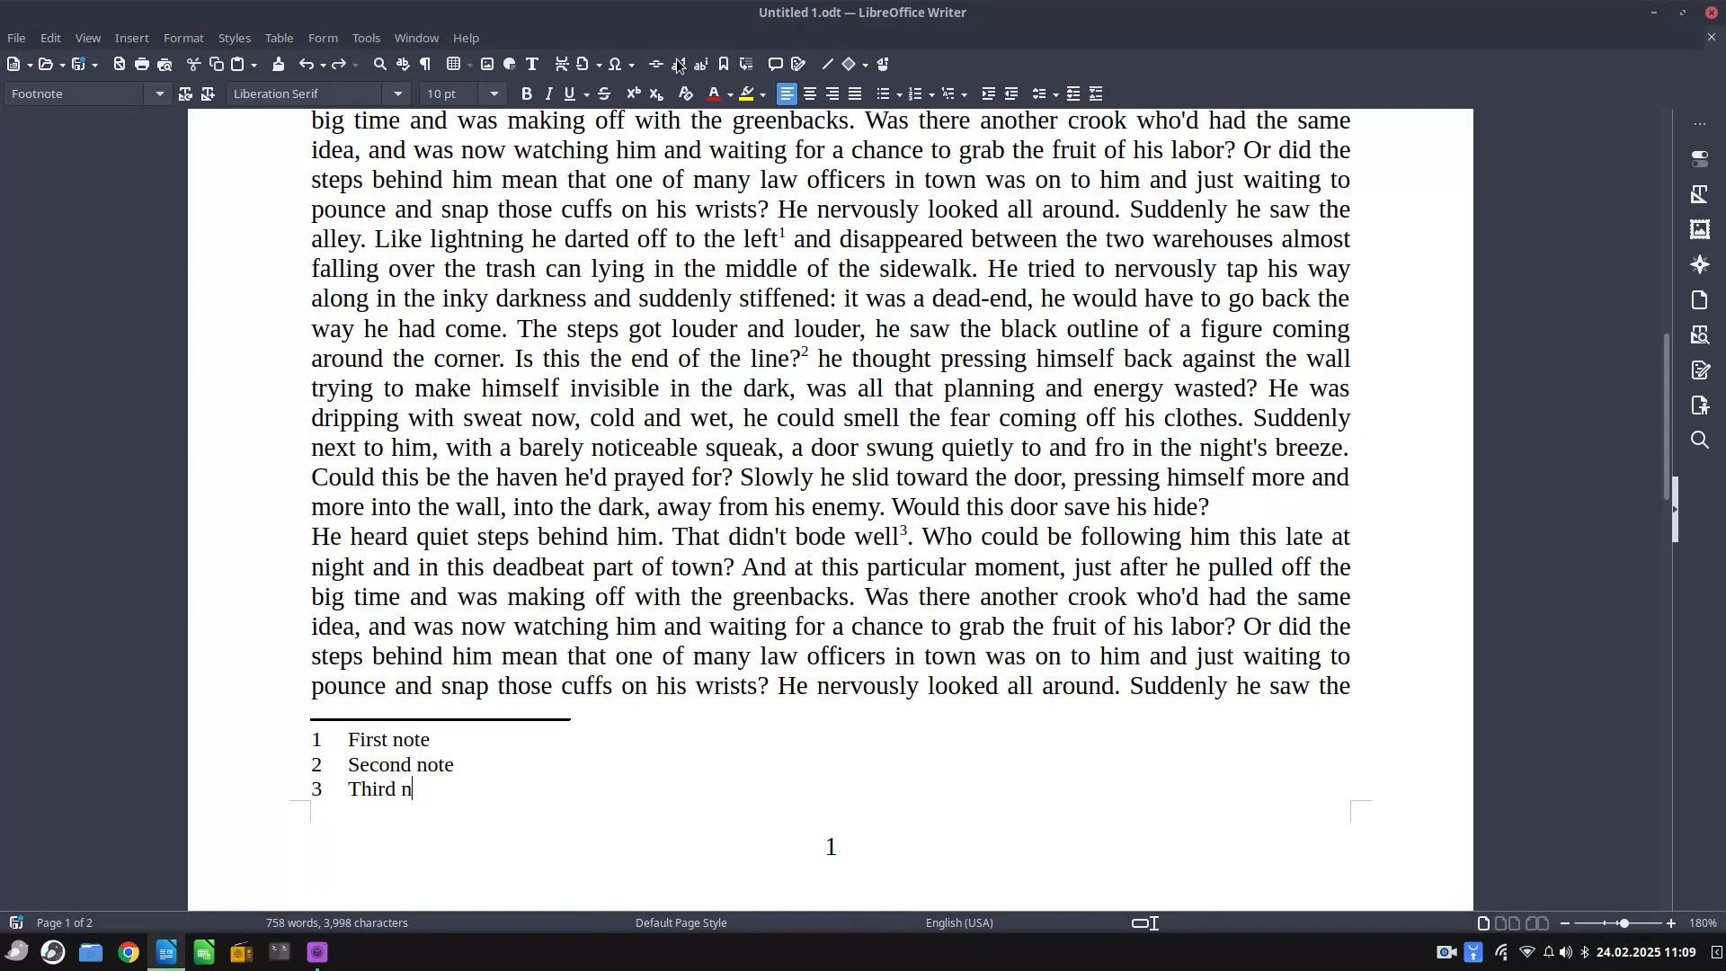
text(ote)
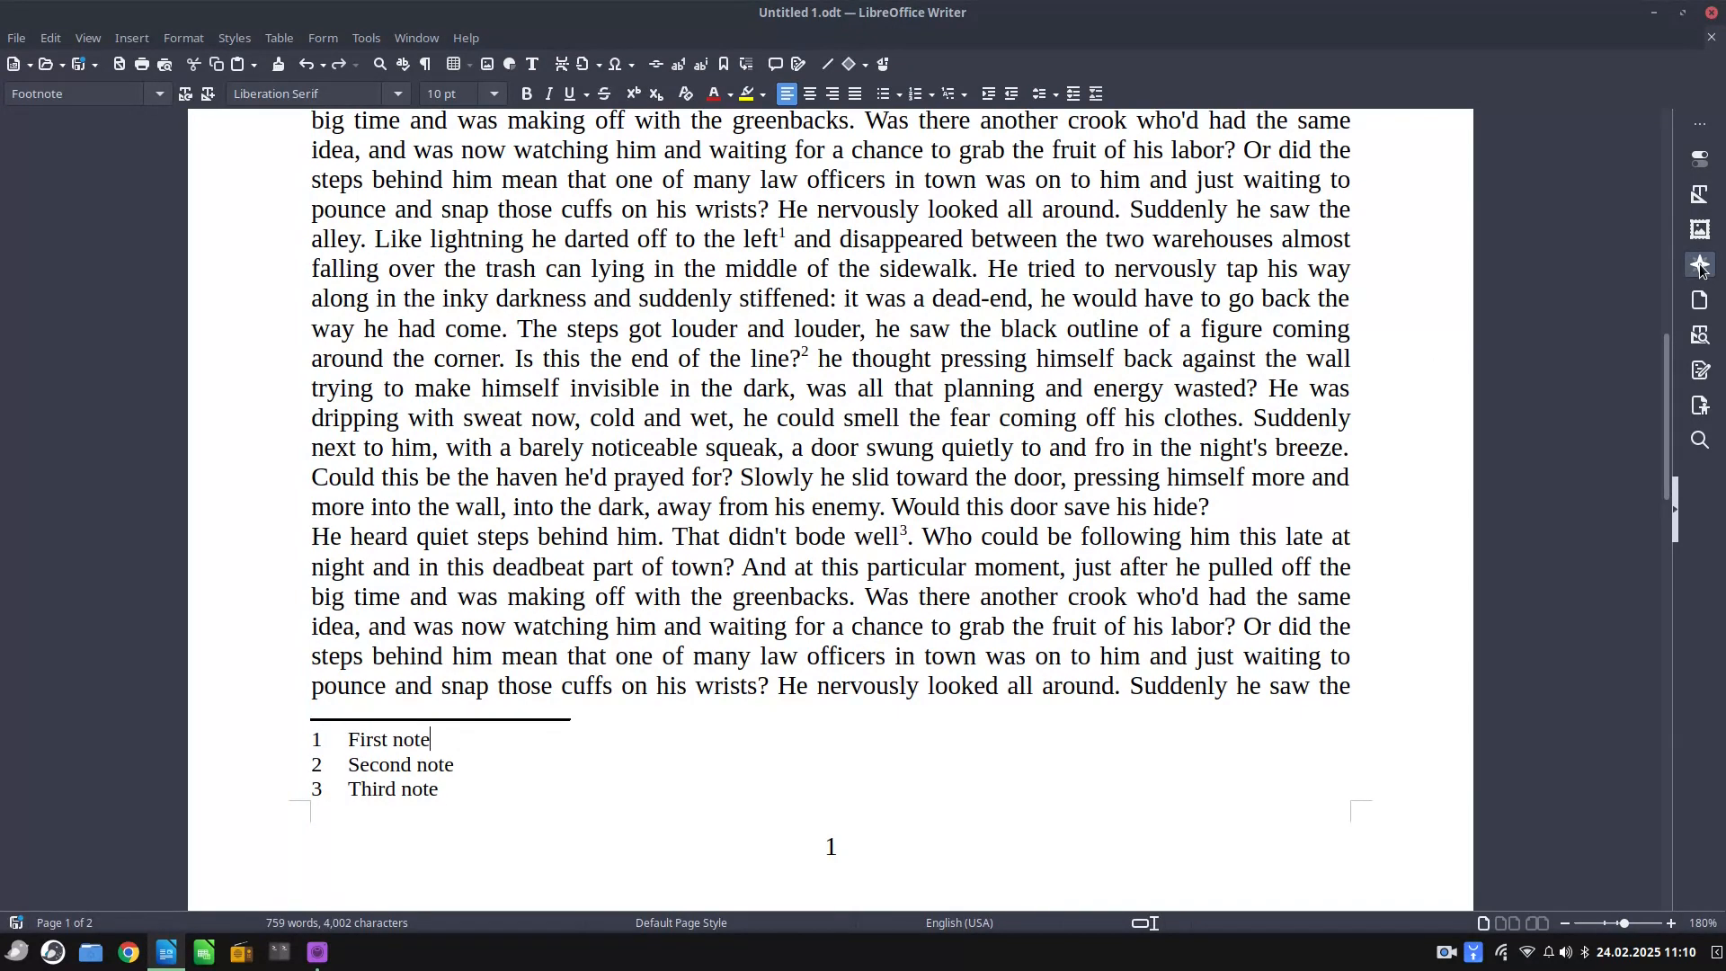
In the Navigator, convert all footnotes into endnotes
click(1698, 263)
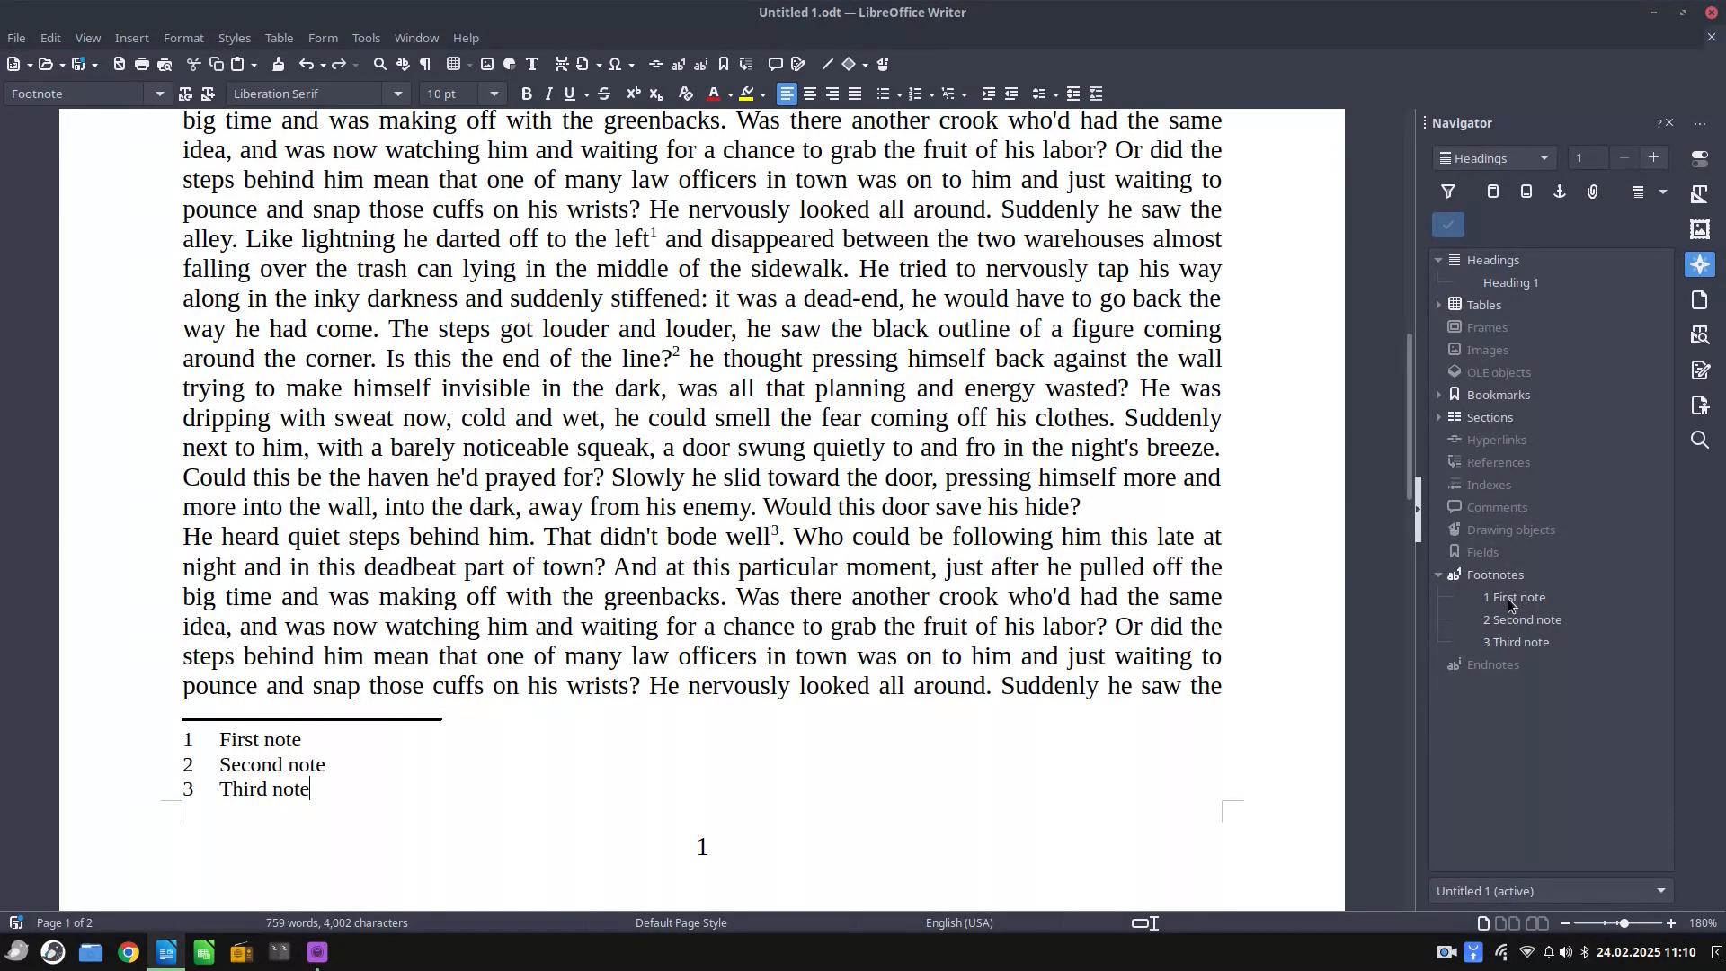
click(1495, 575)
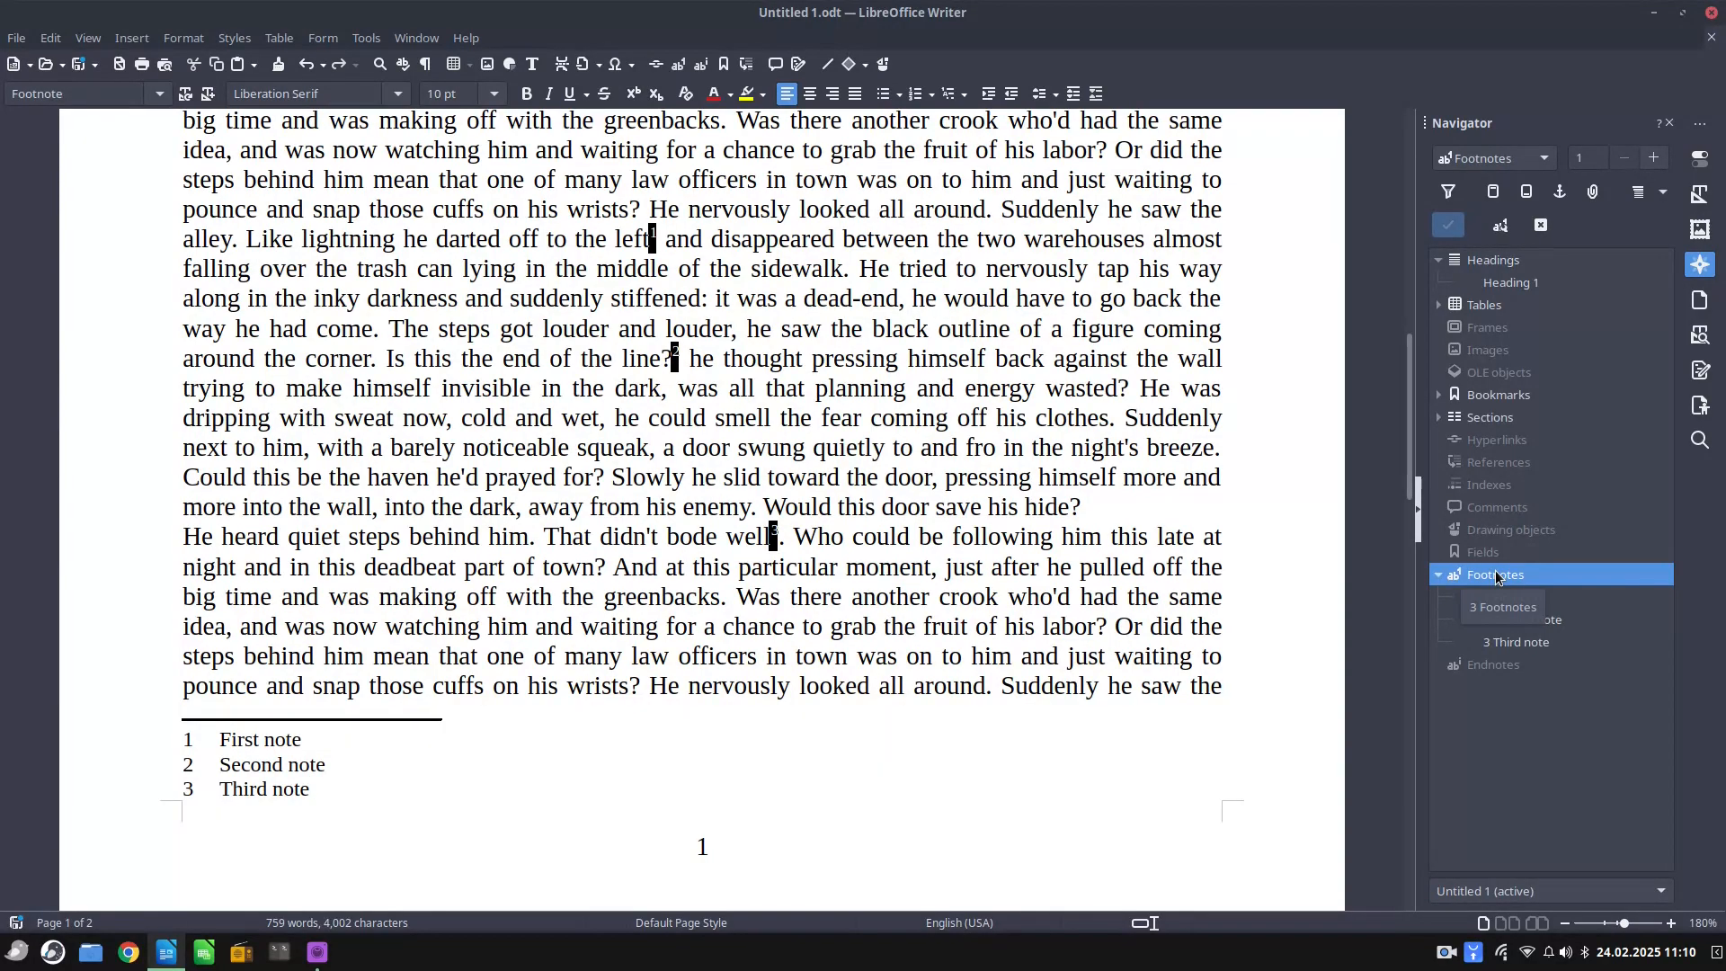
right_click(1494, 573)
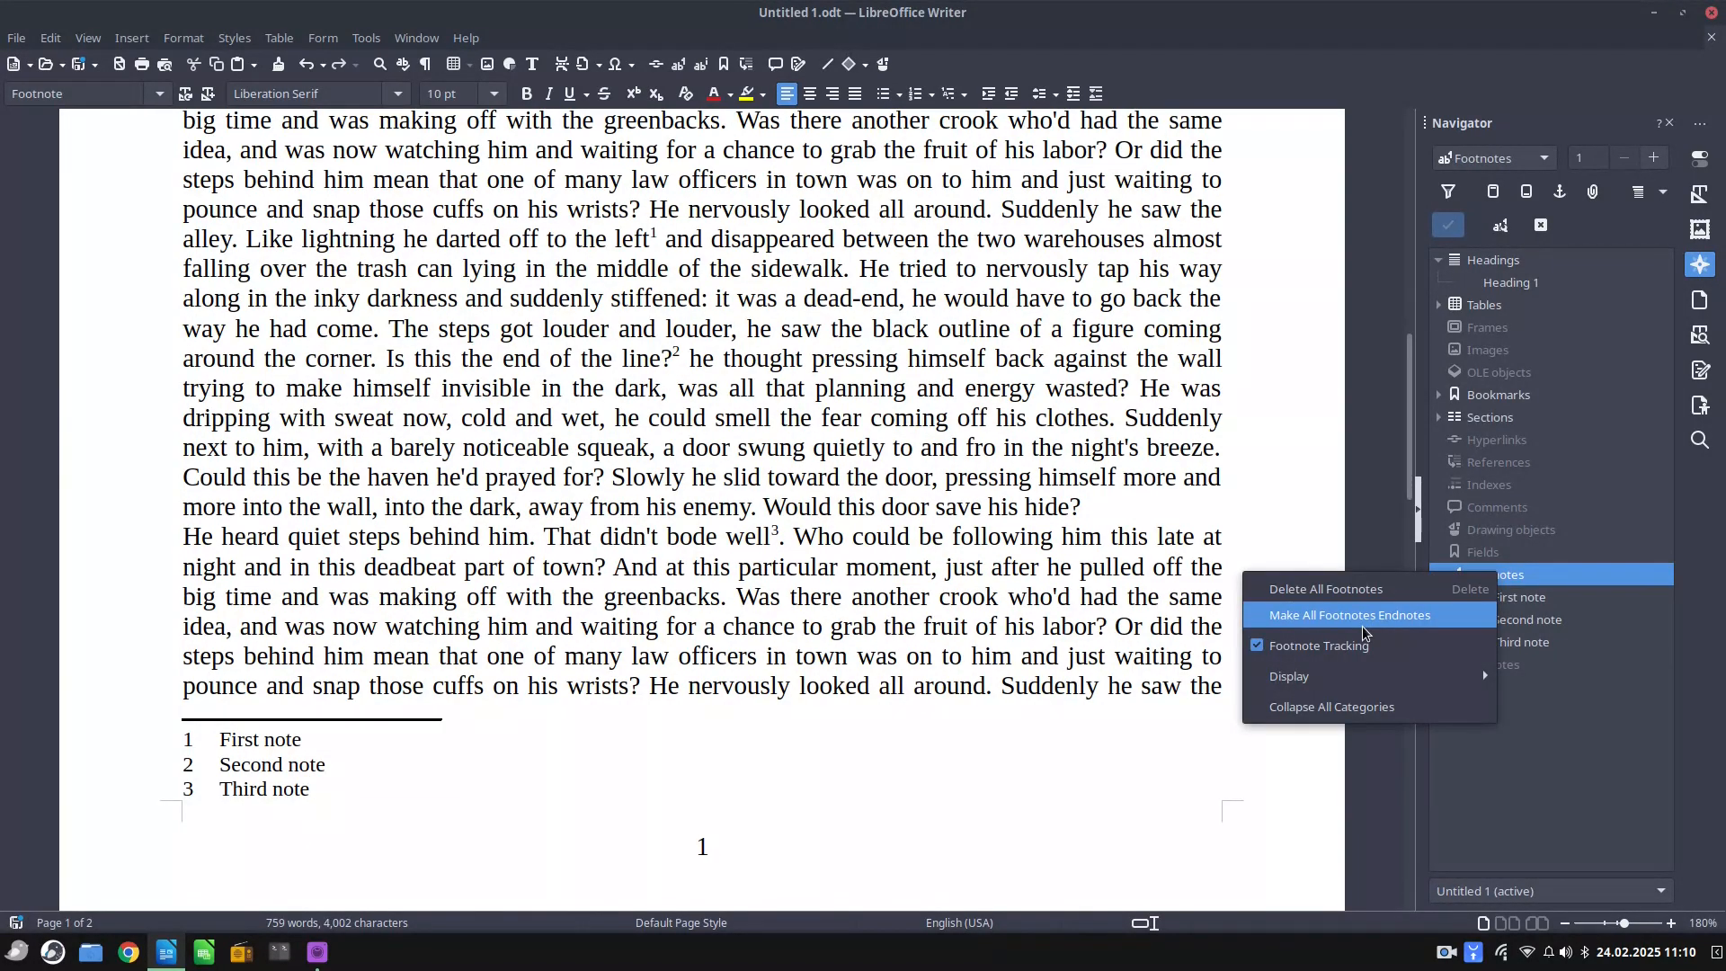
click(1348, 614)
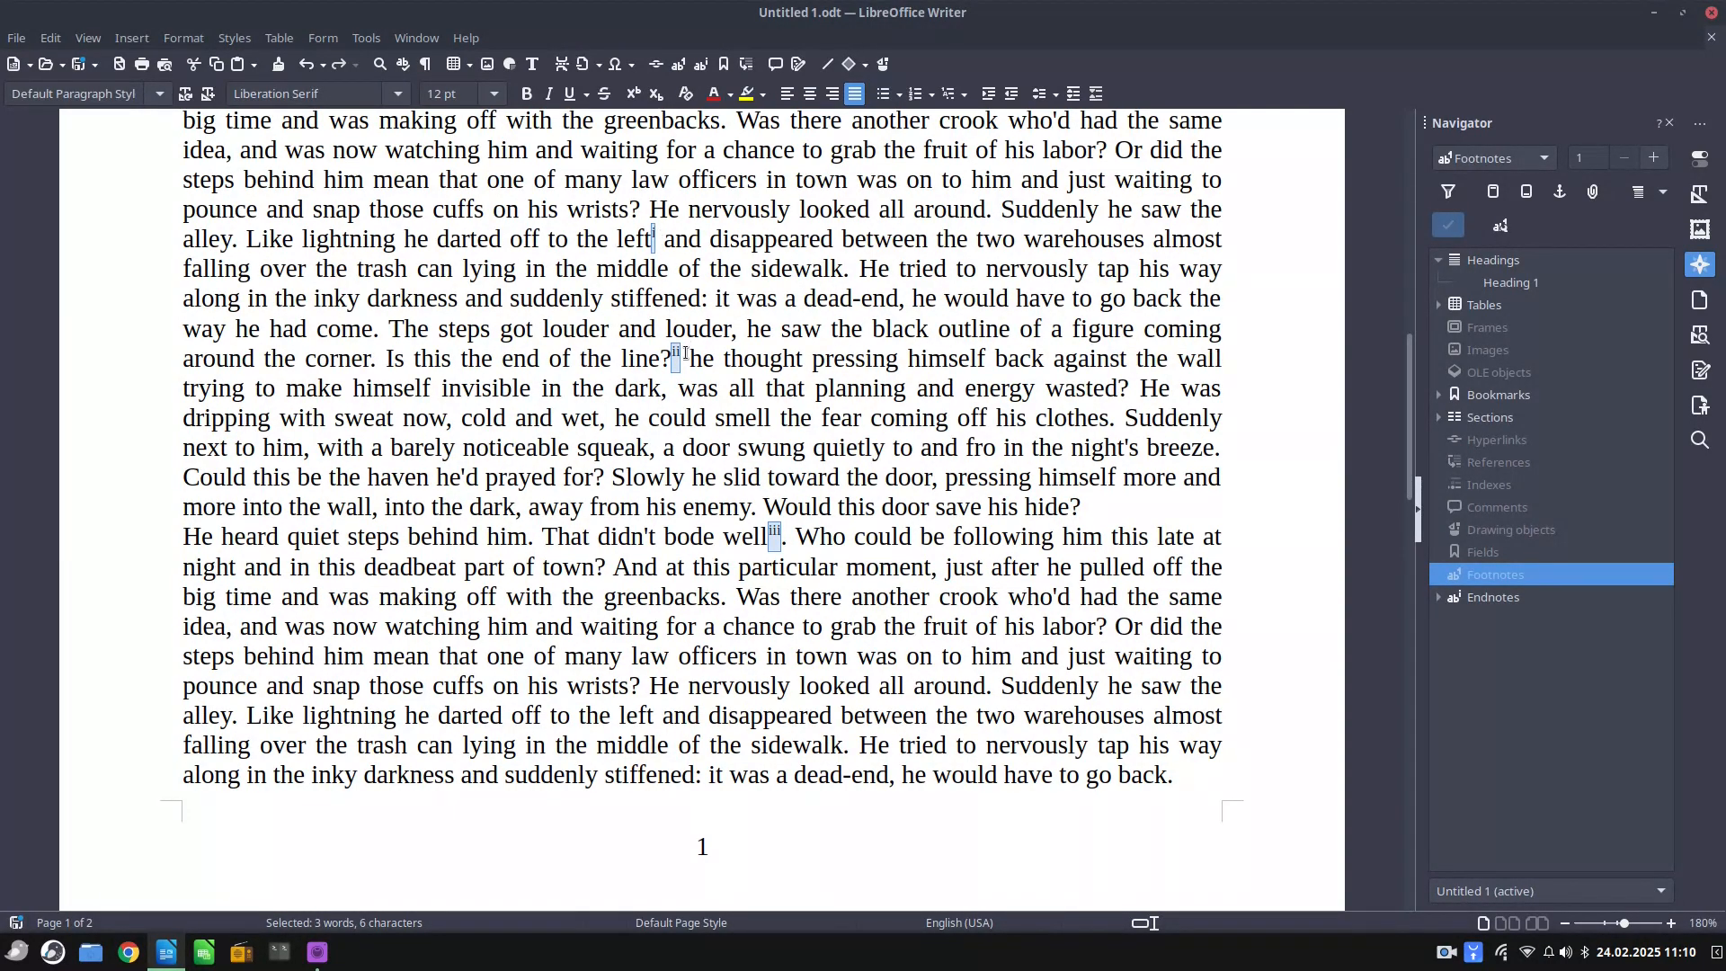
Convert all endnotes back into footnotes from the Navigator's Endnotes entry
scroll(down, 3)
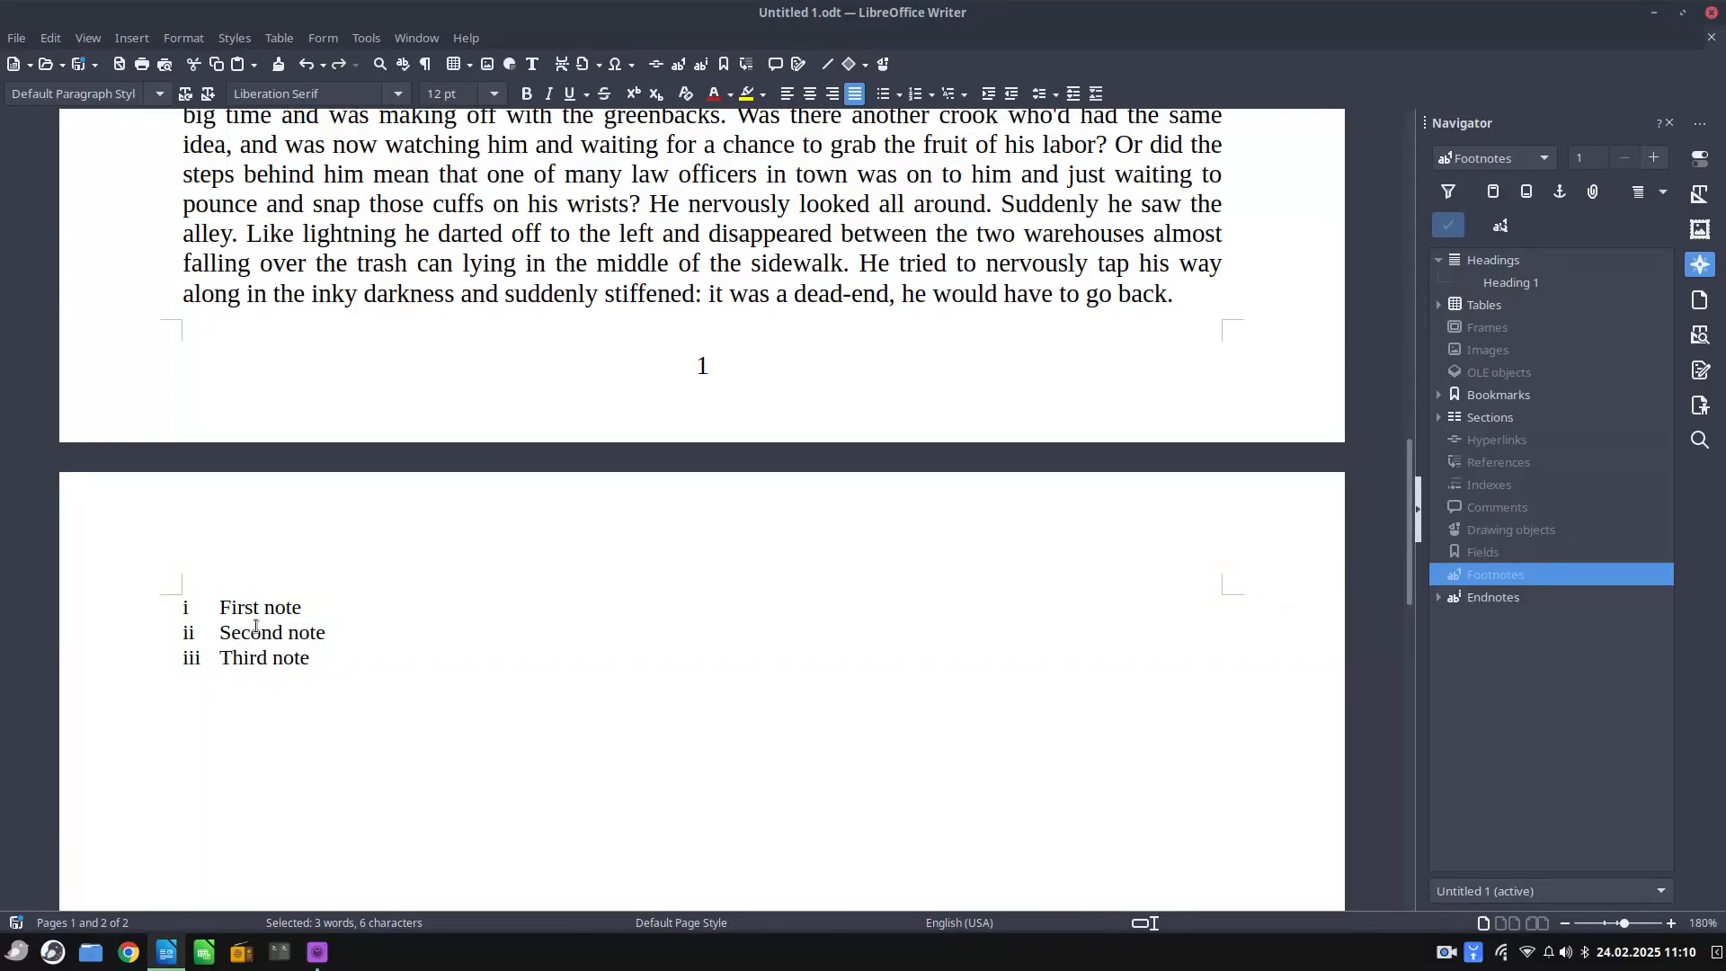
mouse_move(335, 377)
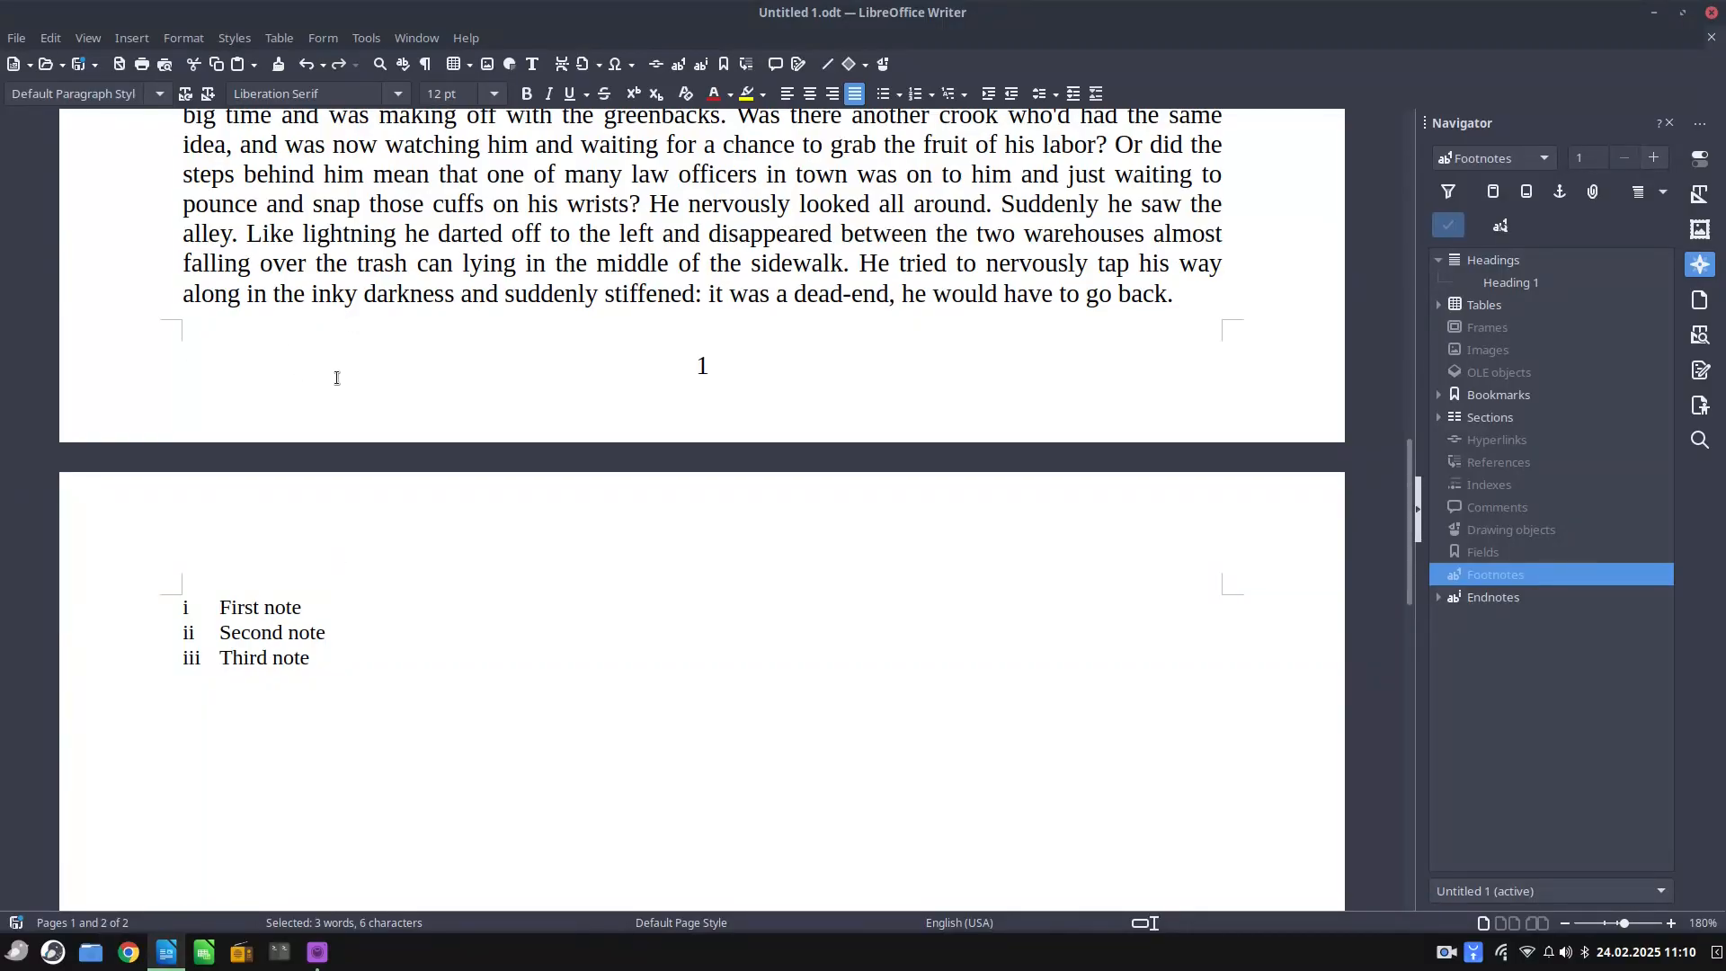
right_click(1492, 597)
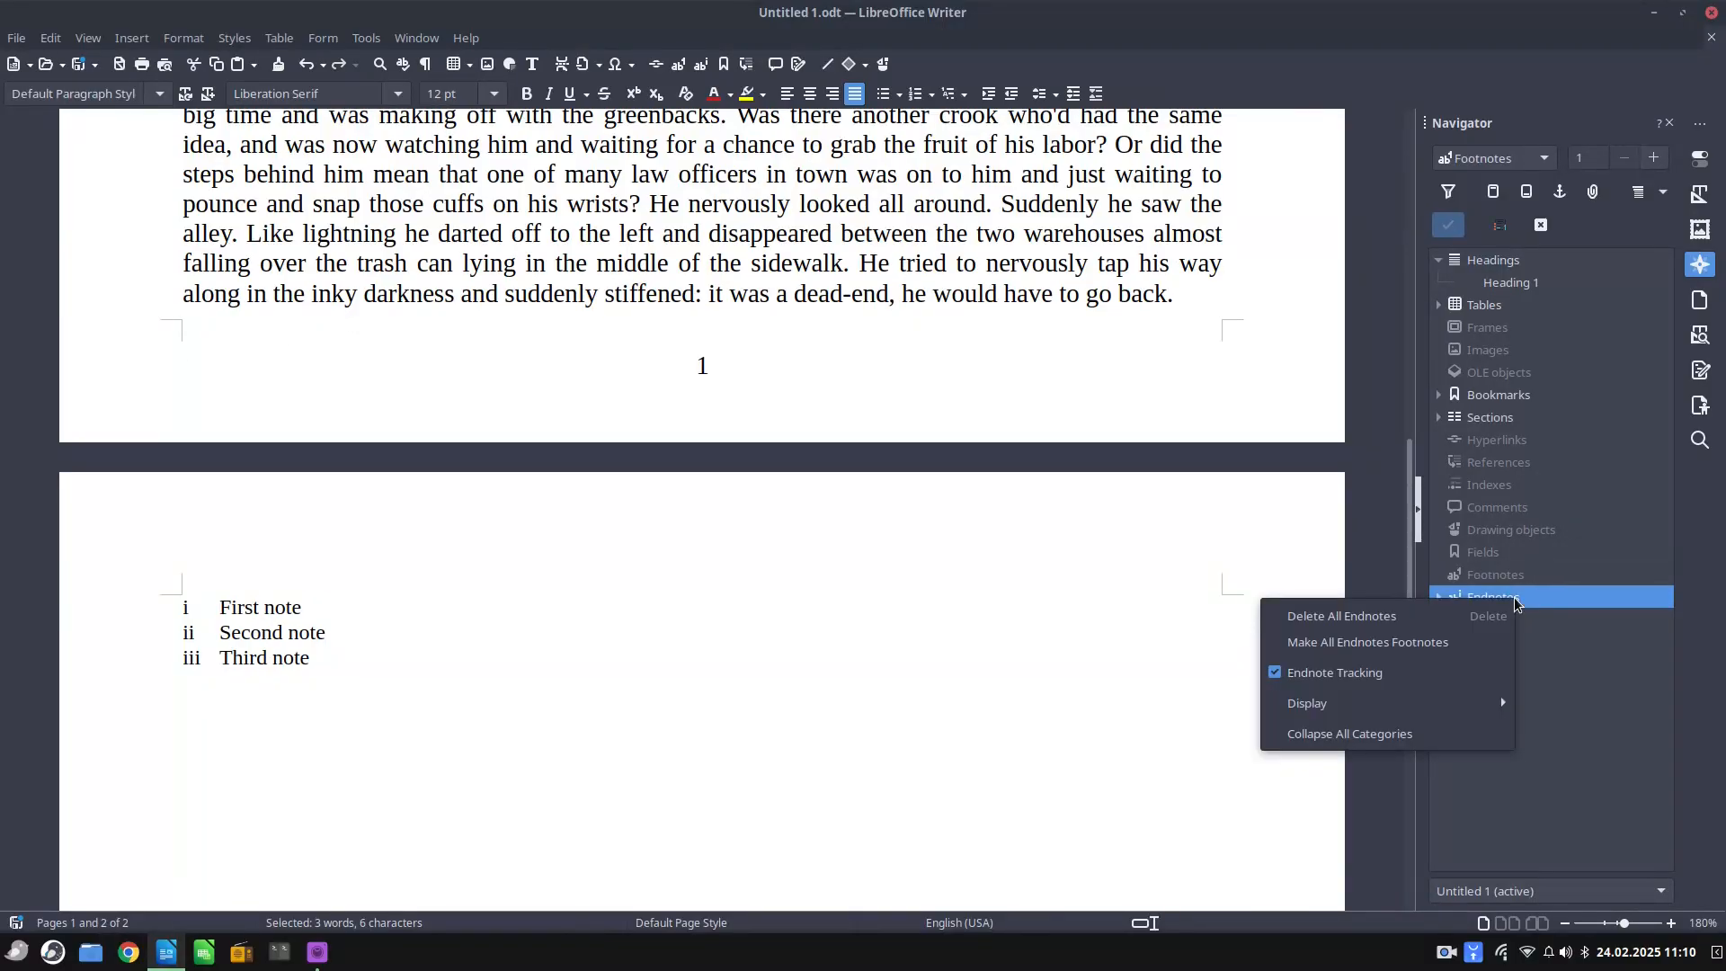
mouse_move(1367, 642)
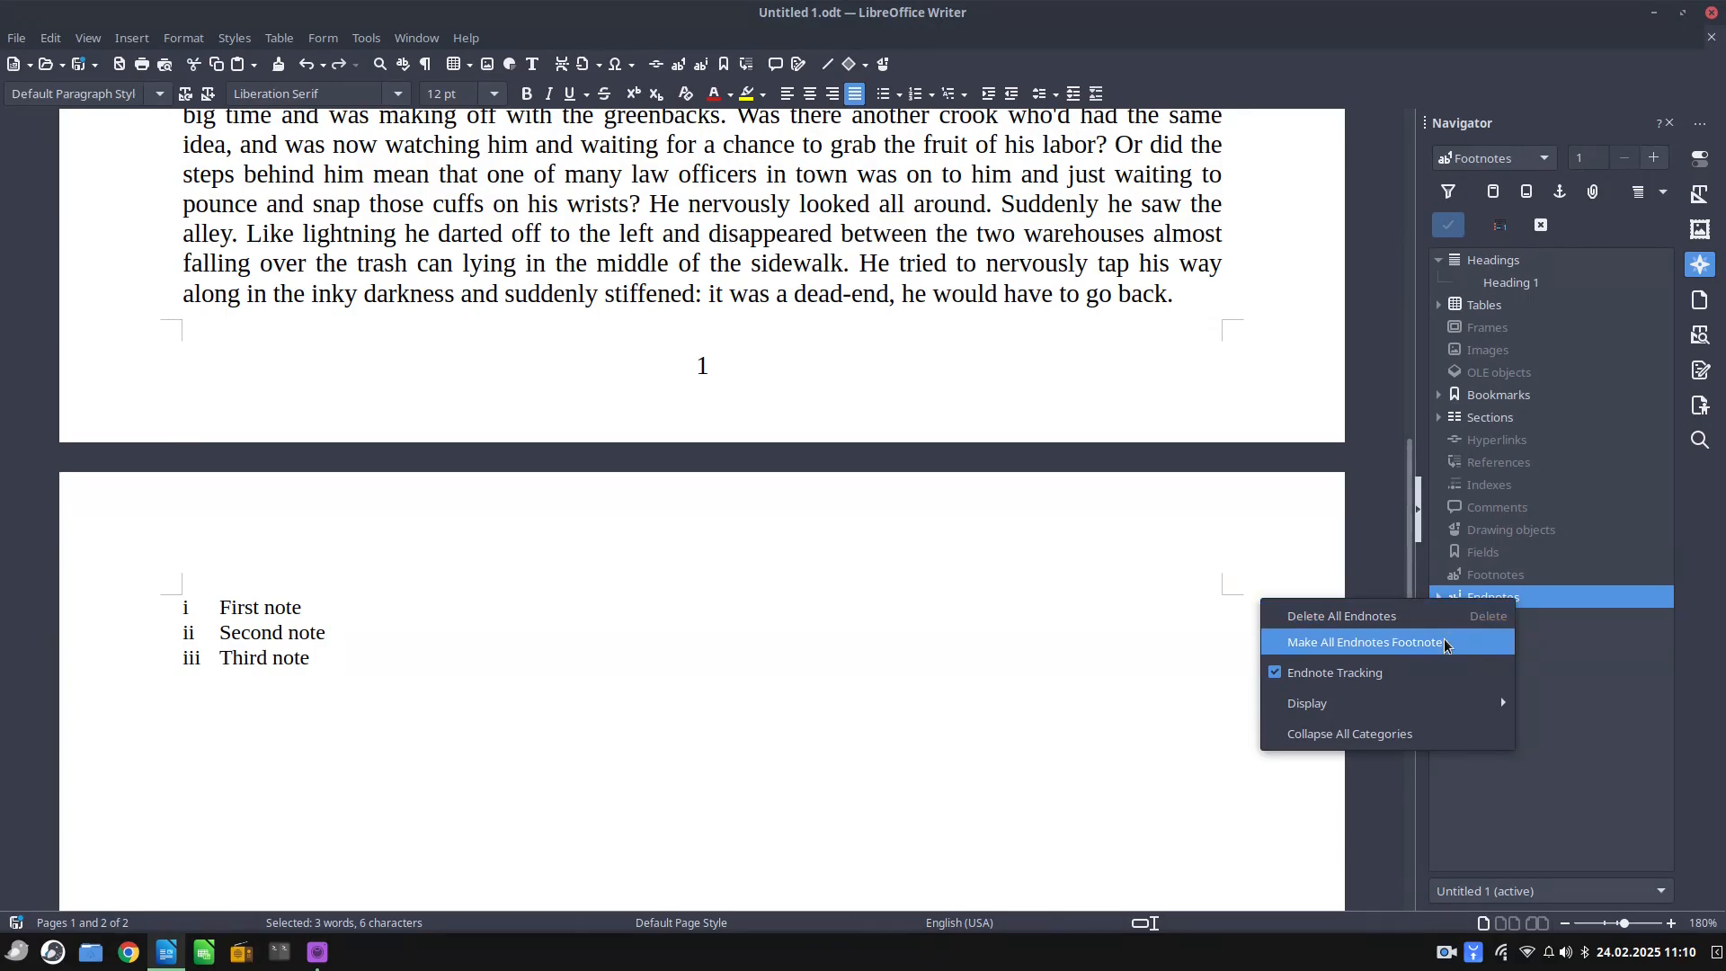
click(1365, 642)
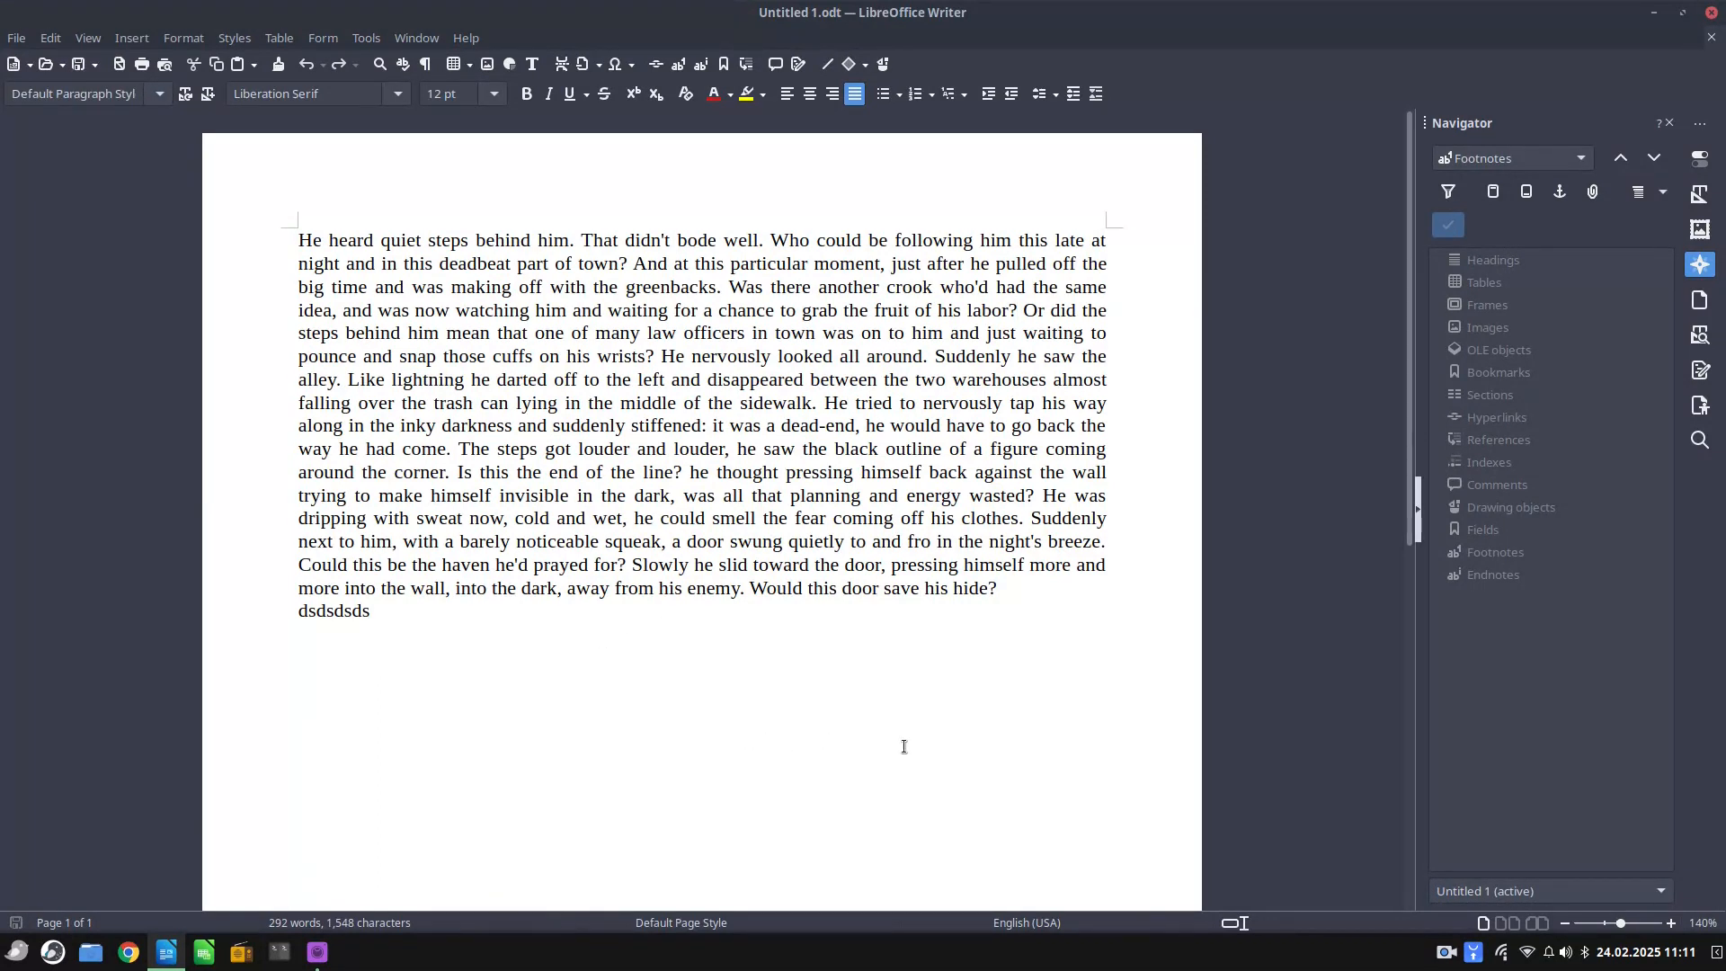
mouse_move(976, 594)
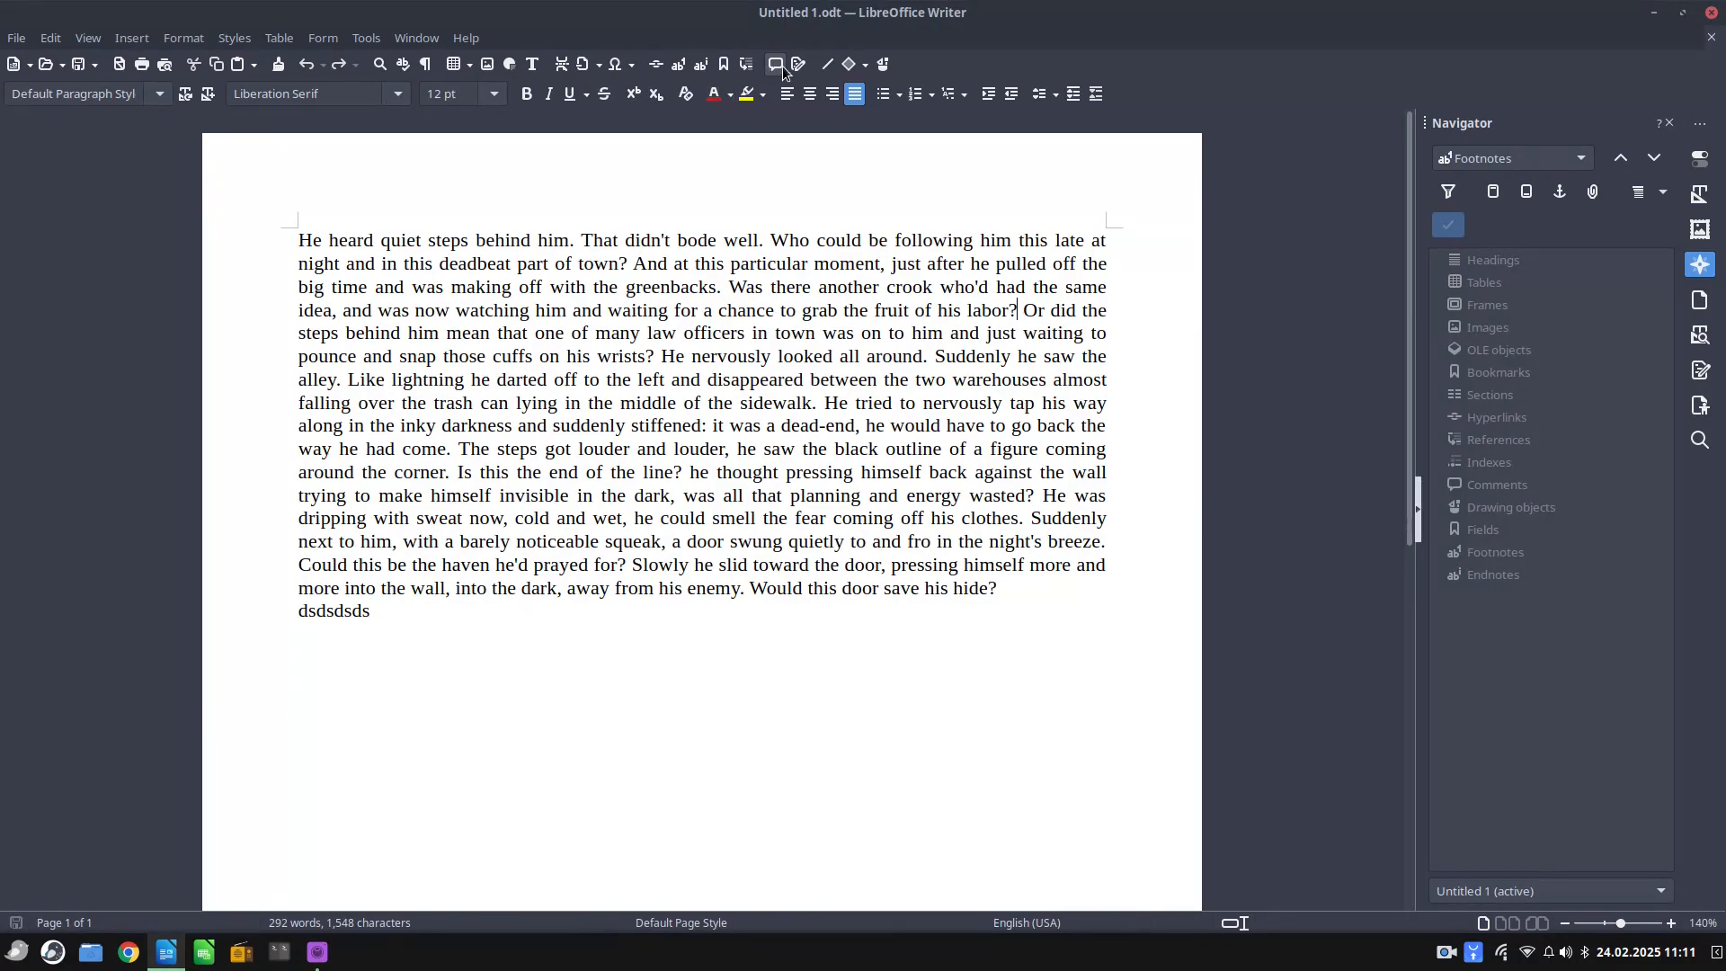
Attach a comment reading 'a' after 'labor?', then head to the user settings
click(774, 62)
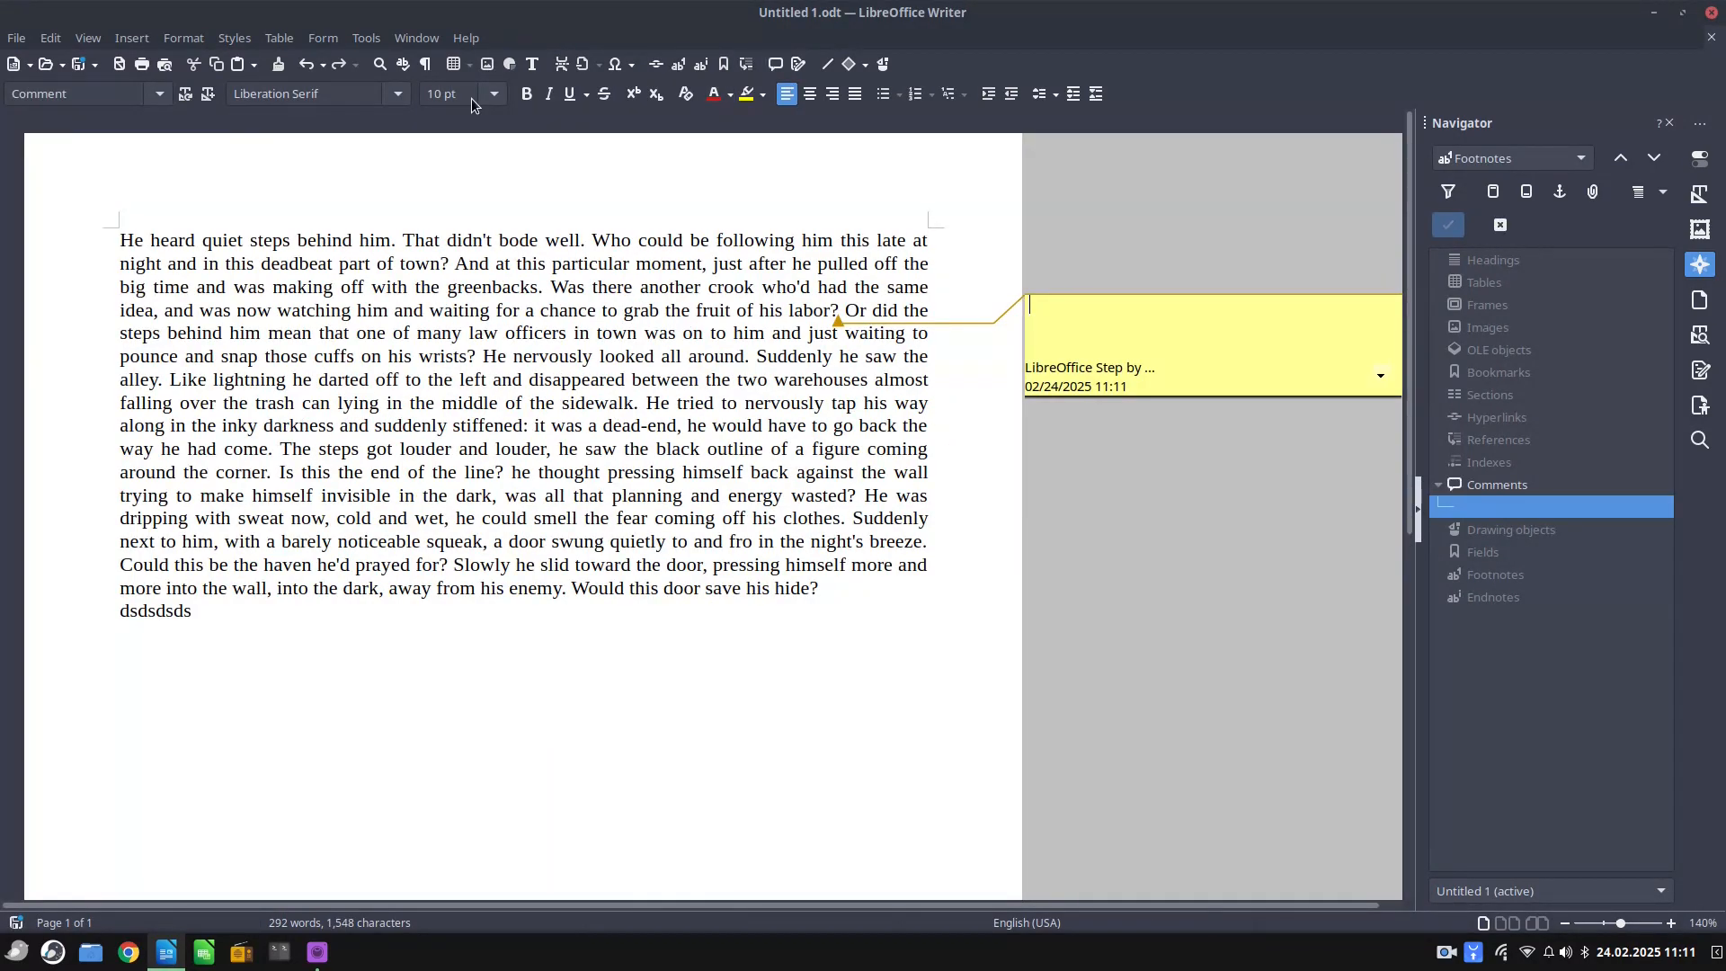
text(a)
text(b)
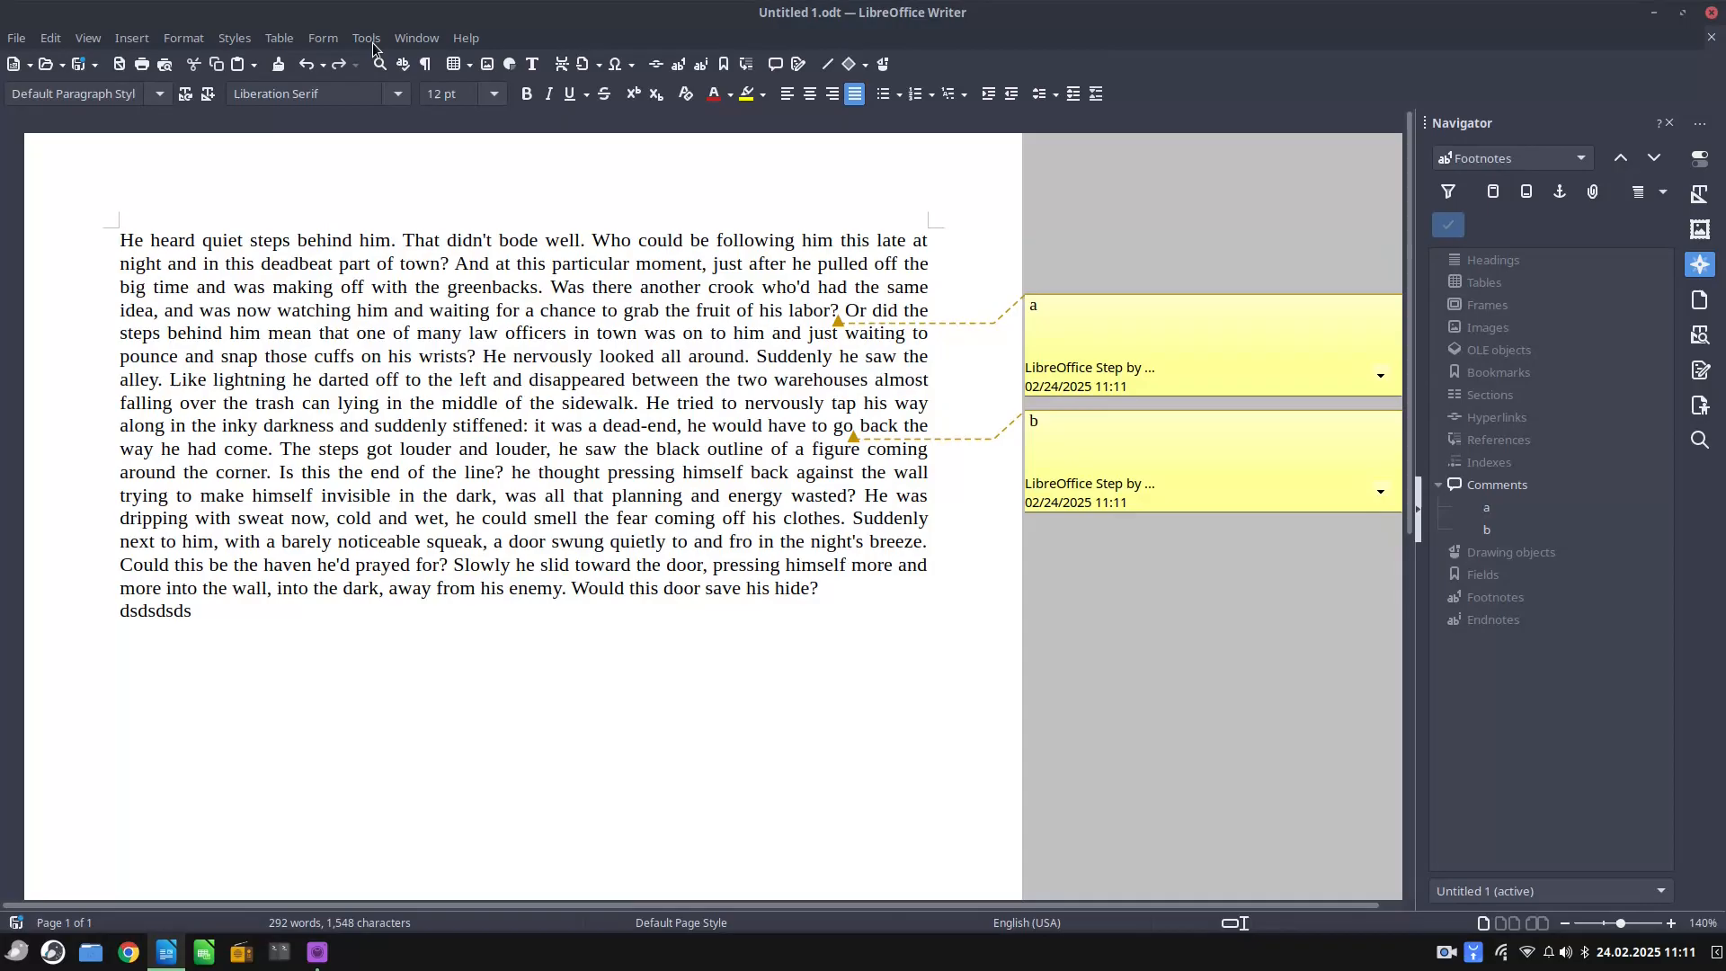
click(366, 37)
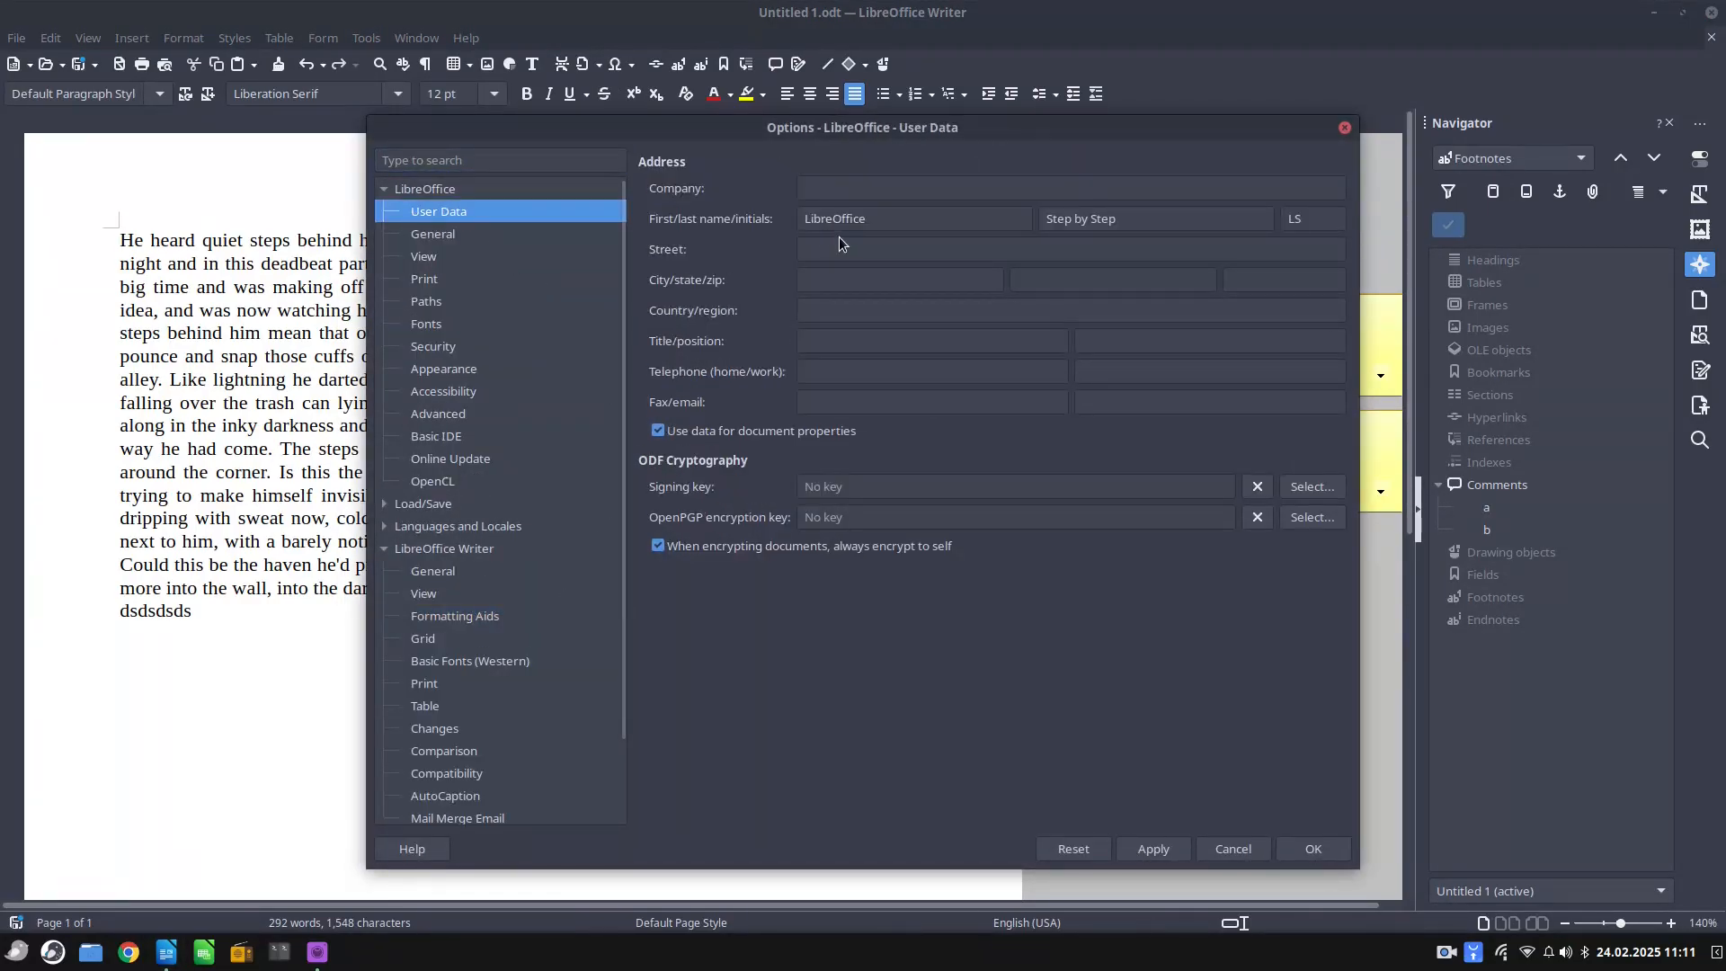
Replace the author name with 'Doe' and start a reply to comment a
triple_click(914, 217)
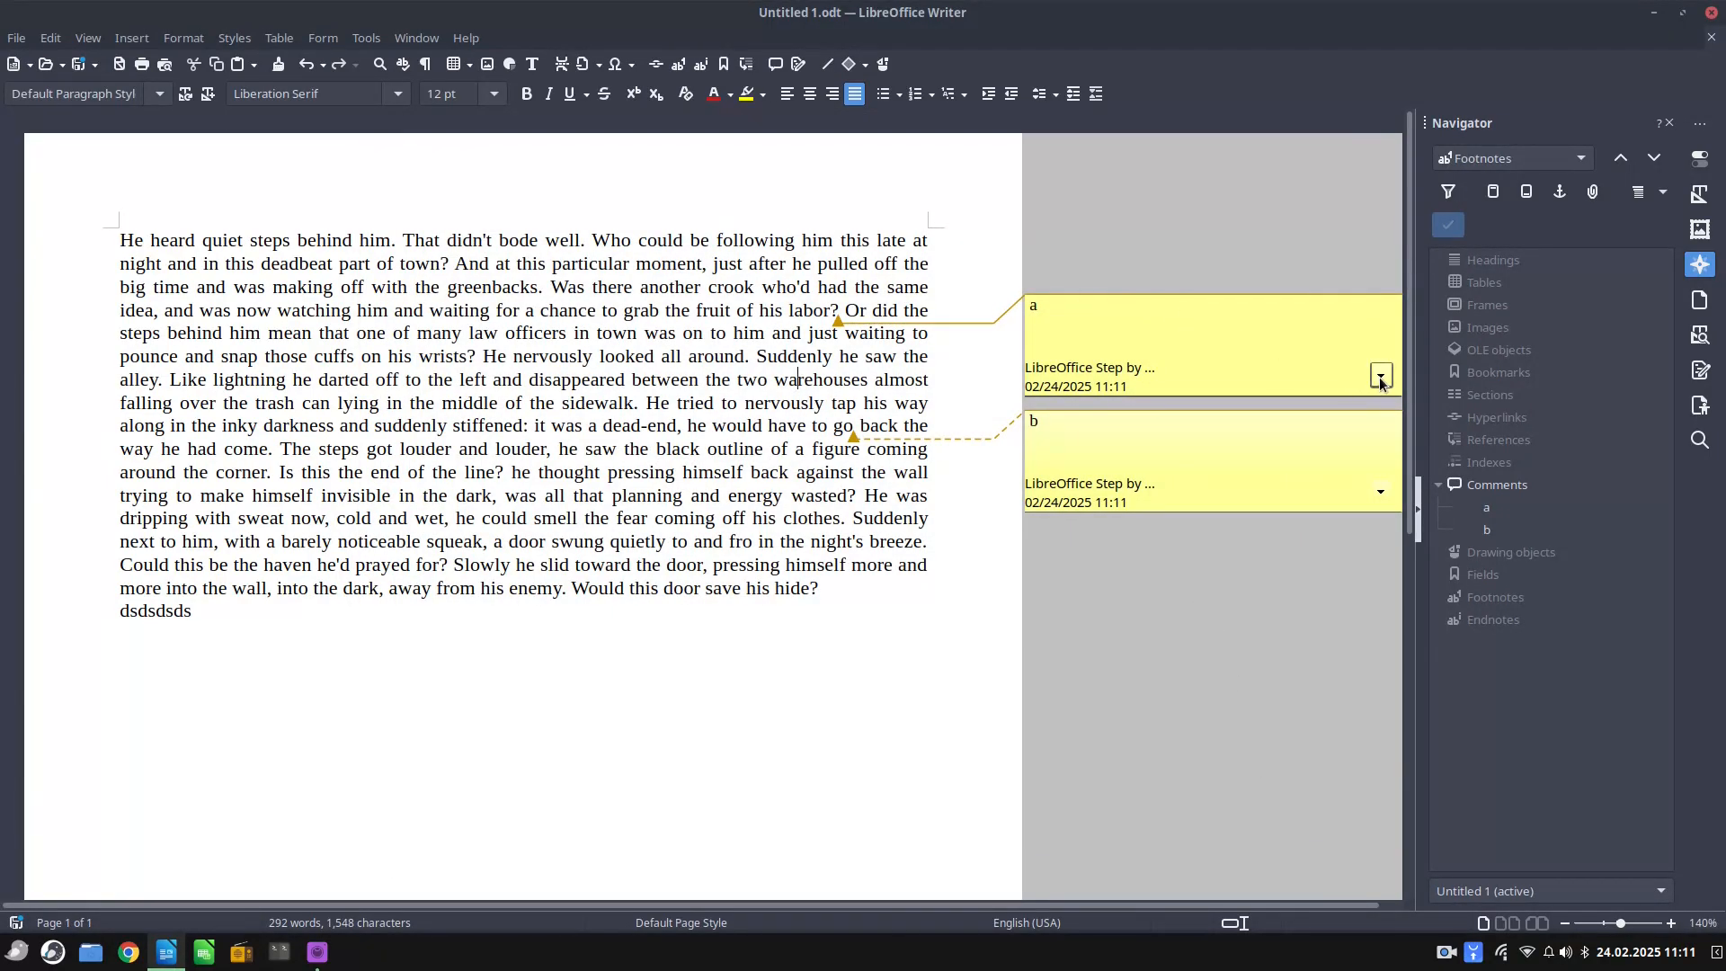
click(1381, 491)
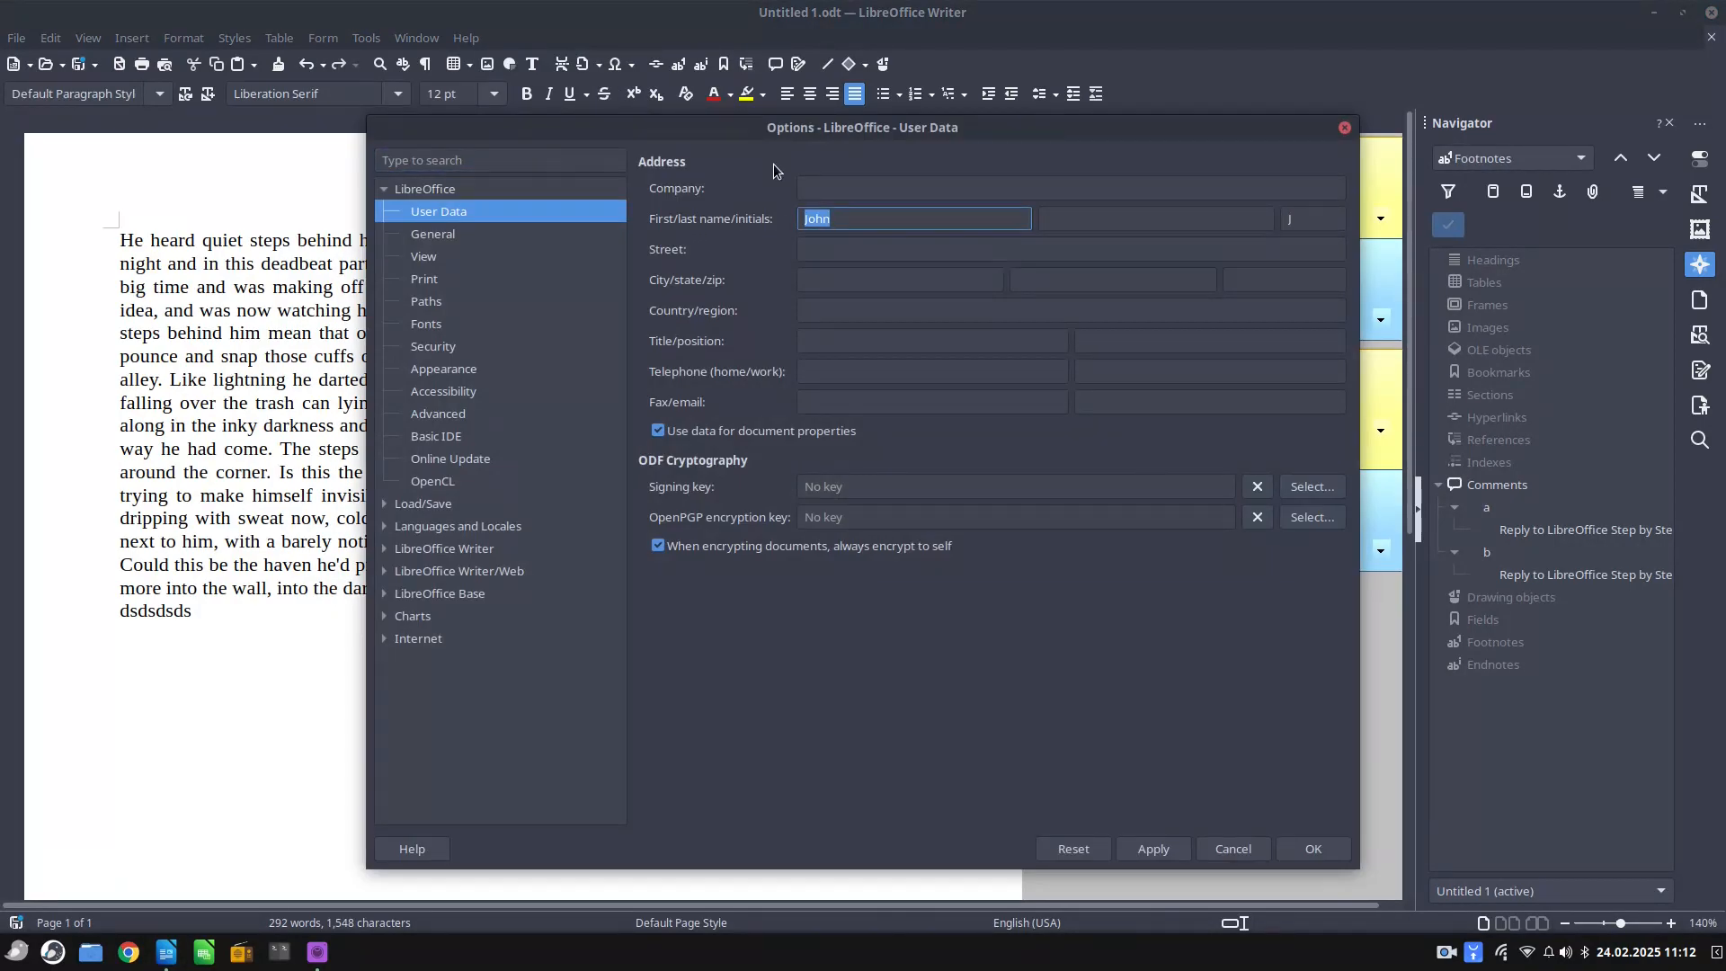
text(Doe)
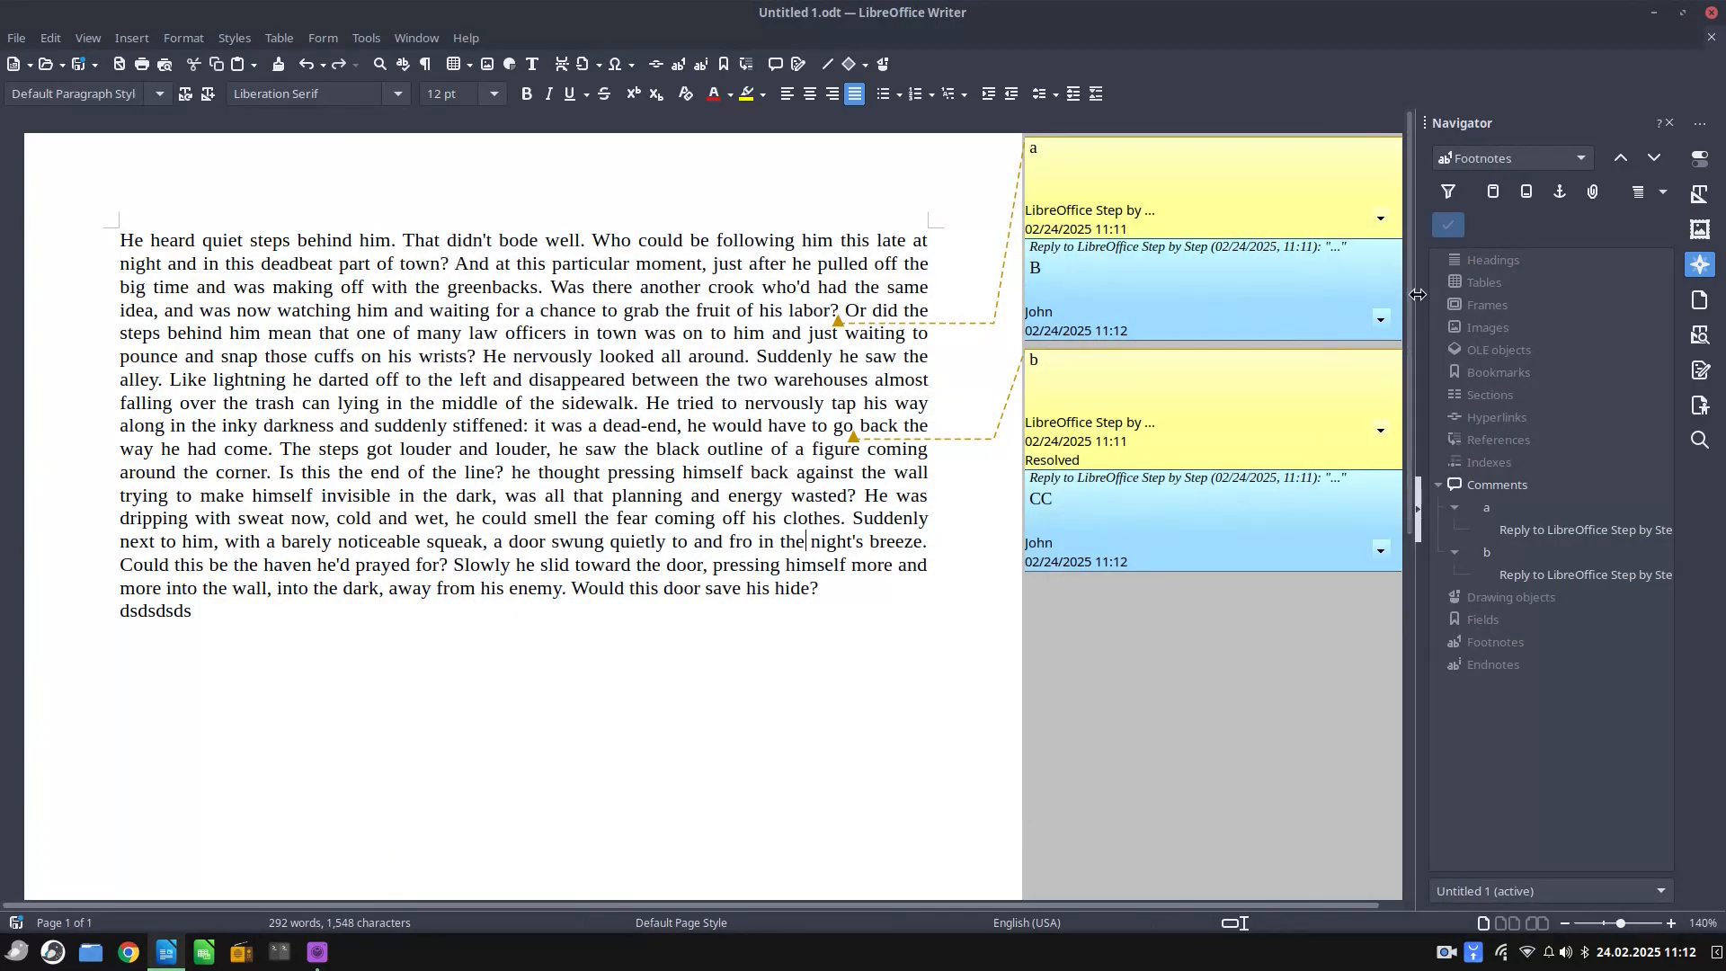
Reply to John's comment B with 'dsd'
click(1379, 216)
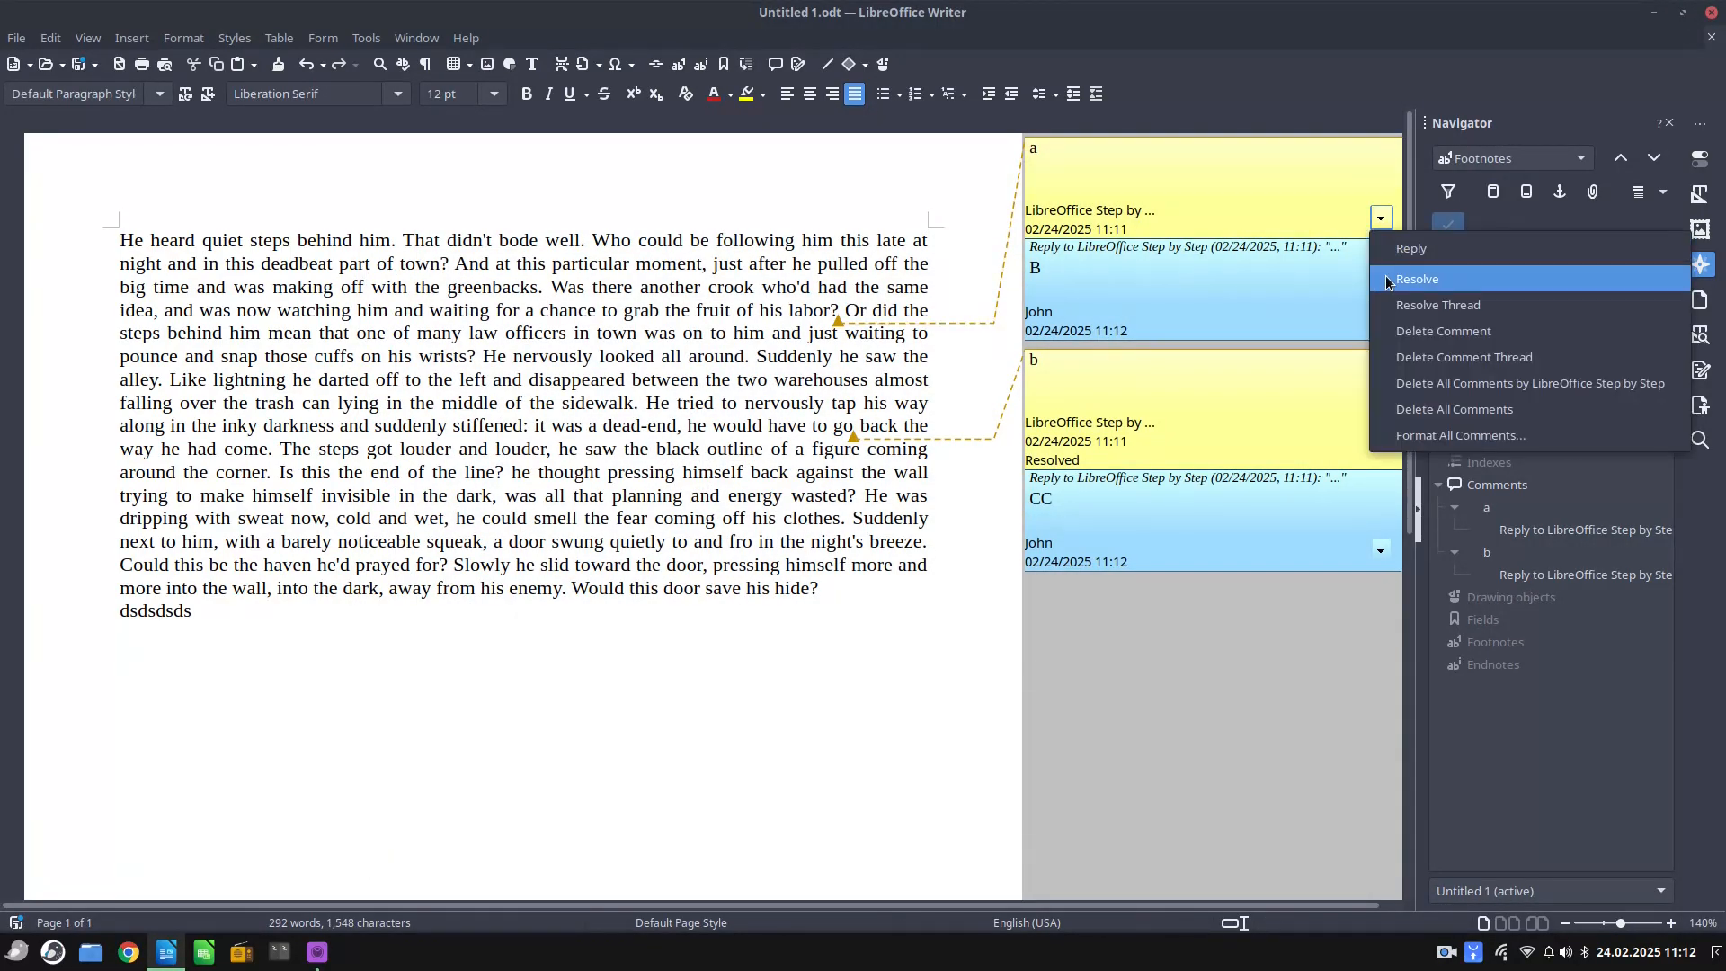
click(1412, 248)
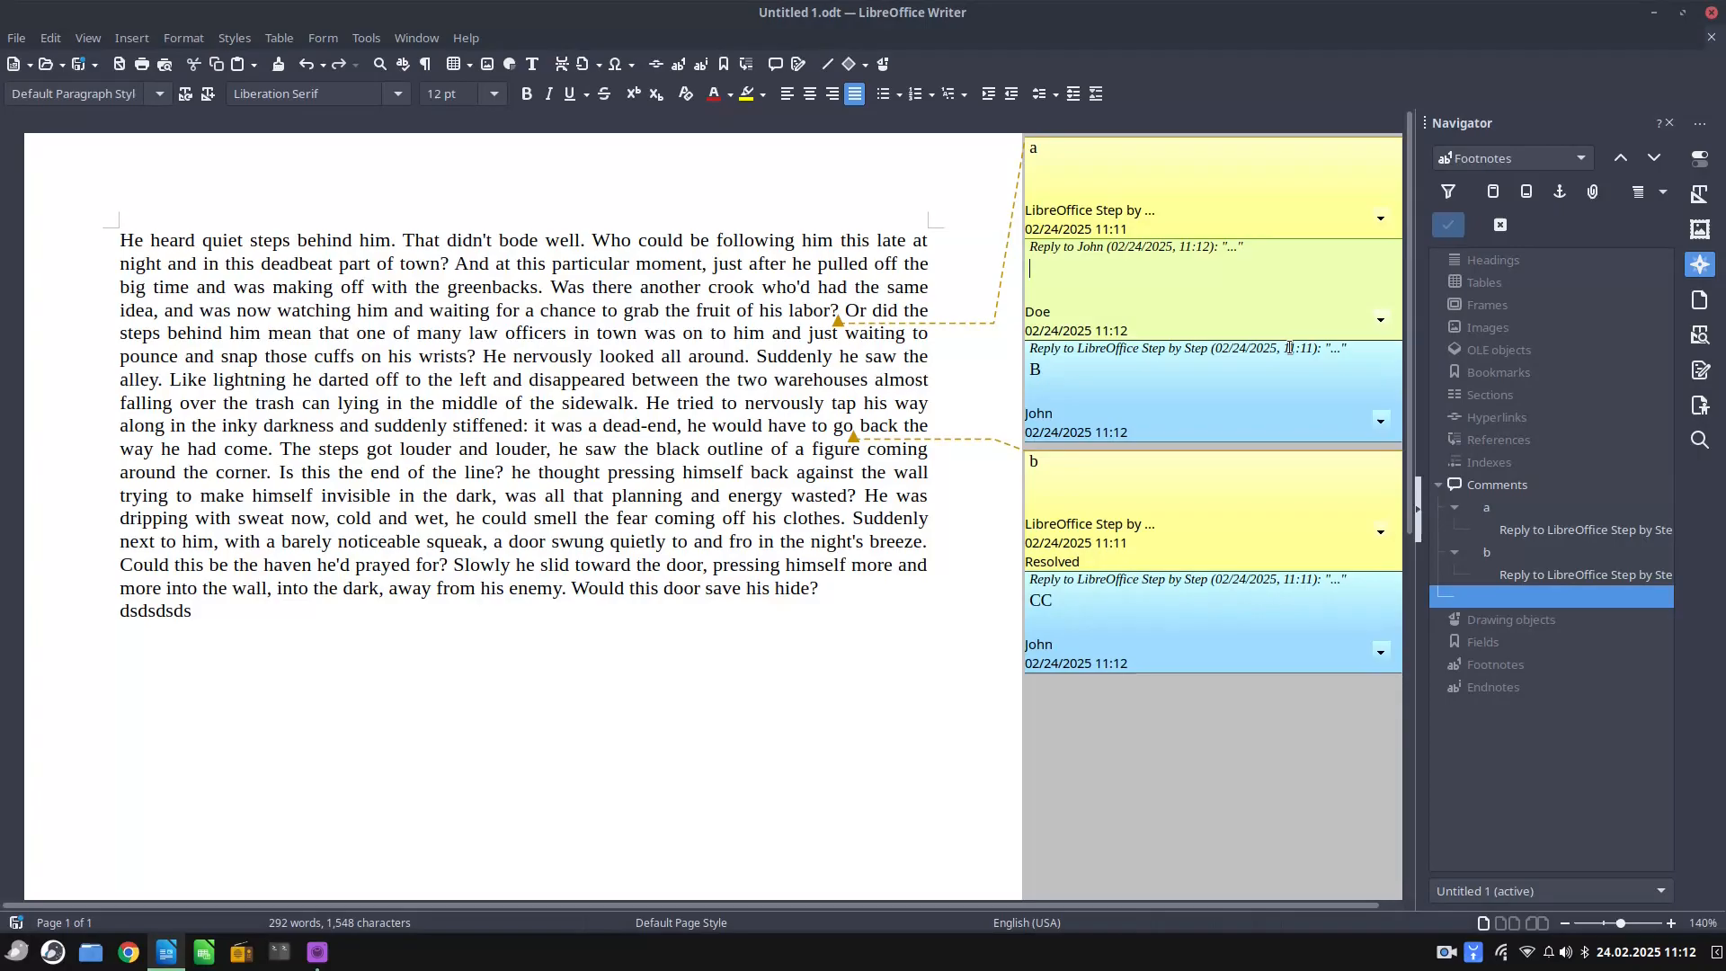
text(dsd)
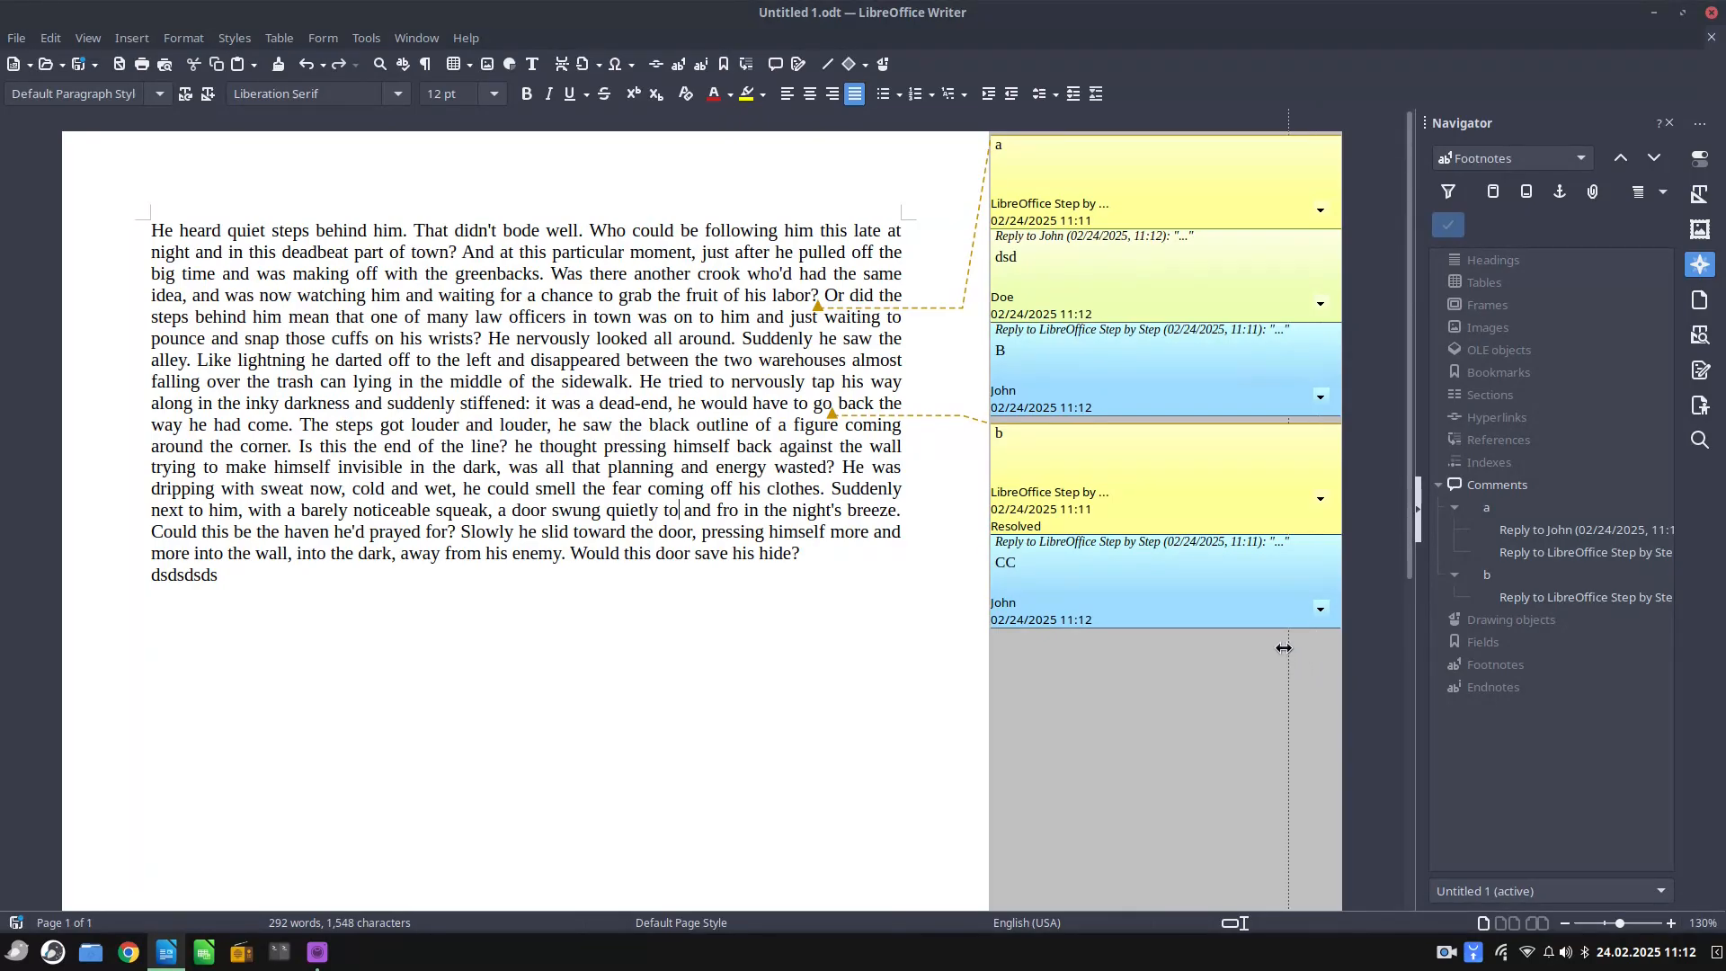
Drag the comments margin's resize handle leftward in two passes
drag(1285, 647, 1235, 668)
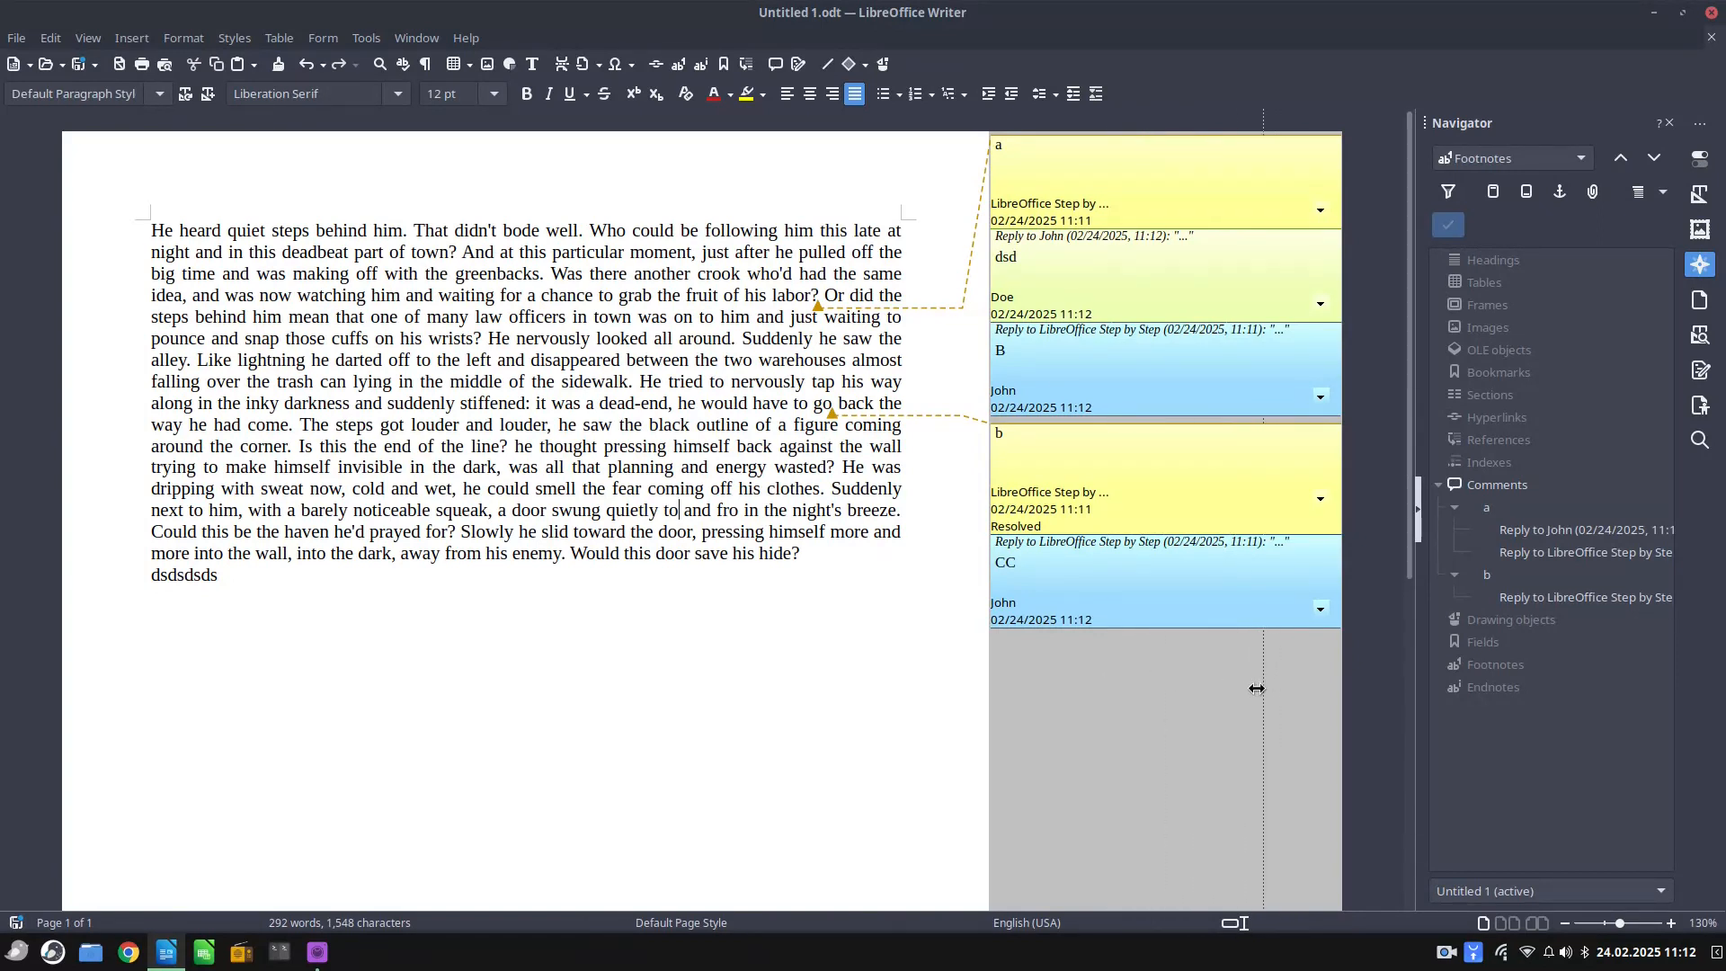
drag(1258, 688, 1131, 688)
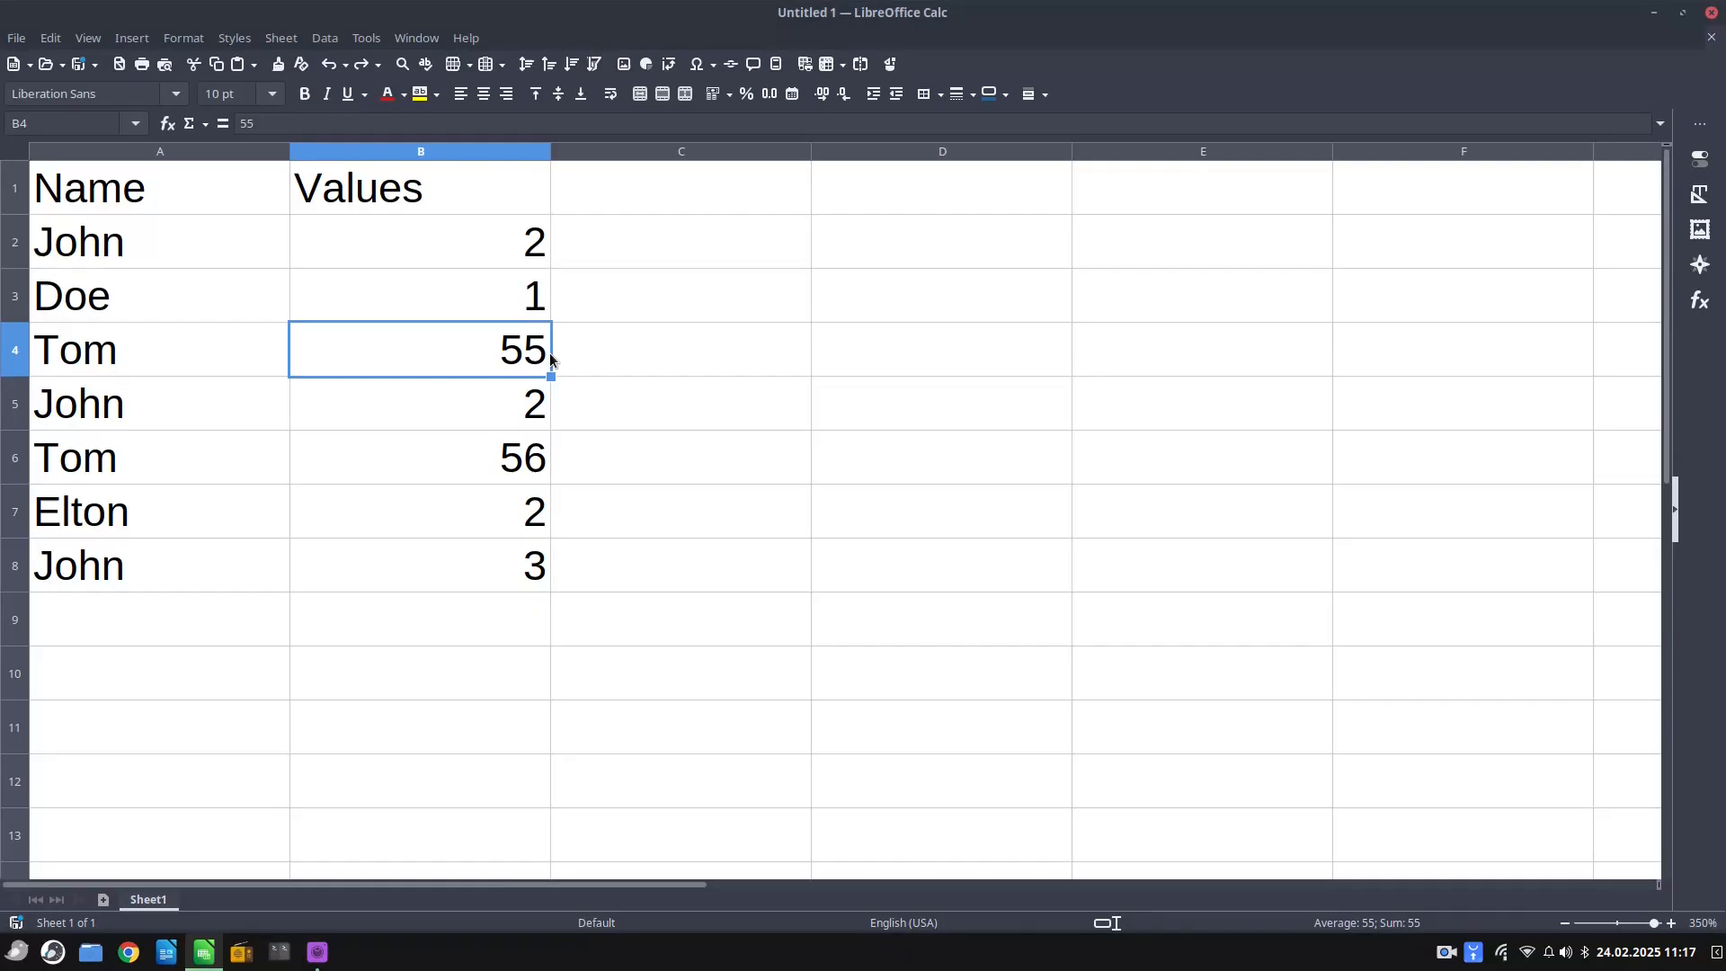
click(160, 187)
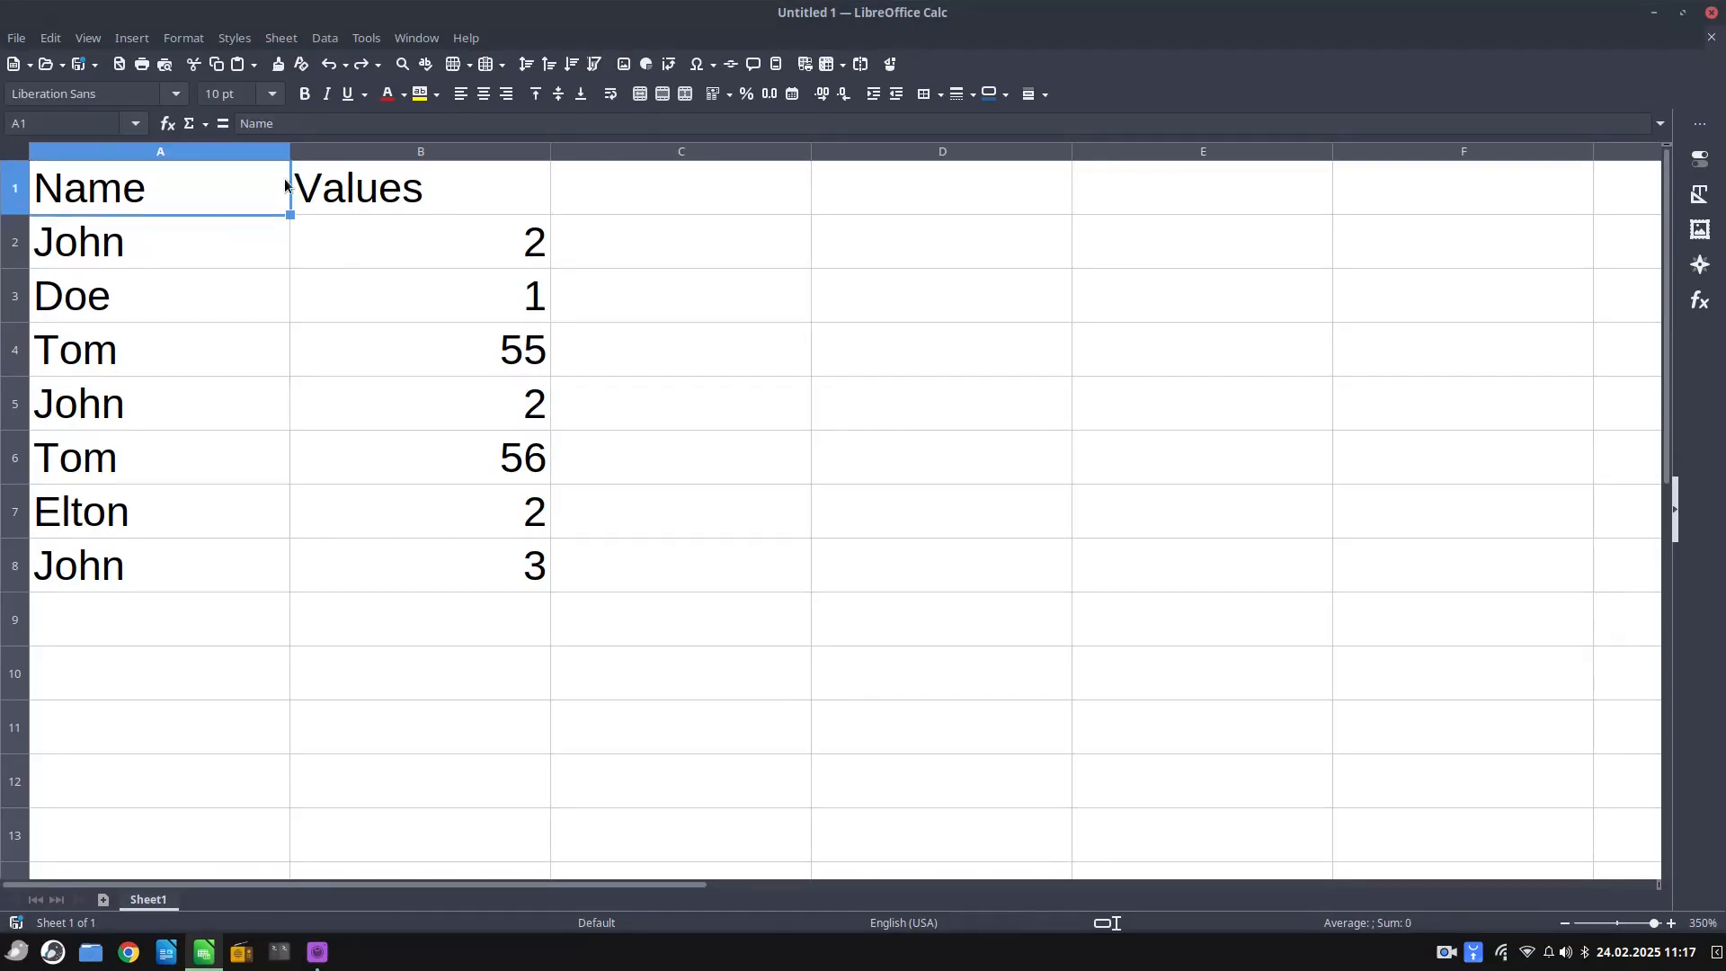
click(433, 93)
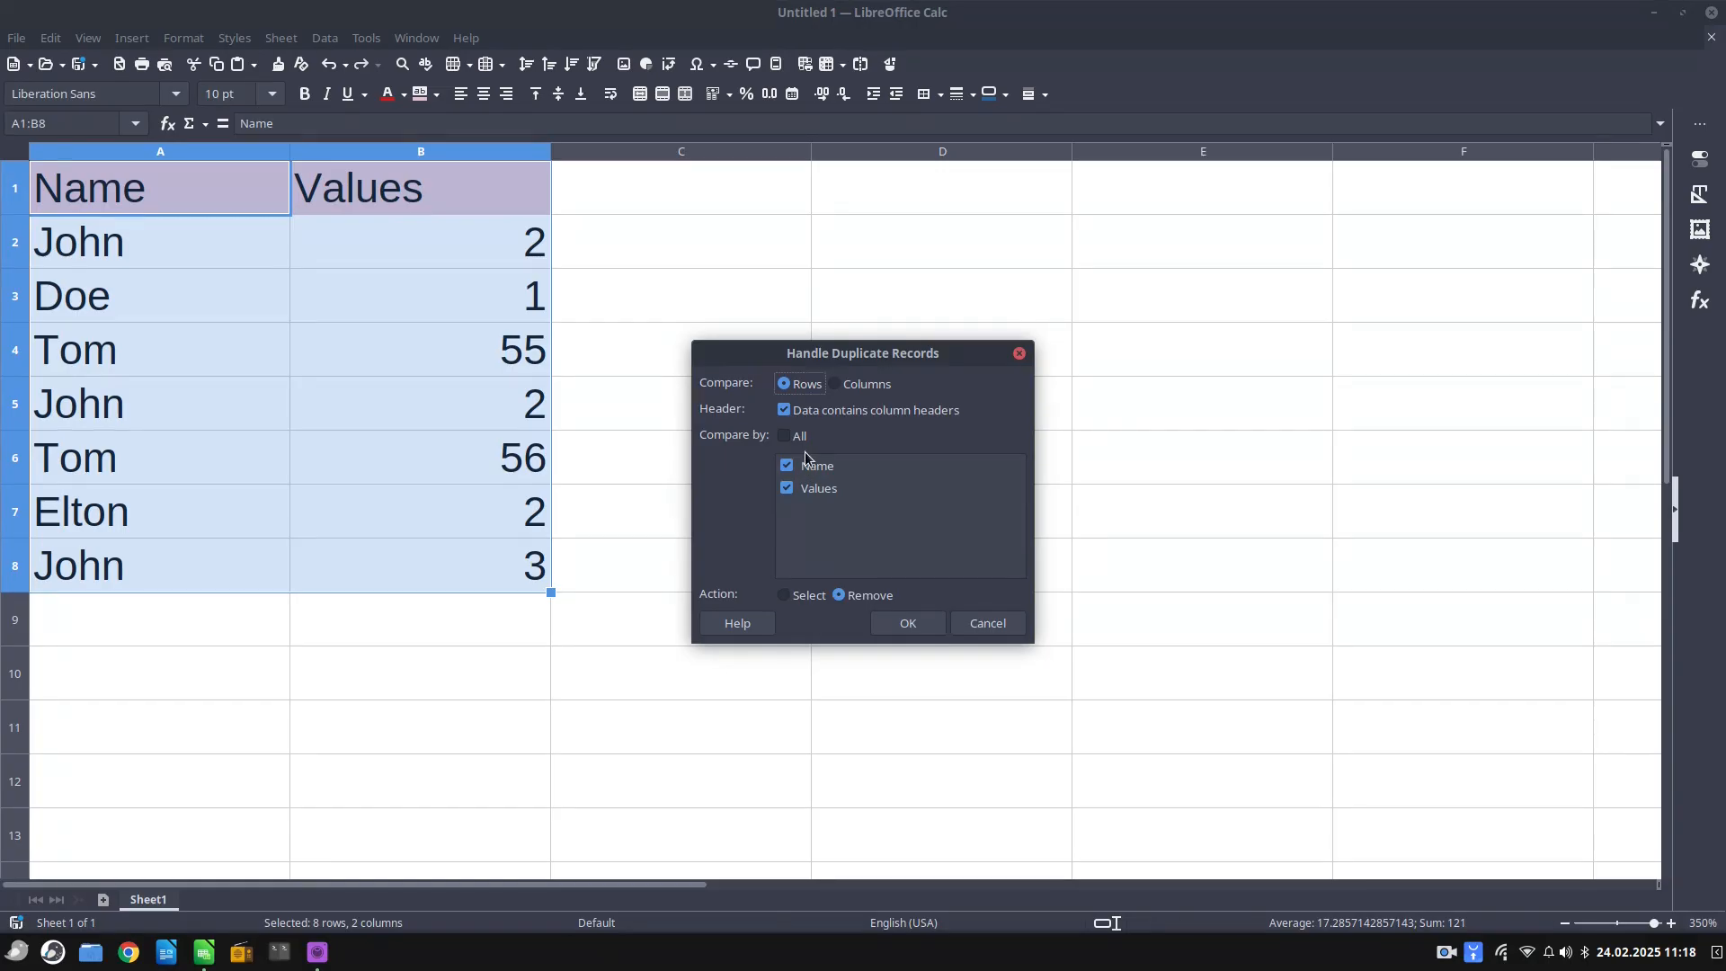
mouse_move(862, 519)
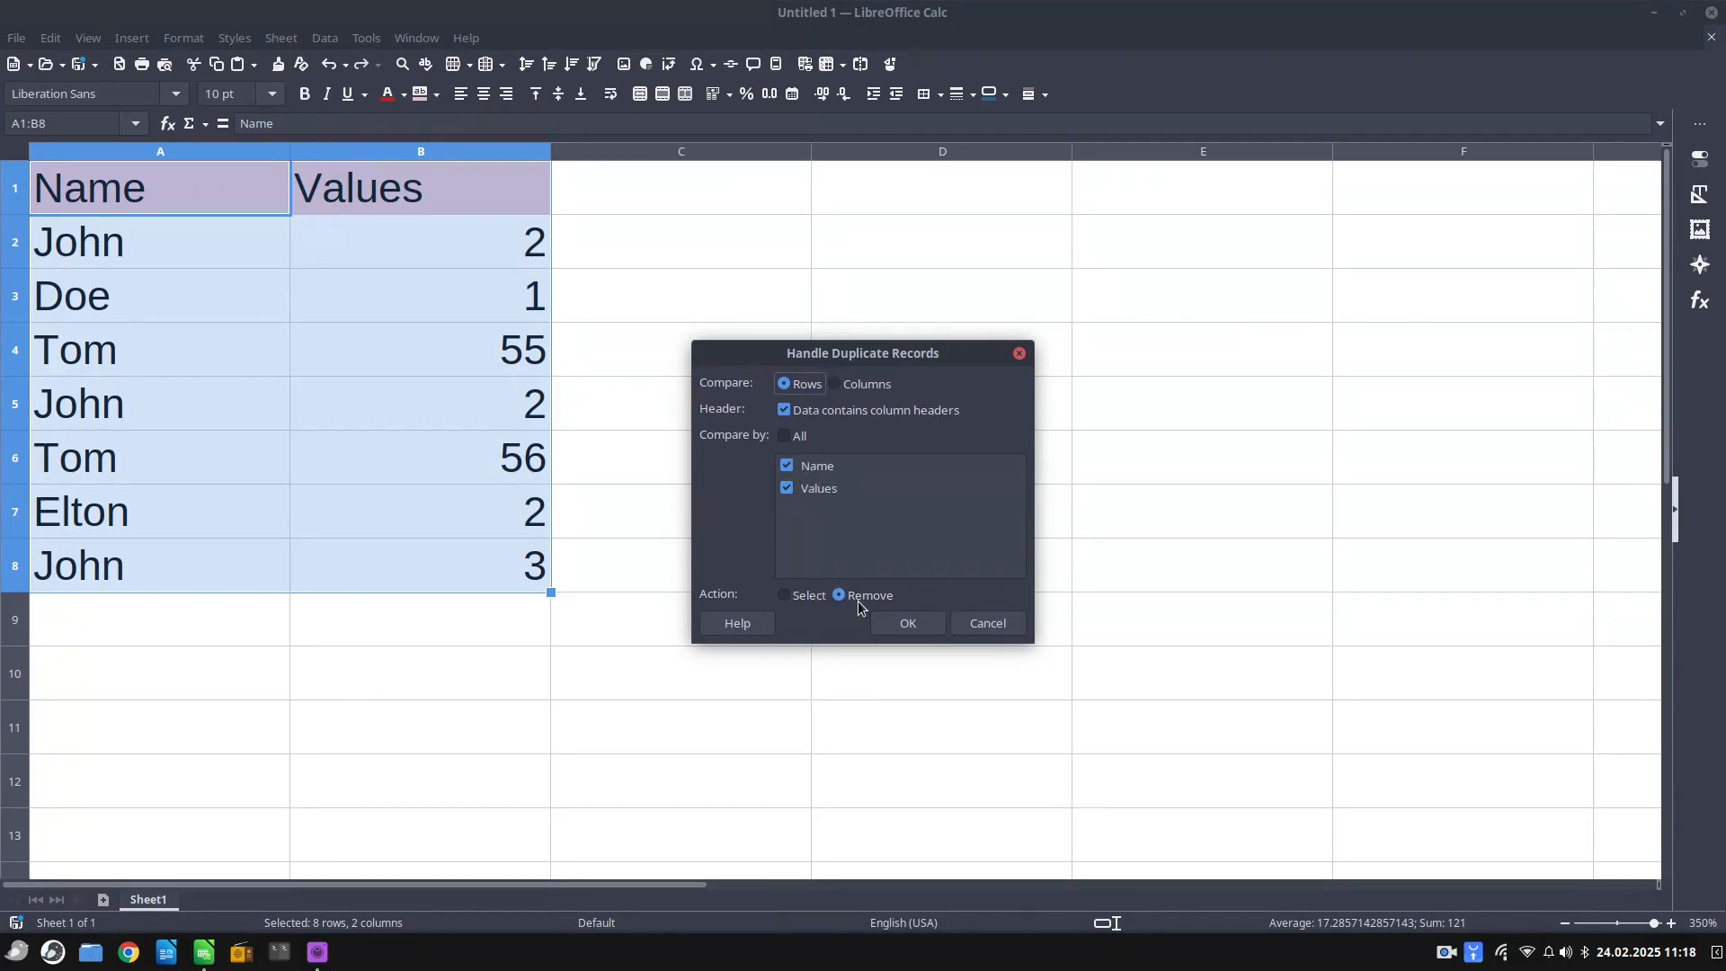
click(785, 594)
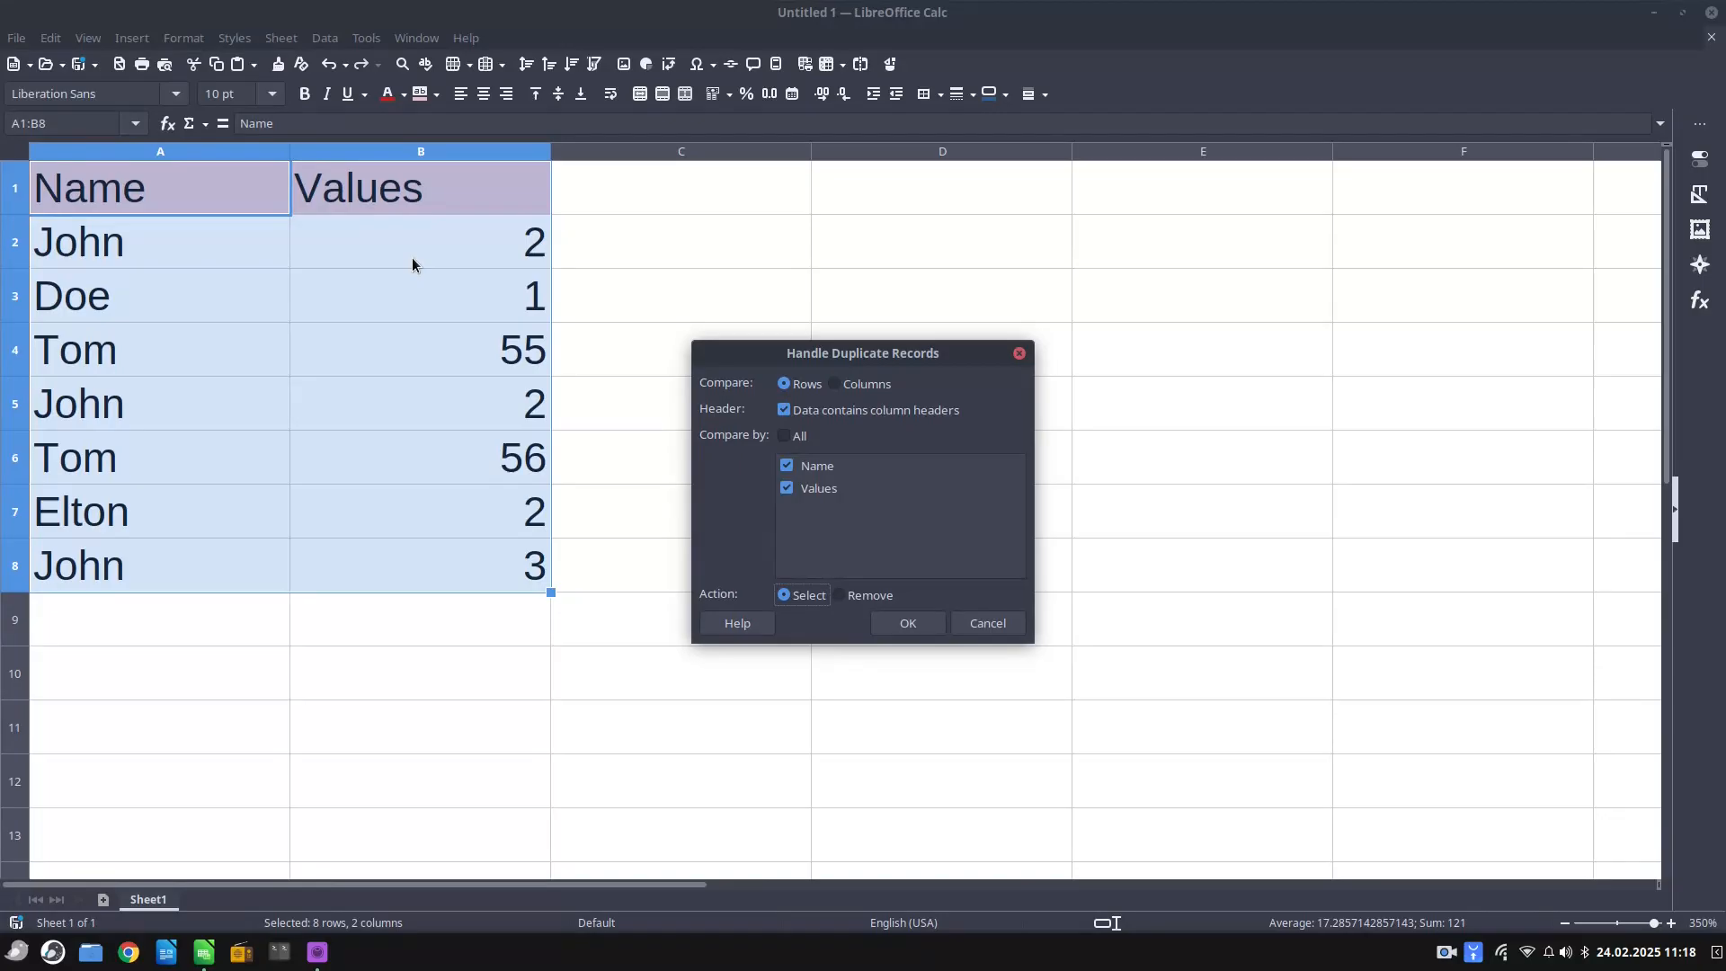
mouse_move(490, 415)
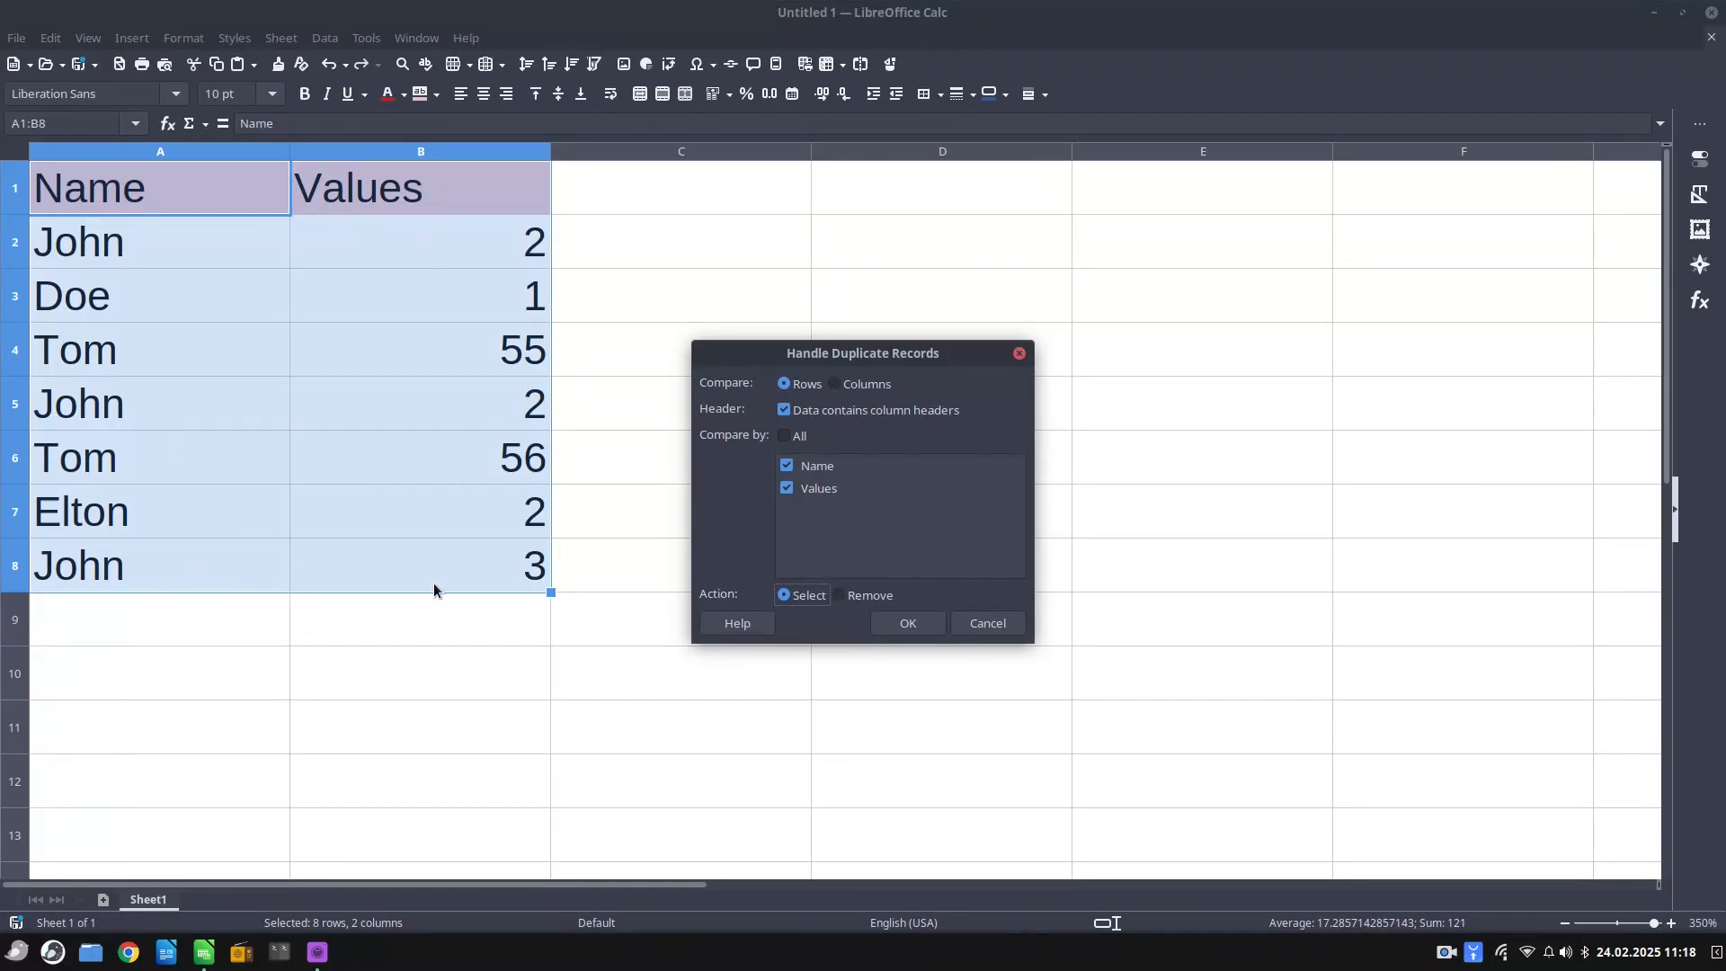
click(906, 622)
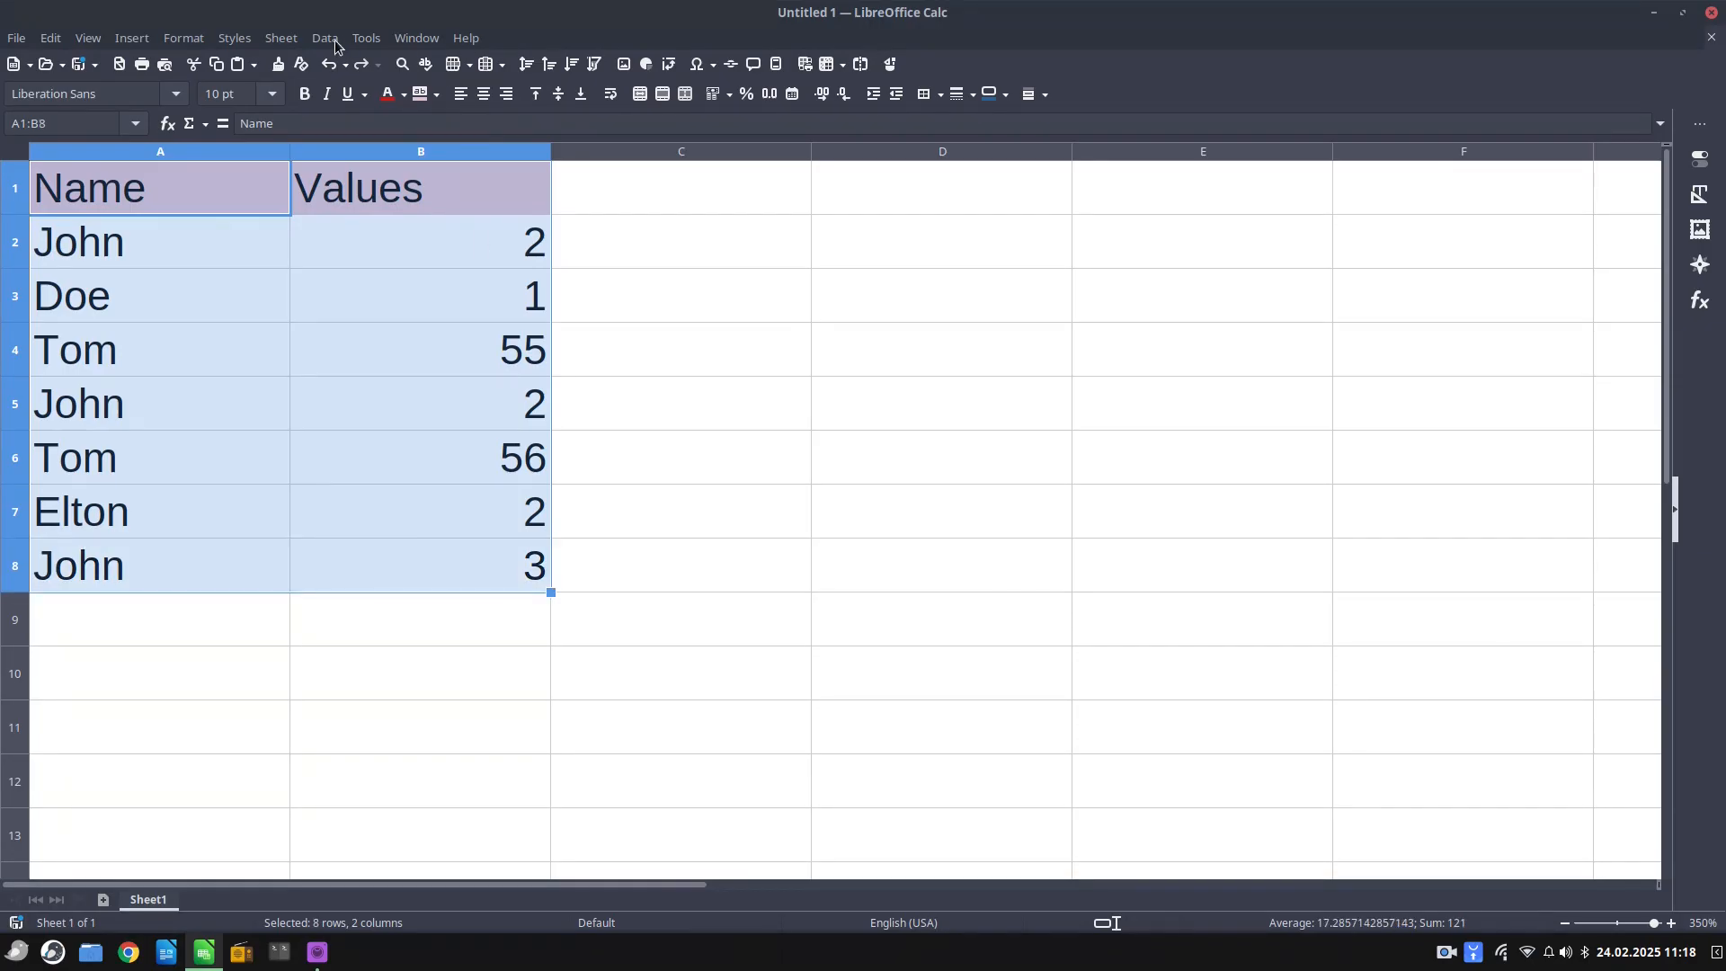
click(324, 38)
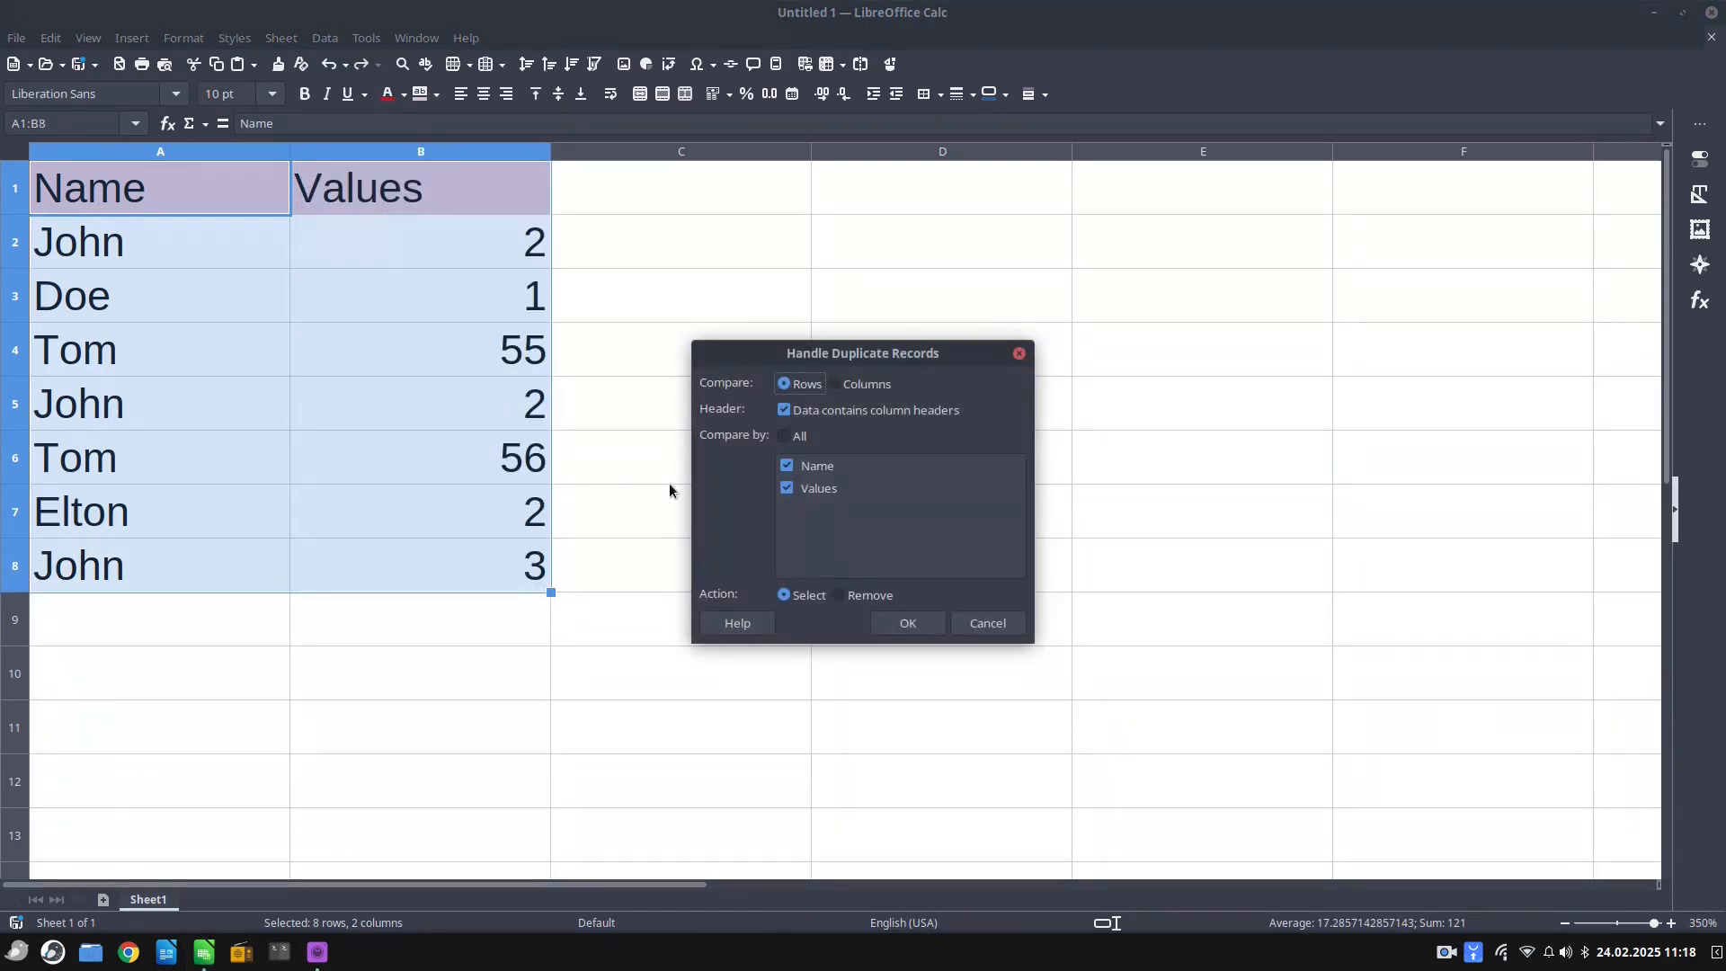
click(839, 594)
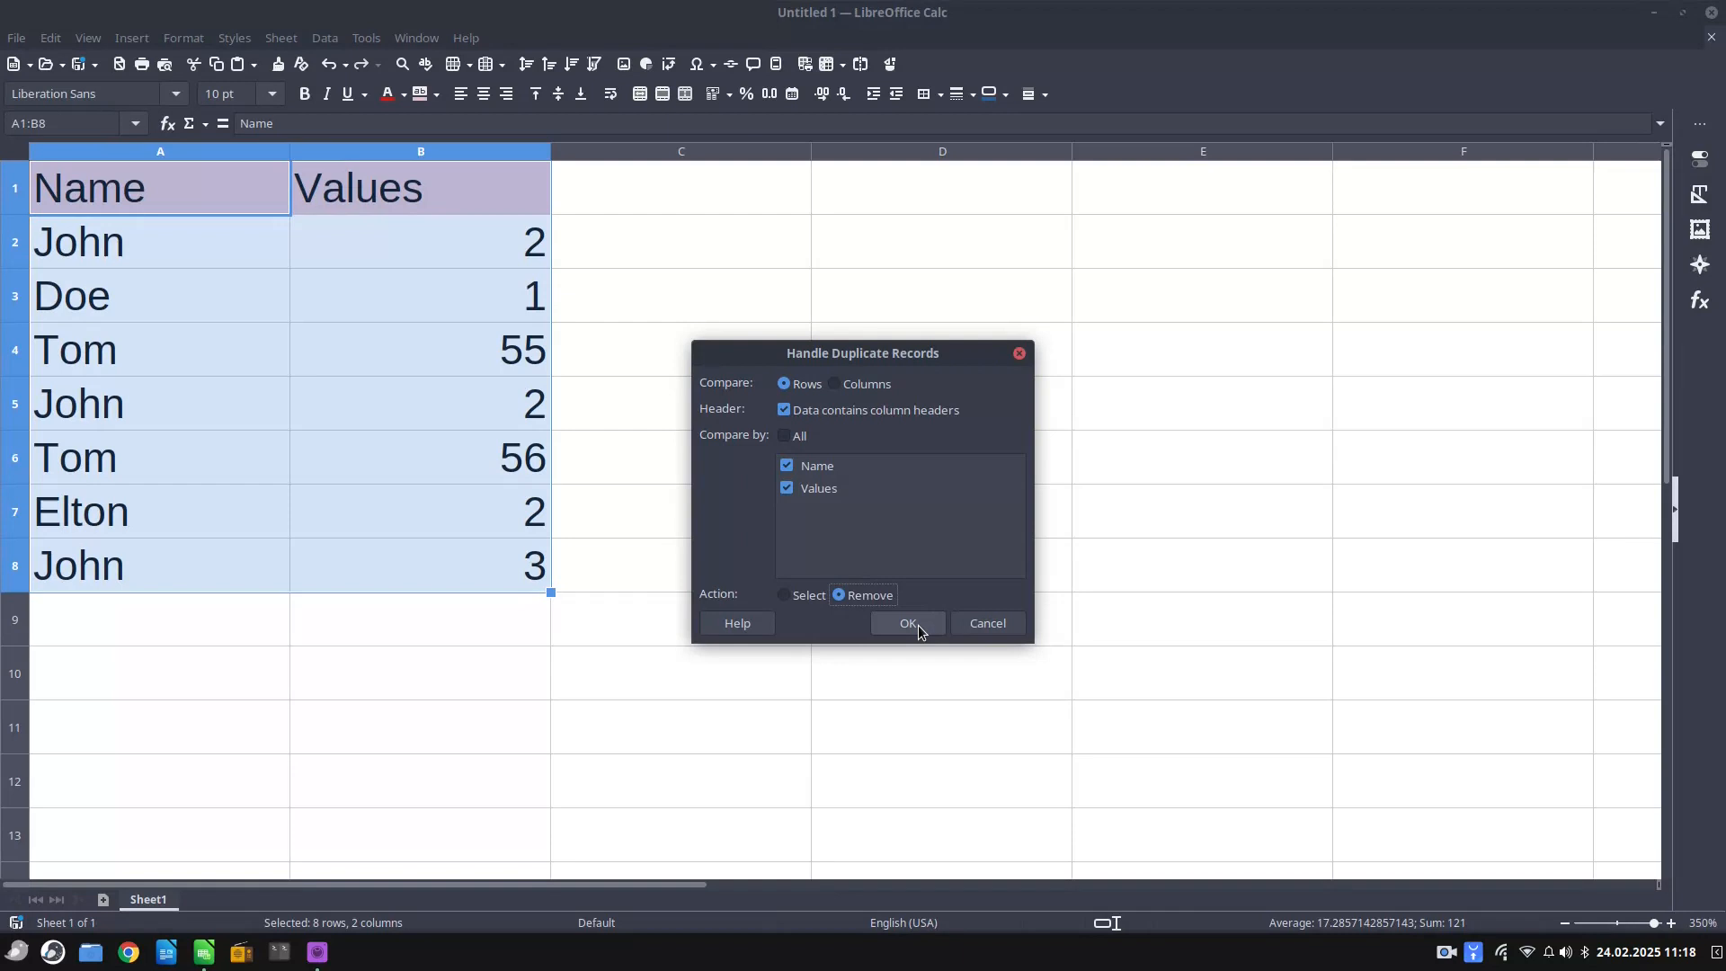
click(907, 623)
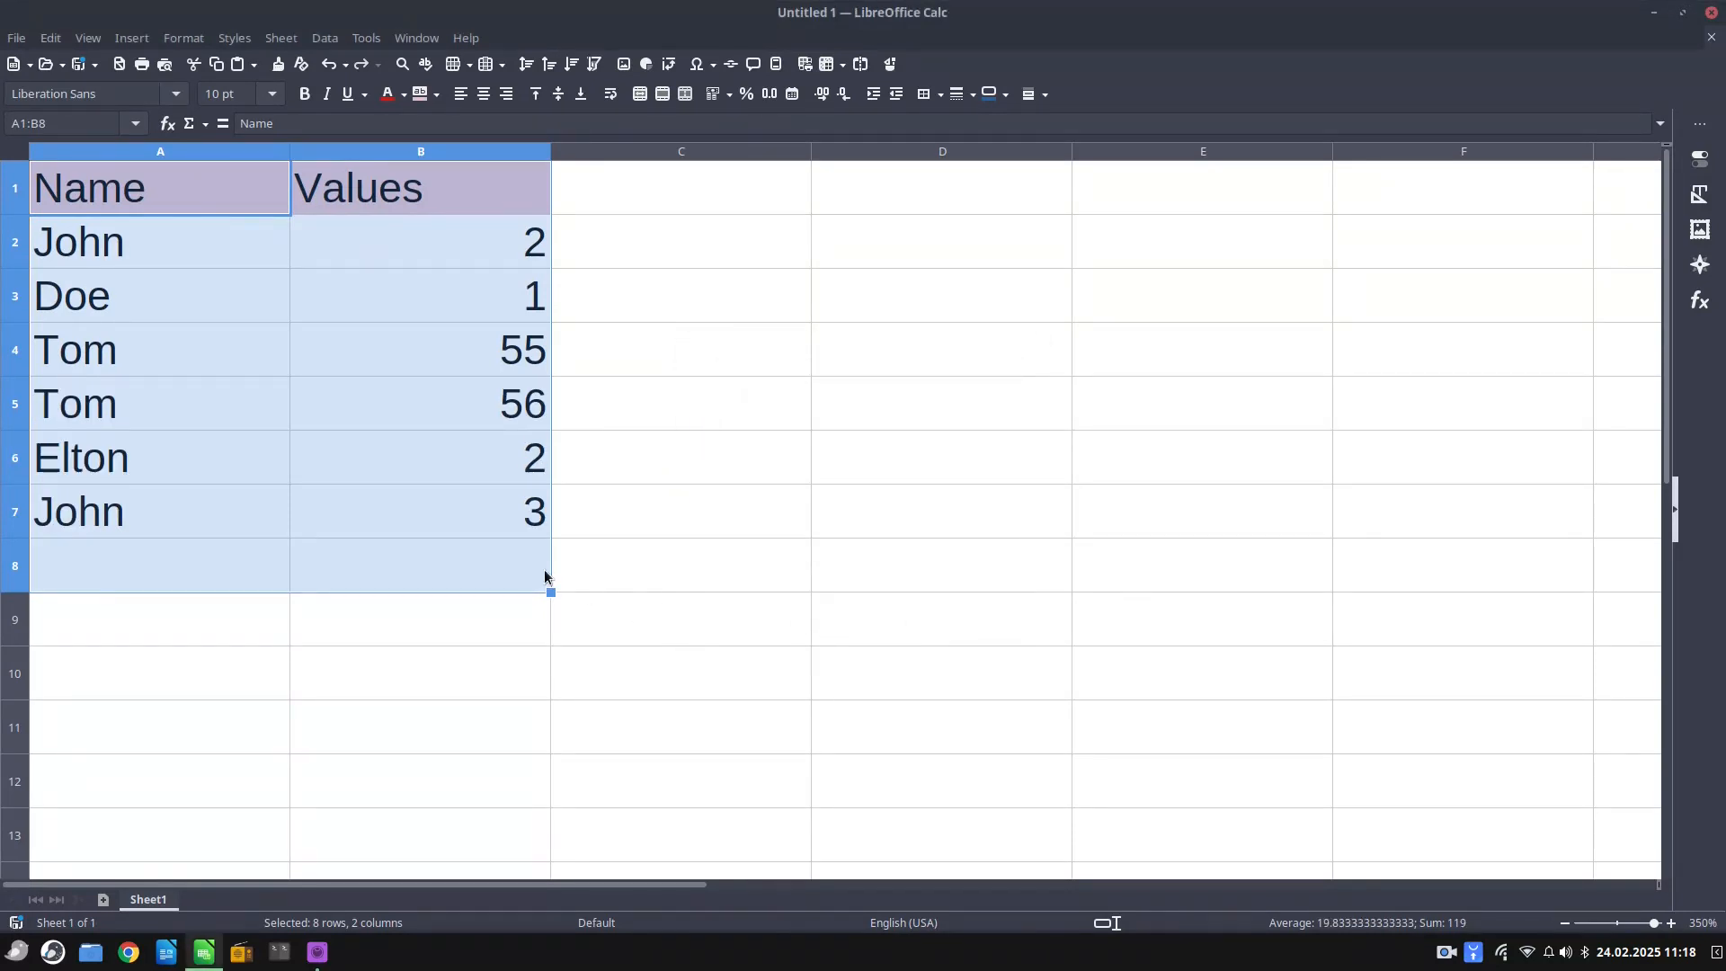
mouse_move(360, 520)
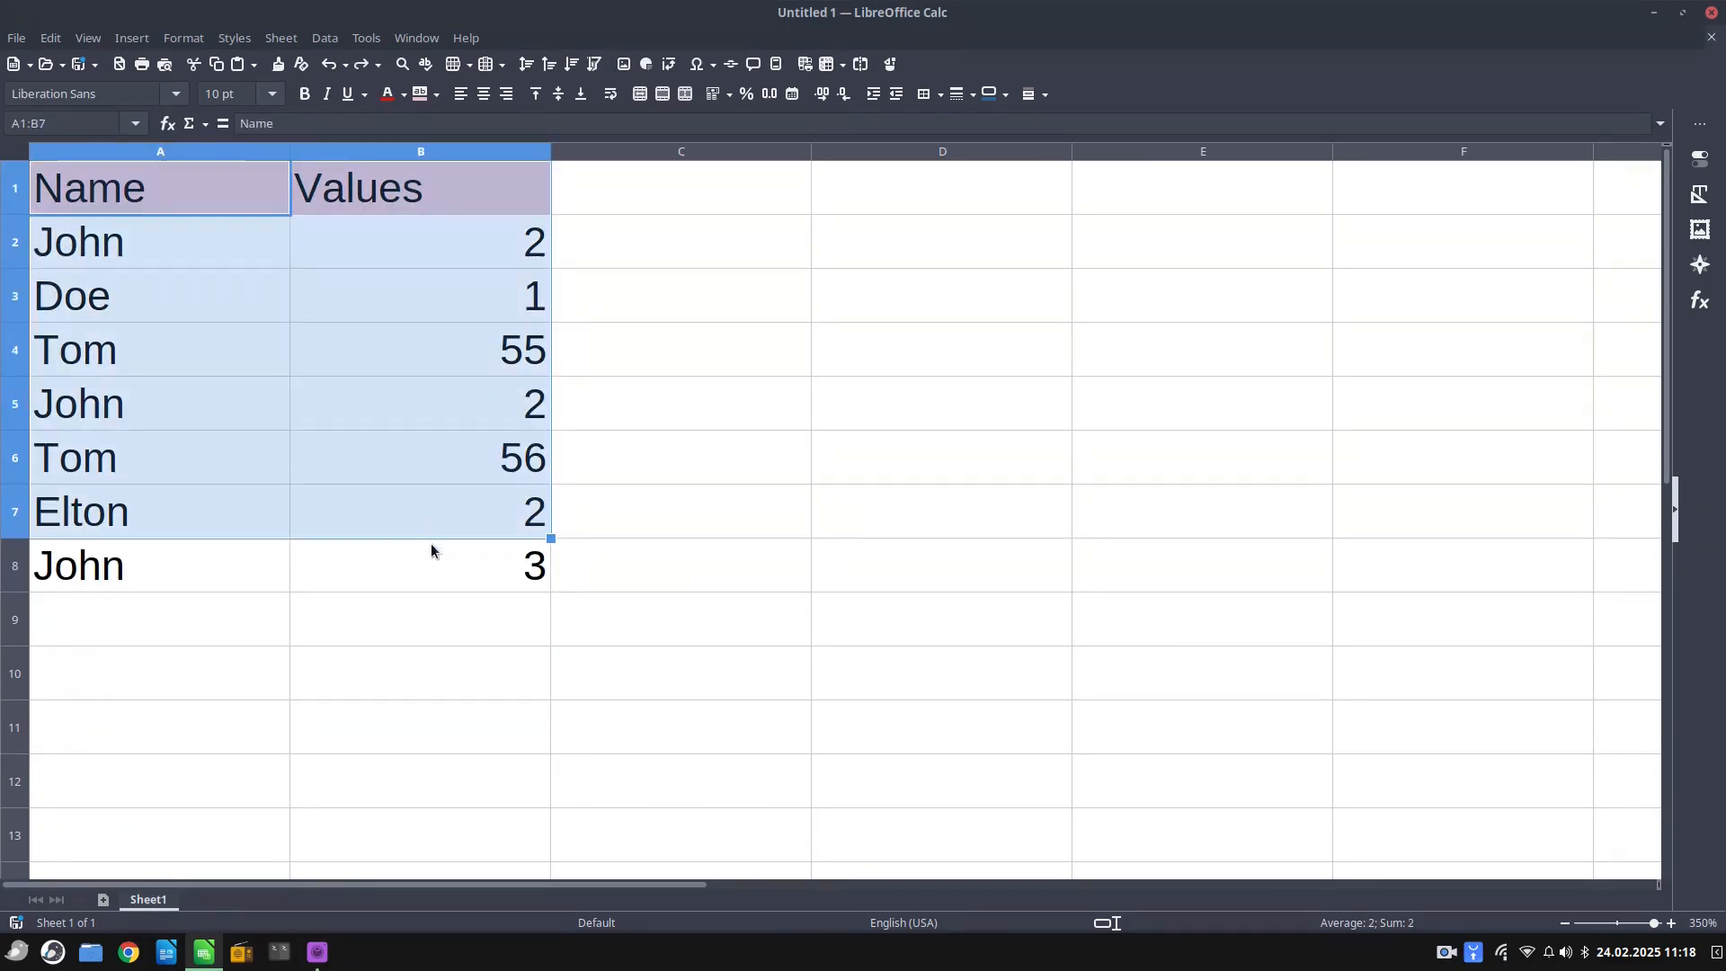
click(323, 38)
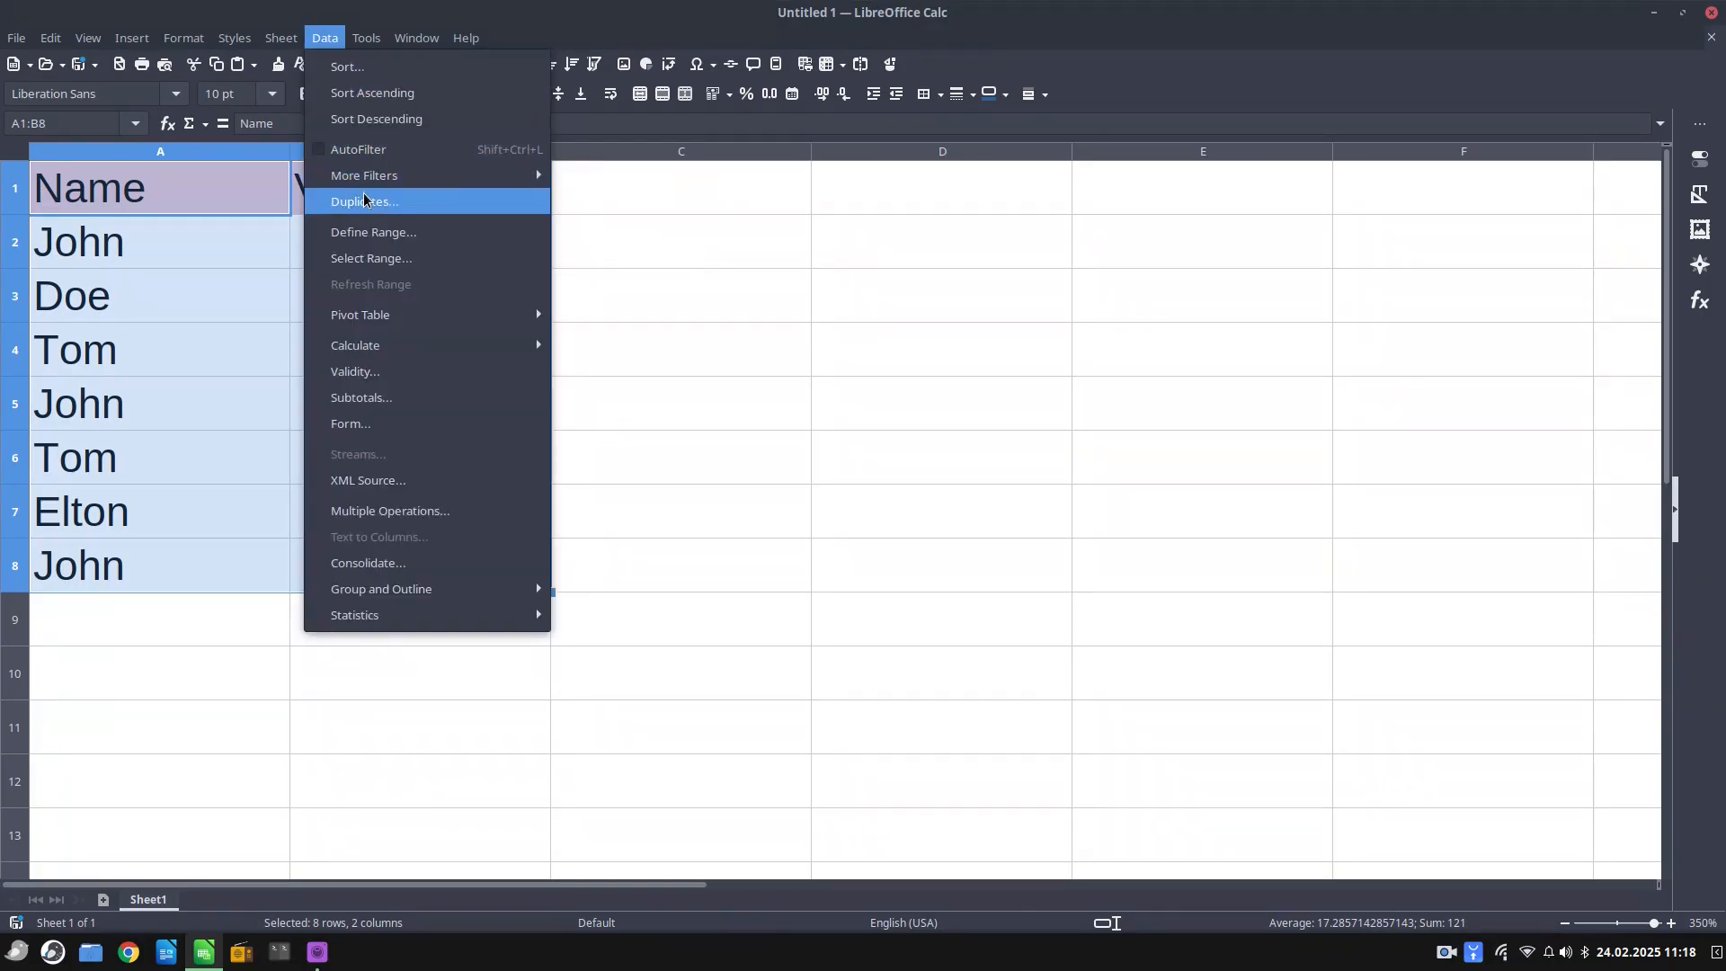
Run Data > Duplicates on Name only to select John 2, Tom 56 and John 3
click(364, 200)
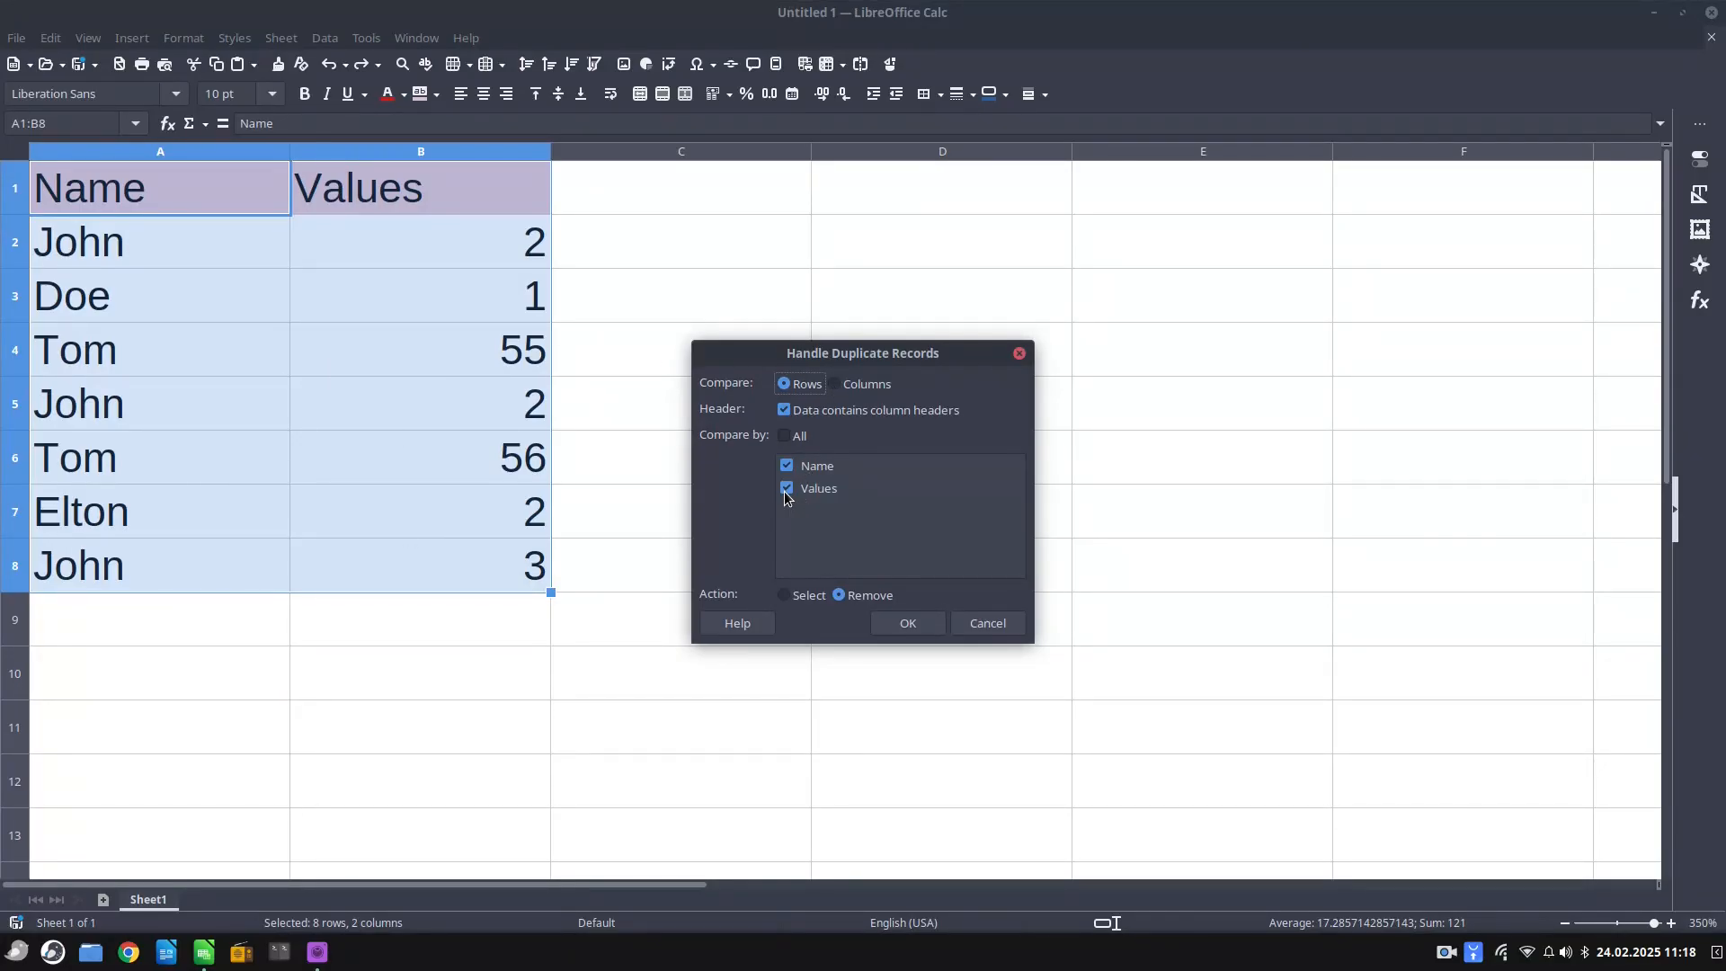
click(783, 594)
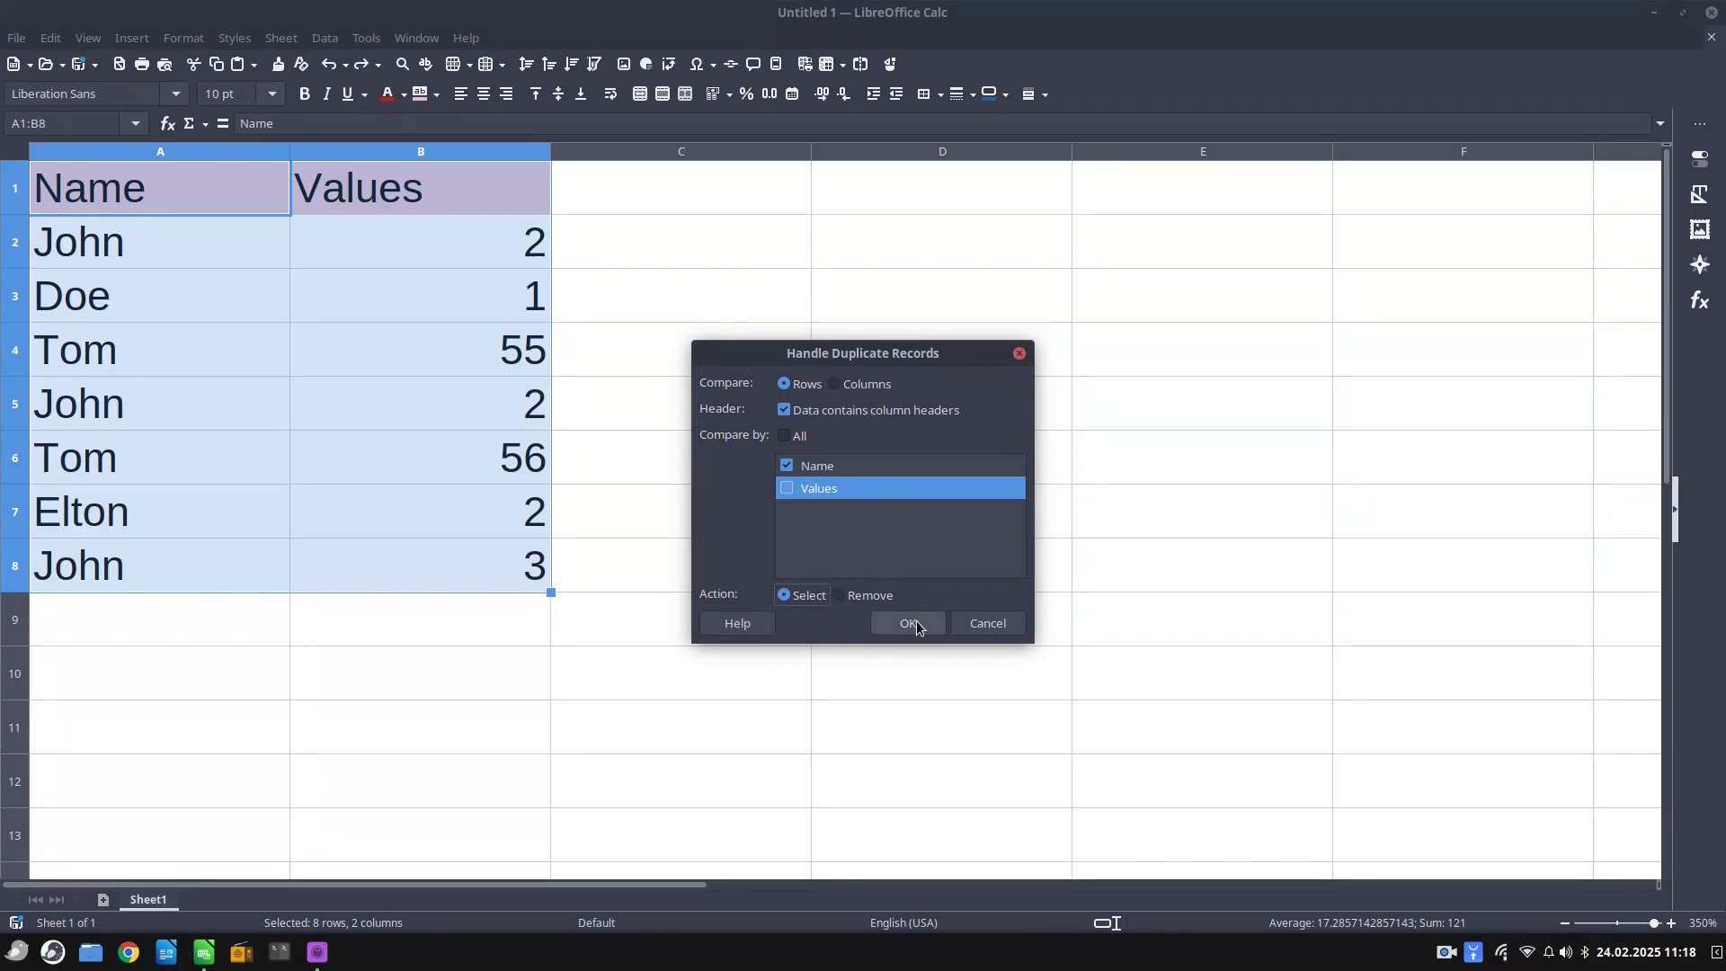
click(907, 623)
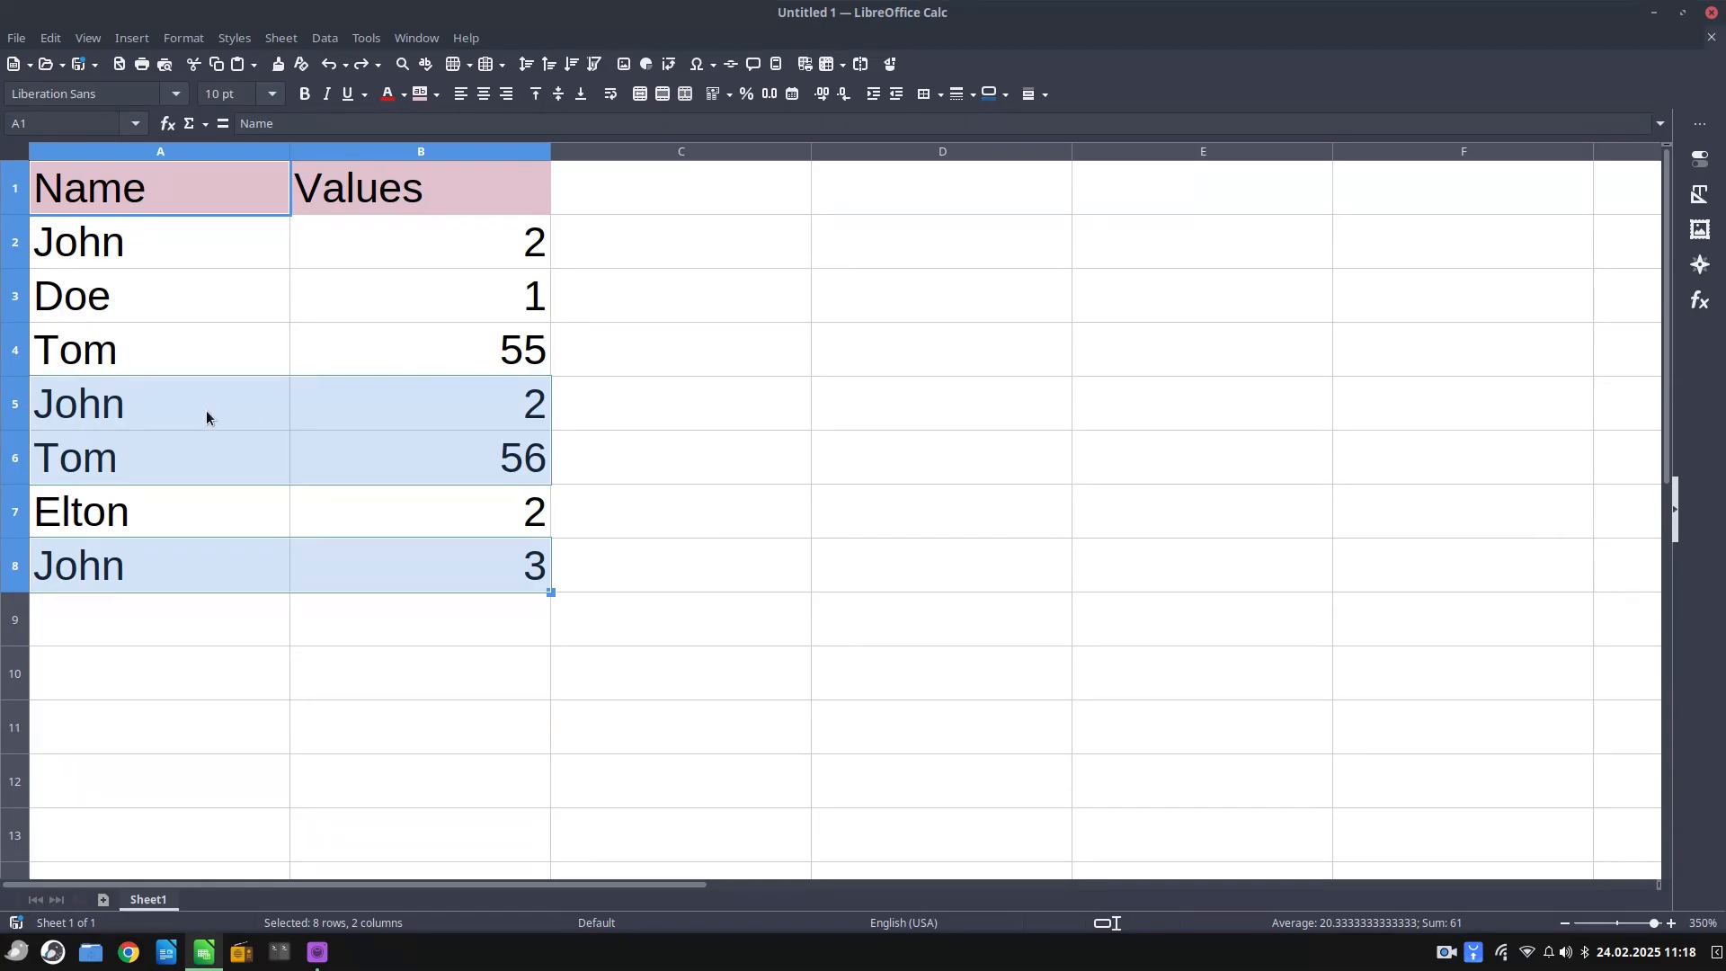
mouse_move(383, 427)
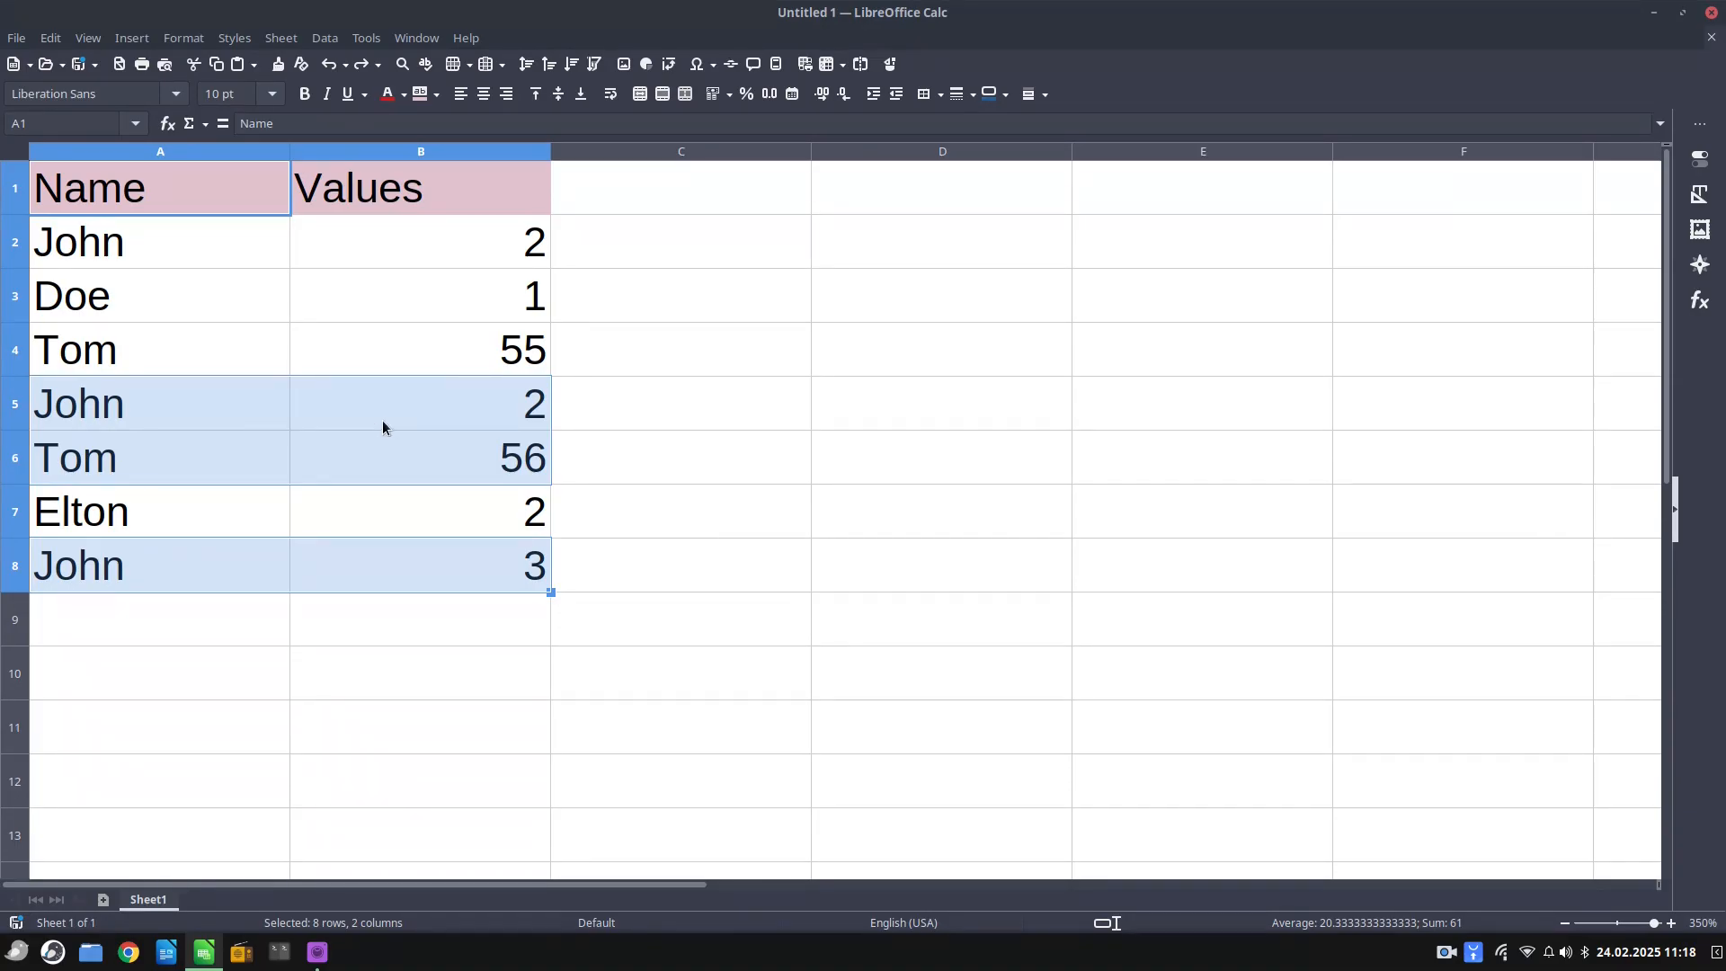
mouse_move(202, 234)
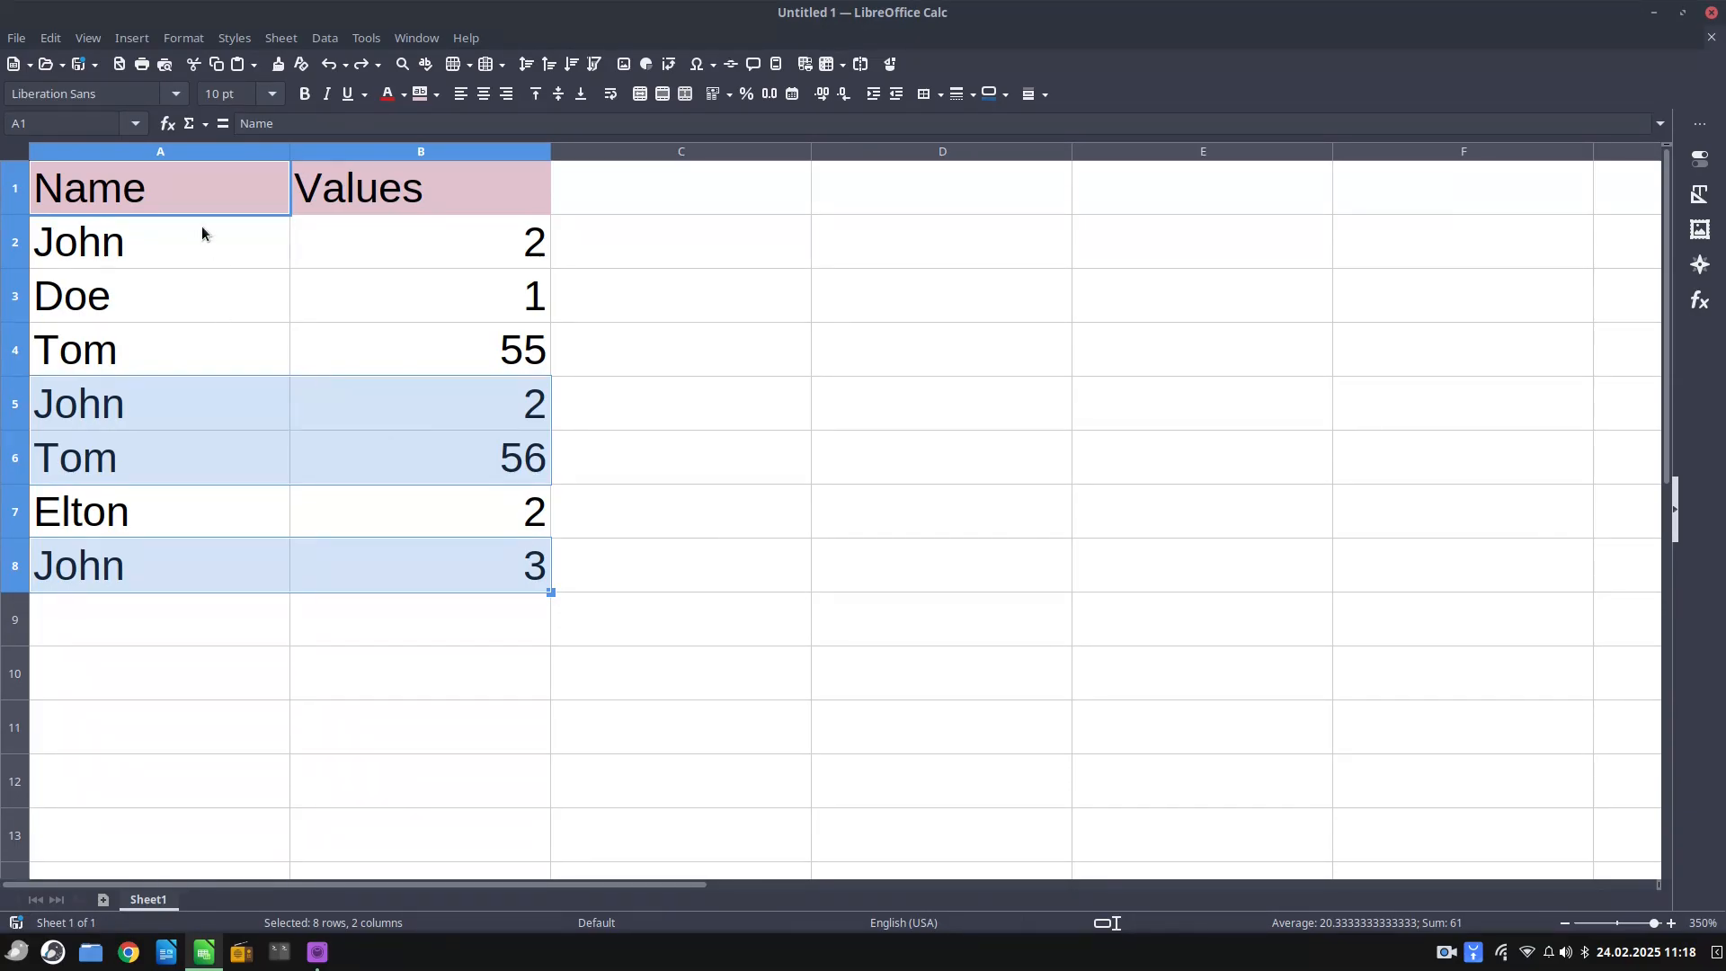
mouse_move(435, 591)
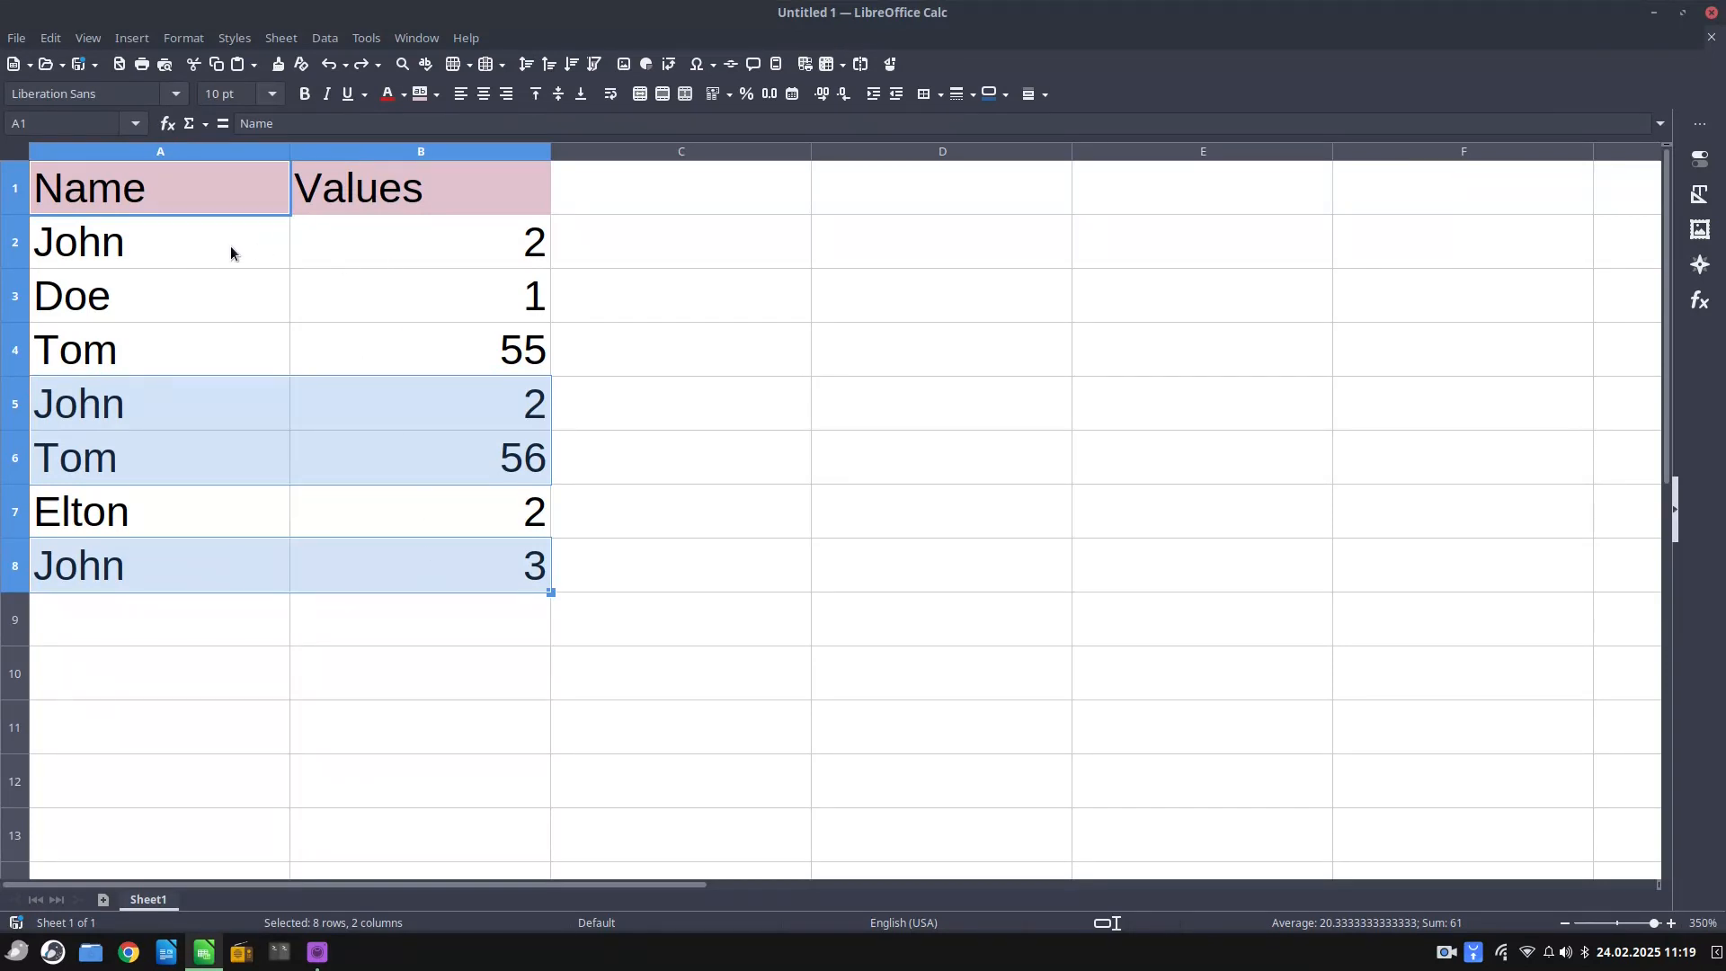
mouse_move(318, 35)
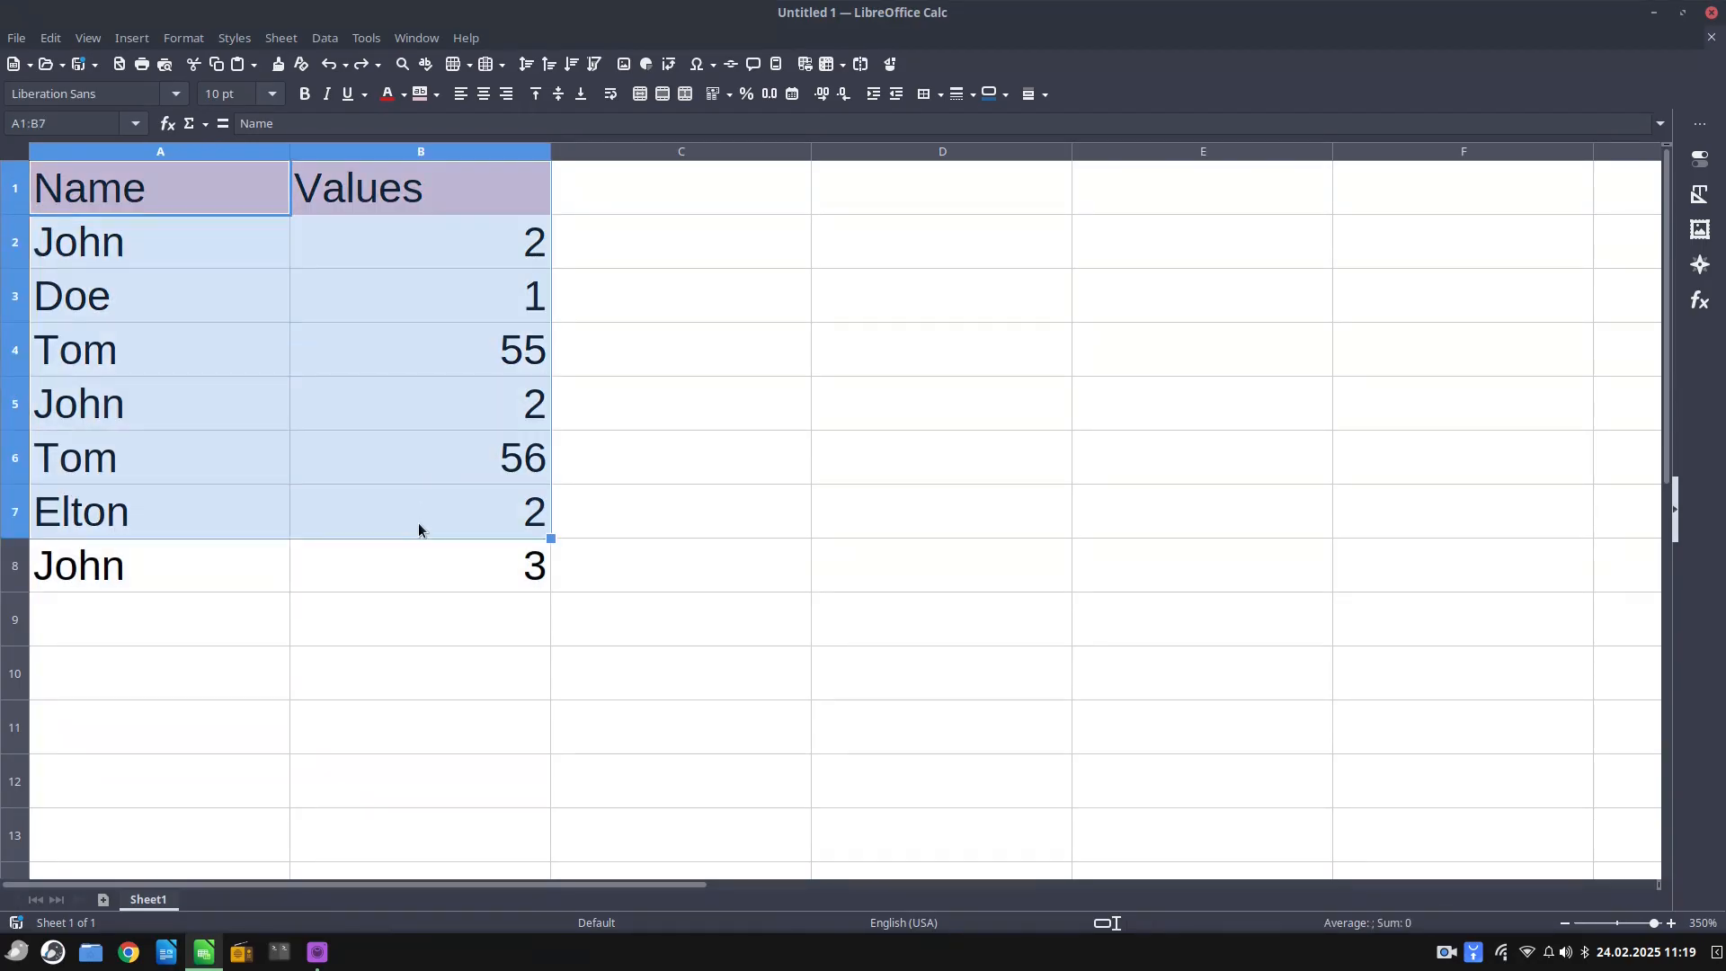
Delete duplicate-name rows with Data > Duplicates on Name only, then click B4
click(324, 36)
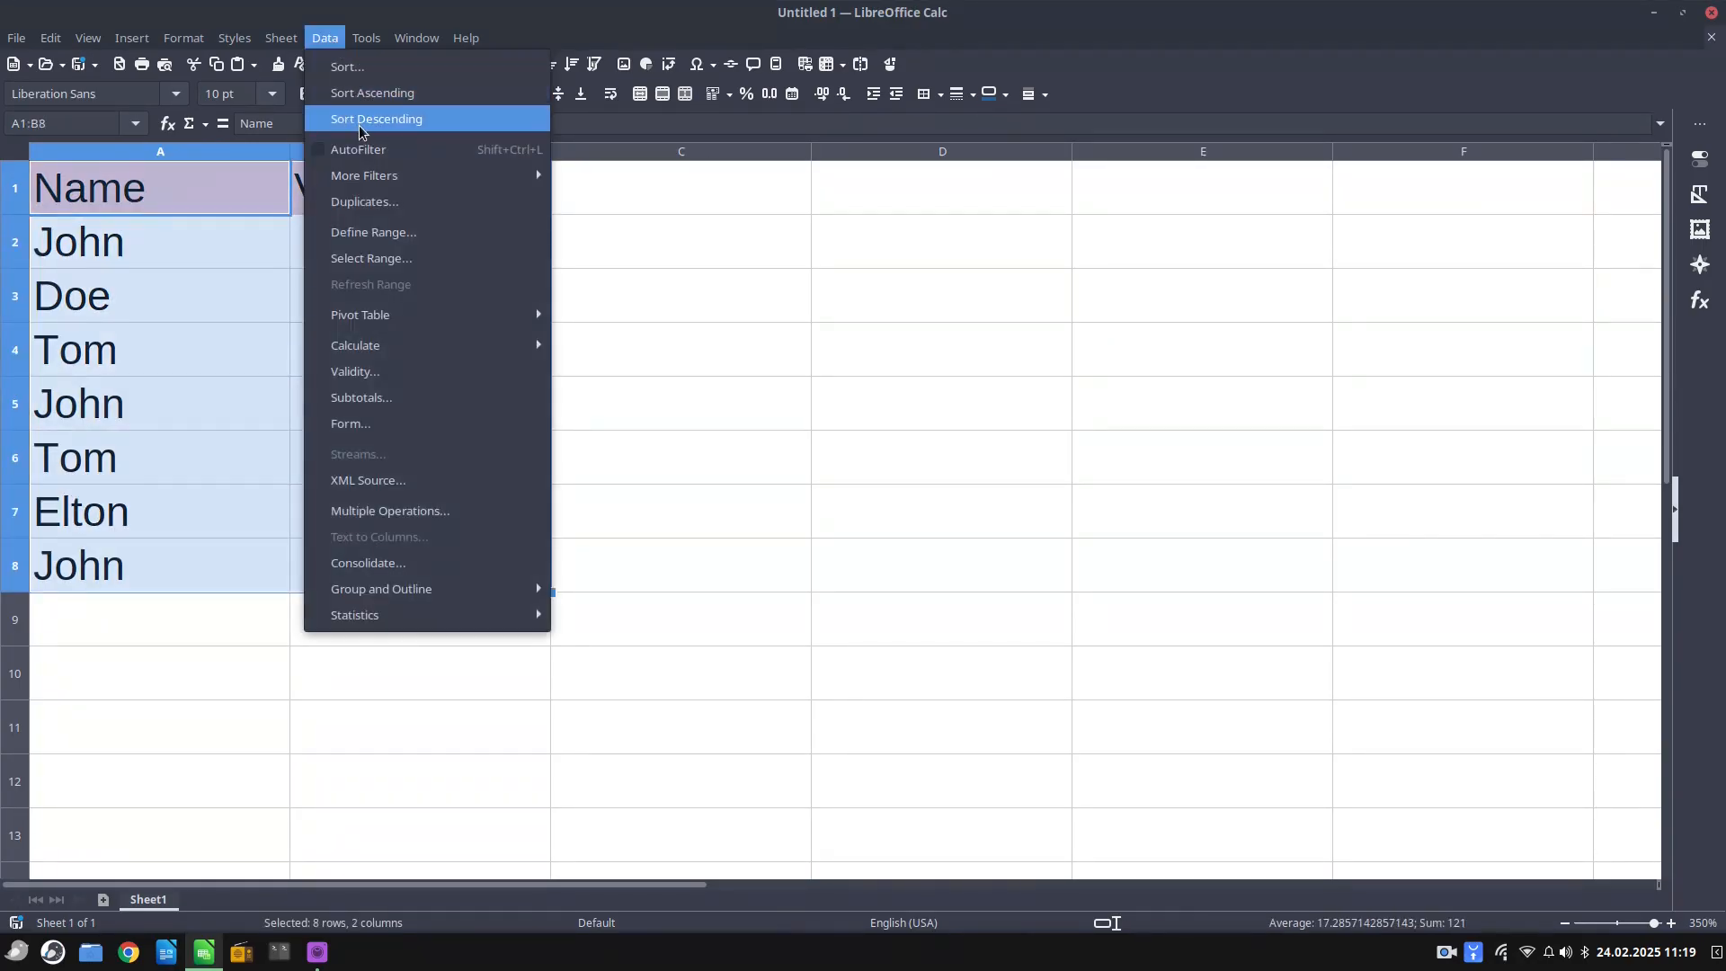
click(365, 201)
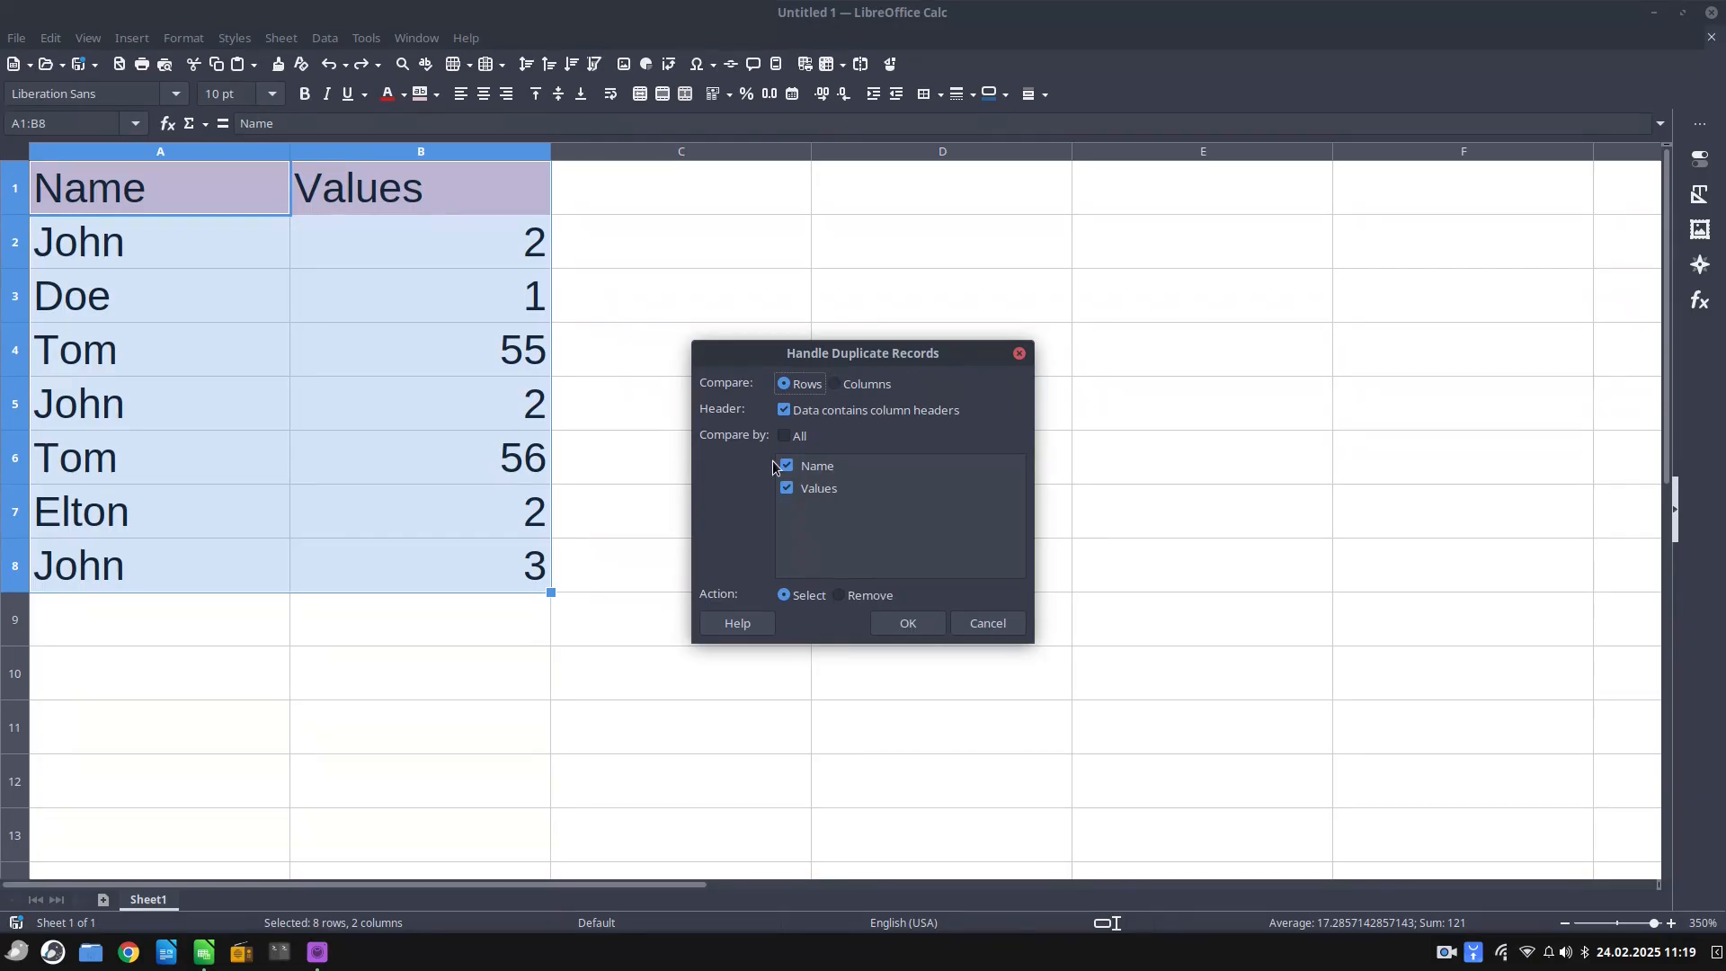
click(818, 487)
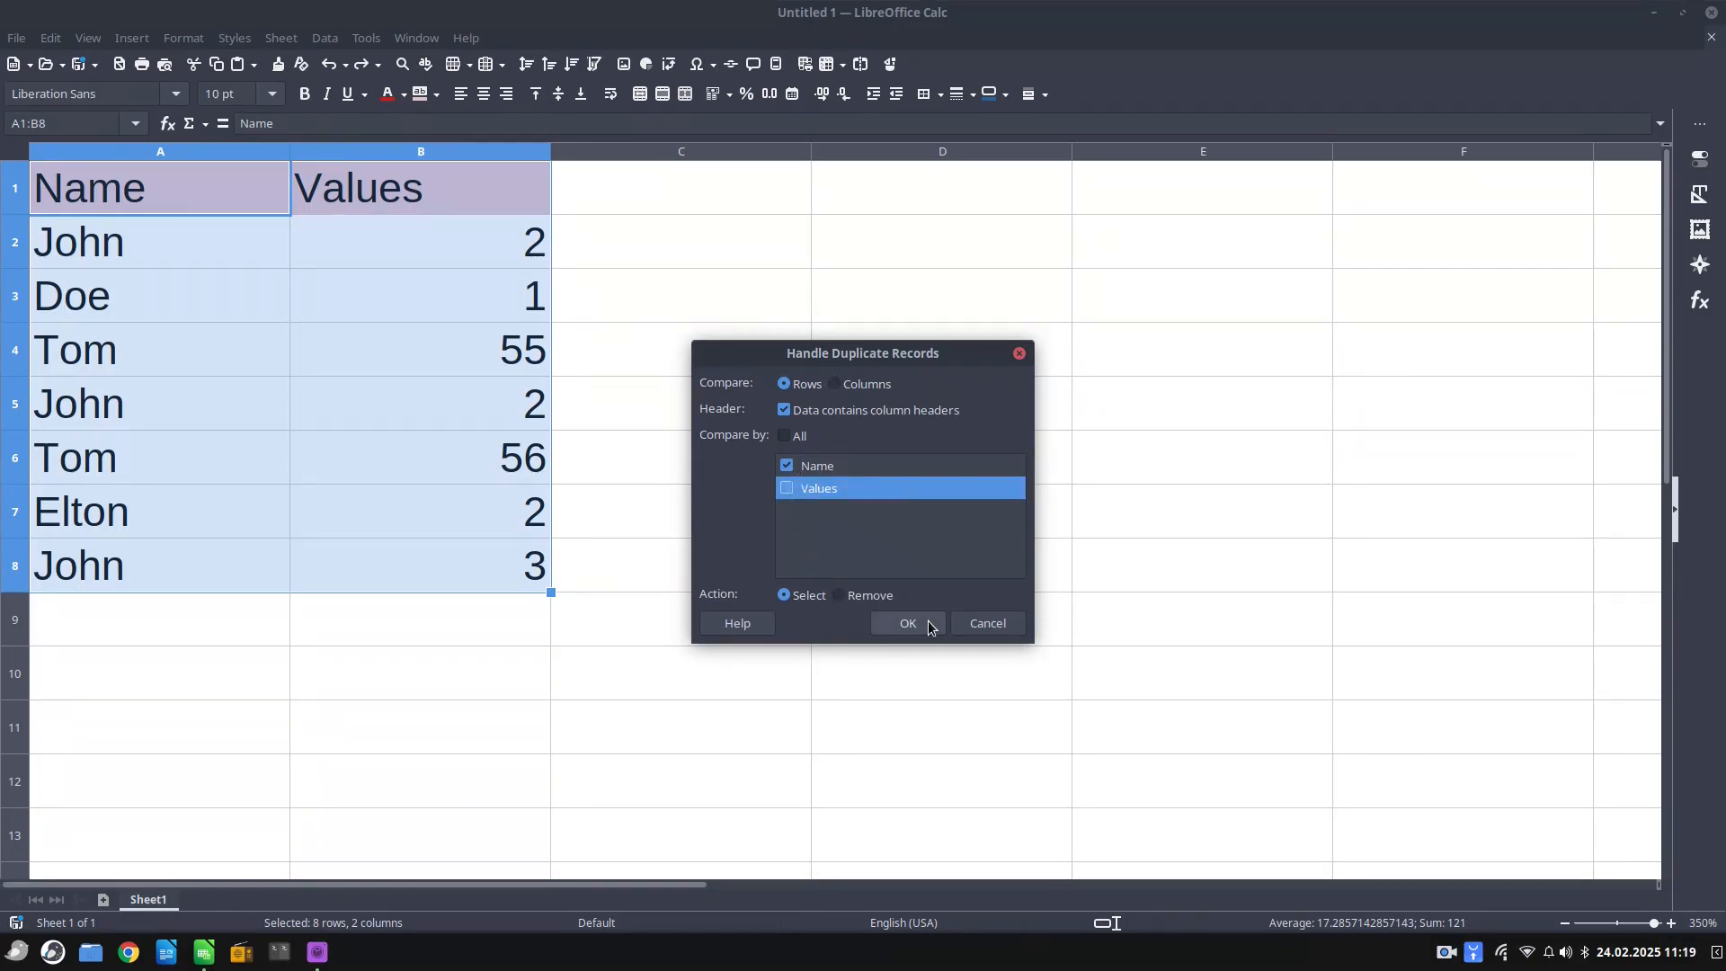
click(906, 623)
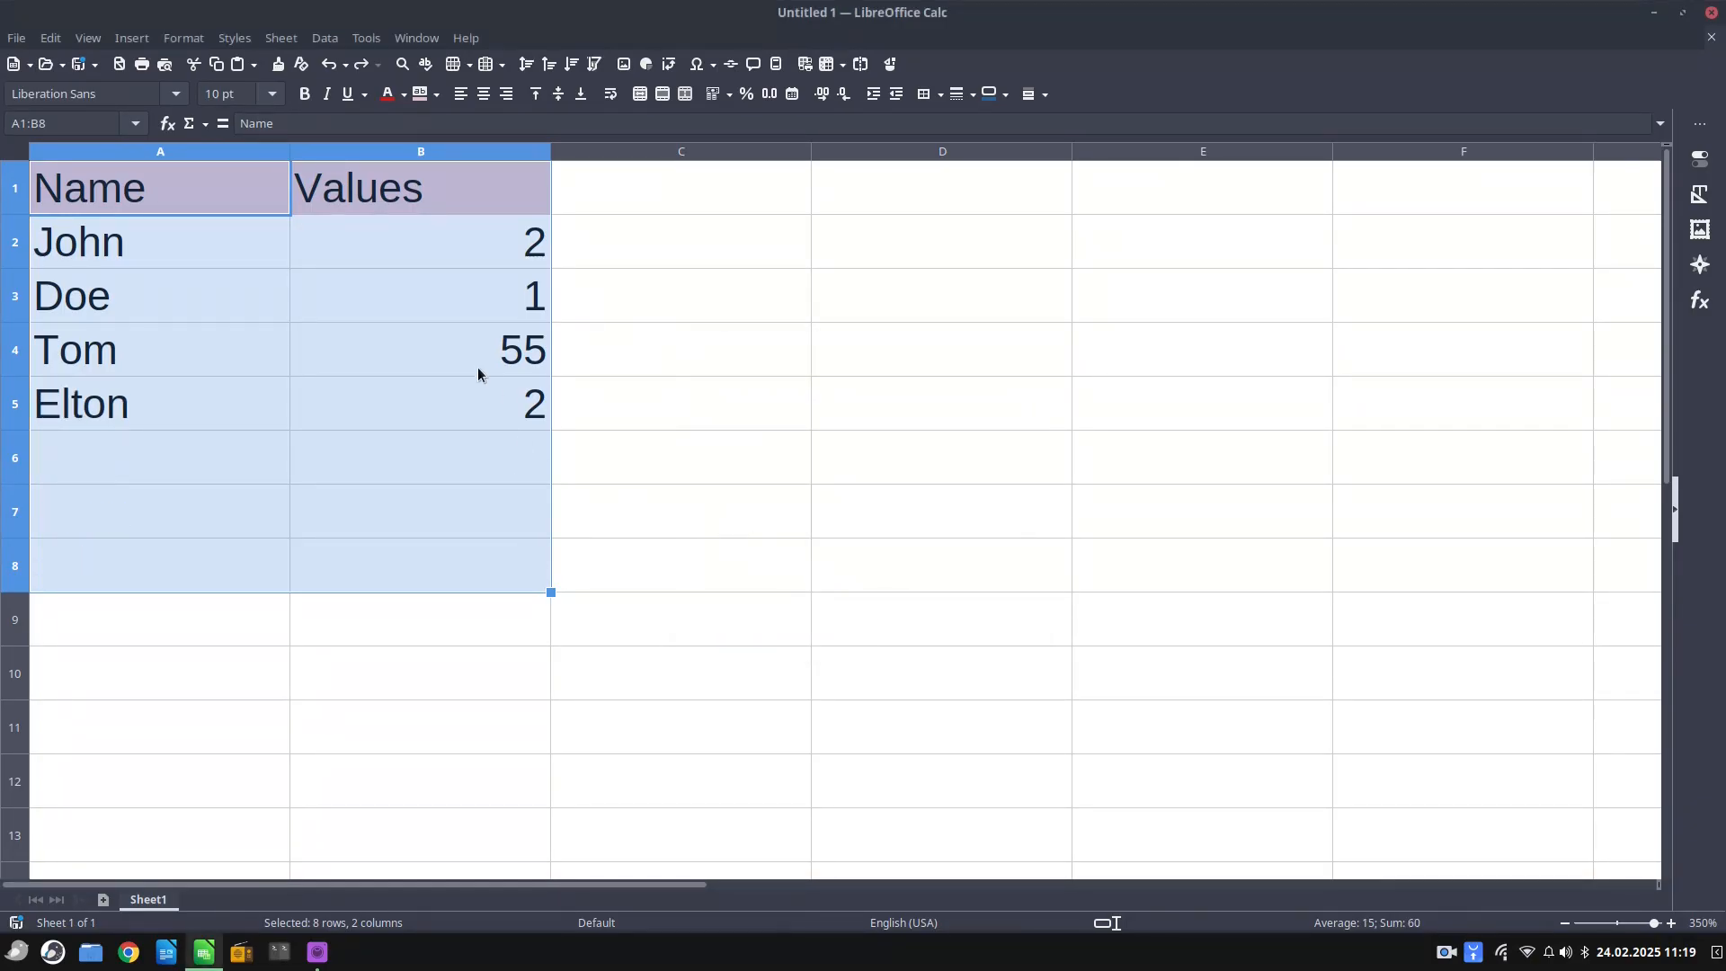
click(419, 349)
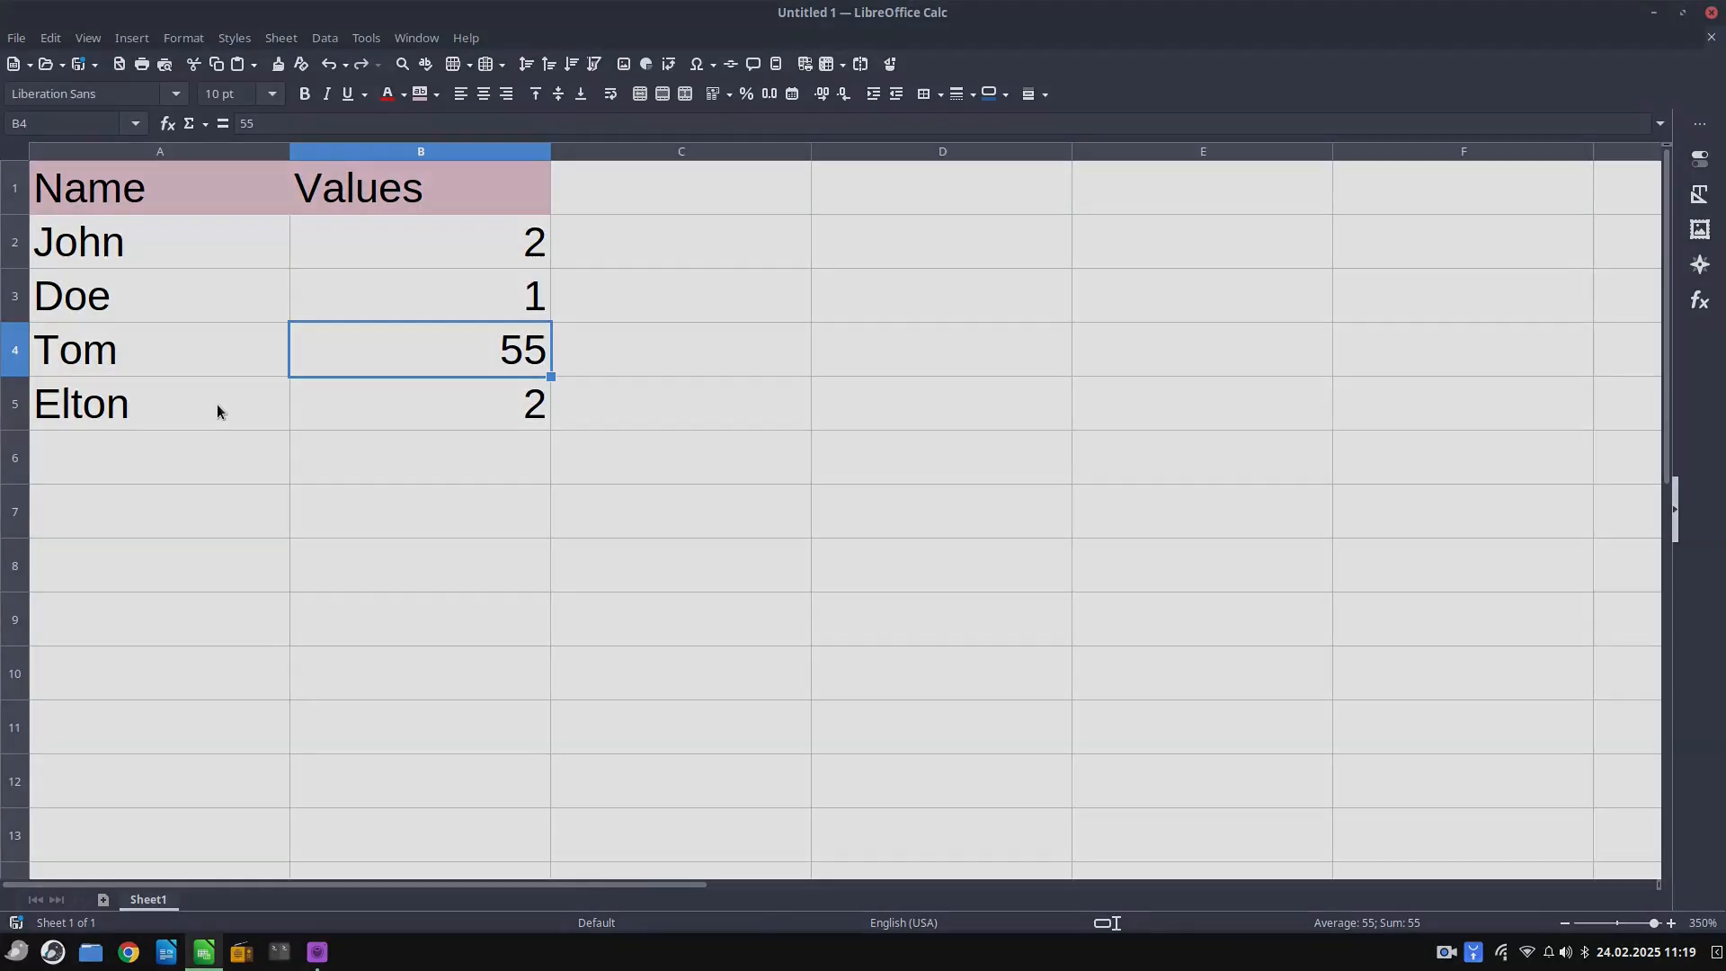